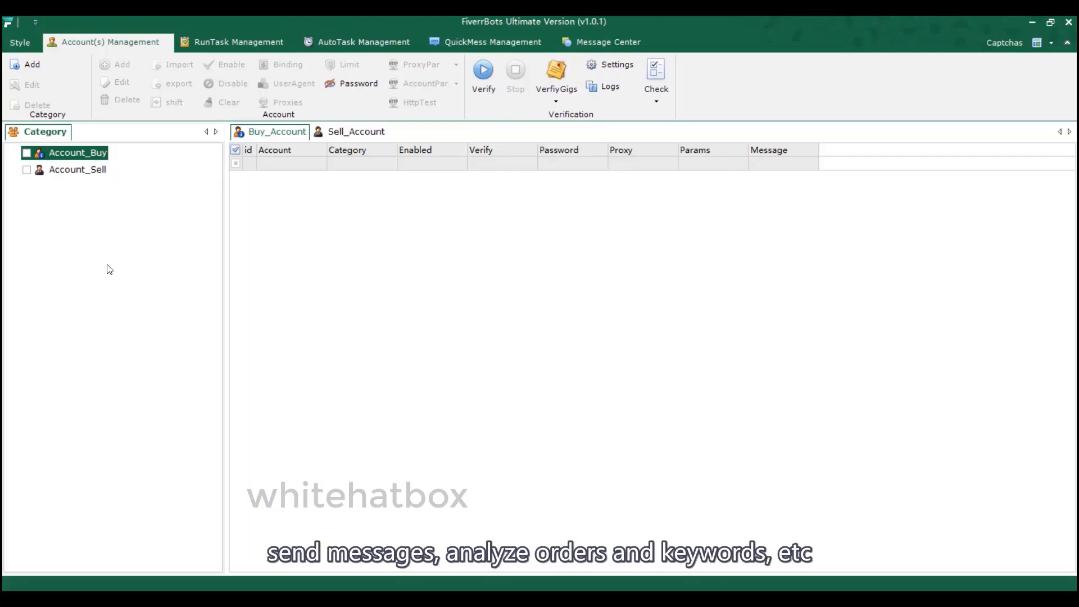
mouse_move(91, 168)
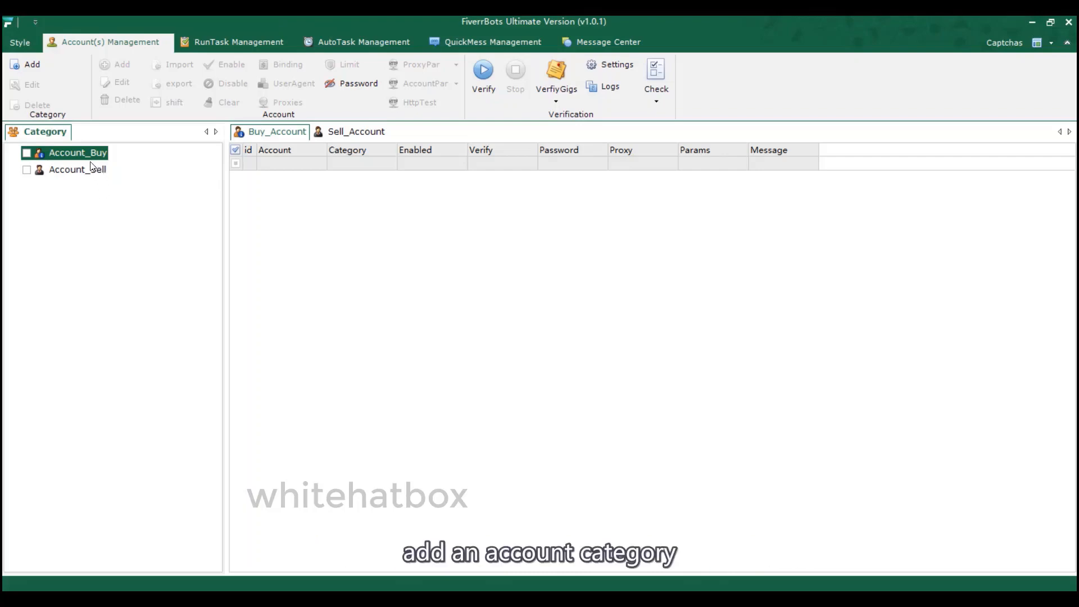
Create a new category named 'buy' under Account_Buy
left_click(30, 65)
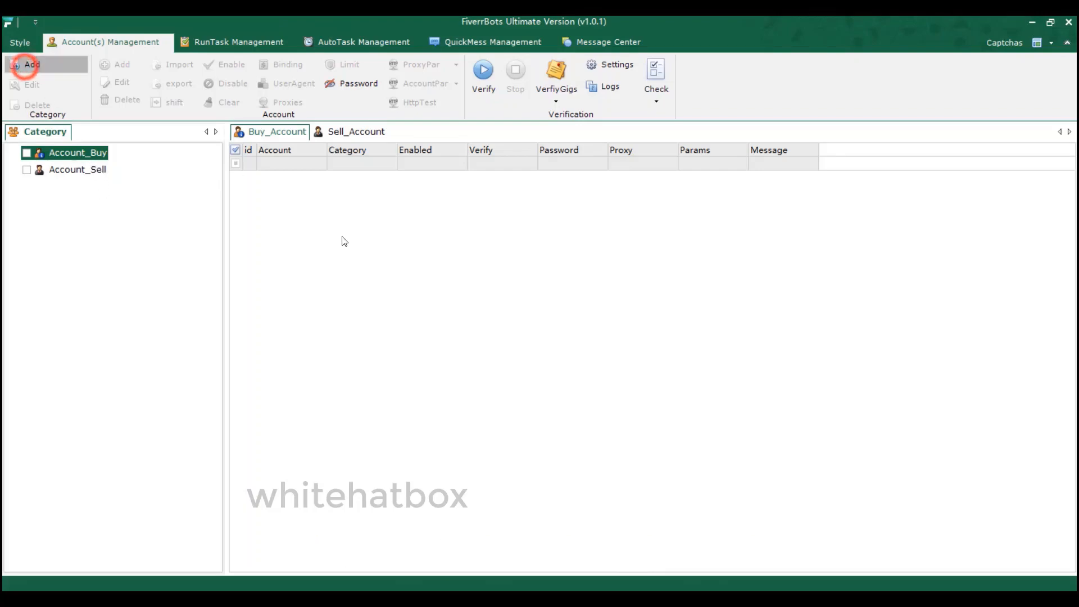
left_click(30, 64)
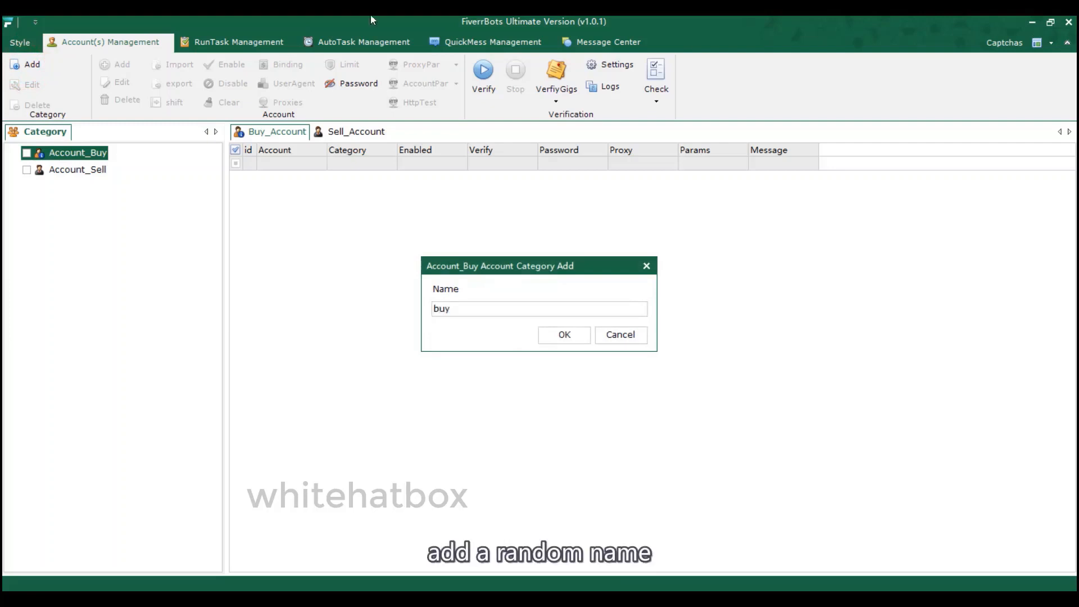
left_click(563, 335)
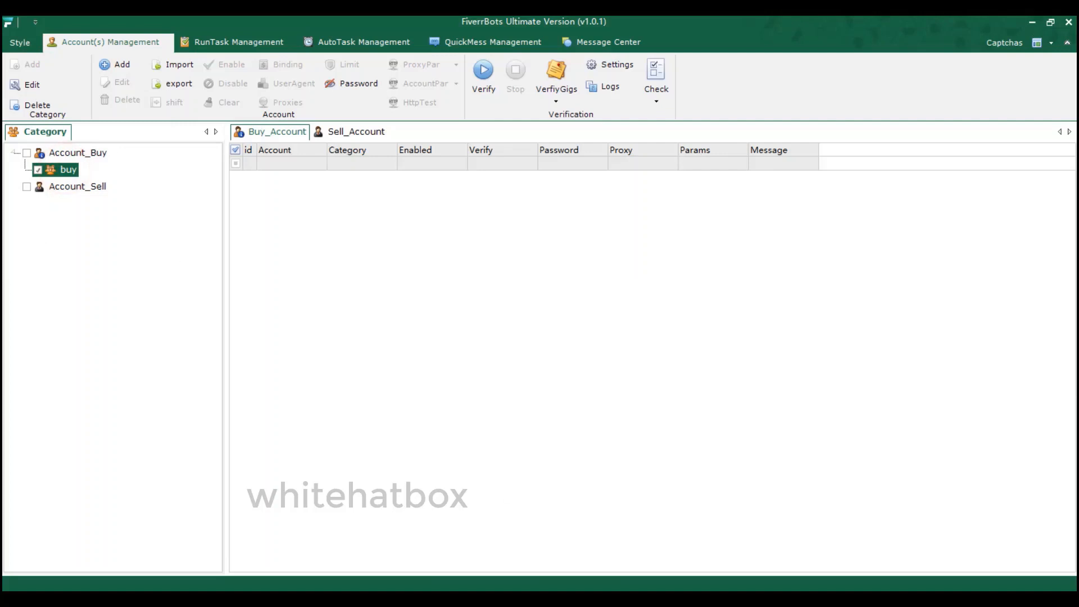
Add a buyer account with its password to the buy category
left_click(122, 64)
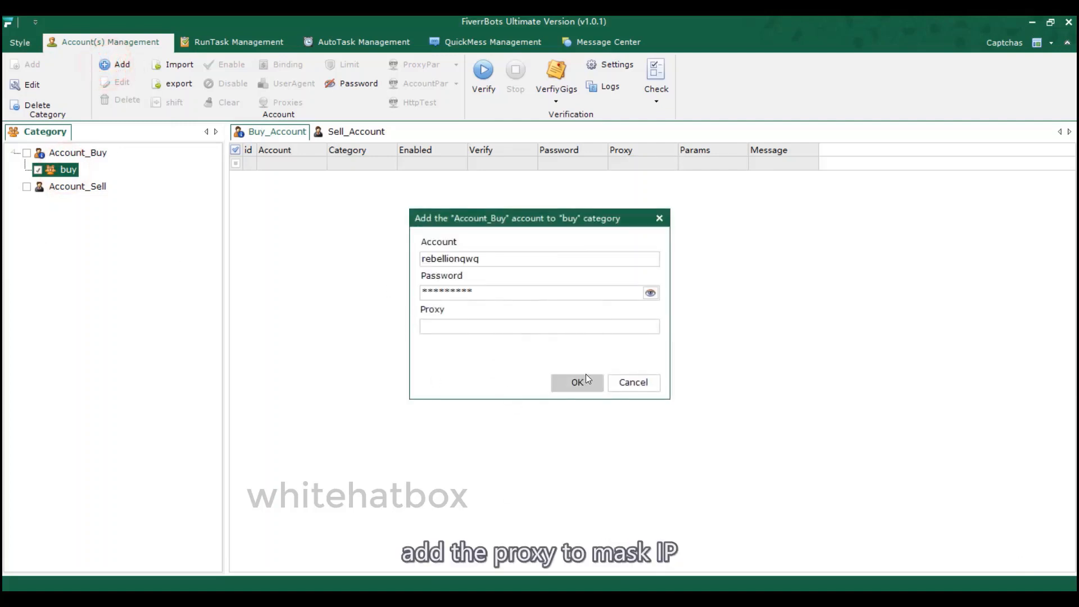
left_click(575, 382)
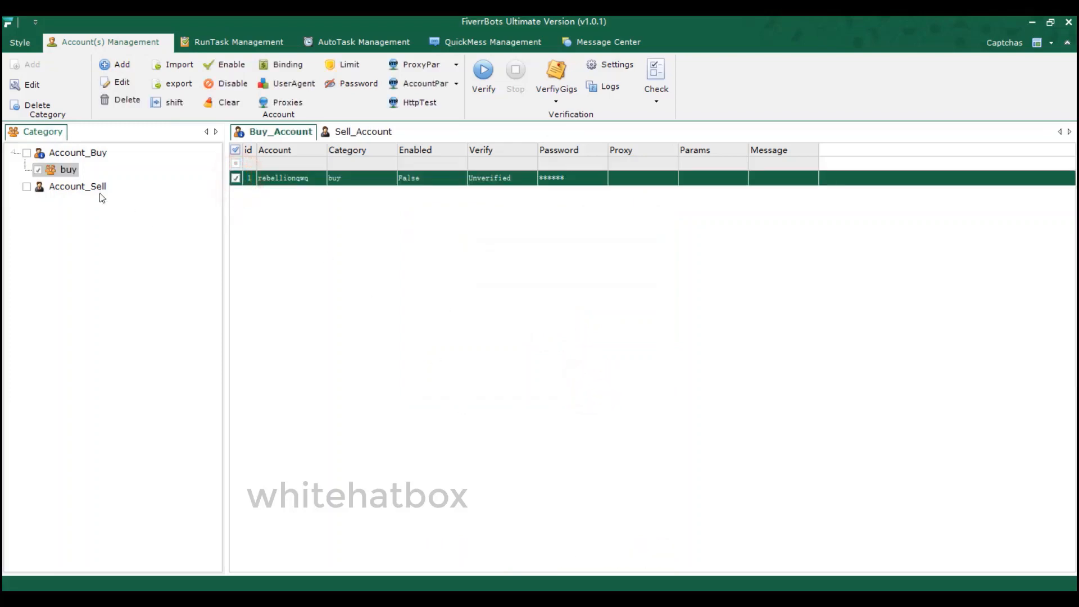
Create a 'sell' category with one seller account, then return to the buy category
type("se")
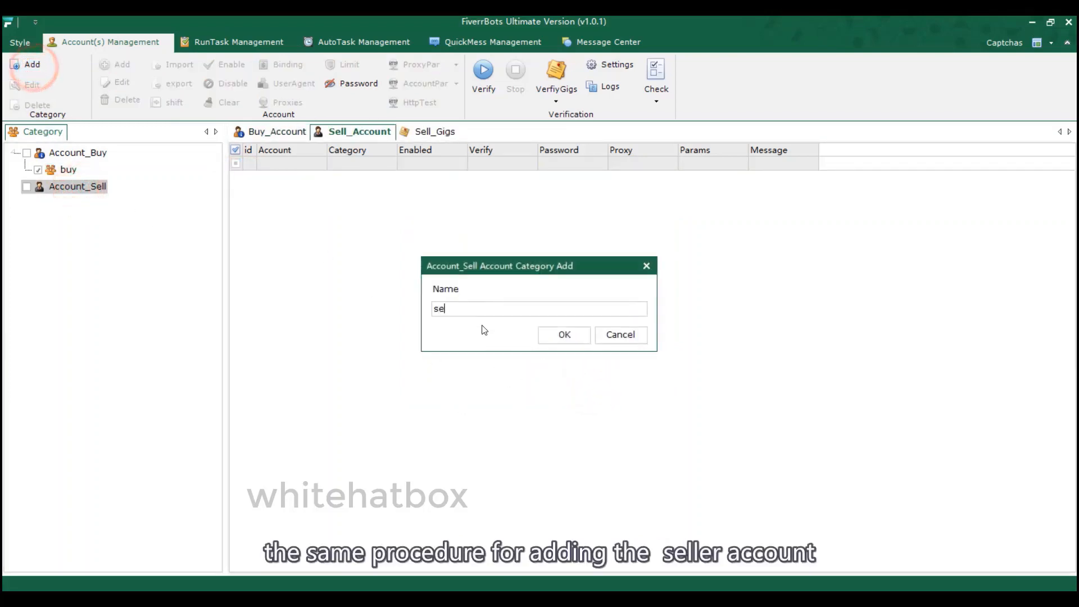
left_click(564, 335)
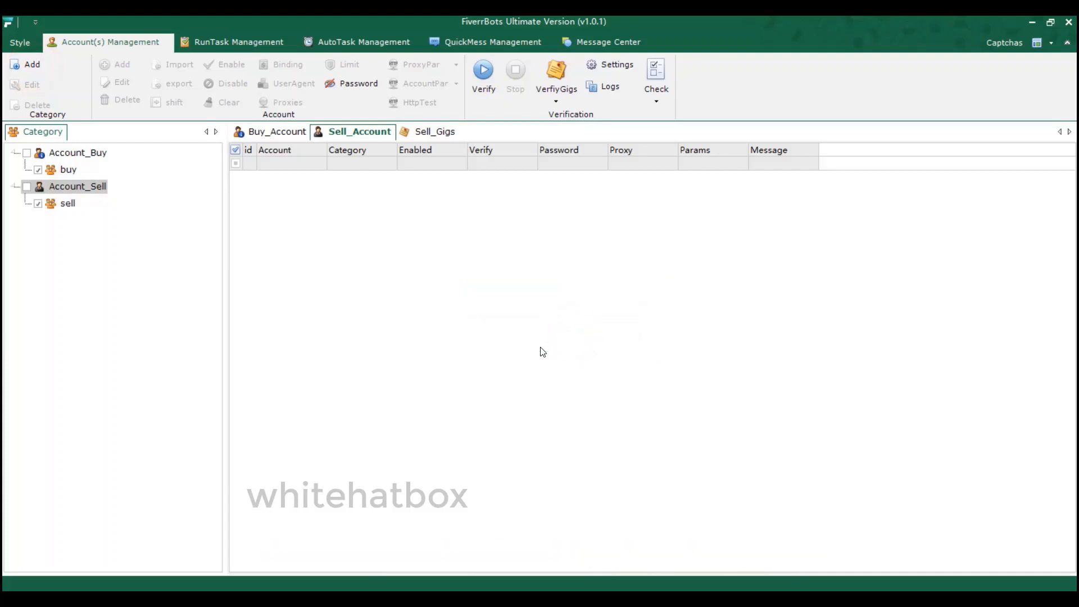
left_click(67, 204)
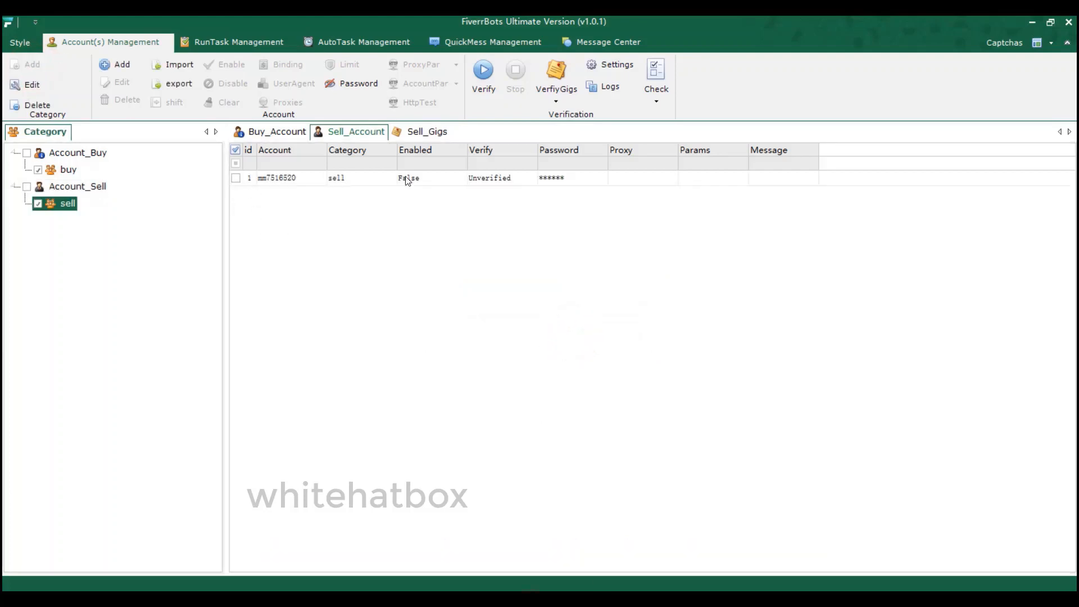
left_click(67, 170)
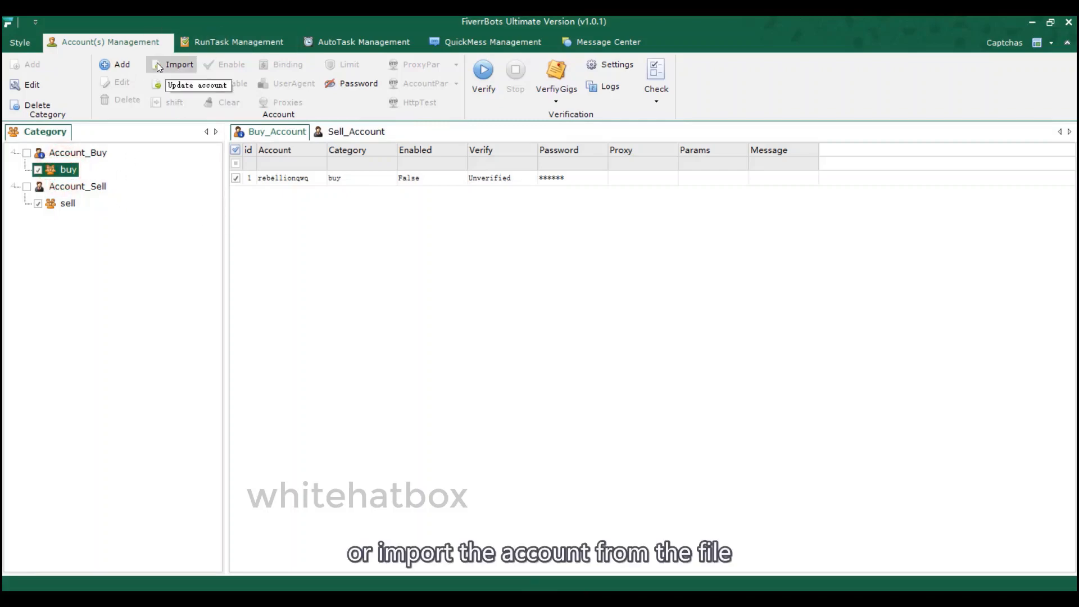
left_click(177, 64)
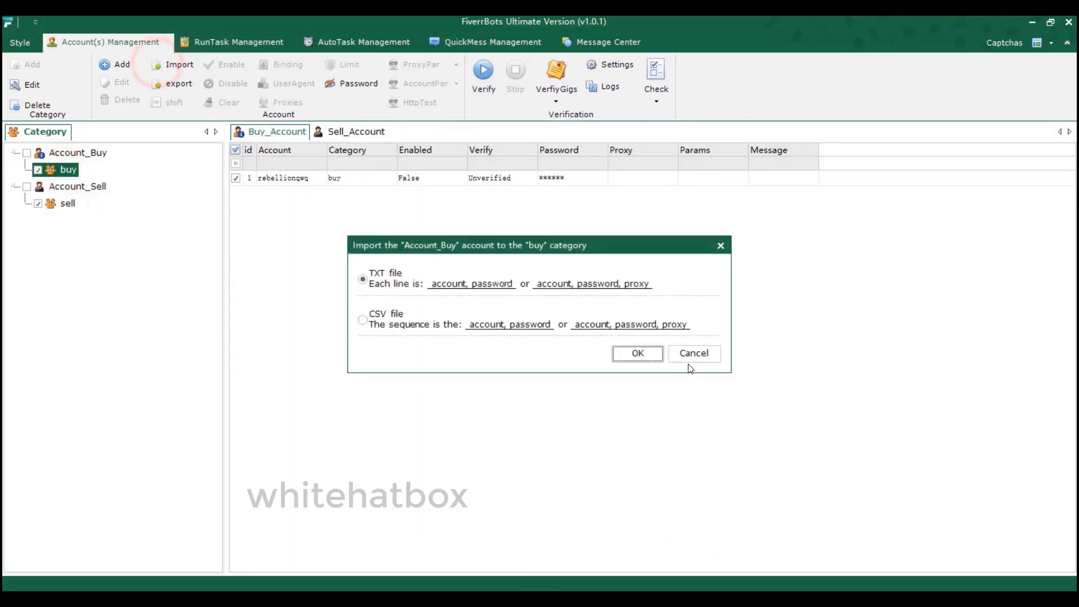
left_click(694, 352)
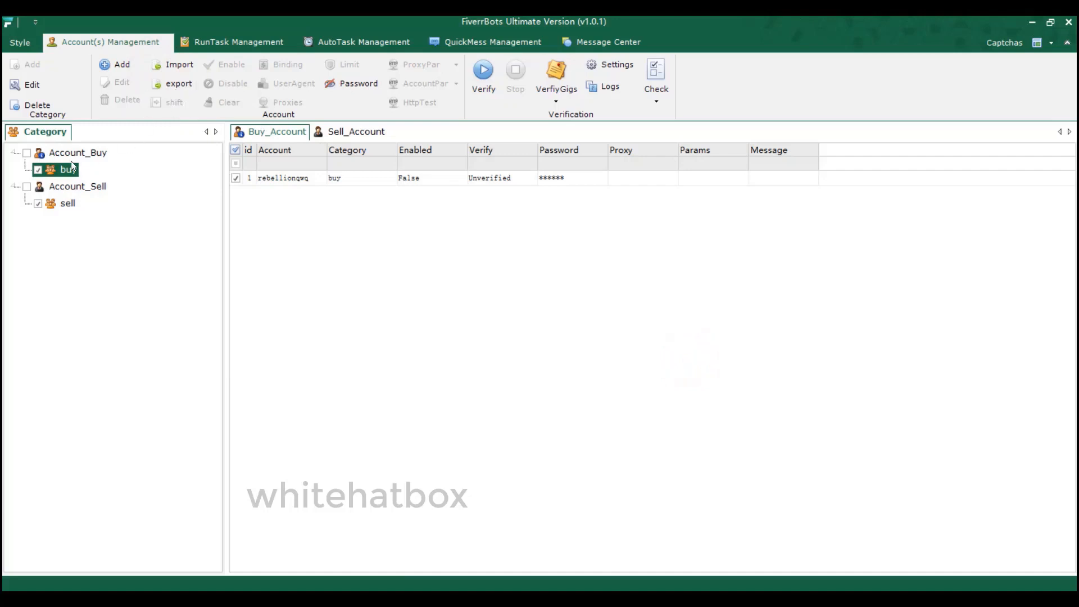
left_click(174, 102)
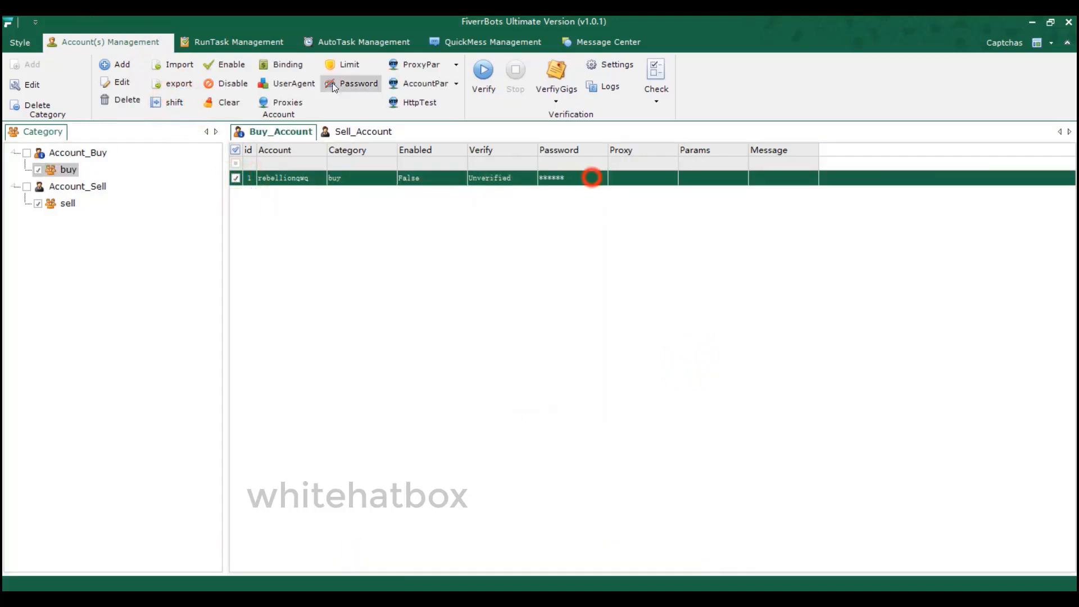
Add a PayPal user and password entry to the payment binding list and close it
left_click(286, 64)
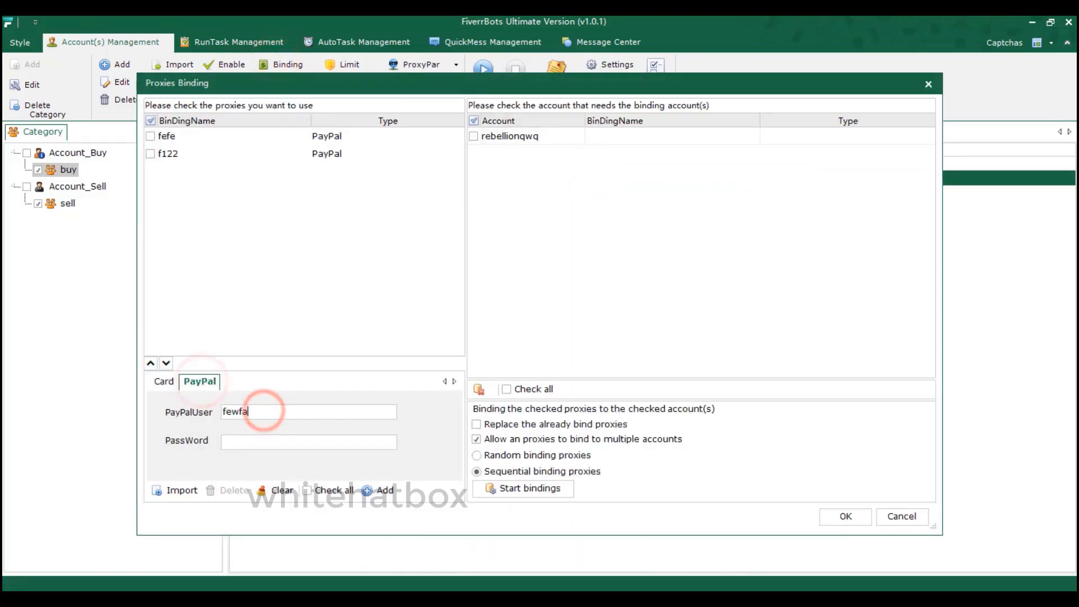
left_click(384, 490)
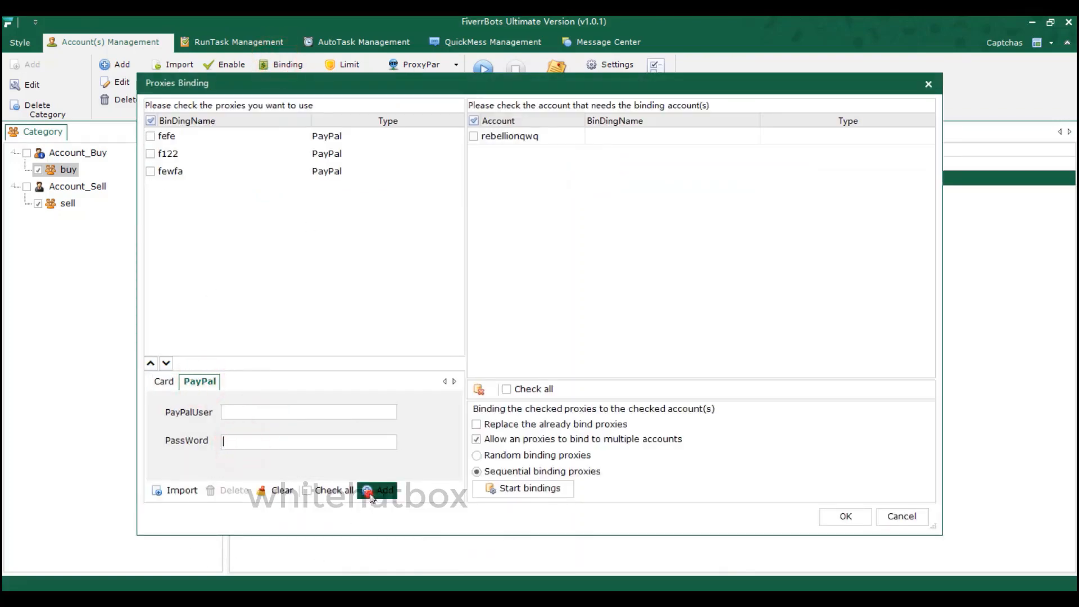
left_click(385, 491)
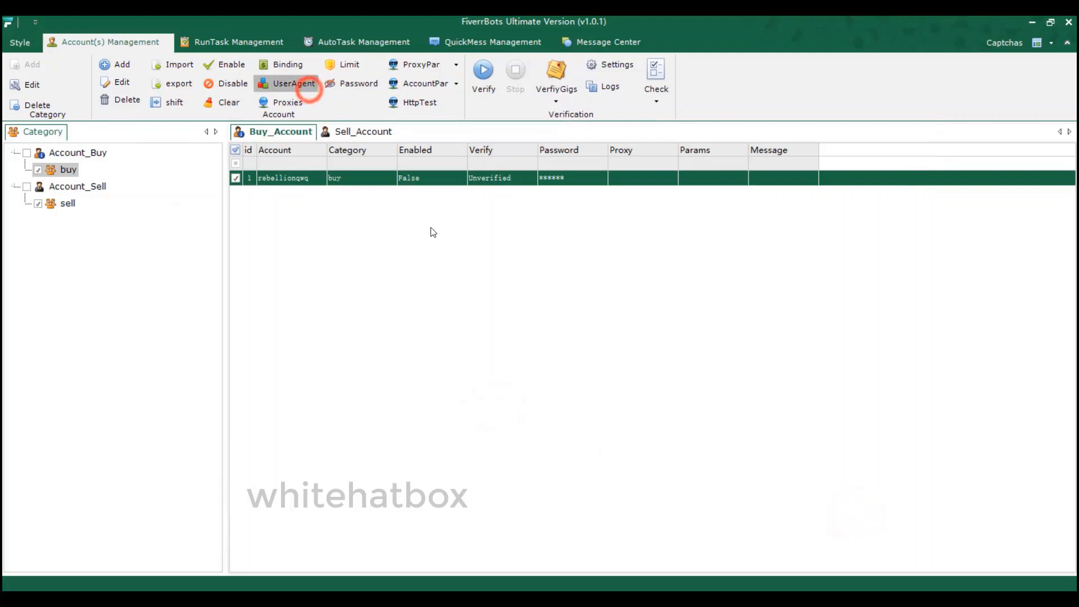
Generate Win10 Google user agents and bind the first one to the buyer account
left_click(293, 84)
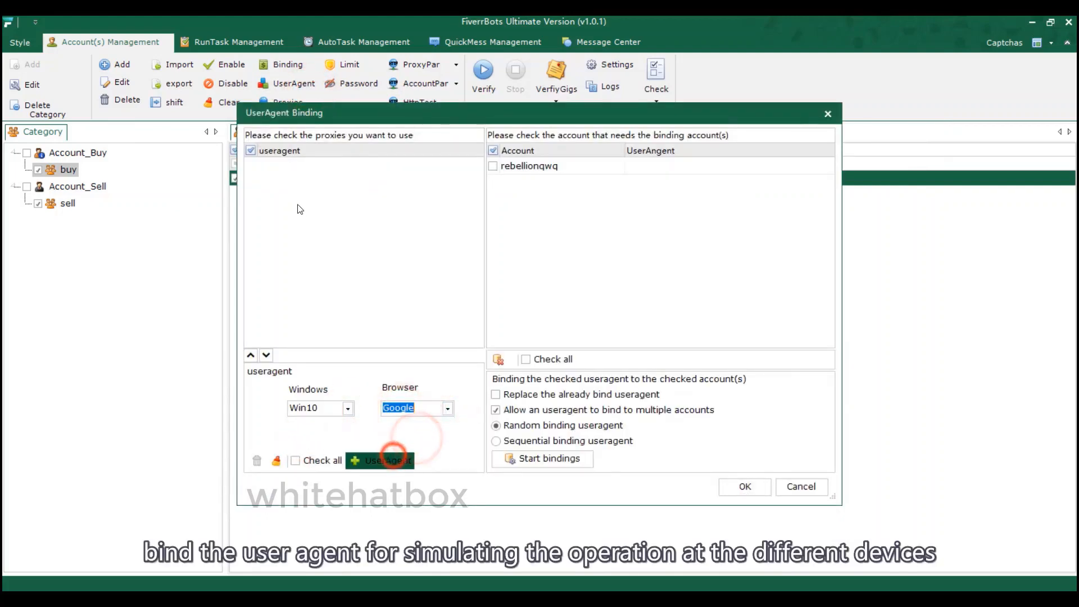
left_click(378, 459)
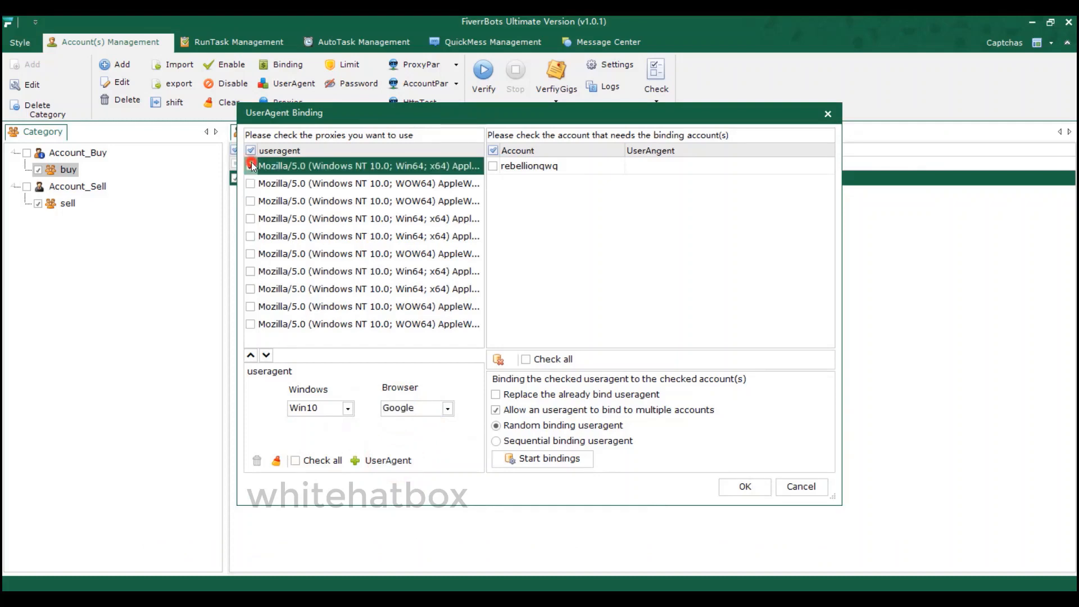
left_click(547, 459)
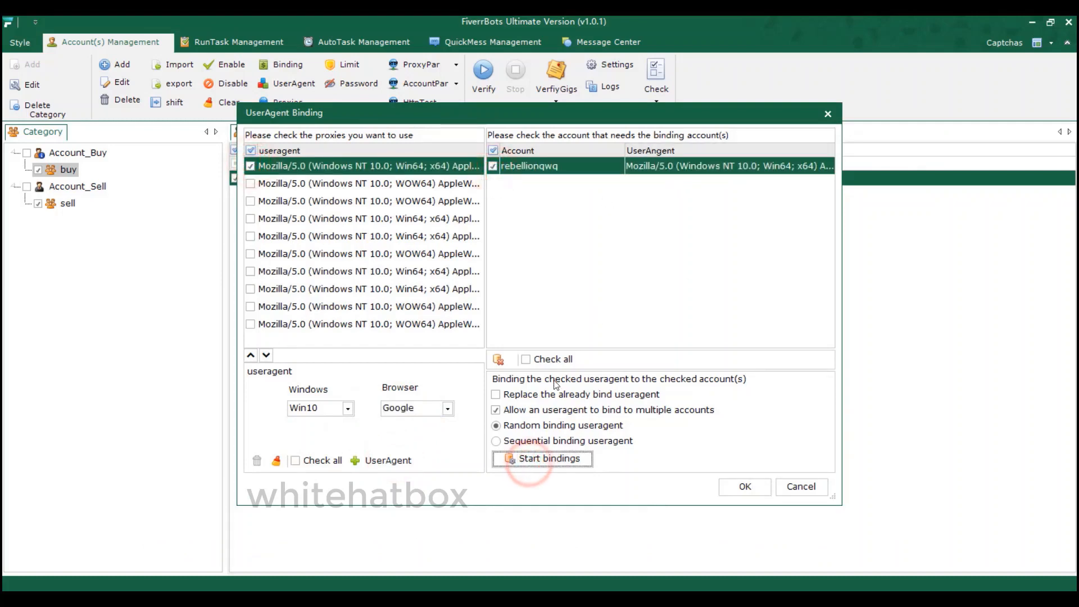
left_click(743, 487)
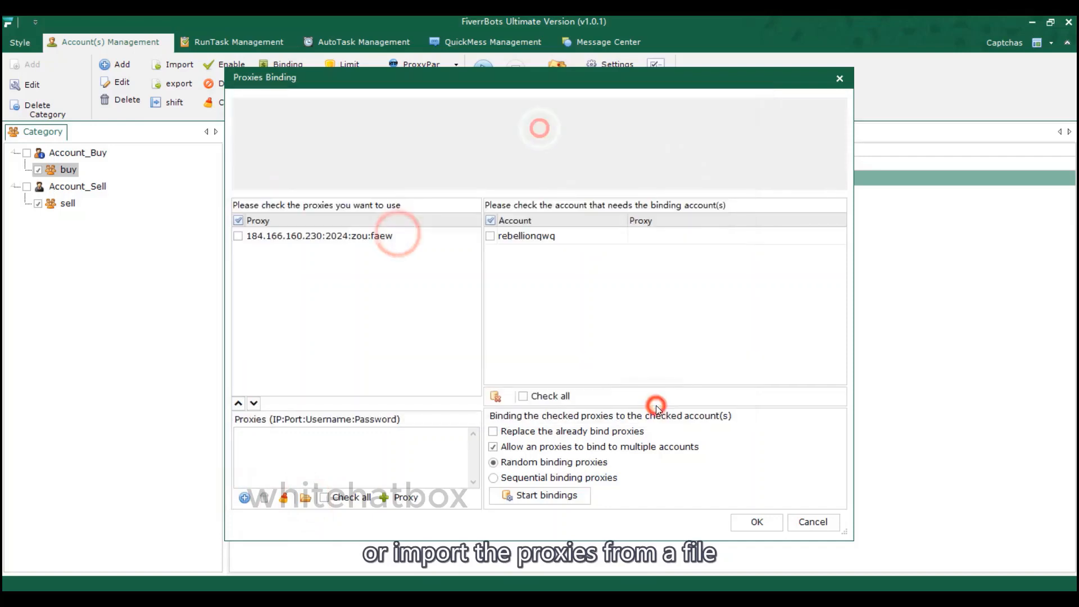
Add six pasted IP:Port:Username:Password proxies to the proxy binding list
left_click(406, 497)
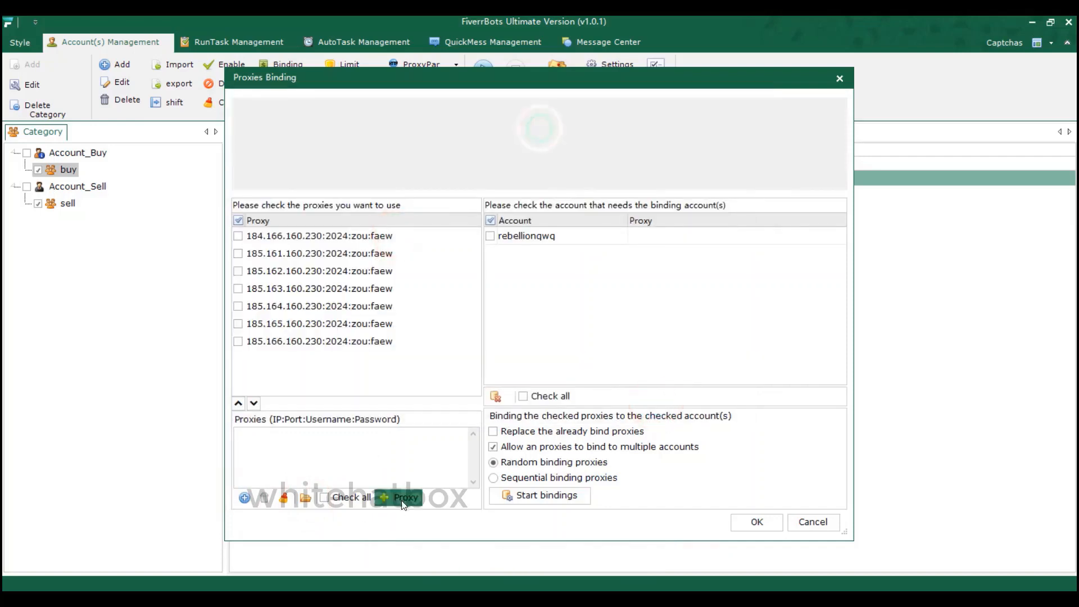
left_click(405, 497)
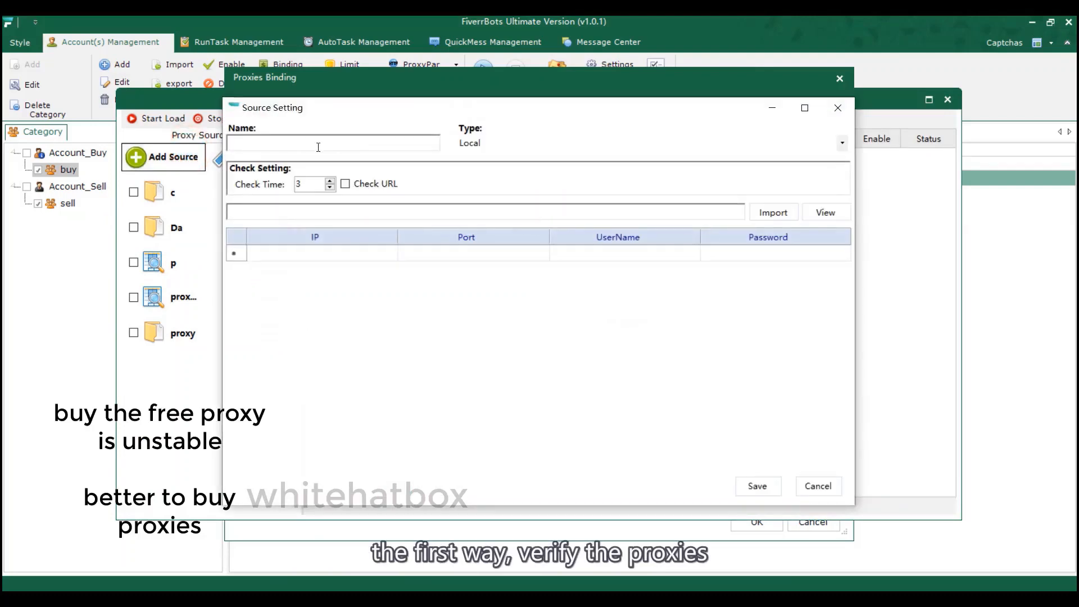
Create a local proxy source '123' loaded from proxy.txt and save it
left_click(841, 142)
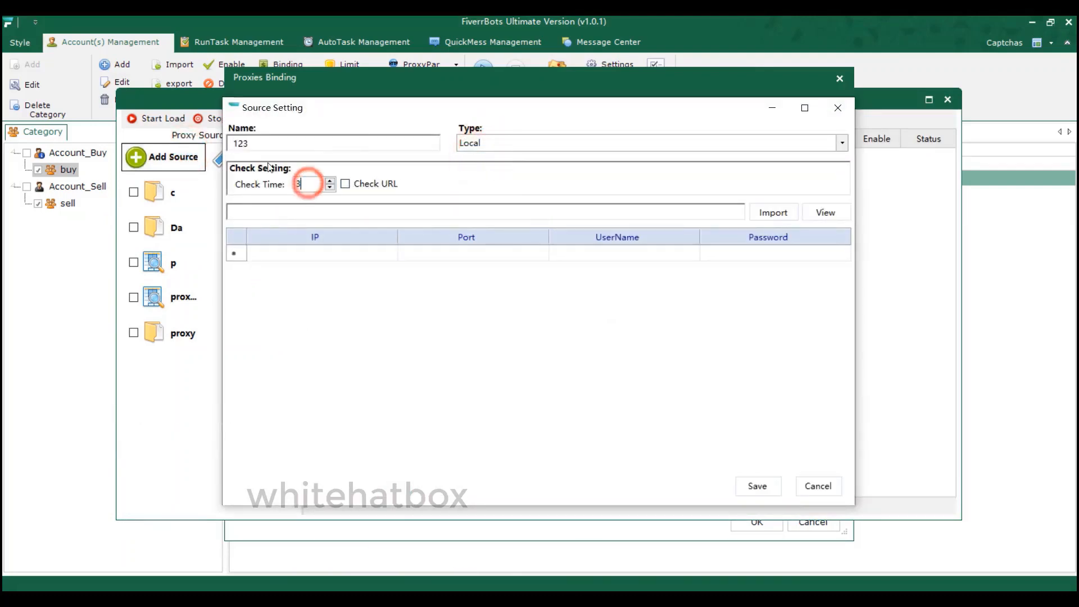
type("30")
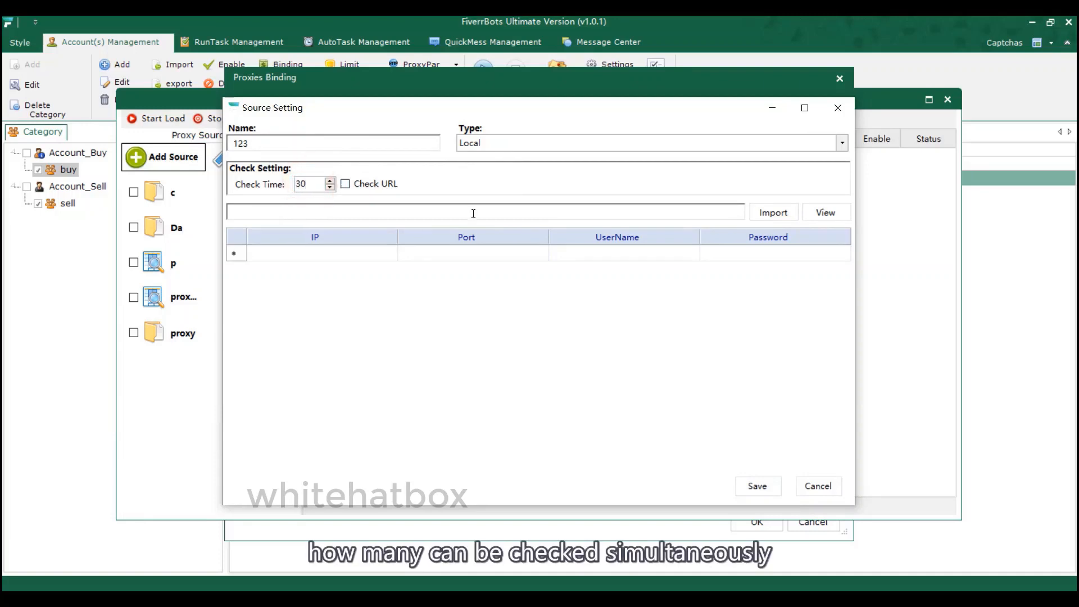
left_click(772, 212)
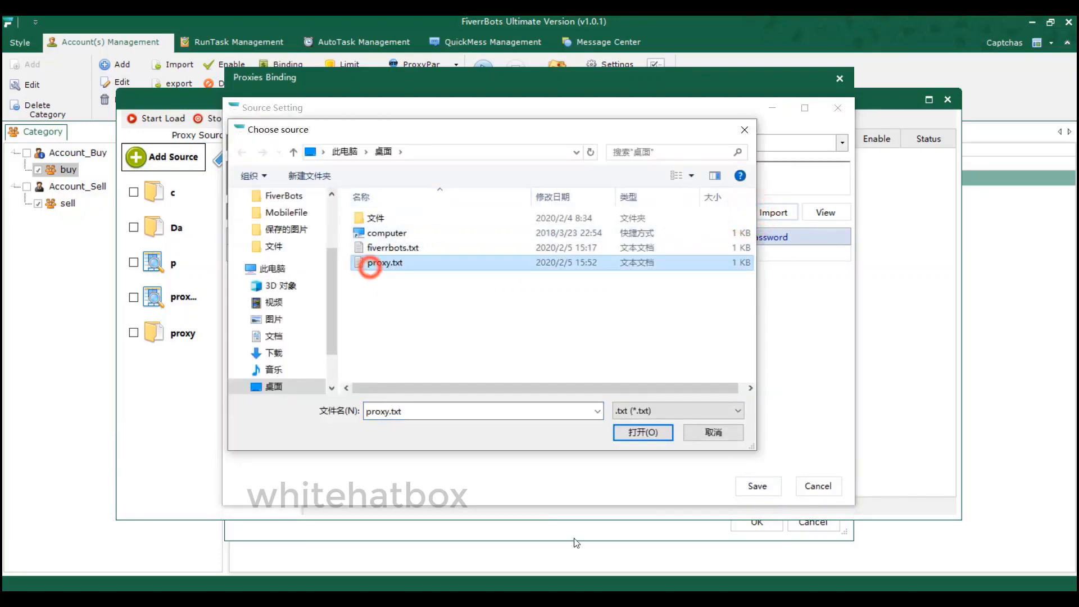
left_click(642, 431)
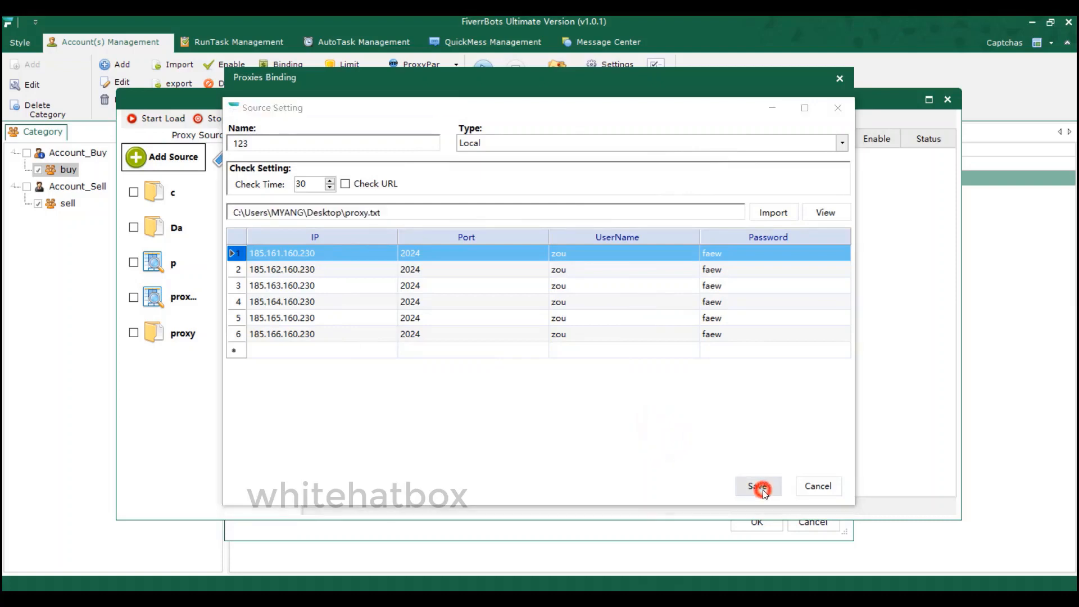
left_click(756, 486)
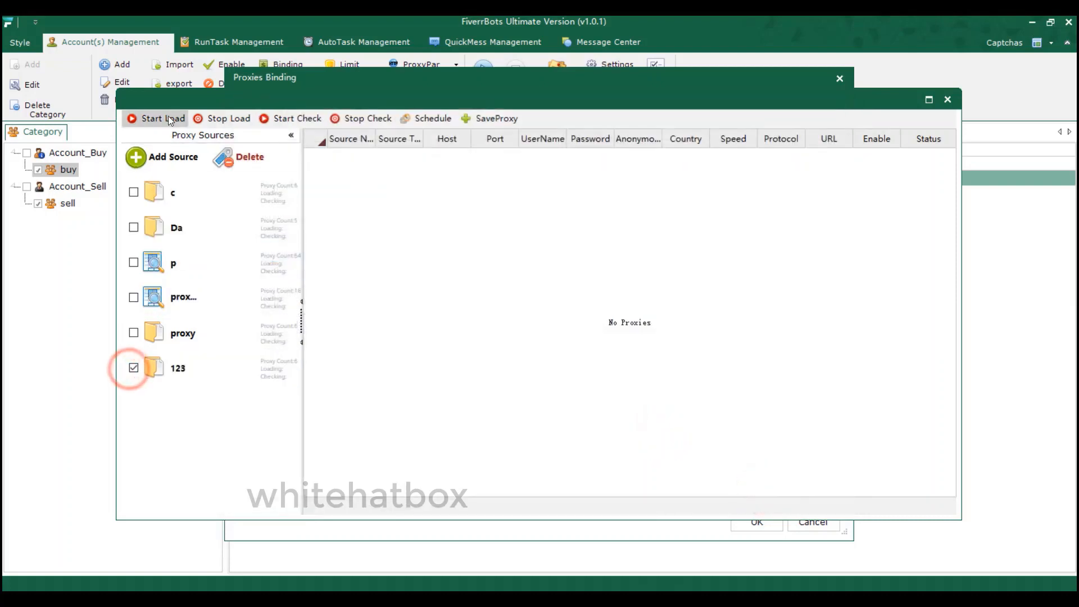
Load the 123 source's proxies, start checking them, then stop the check
left_click(159, 118)
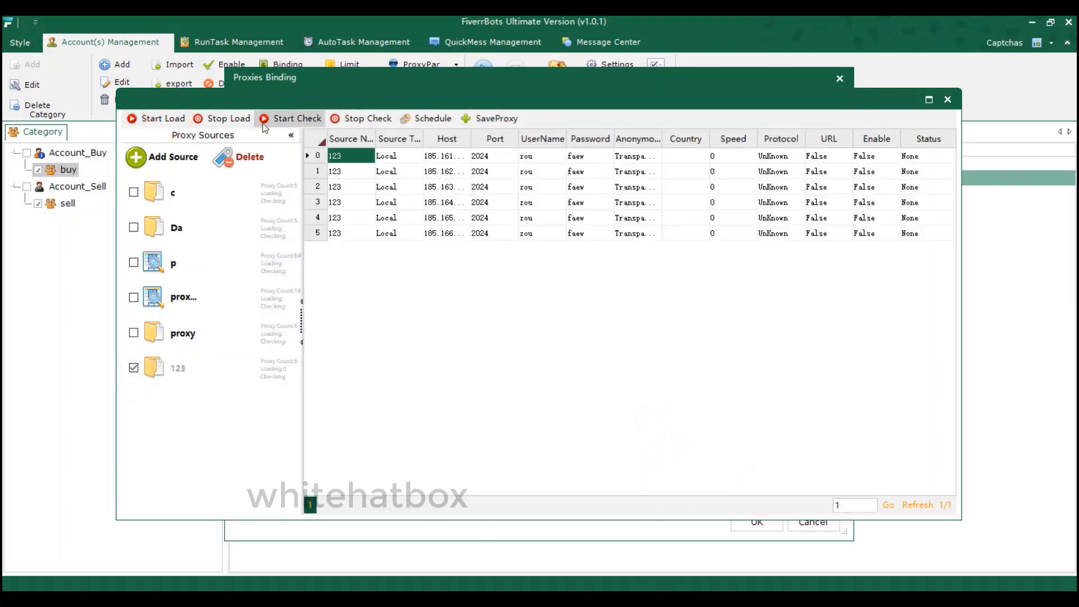
left_click(296, 118)
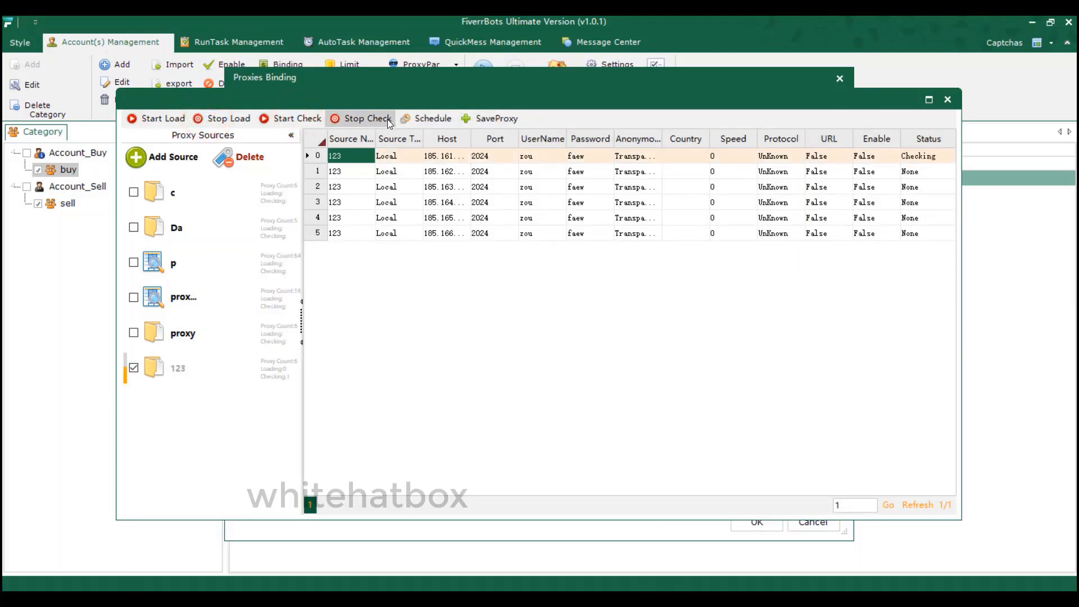
left_click(367, 118)
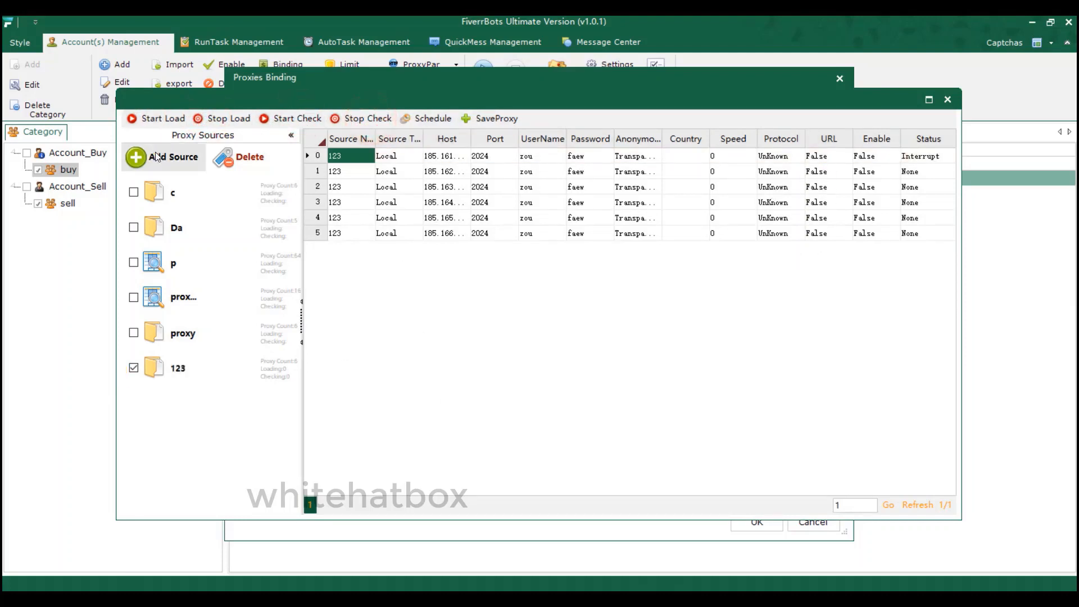
Add a new proxy source of type Search and save it
left_click(163, 156)
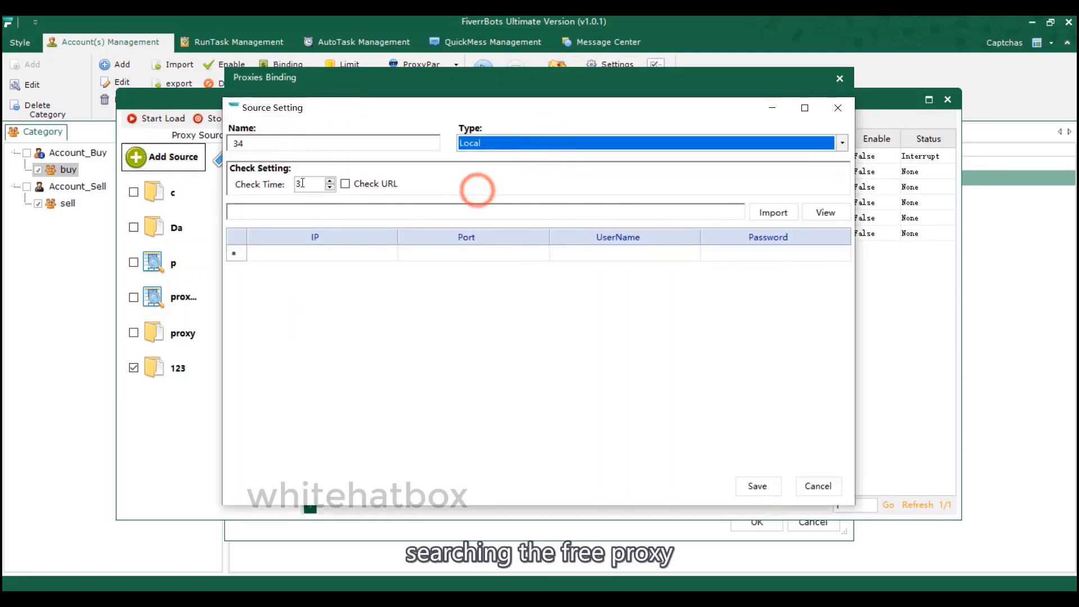
left_click(842, 142)
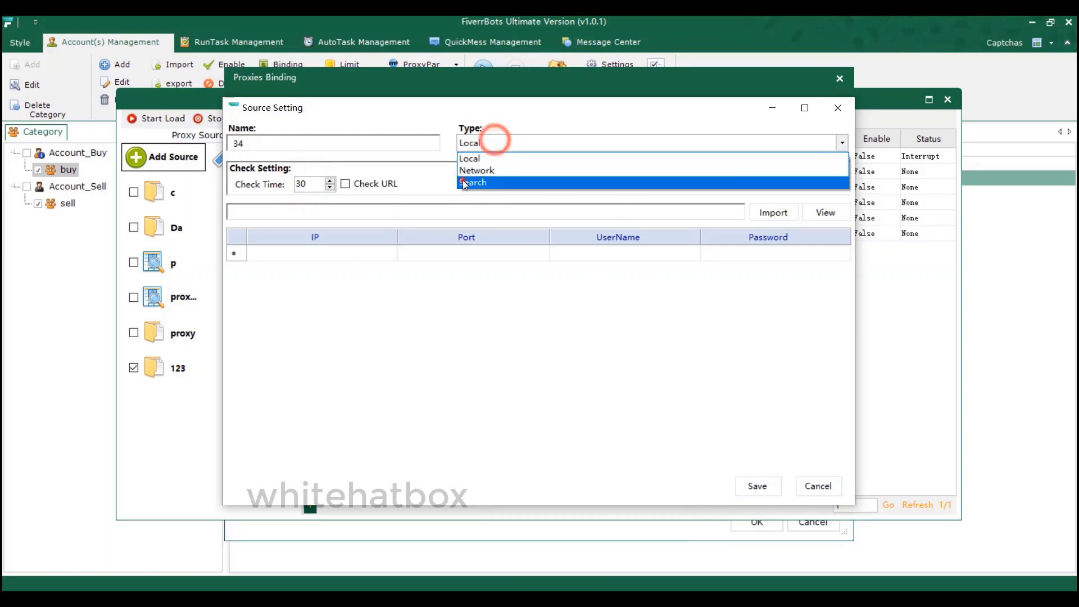
left_click(756, 486)
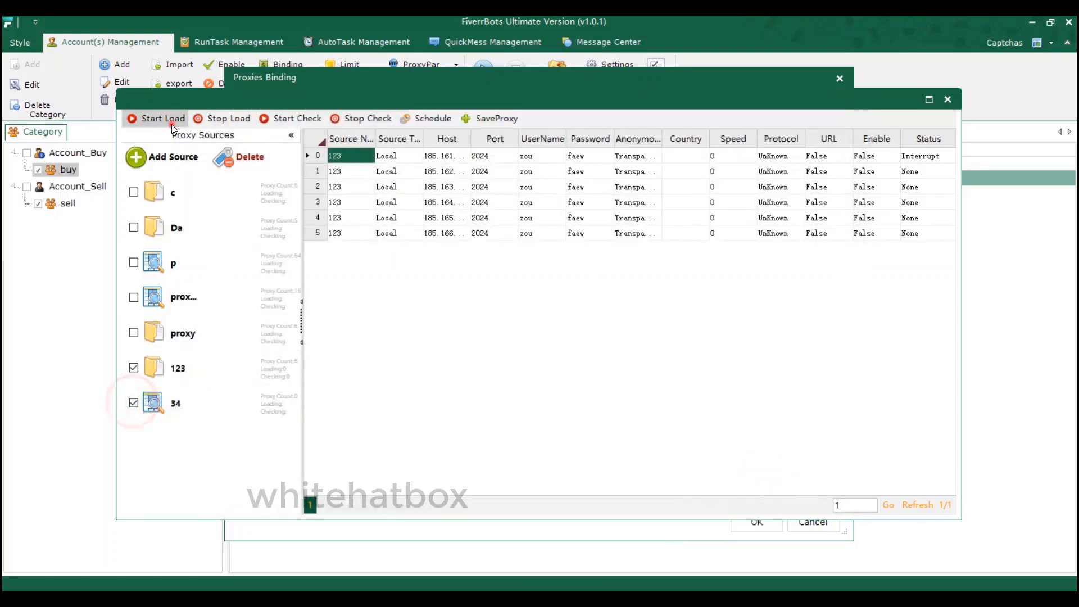
Load proxies from the search source, check them, and save the working proxy to the account
left_click(162, 118)
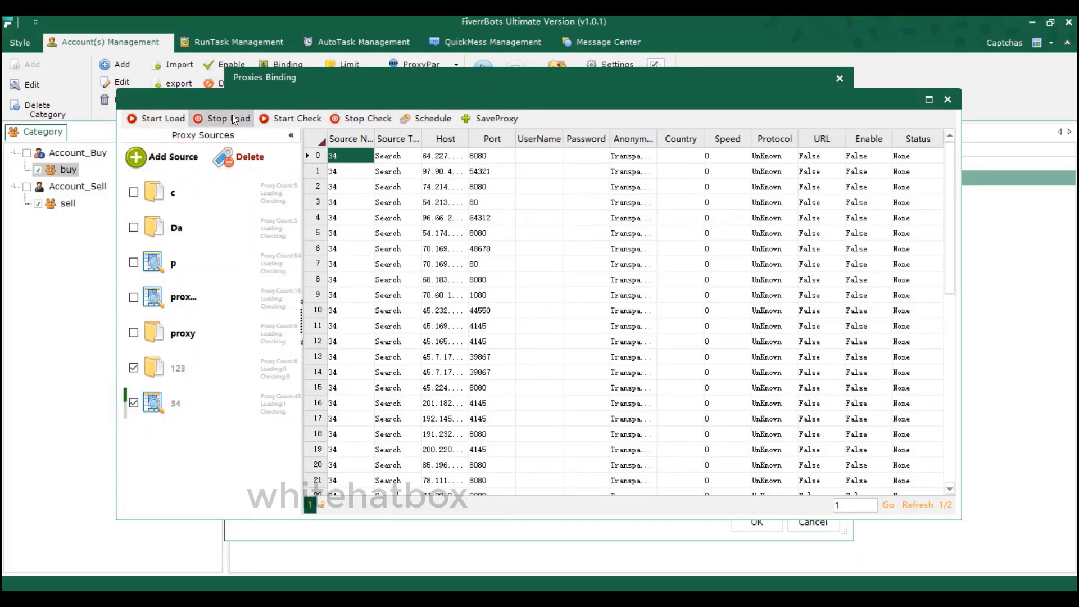
left_click(296, 118)
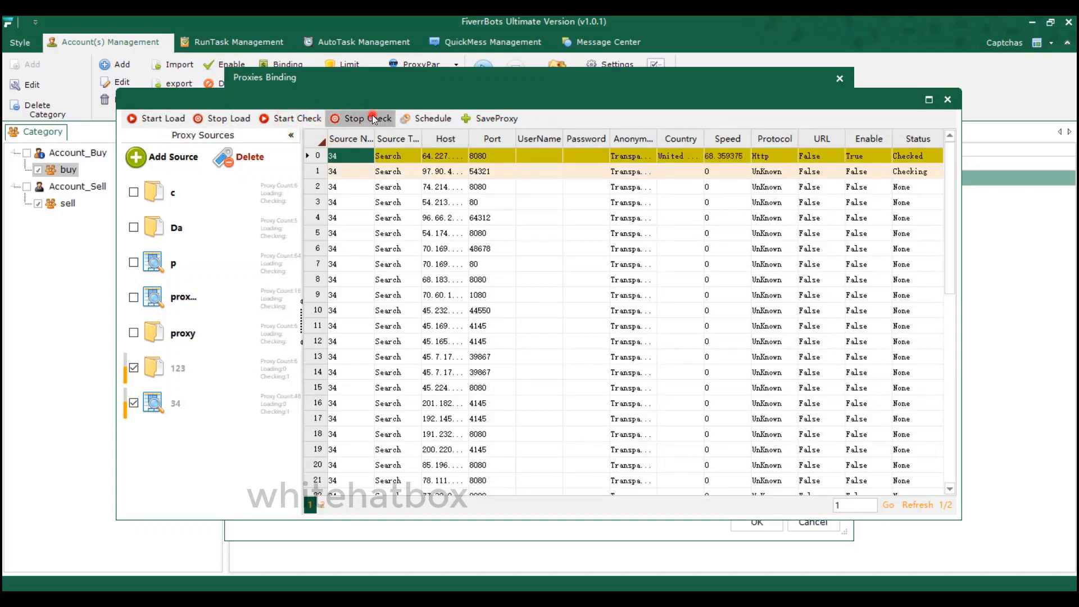
left_click(361, 118)
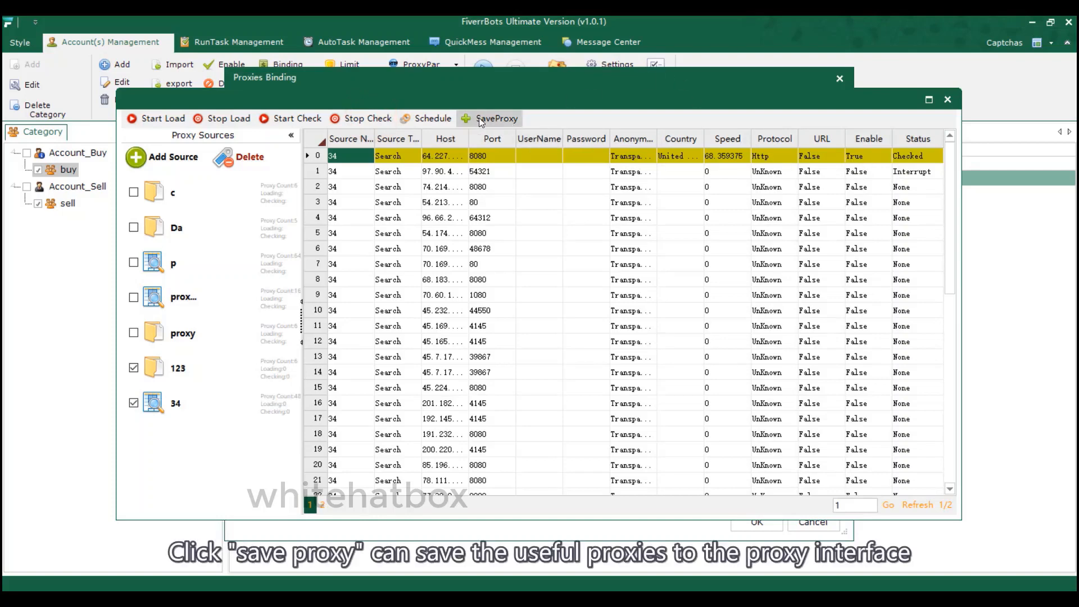
left_click(491, 118)
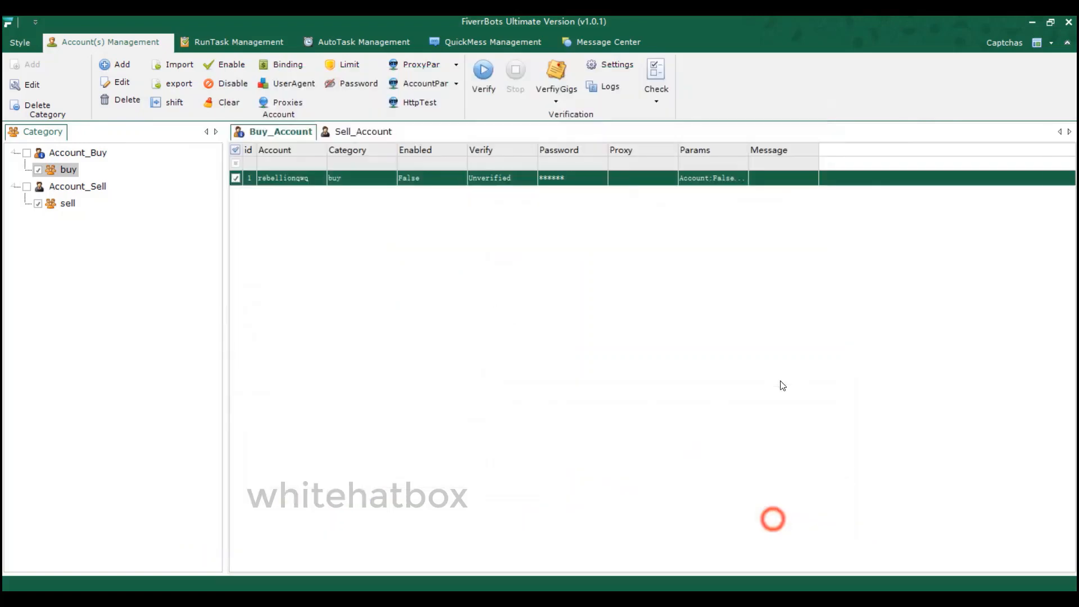
Apply Hide IP Fingerprint and one-click Hide Device Fingerprint settings to the buyer account
left_click(417, 64)
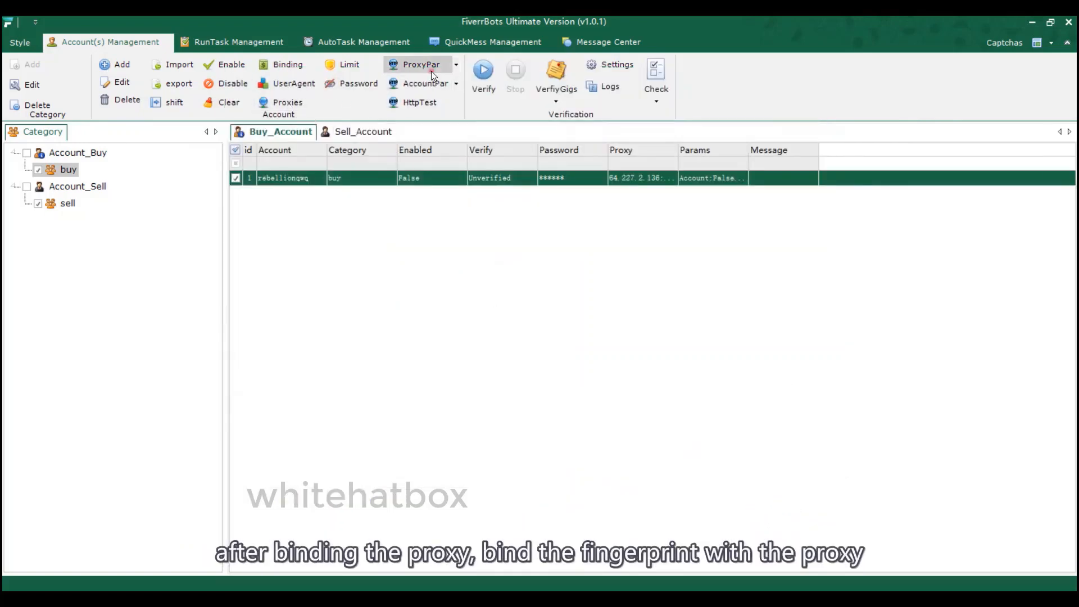
left_click(421, 64)
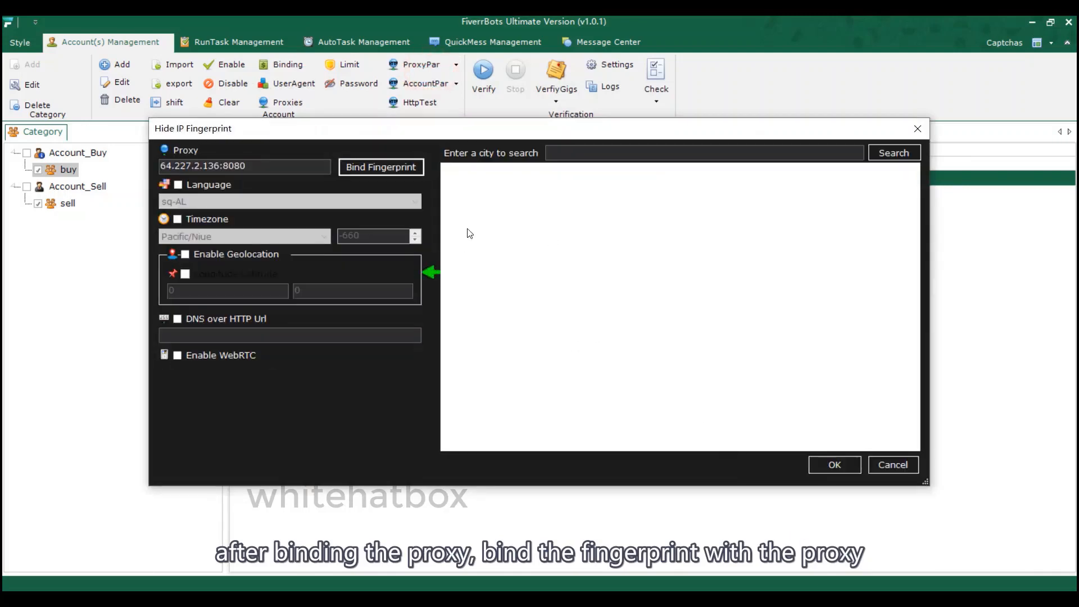
left_click(381, 166)
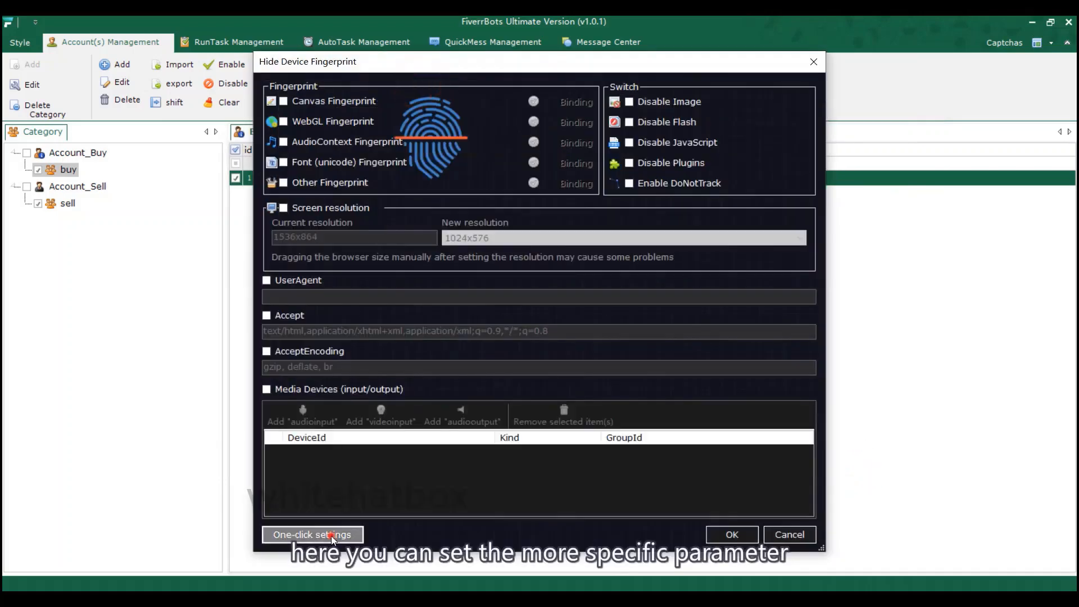
left_click(311, 535)
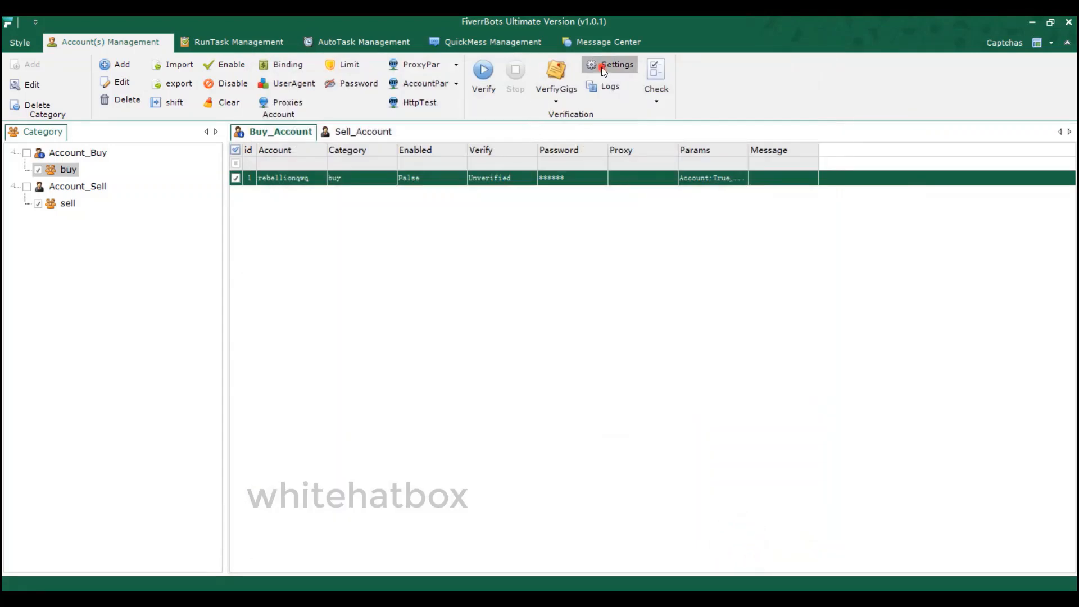
Set verification maximum threads and toggle the Show debug window option
left_click(617, 65)
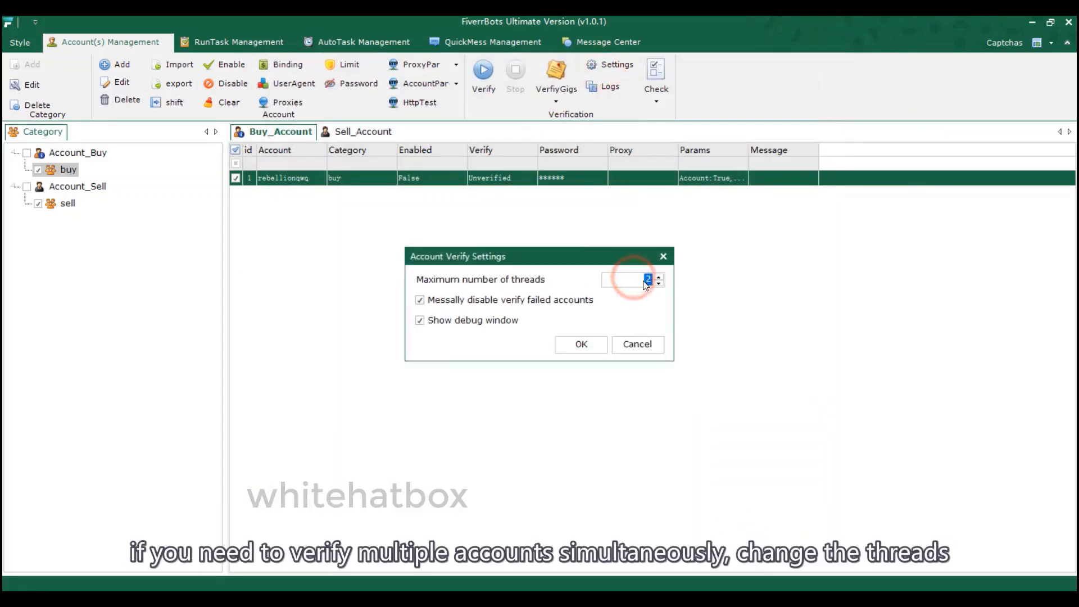
type("3")
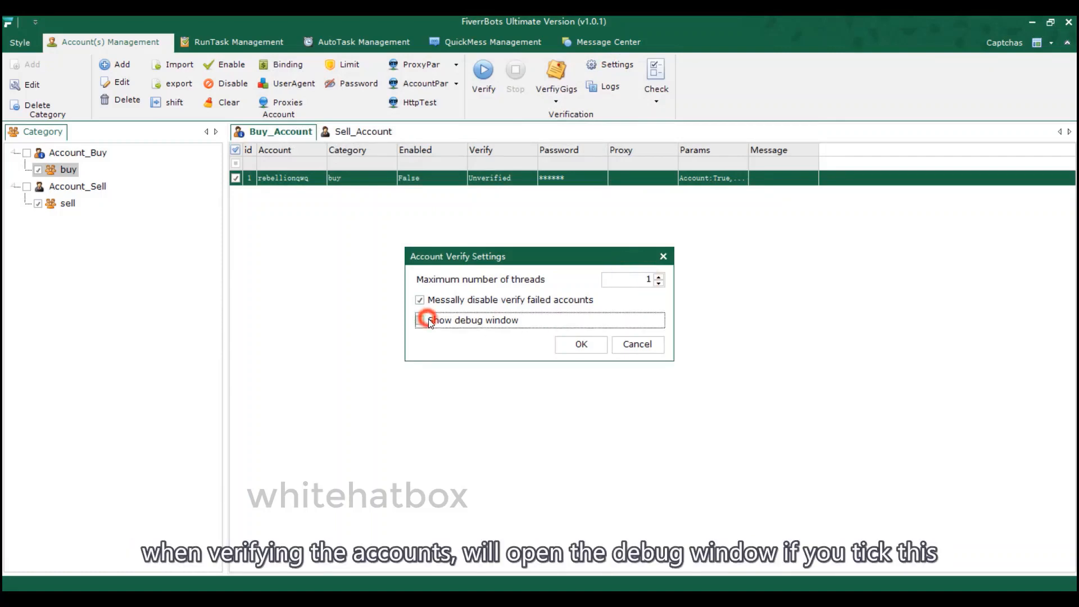
left_click(580, 344)
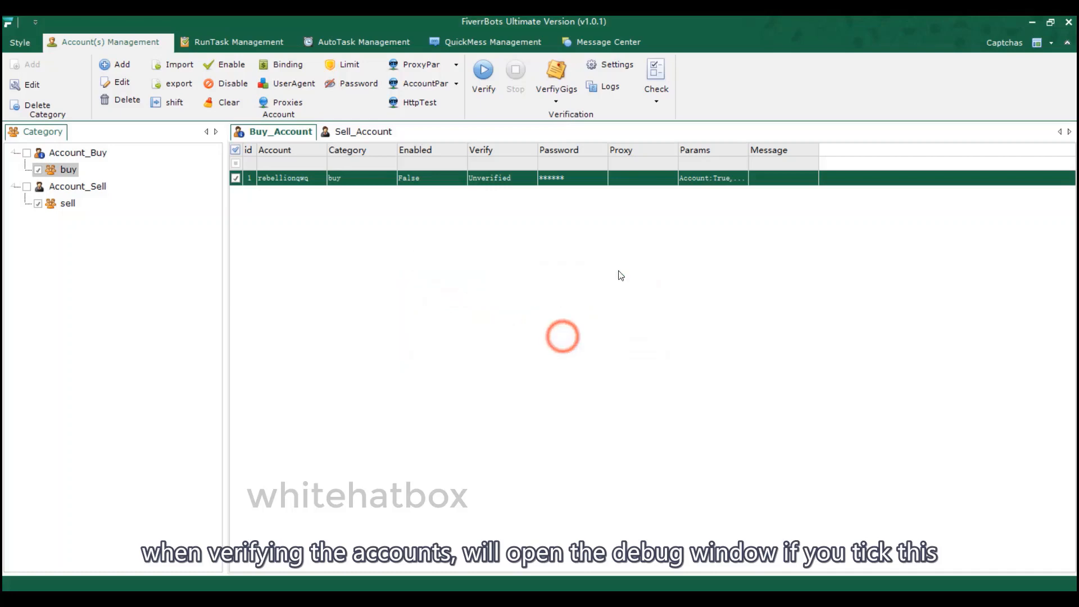
Verify the buyer account and run the Auto BuyGigs task for it
left_click(482, 75)
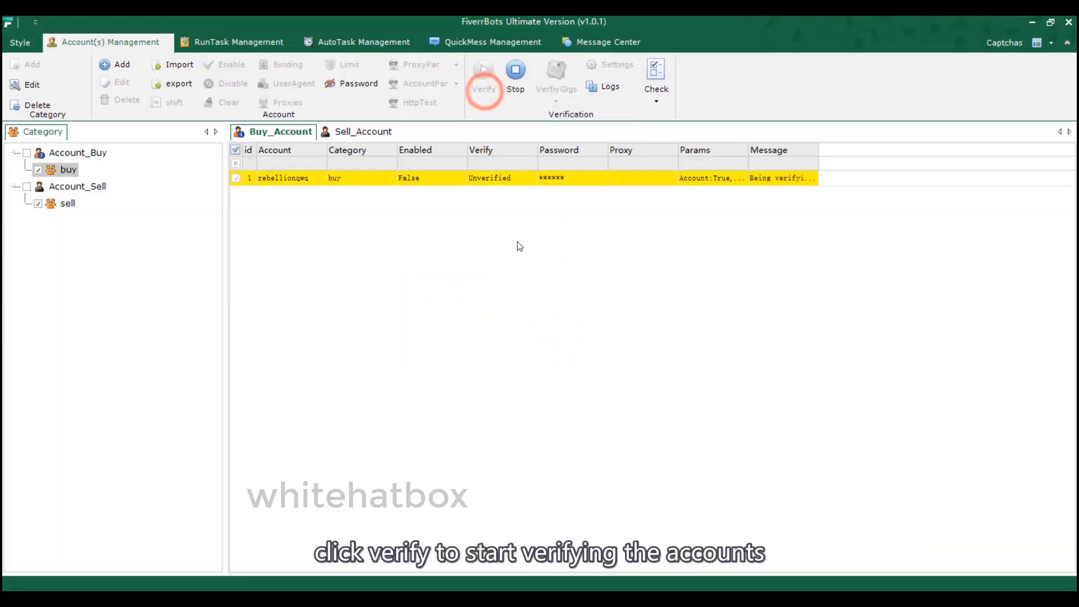
left_click(482, 75)
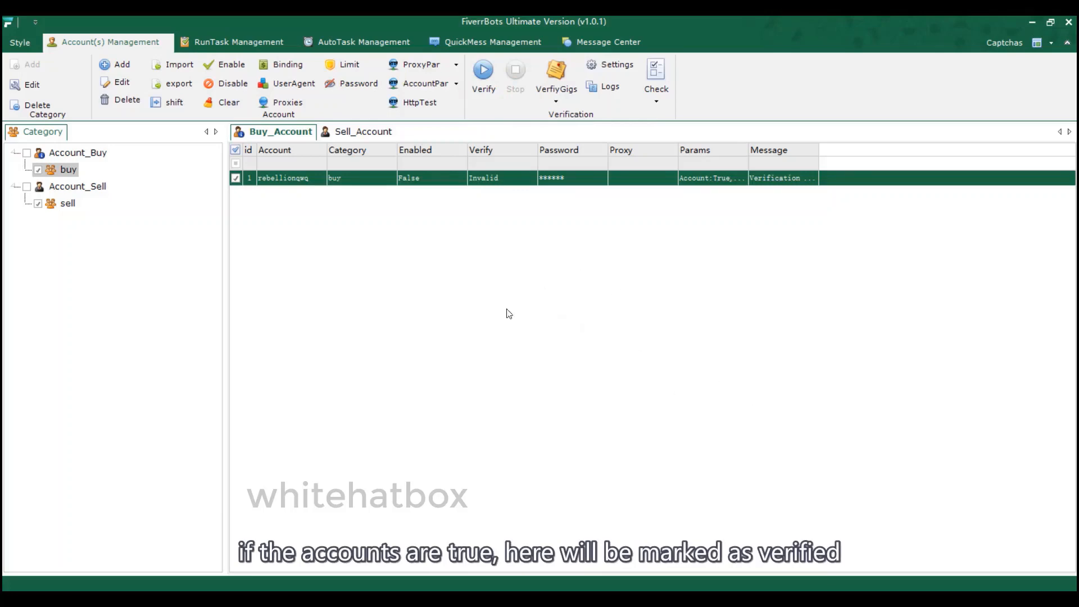
mouse_move(489, 217)
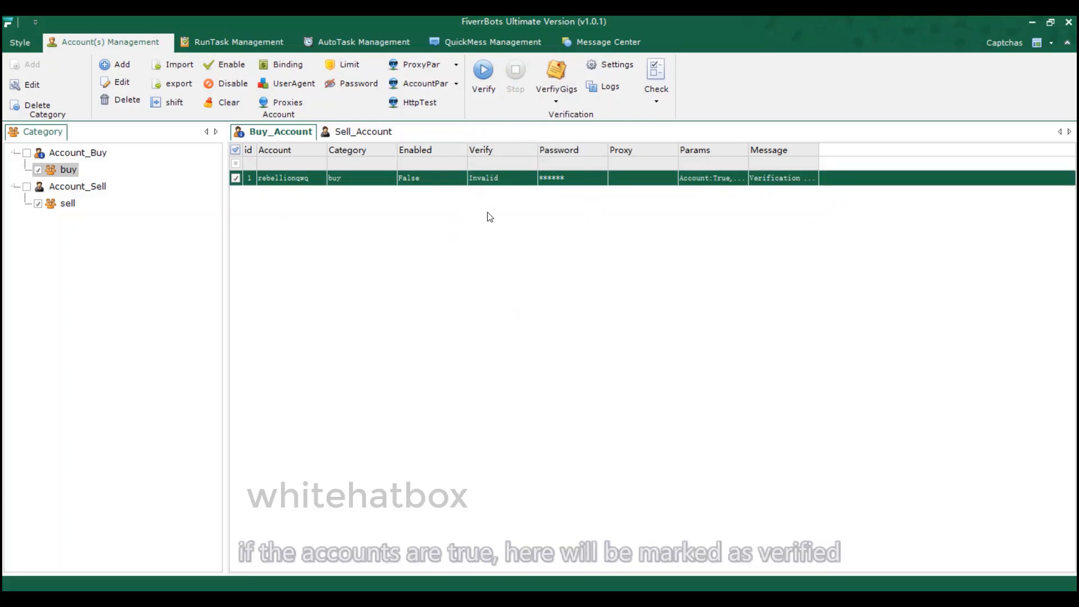
mouse_move(556, 76)
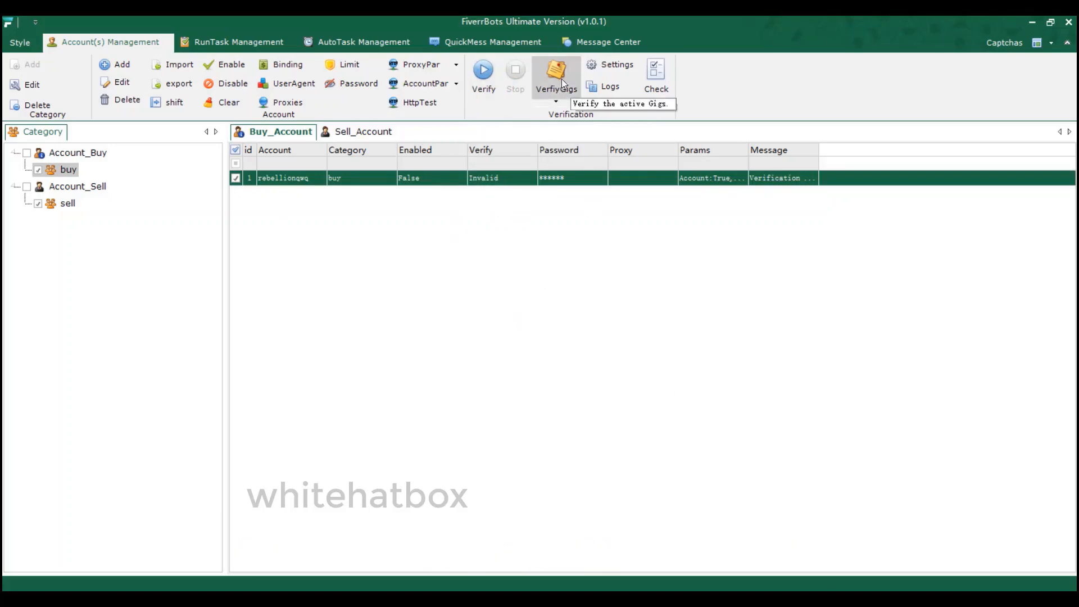
left_click(556, 102)
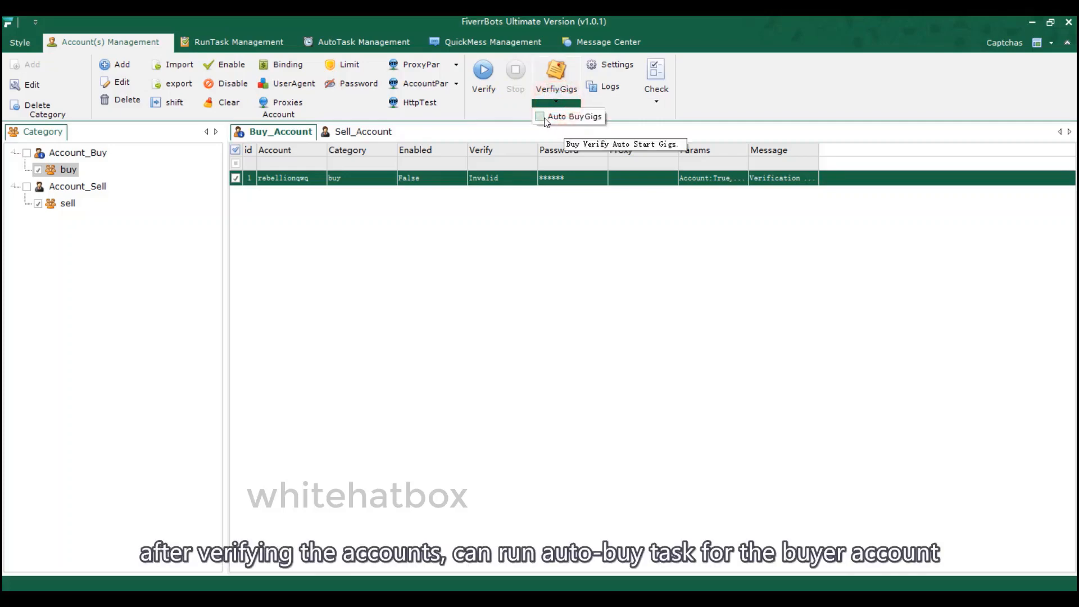
left_click(555, 100)
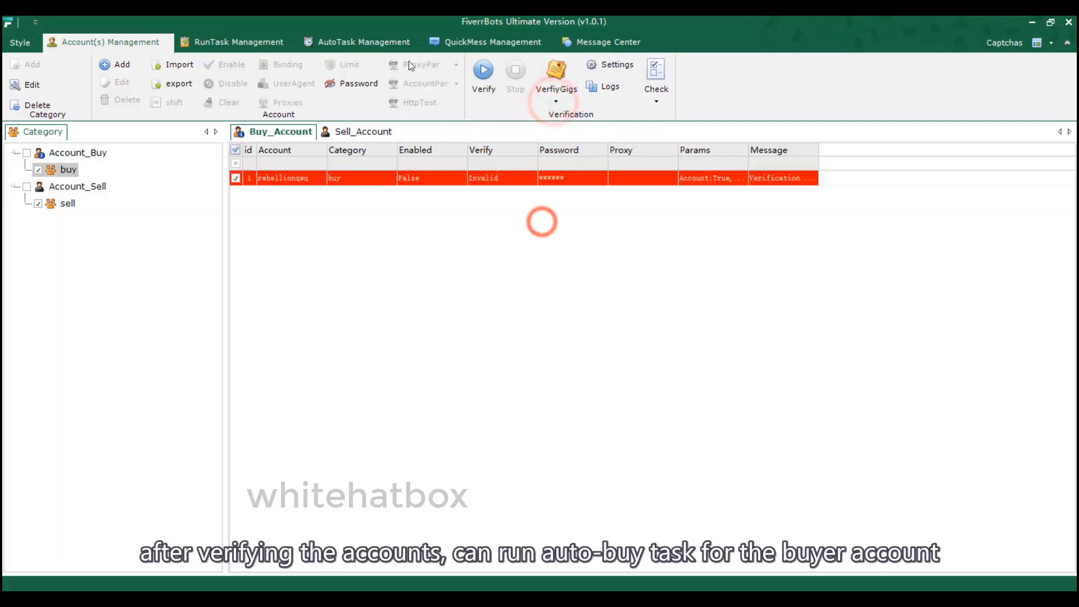
Switch to the sell category and run VerifyGigs to show the seller's Sell_Gigs list
left_click(365, 41)
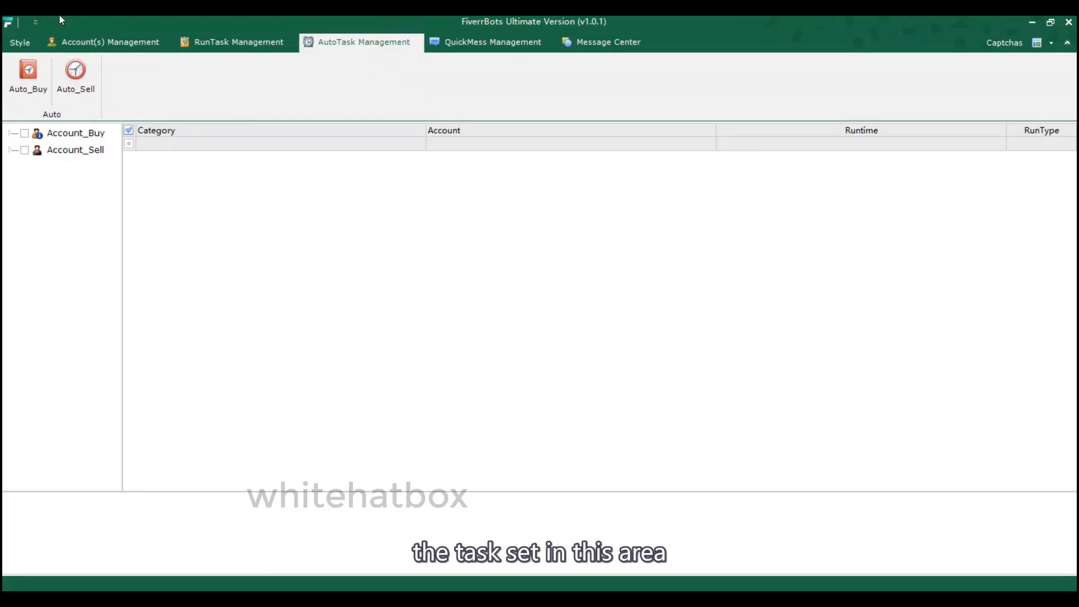
left_click(109, 41)
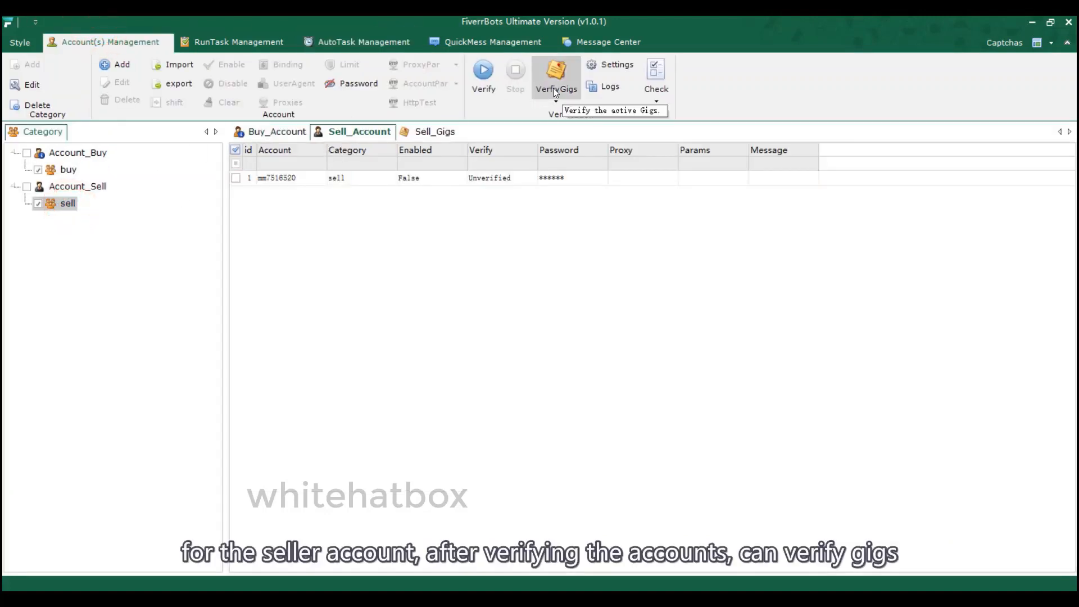
left_click(429, 131)
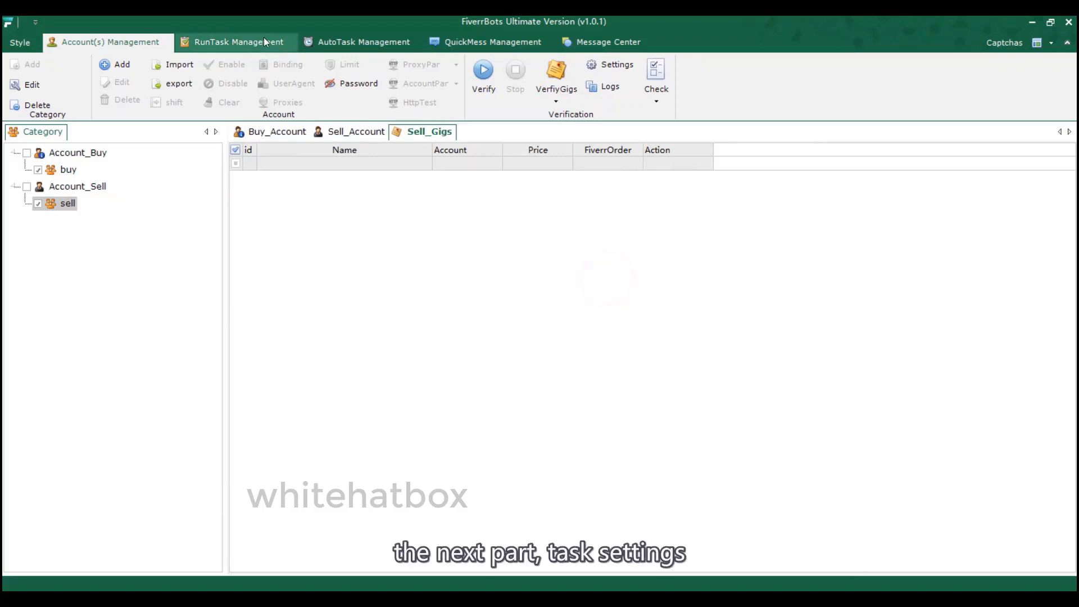
Create a new task named 'task' in RunTask Management and expand it to reveal its child steps
left_click(239, 41)
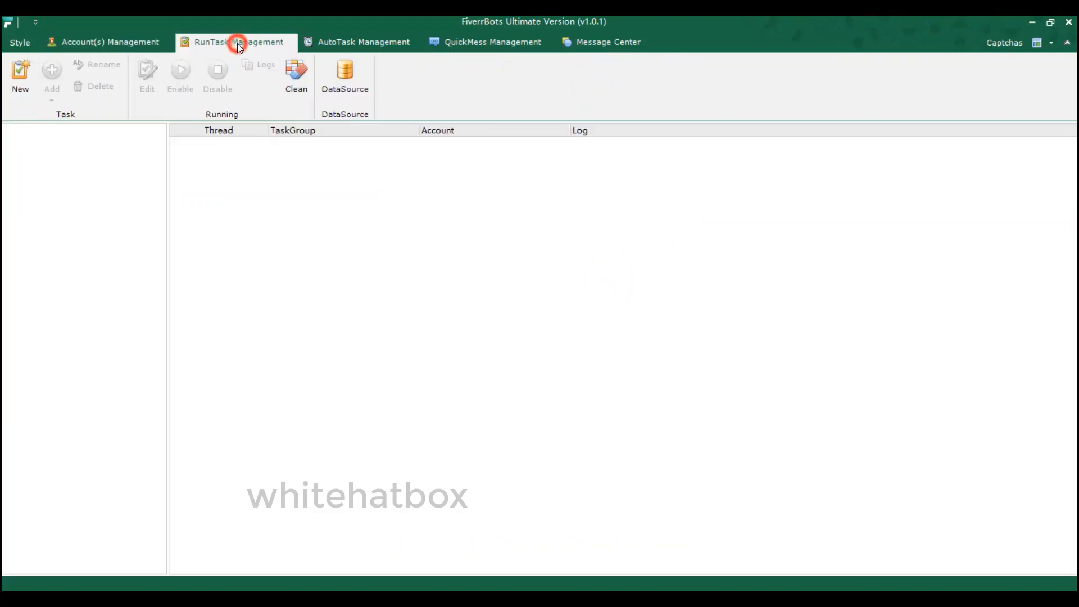
mouse_move(19, 75)
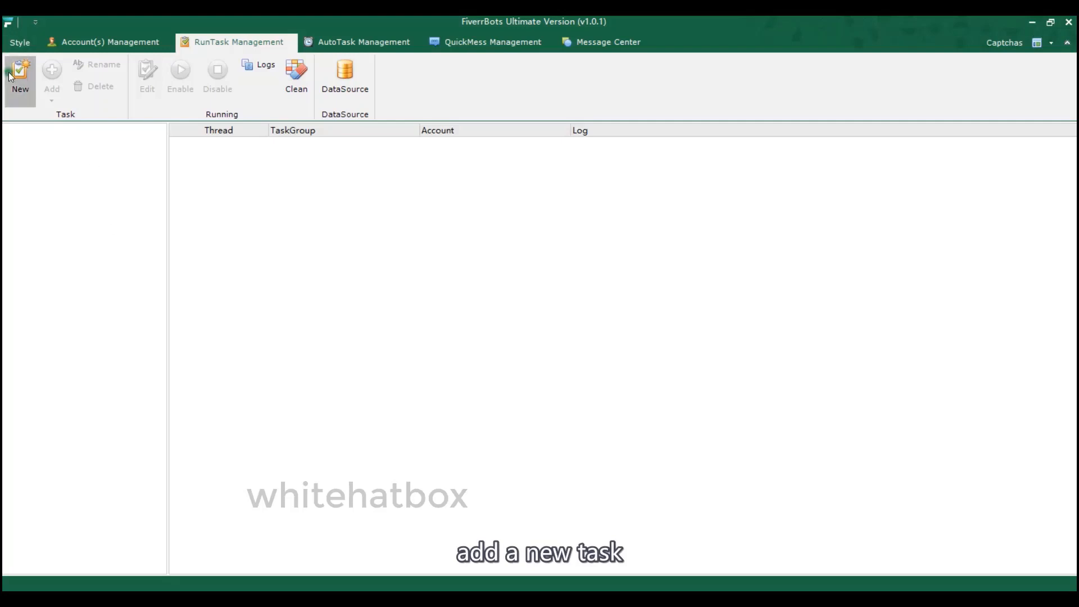
left_click(19, 76)
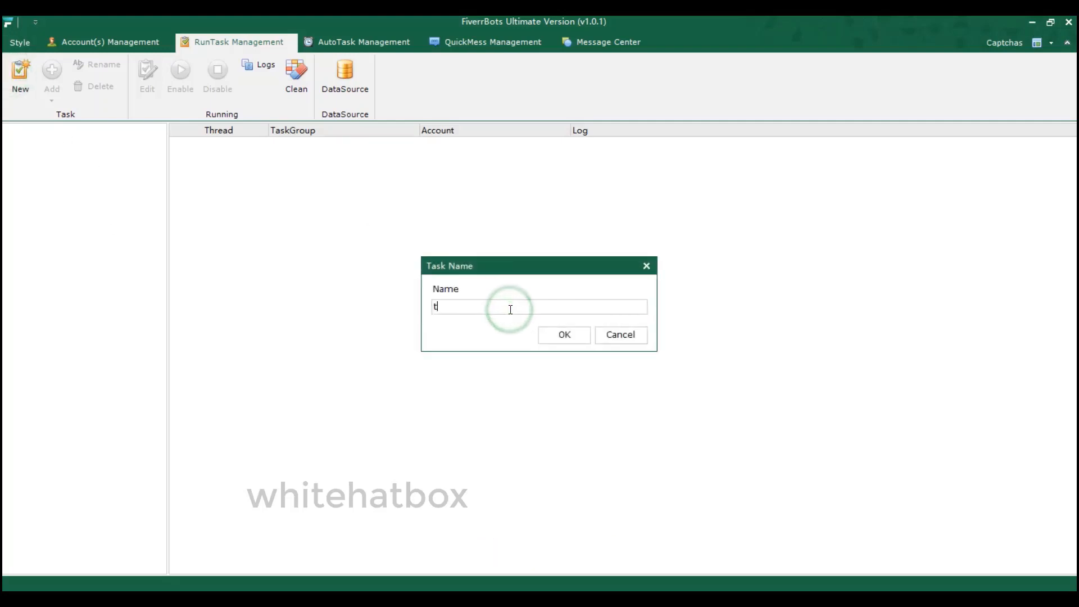
left_click(563, 335)
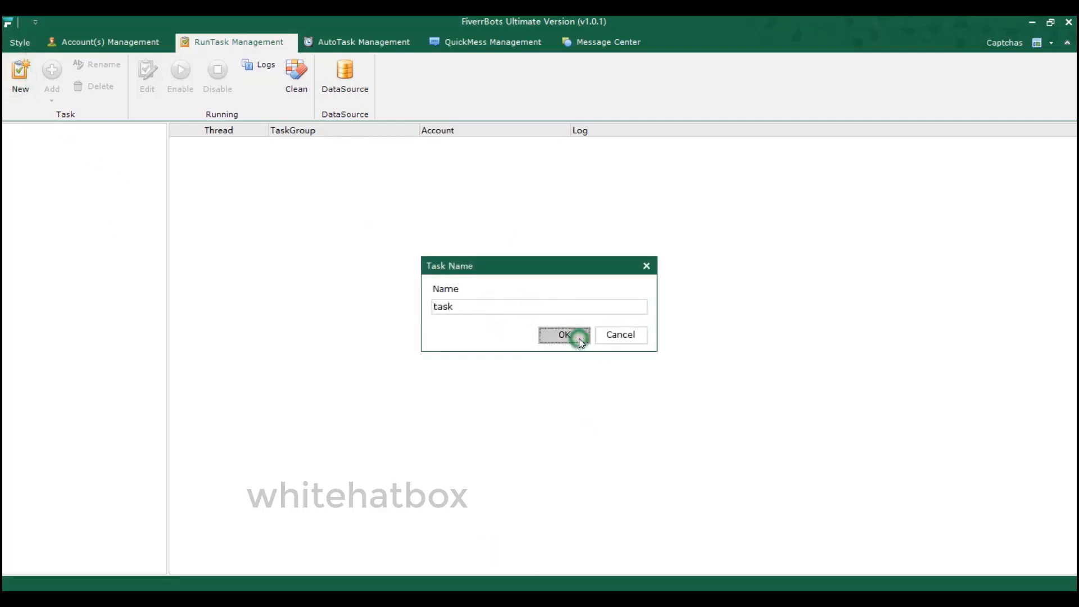
left_click(563, 335)
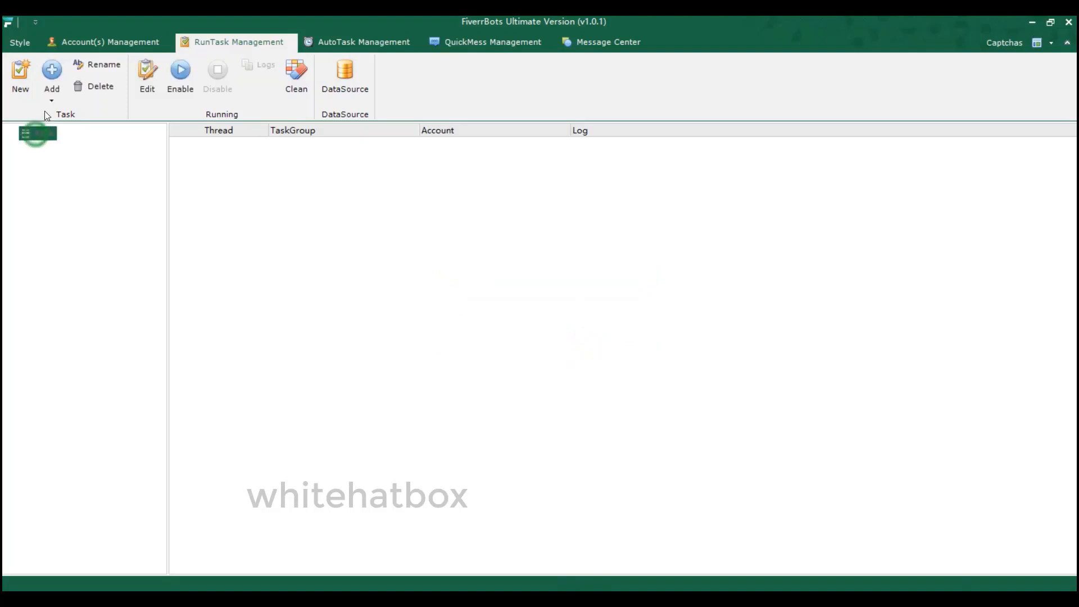
left_click(50, 76)
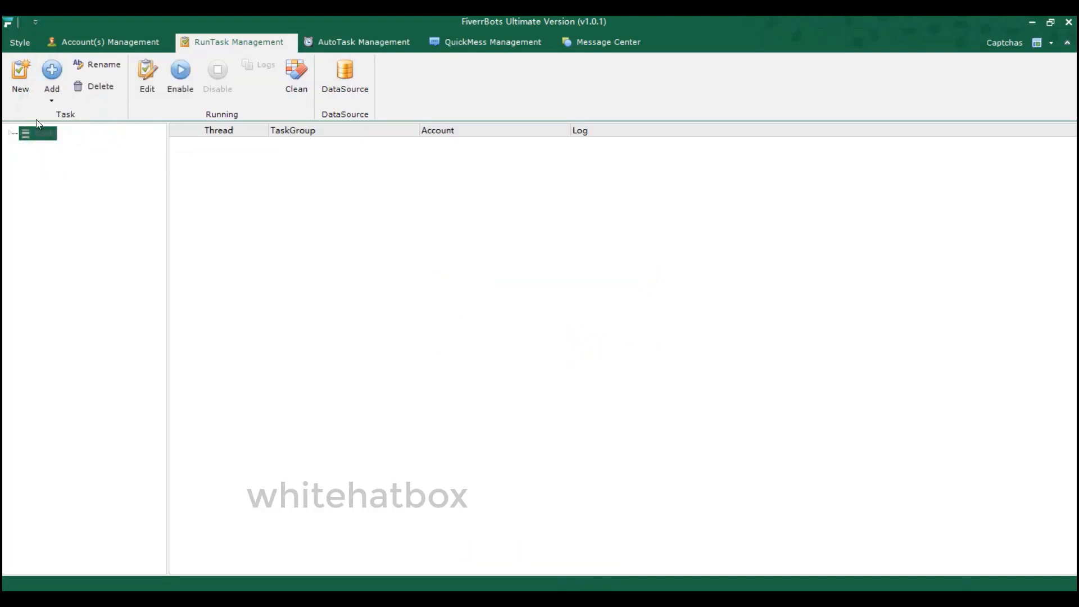
left_click(50, 76)
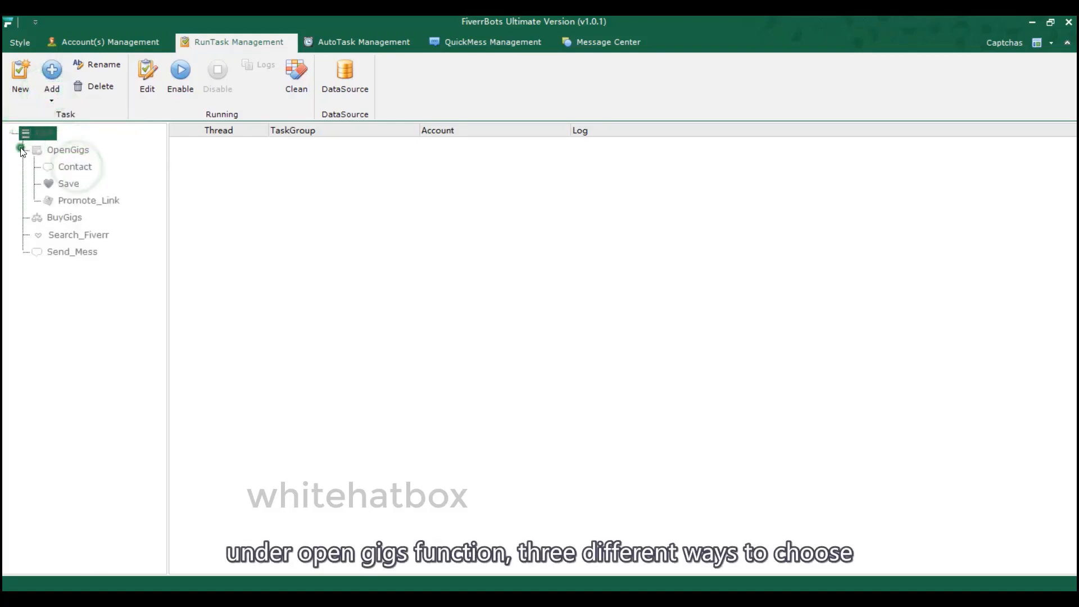
Edit the OpenGigs step to use the buy account in Asc order and go to its Gigs for Text source
left_click(67, 150)
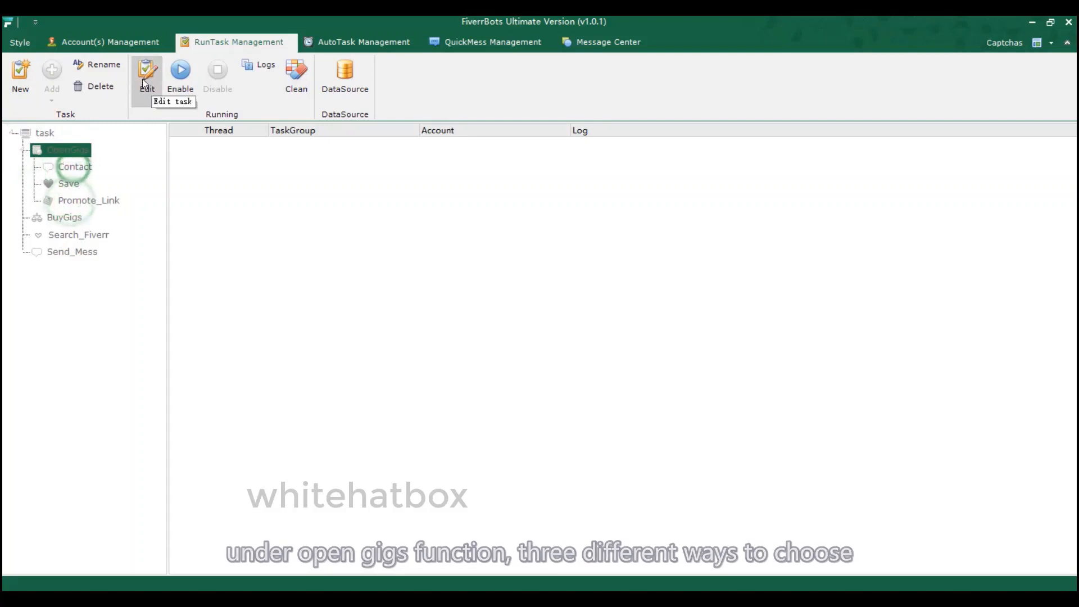
left_click(146, 75)
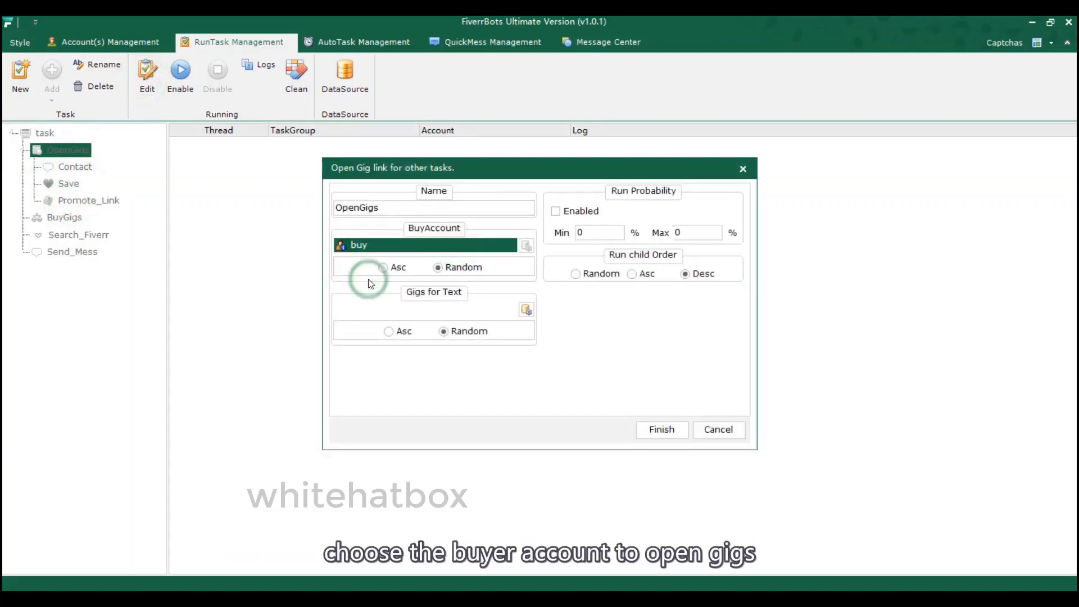
left_click(382, 267)
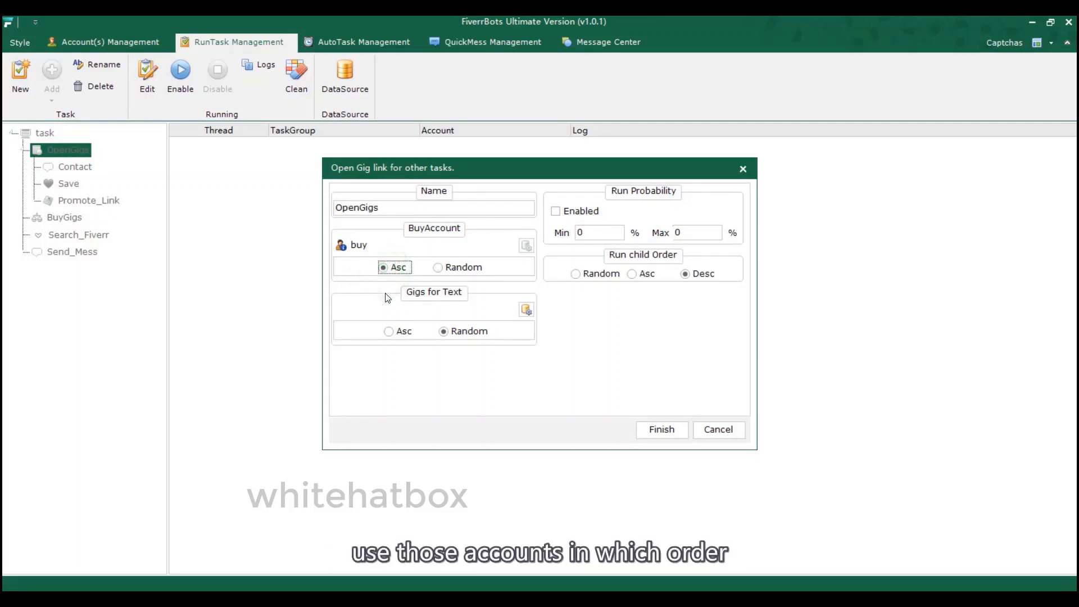
left_click(525, 308)
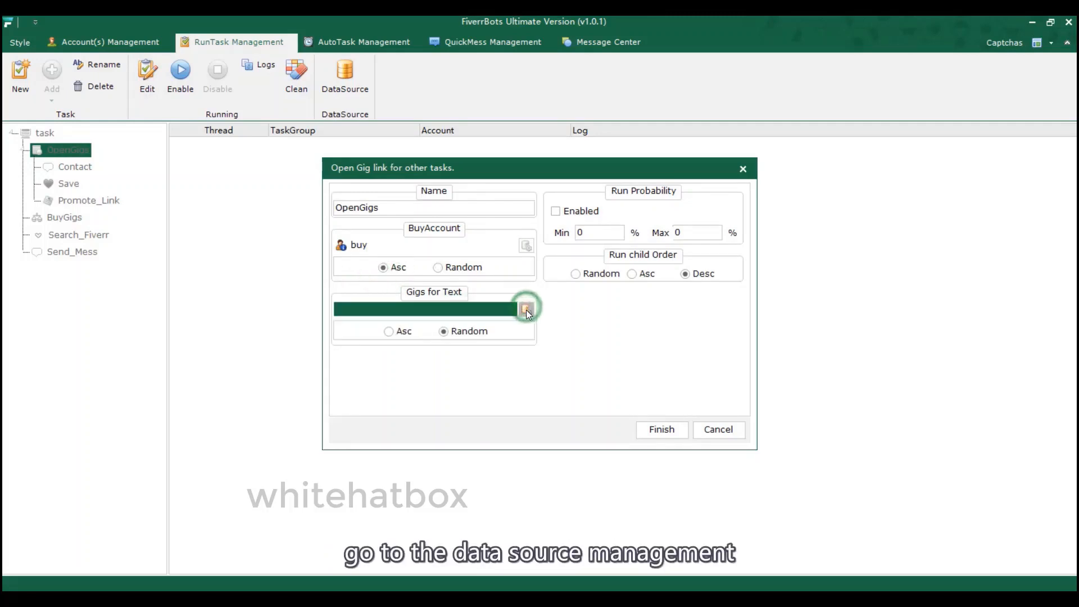
Create a Text data source 'gigs url' holding the Fiverr share links
left_click(526, 305)
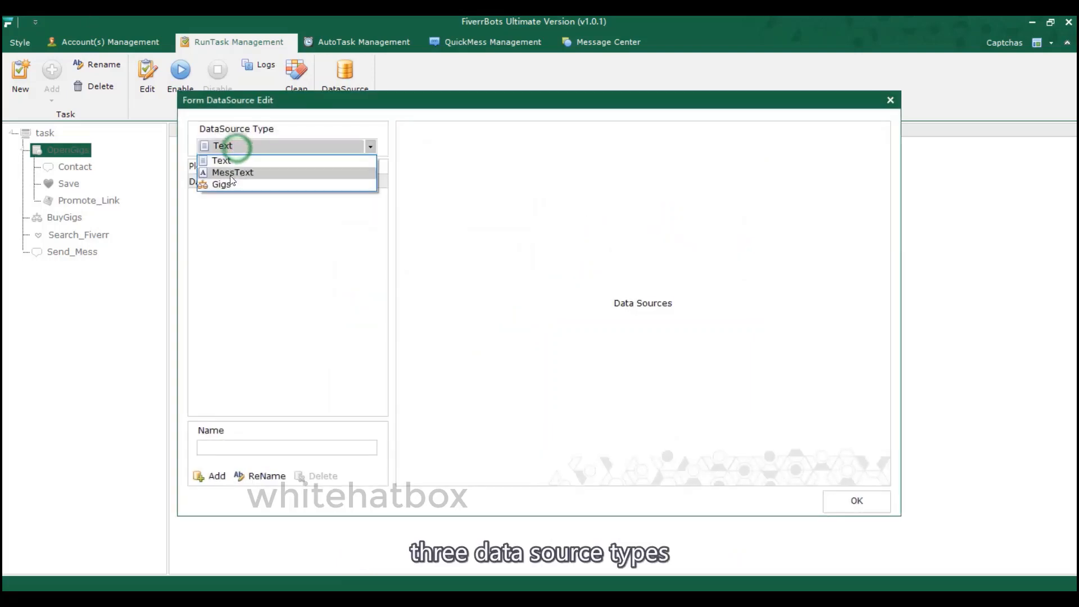
type("gigs url")
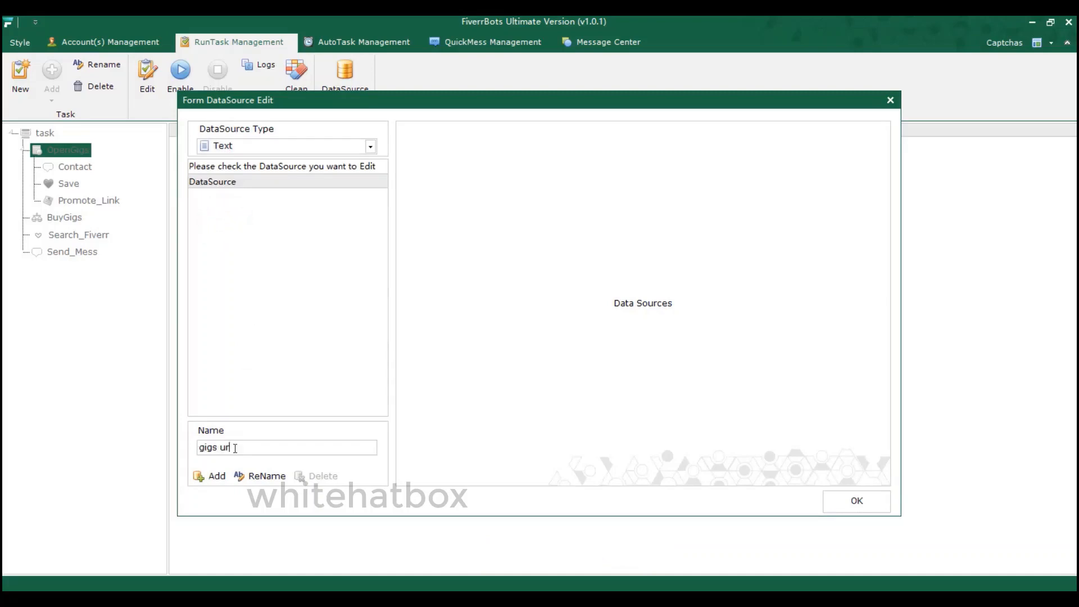
left_click(217, 476)
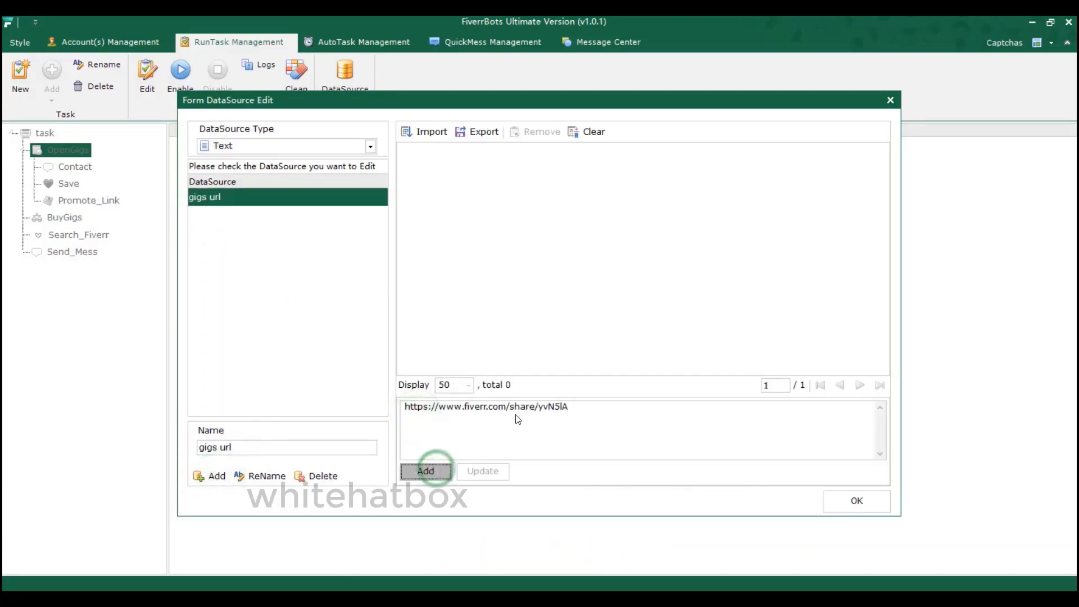
left_click(425, 471)
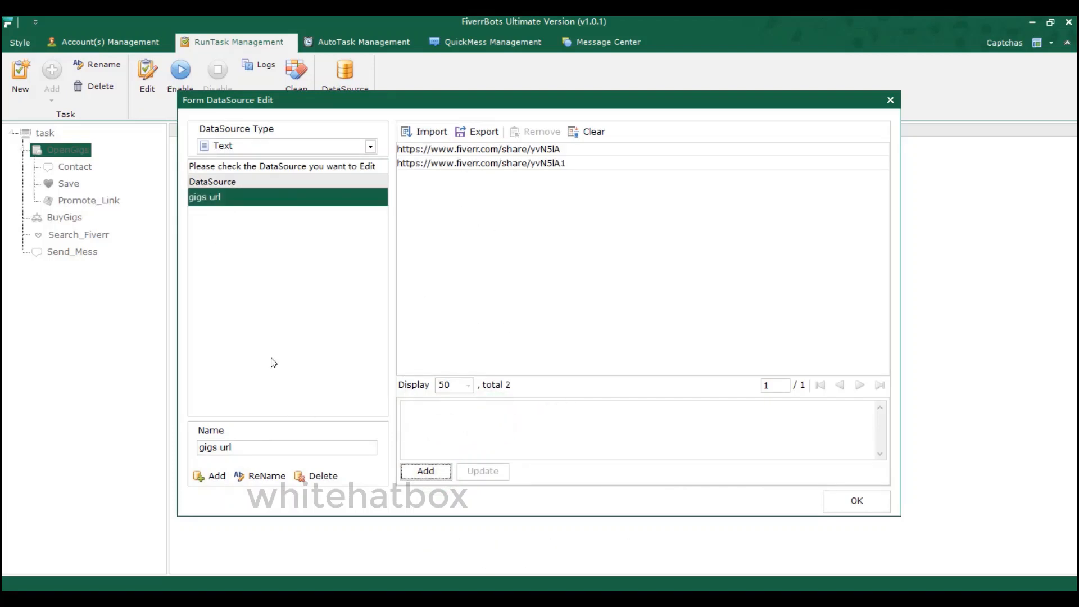
Create a Gigs-type data source 'gigs' containing the sell account and confirm the editor
left_click(370, 145)
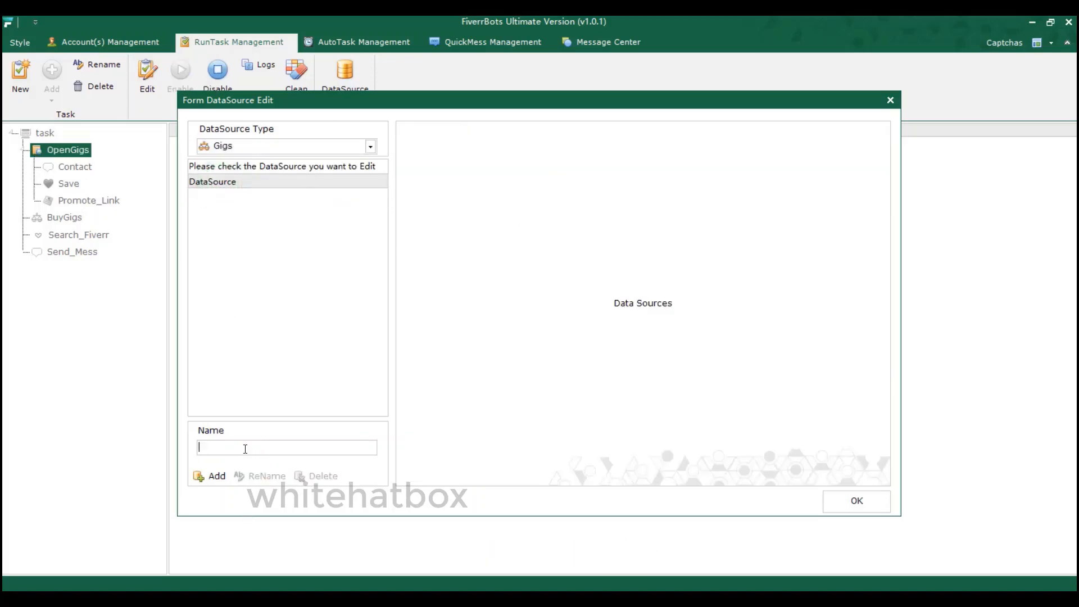
type("gigs")
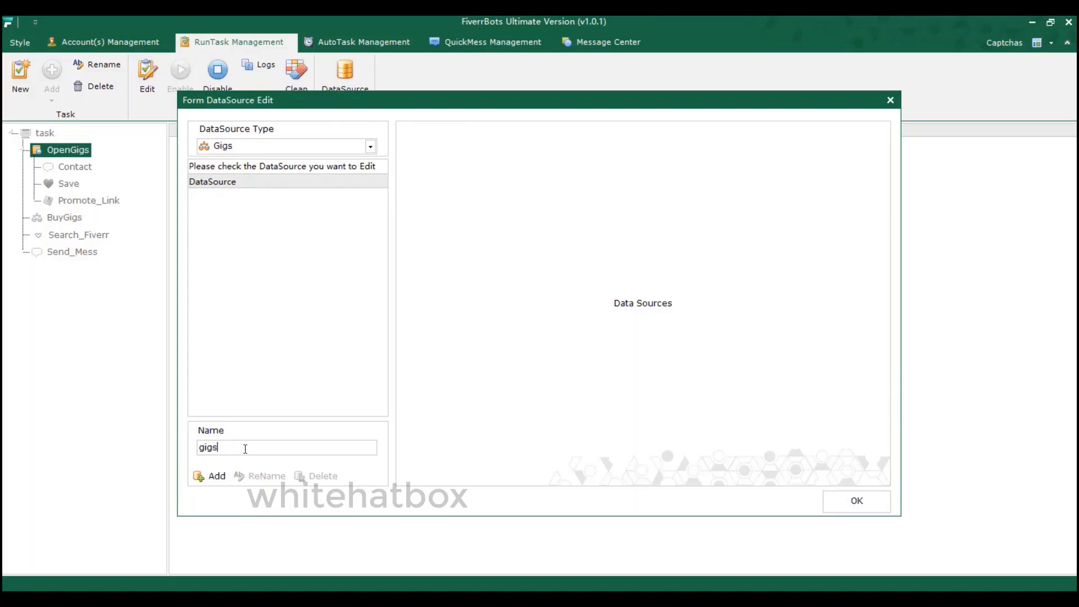
left_click(211, 475)
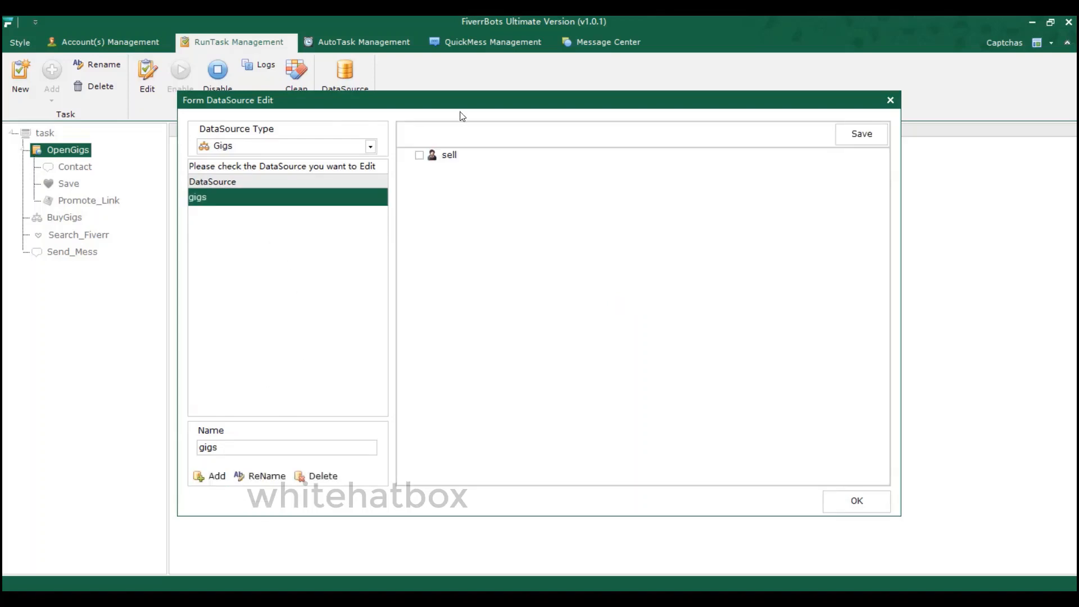
left_click(419, 154)
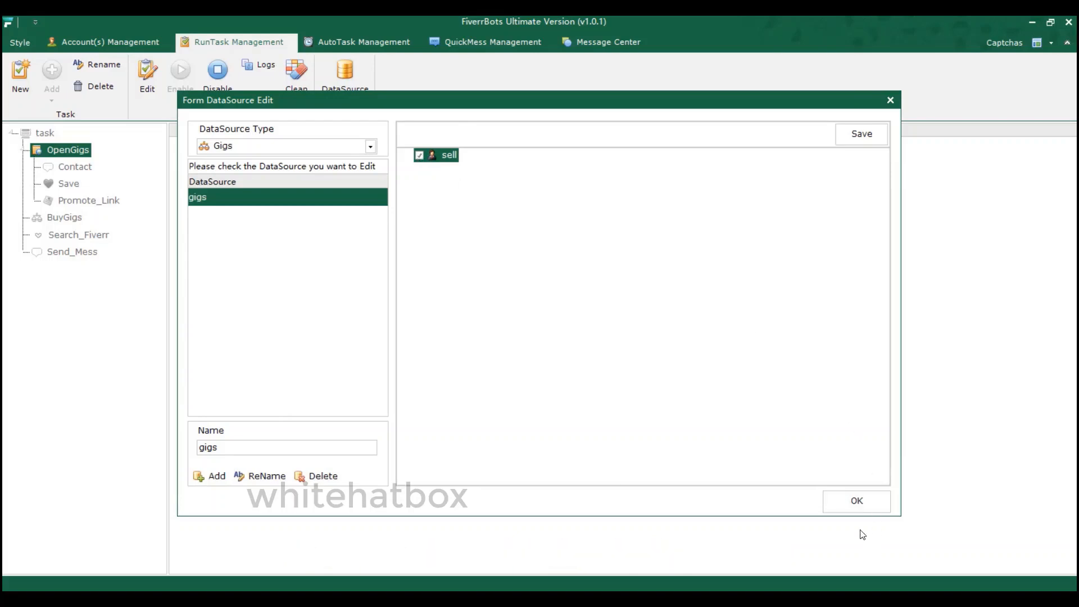
left_click(856, 500)
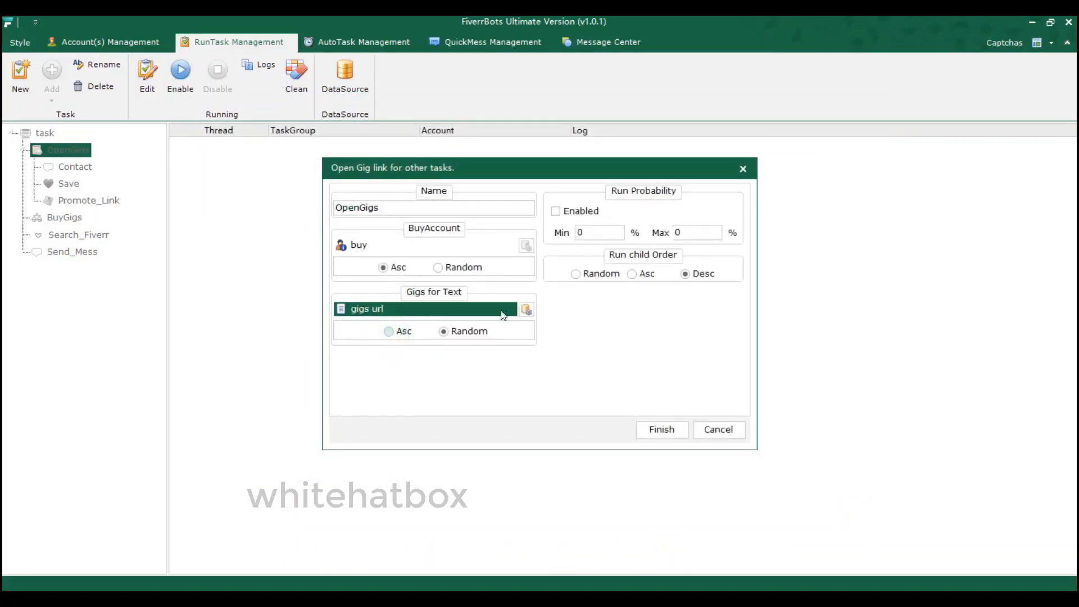
Turn on run probability for OpenGigs, finish its settings and enable the step
left_click(556, 211)
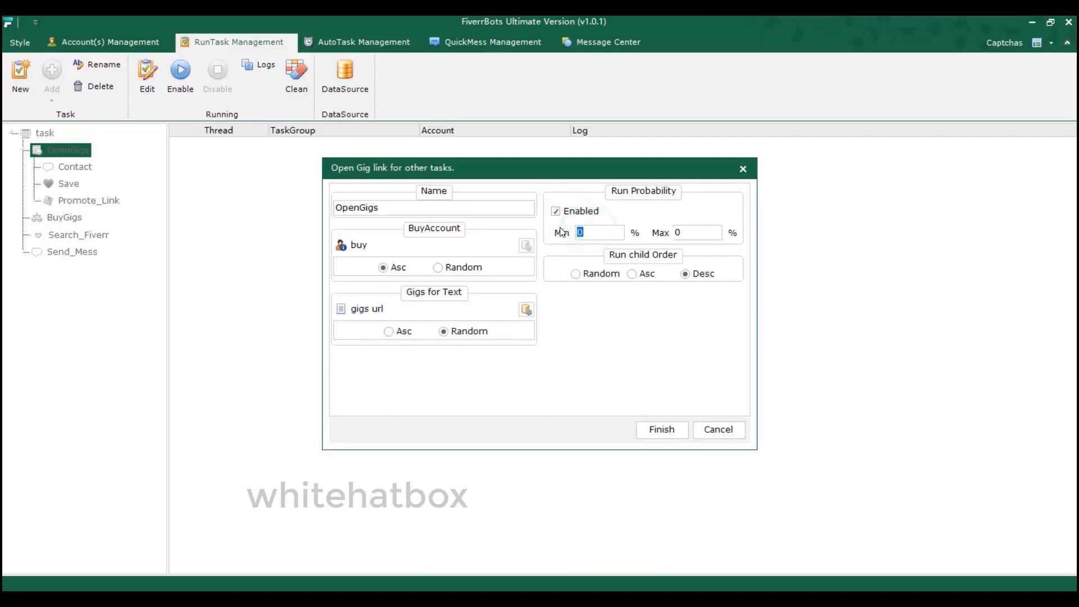
left_click(660, 428)
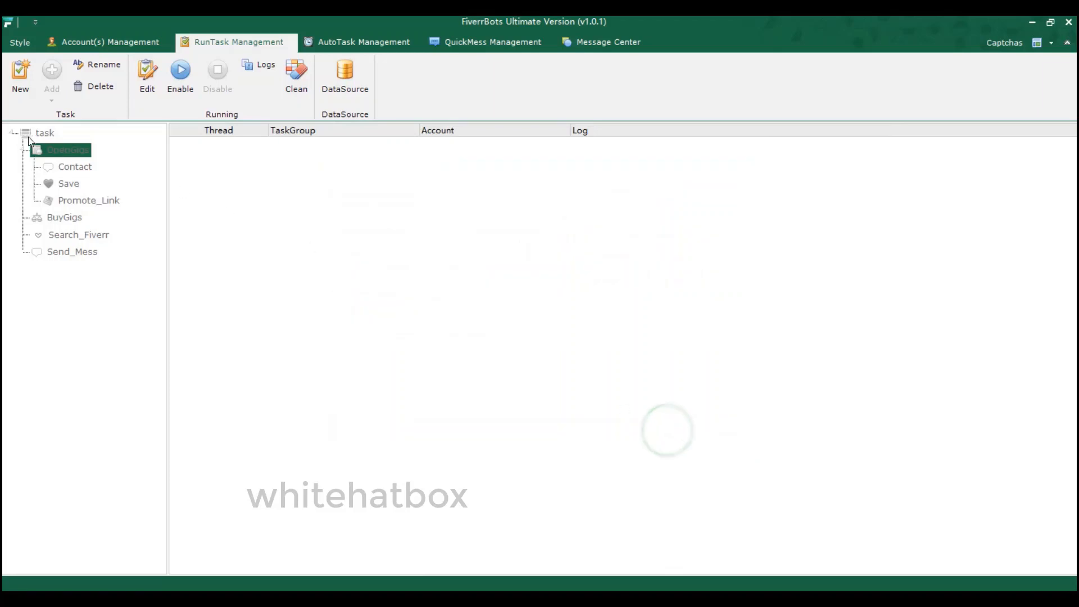
left_click(180, 75)
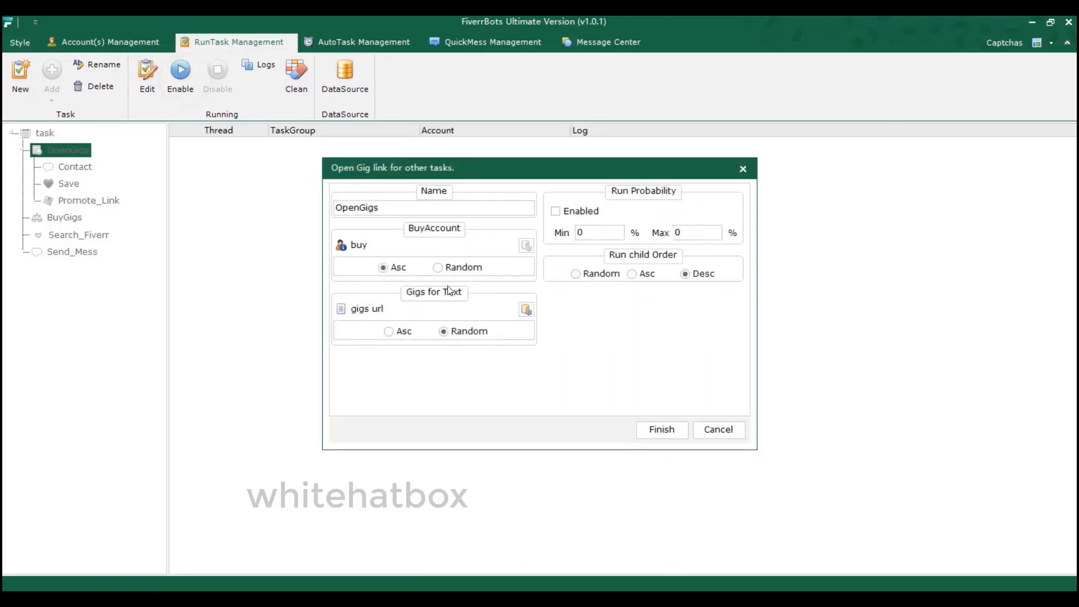
left_click(661, 430)
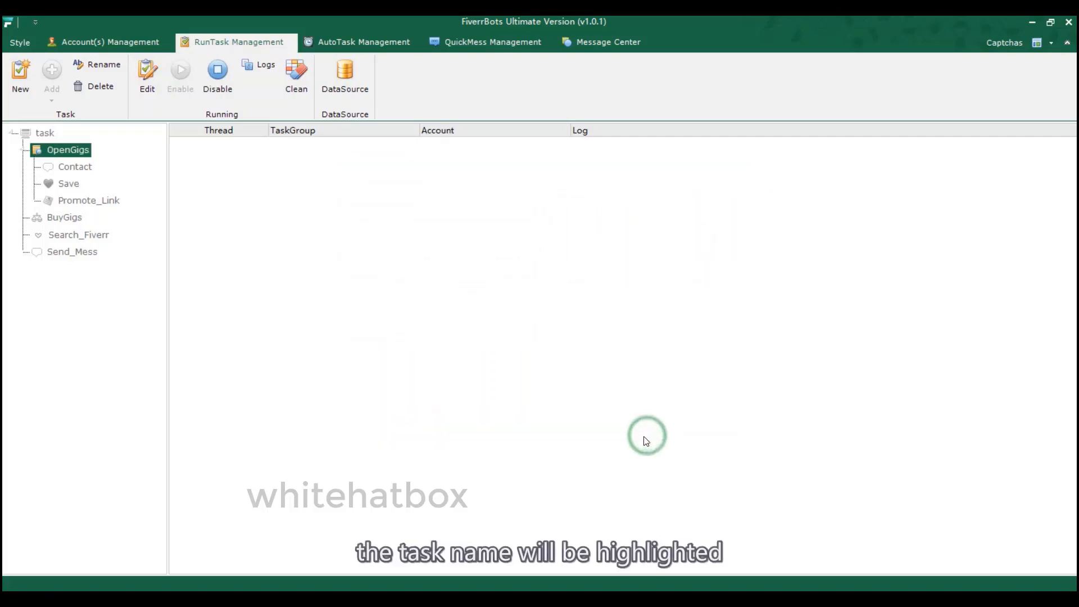
left_click(74, 167)
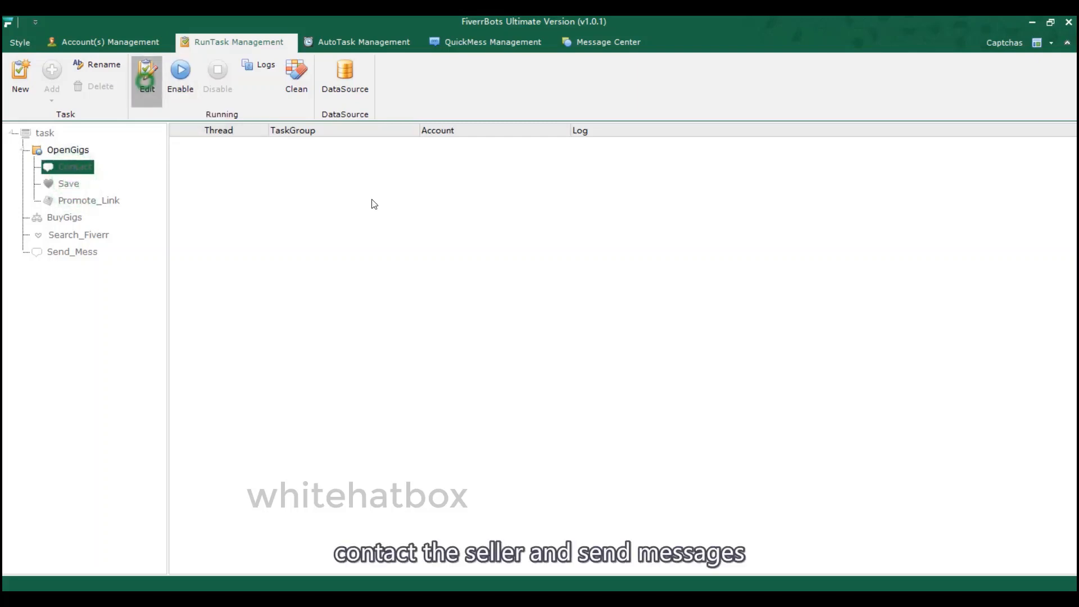
From Contact's settings, create a 'message' data source containing the entry 'hi'
left_click(146, 75)
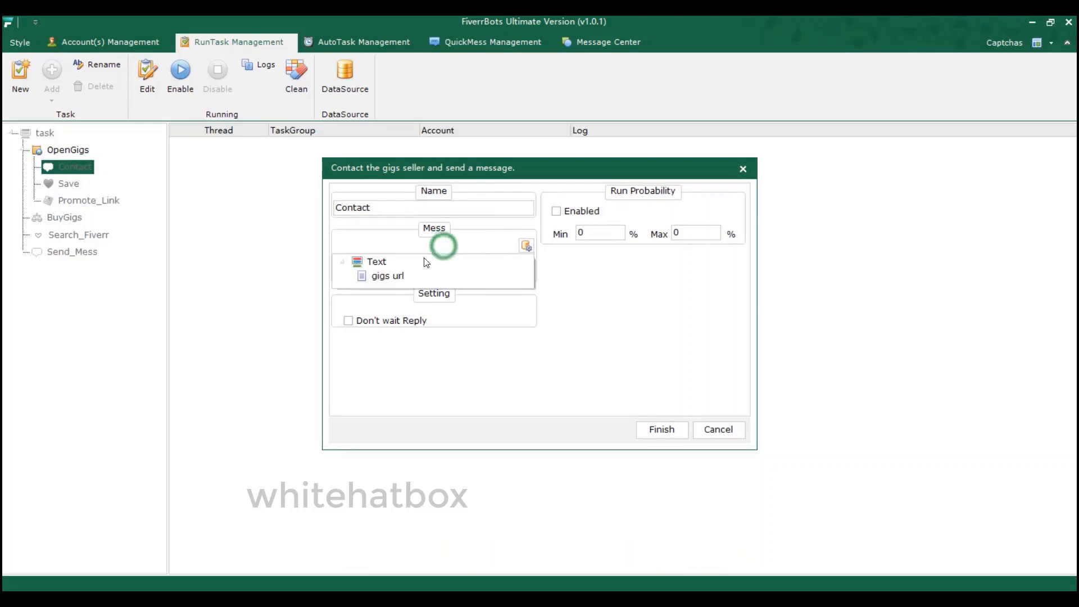
left_click(526, 245)
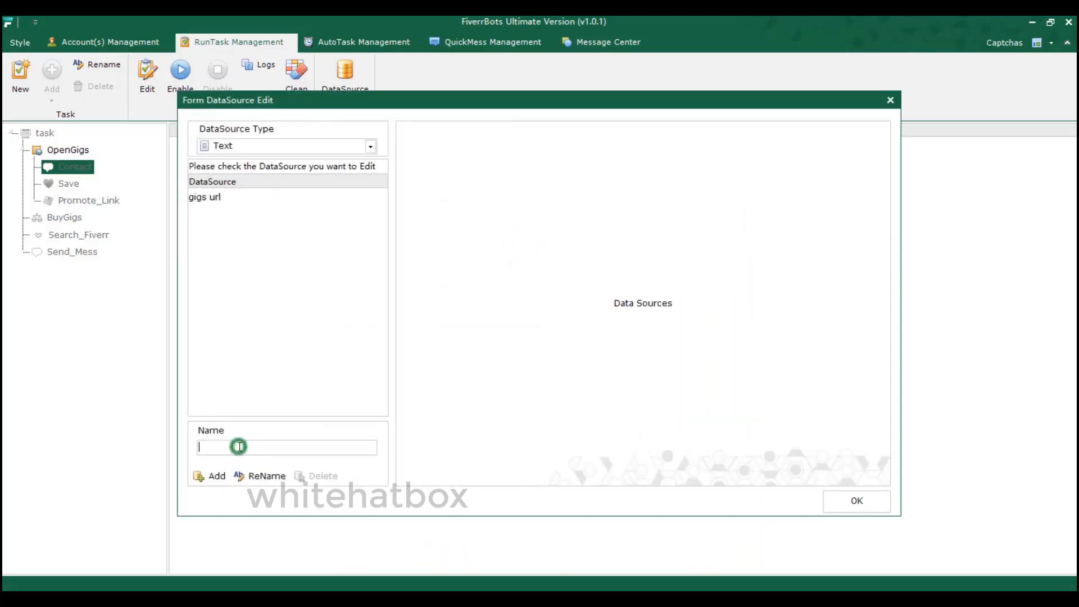
type("message")
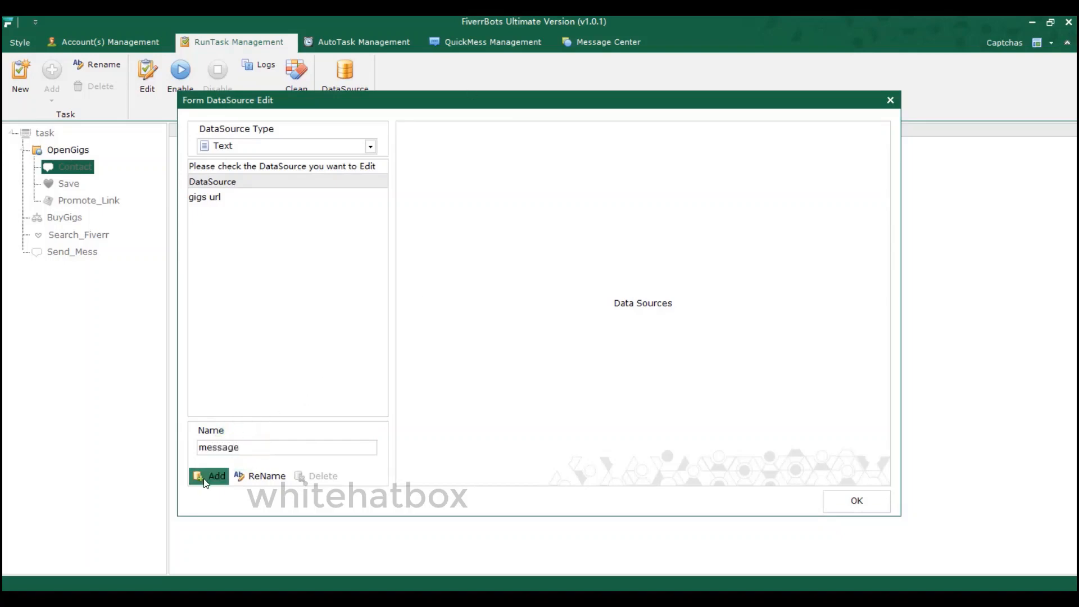
left_click(216, 476)
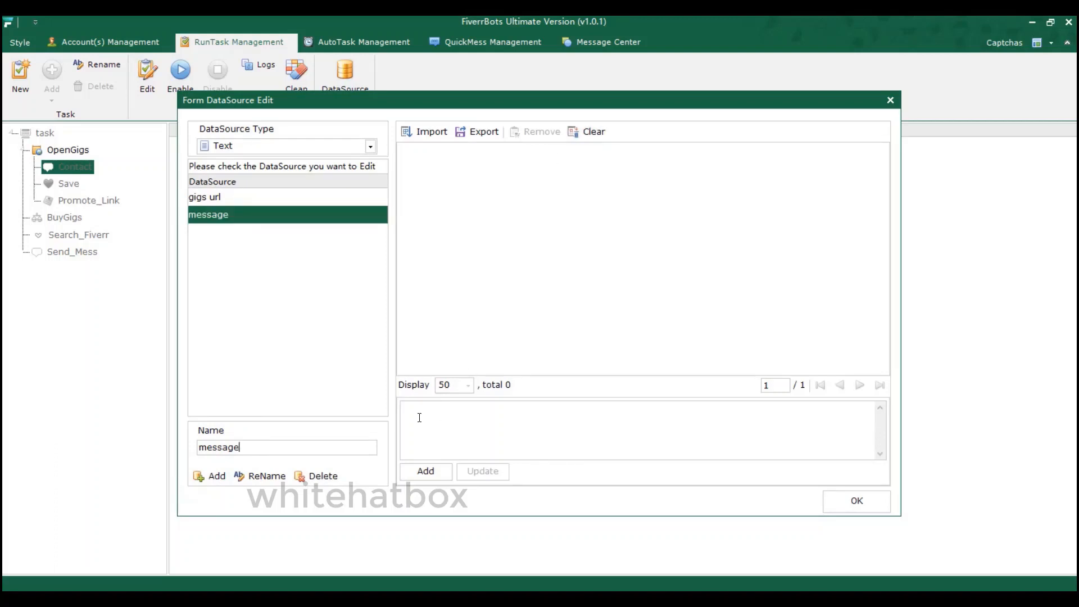
type("hi")
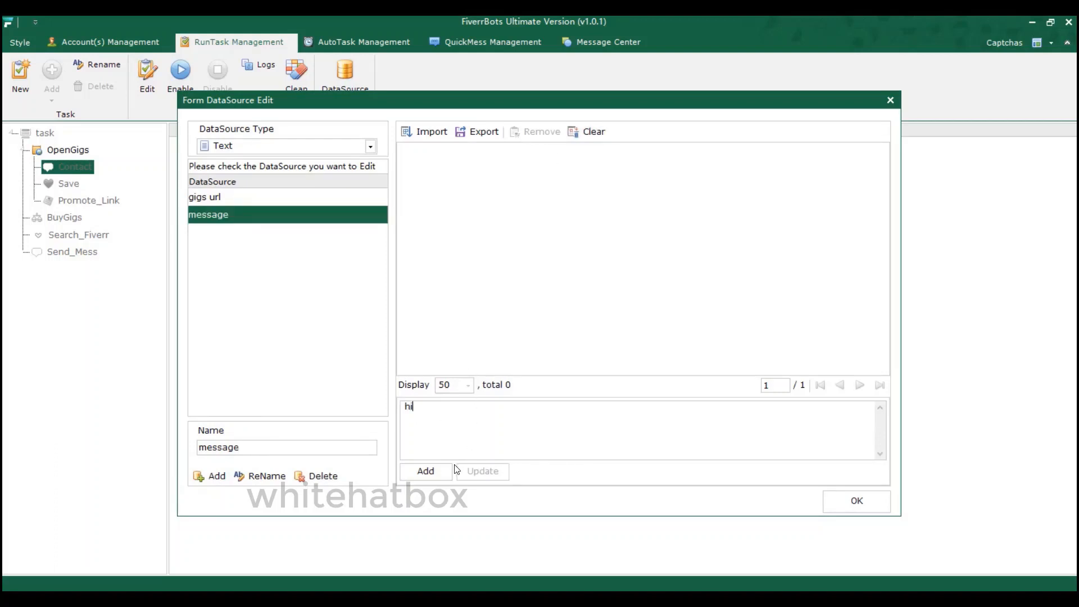
left_click(424, 471)
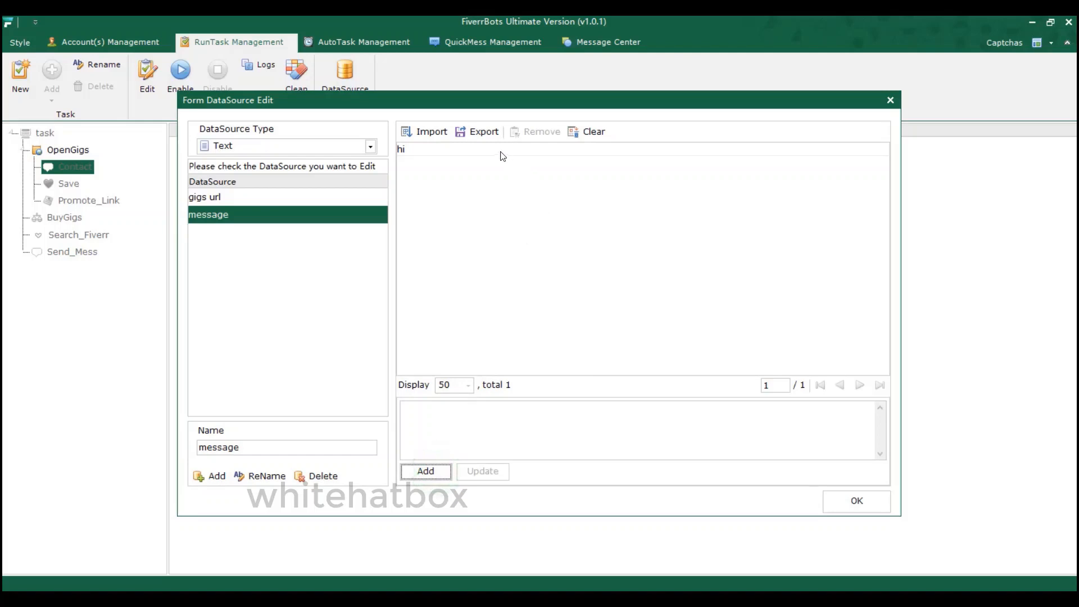
left_click(483, 150)
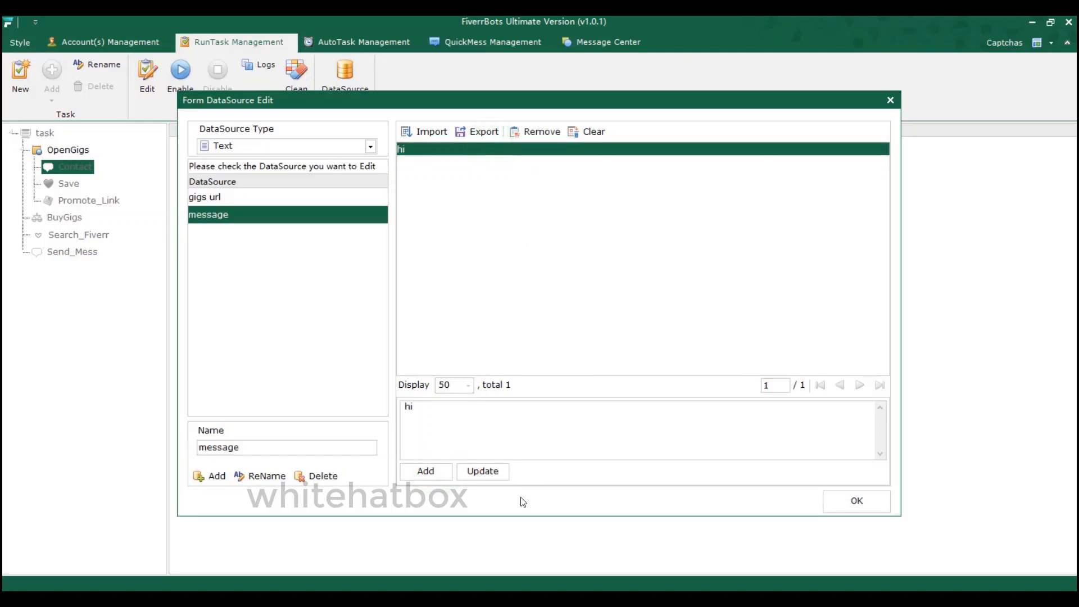
left_click(856, 500)
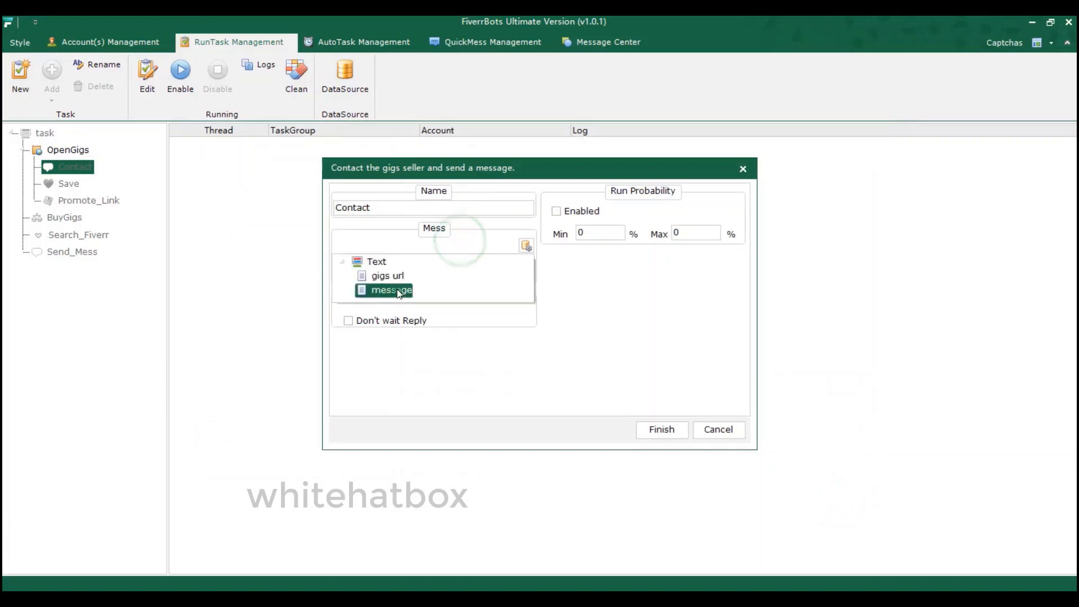
Set Contact to send from the message source in Asc order and finish
left_click(391, 290)
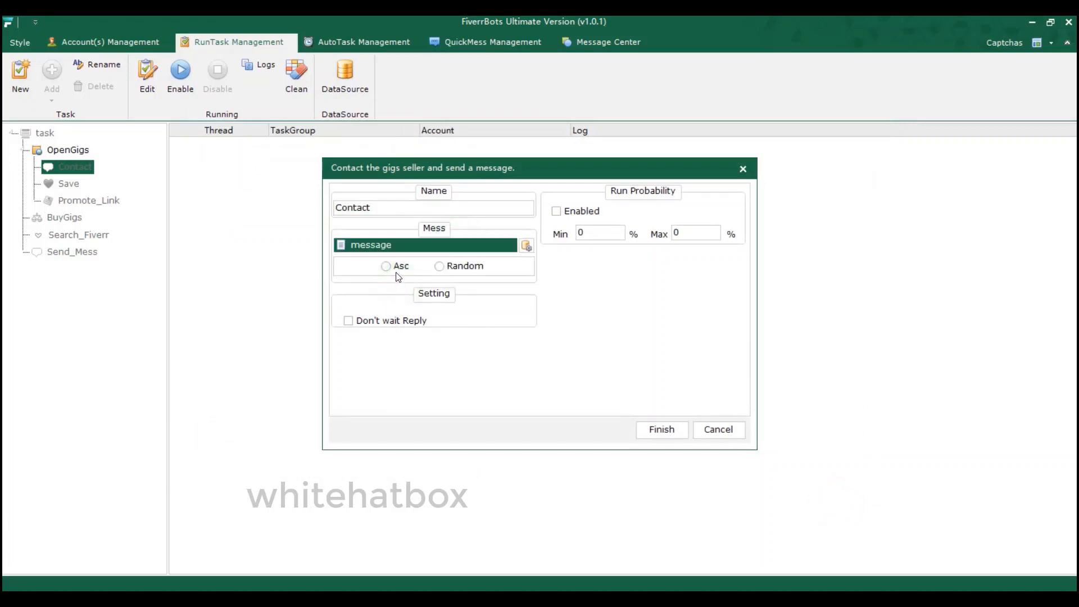
left_click(348, 320)
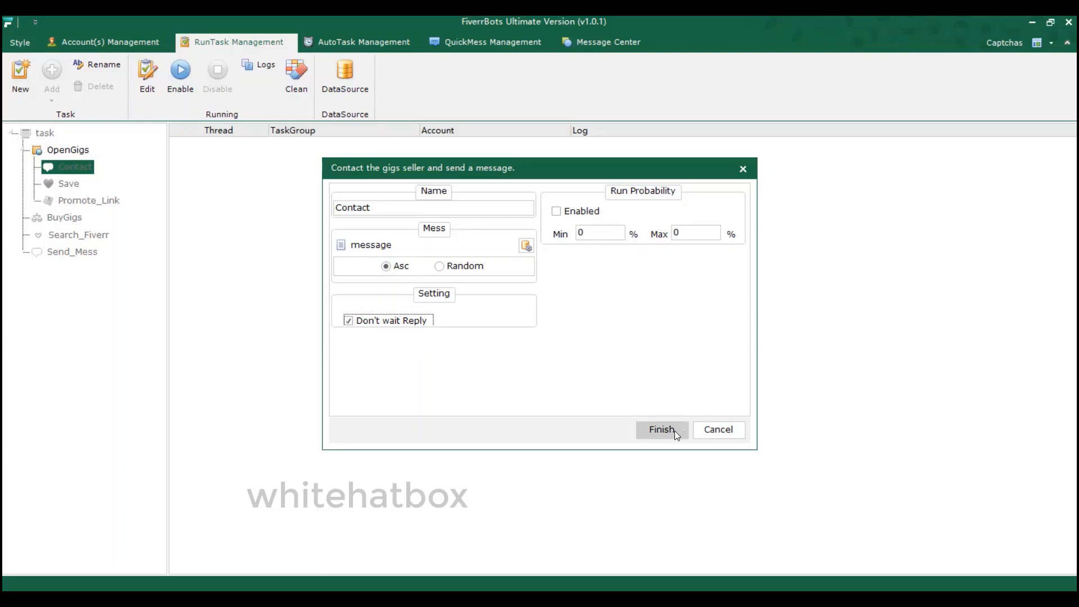
left_click(660, 429)
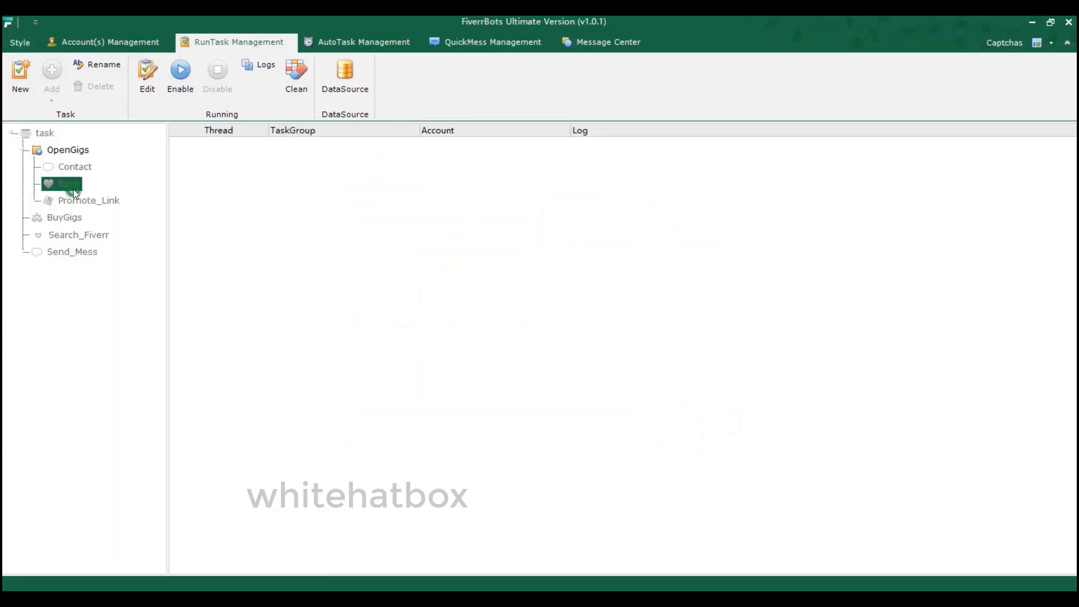
Set the Save task to Save gigs under IS Save and finish
double_click(61, 184)
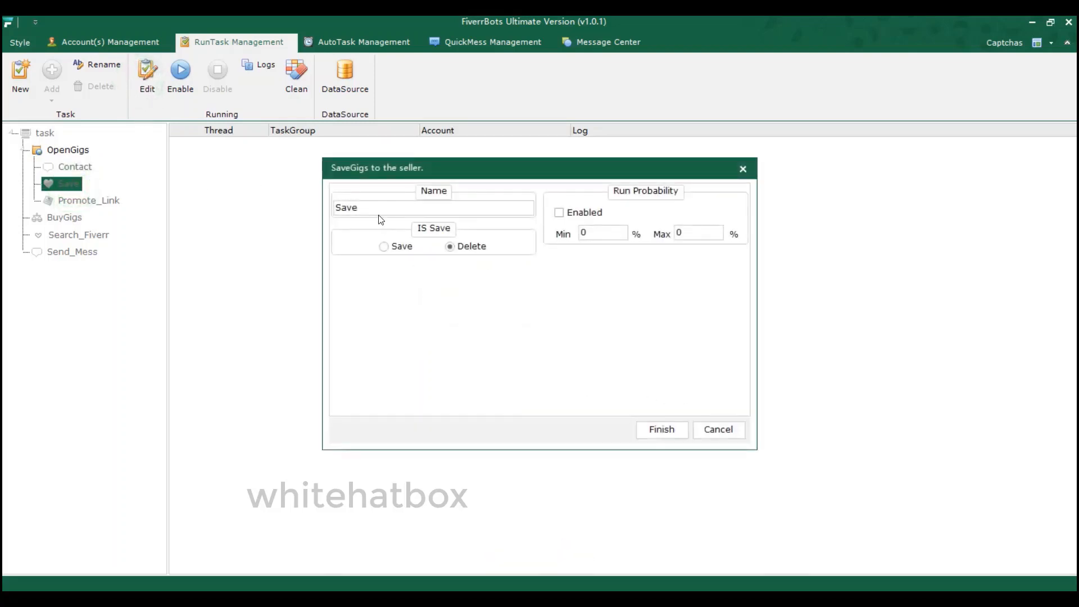
left_click(385, 246)
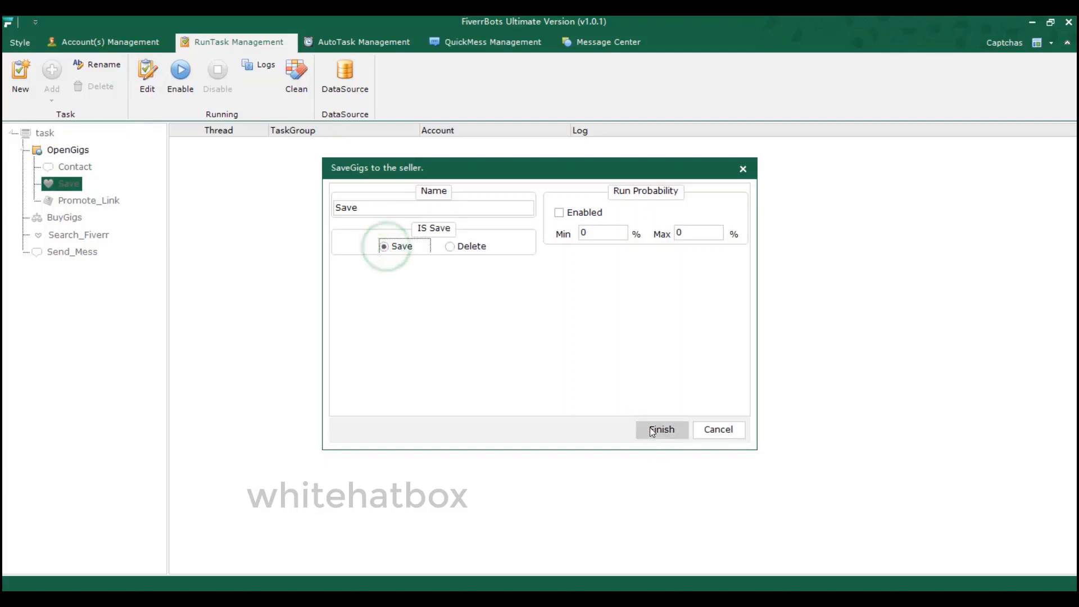
left_click(661, 430)
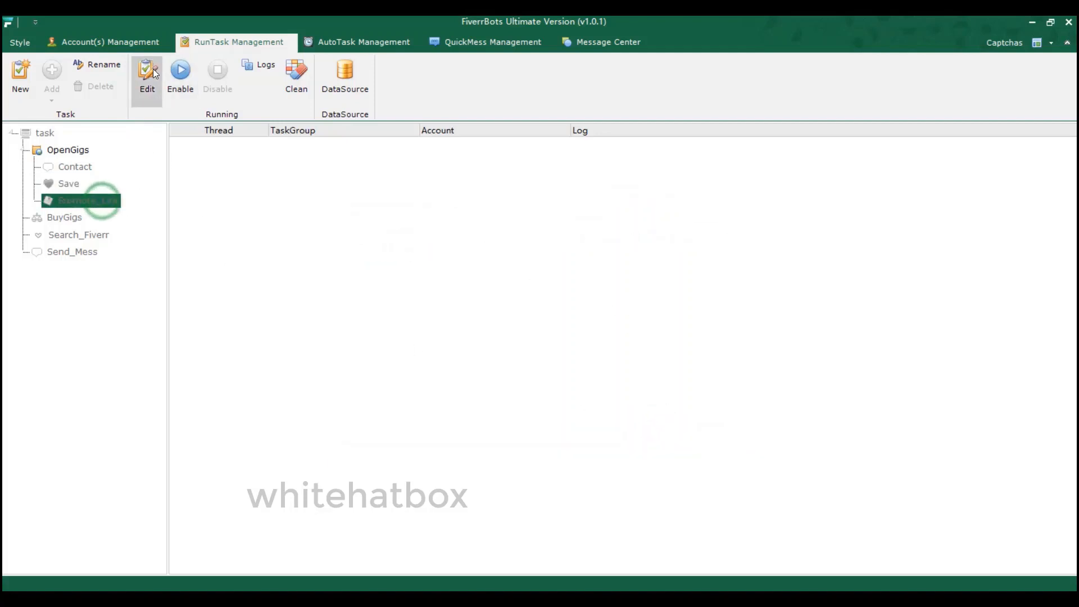
In Promote_Link's settings, try storing promoted links in a Desktop folder
left_click(146, 75)
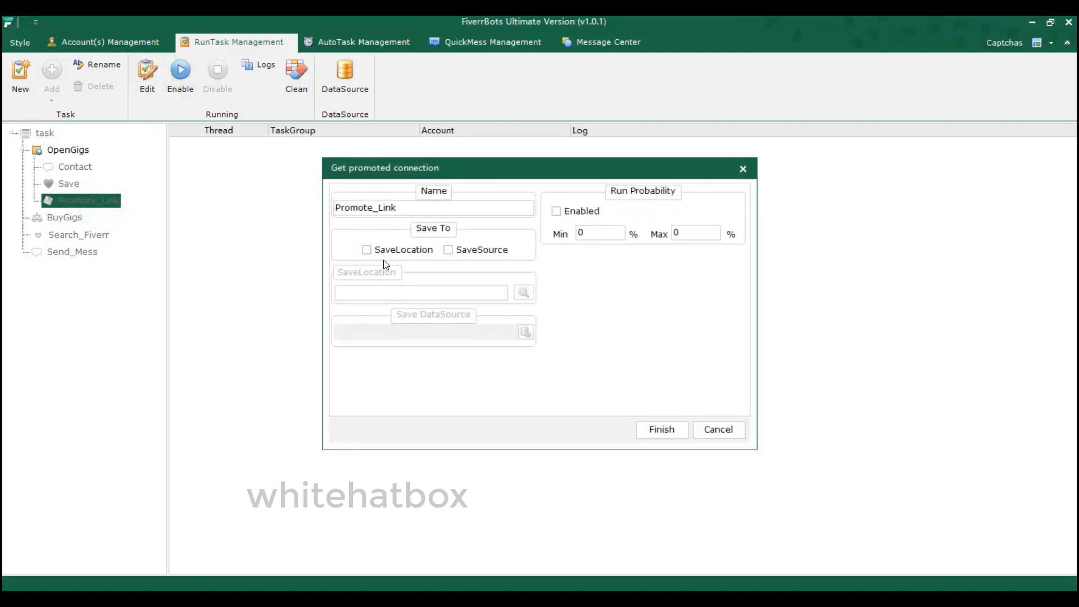
left_click(366, 250)
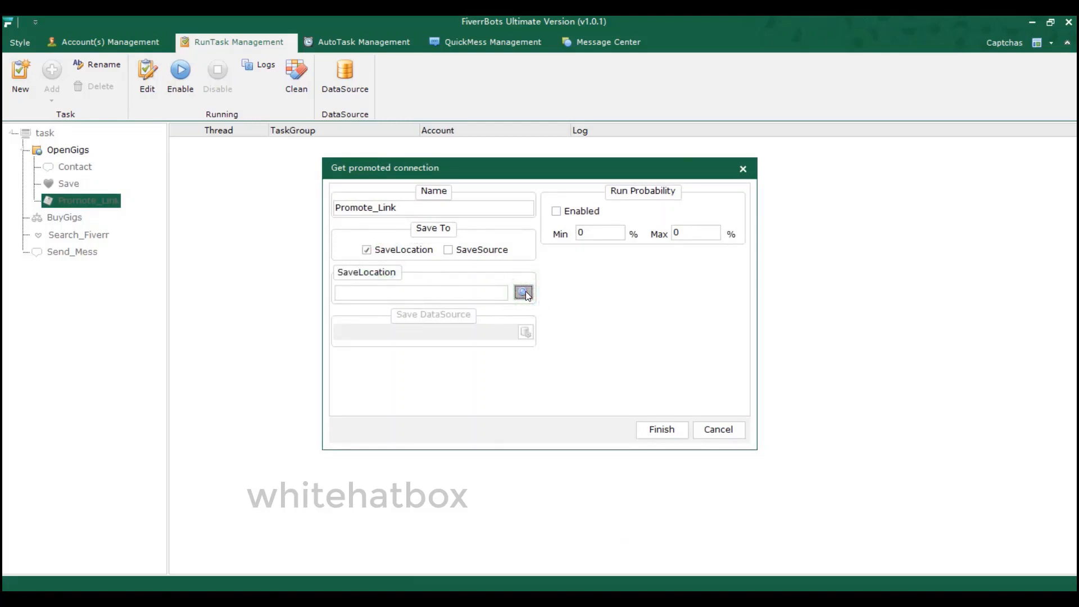
left_click(522, 292)
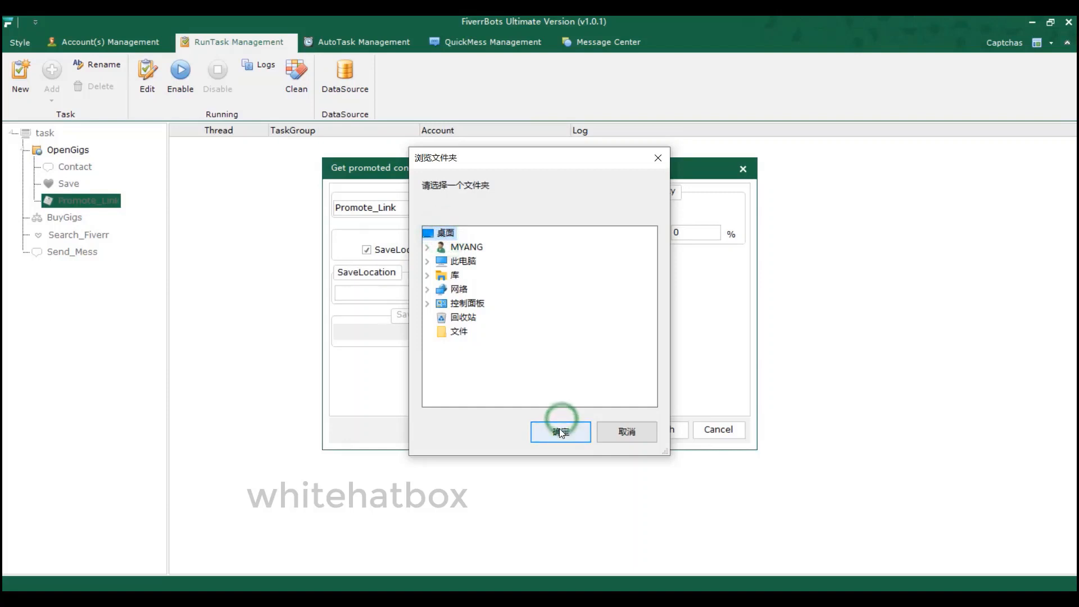
left_click(560, 431)
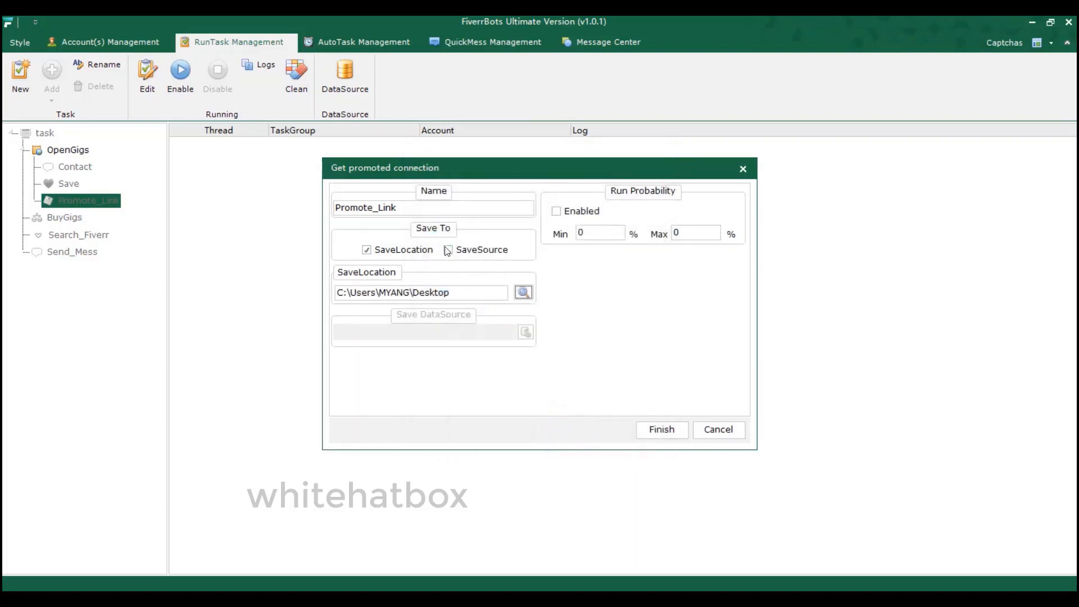
Switch to SaveSource, create a 'save promote link' data source for the links and finish
left_click(447, 250)
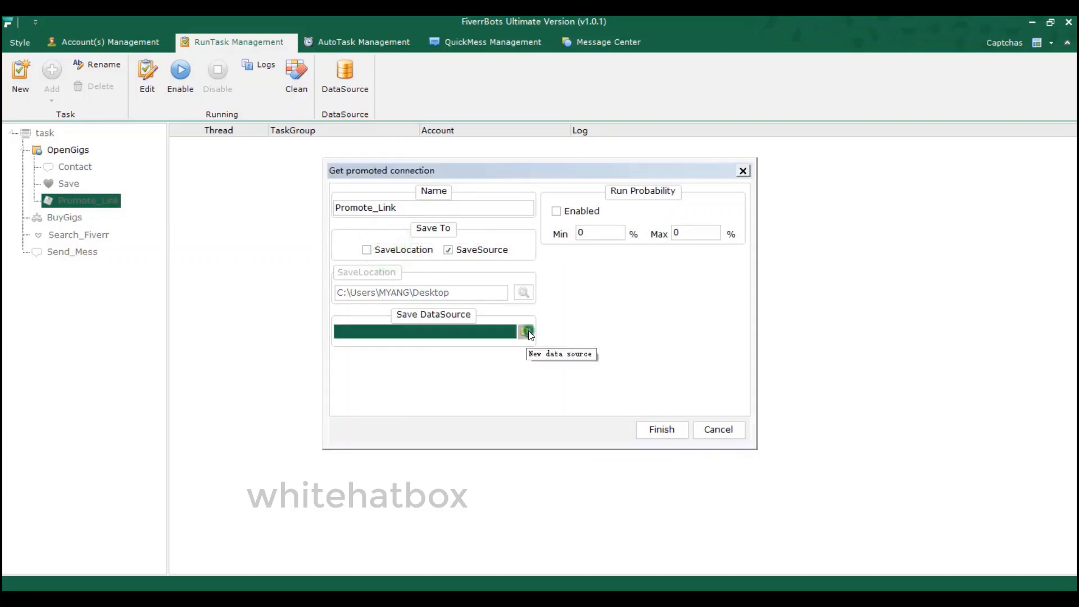
left_click(527, 332)
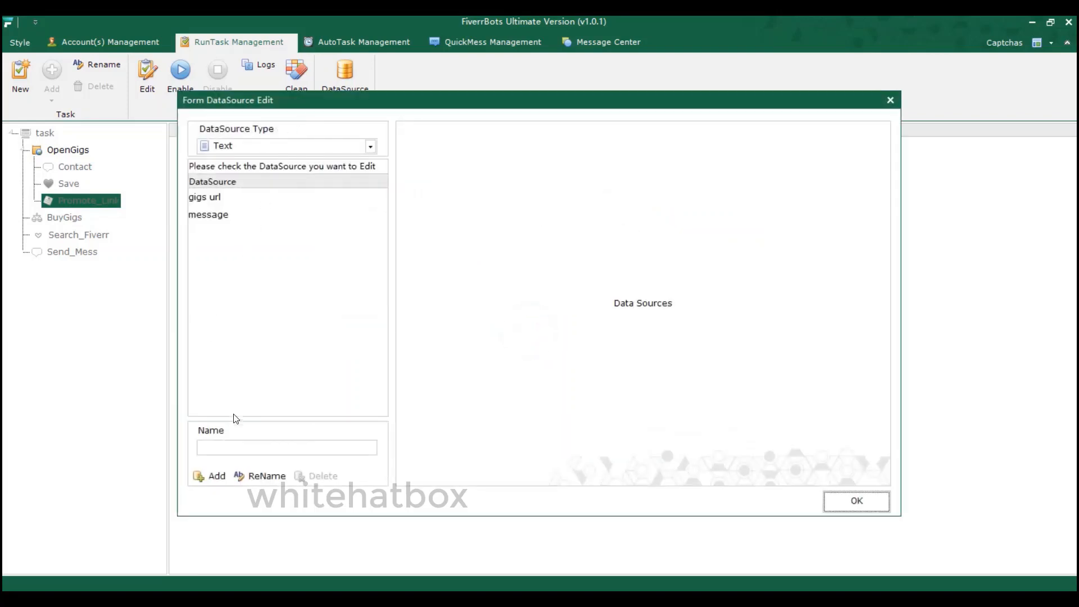
left_click(220, 447)
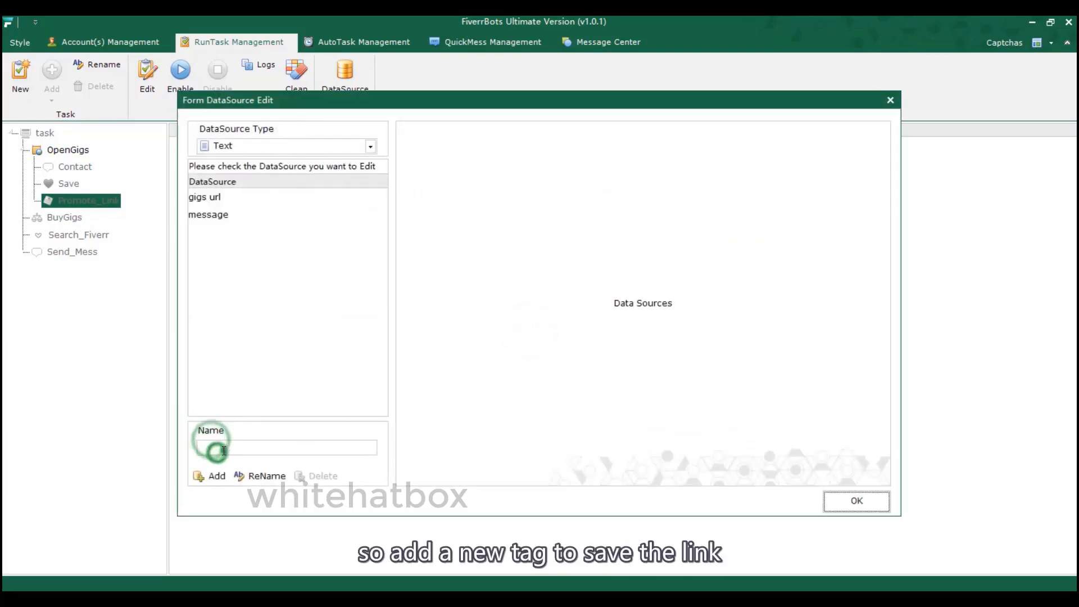
type("save promote link")
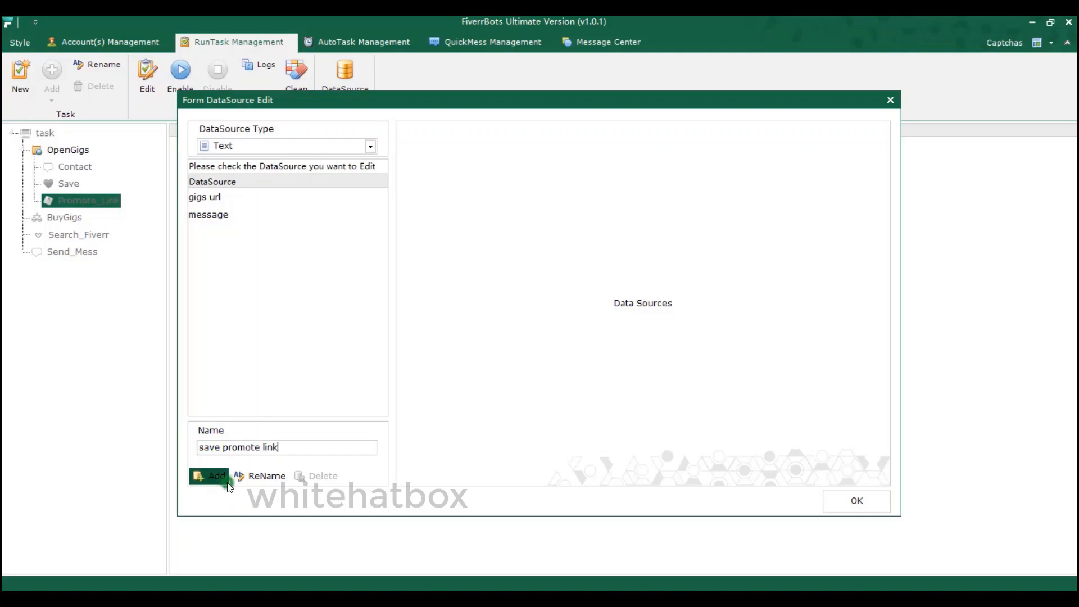
left_click(210, 476)
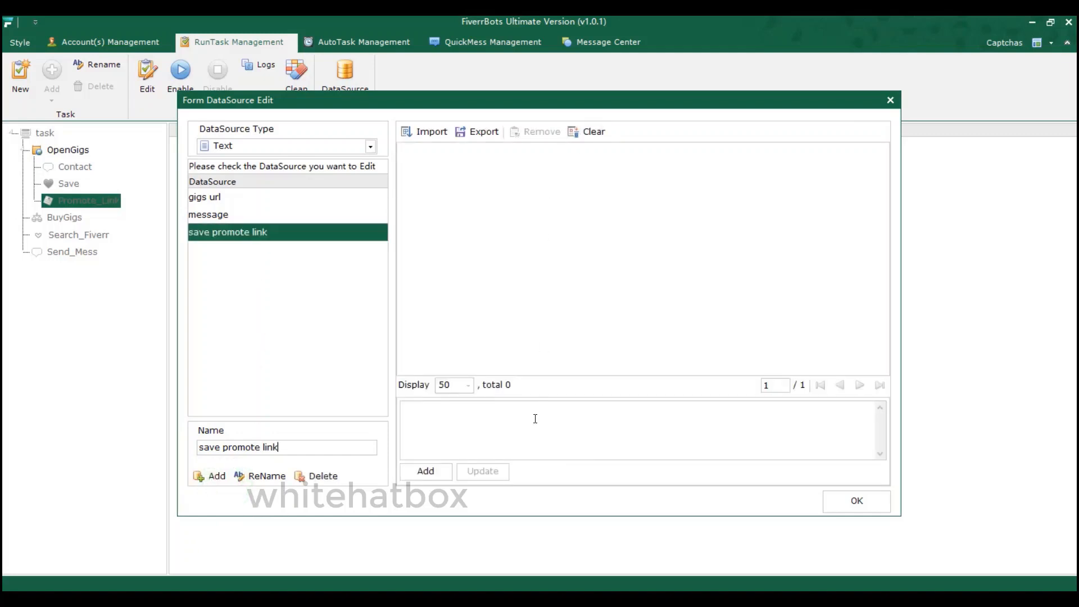
mouse_move(749, 367)
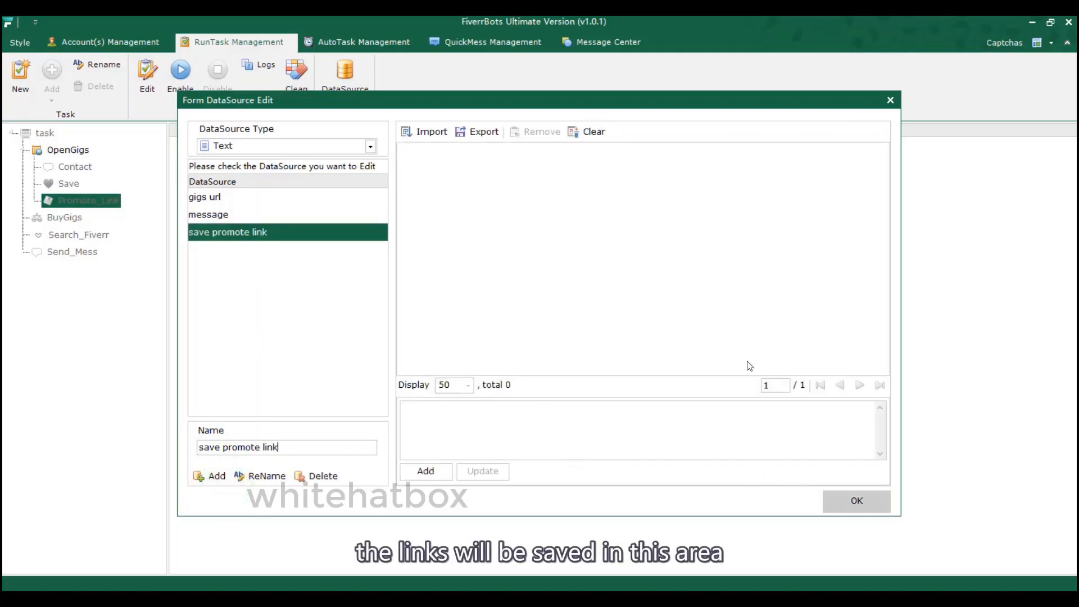
left_click(857, 500)
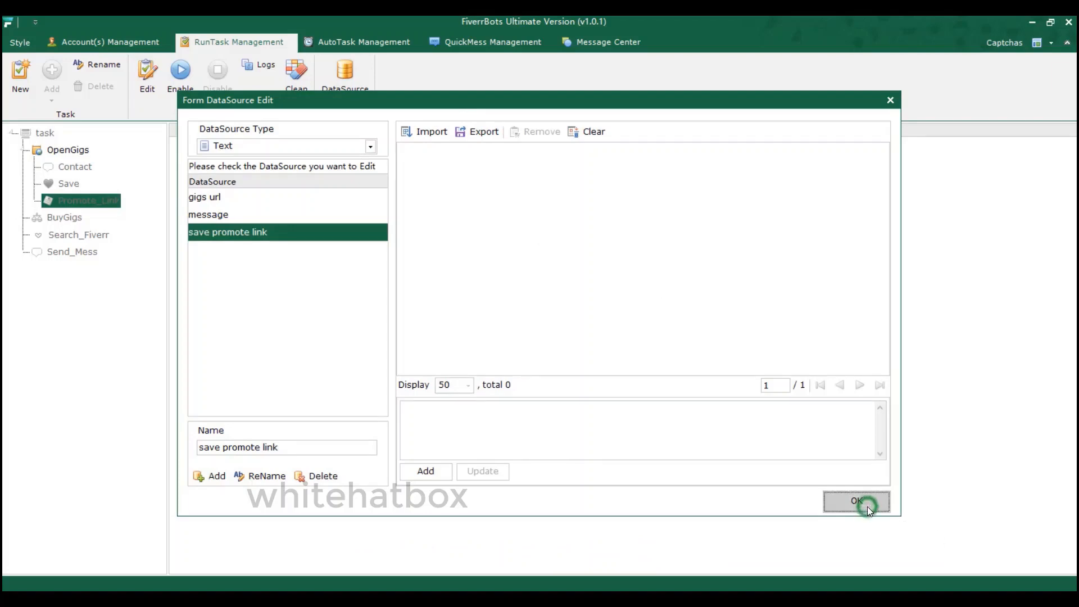
left_click(857, 501)
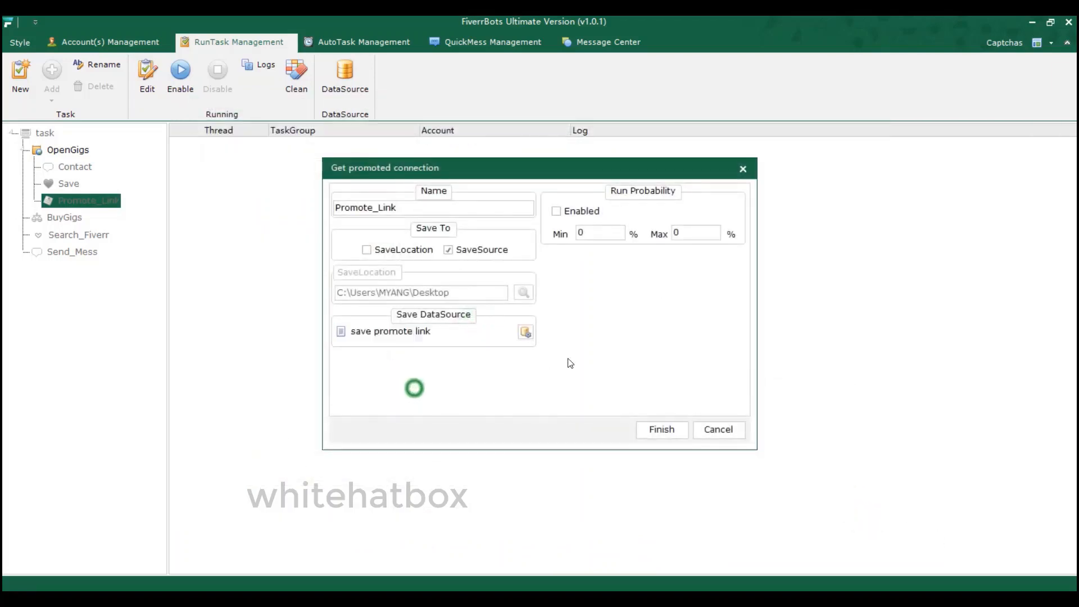
left_click(660, 429)
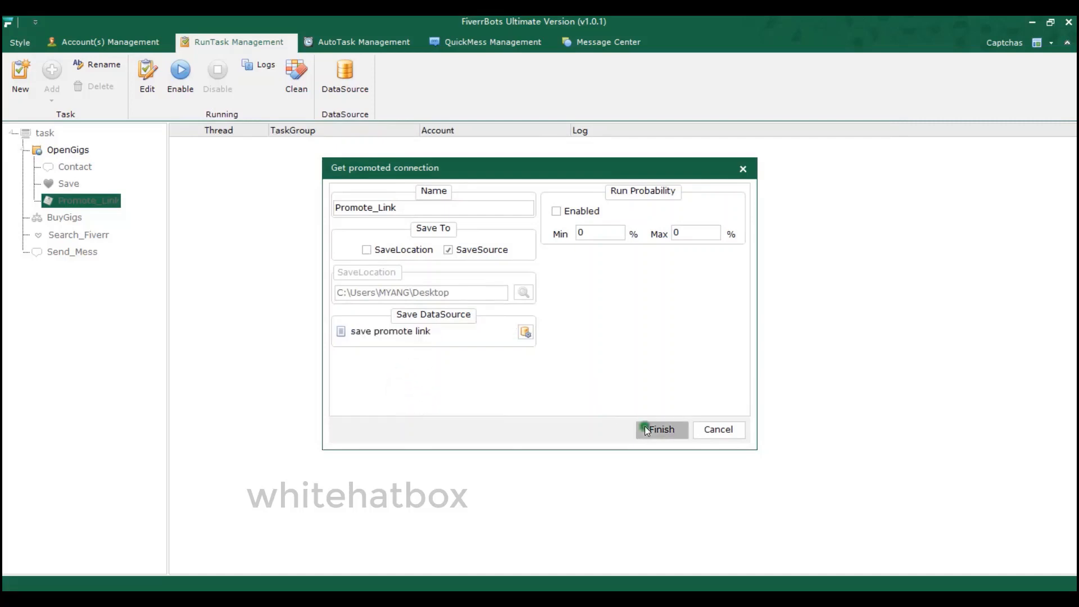
left_click(658, 429)
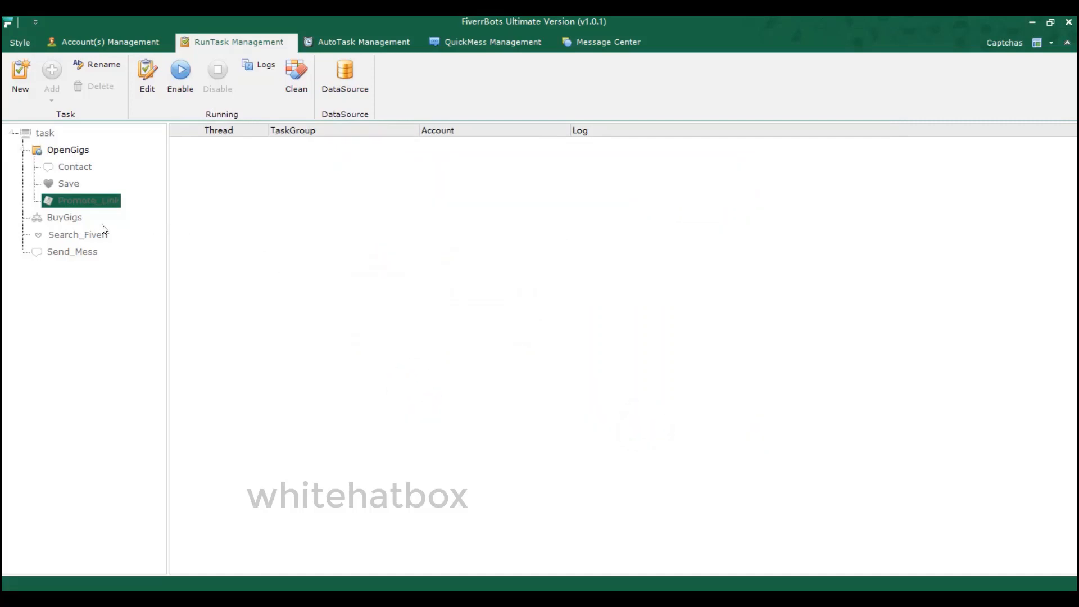
Edit BuyGigs to purchase with the buy accounts from the gigs url source
left_click(68, 149)
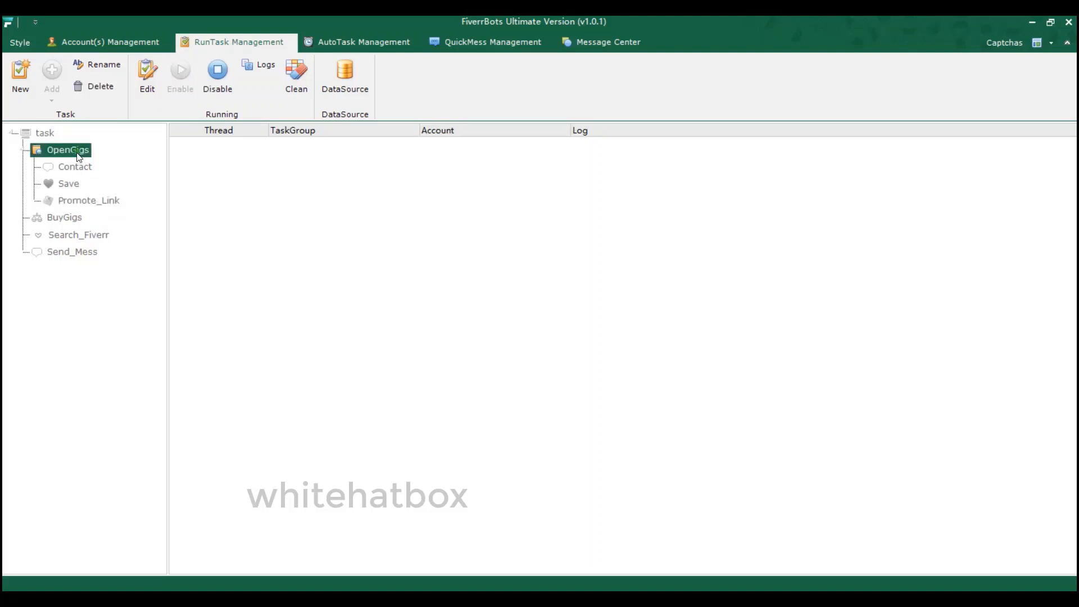
left_click(63, 217)
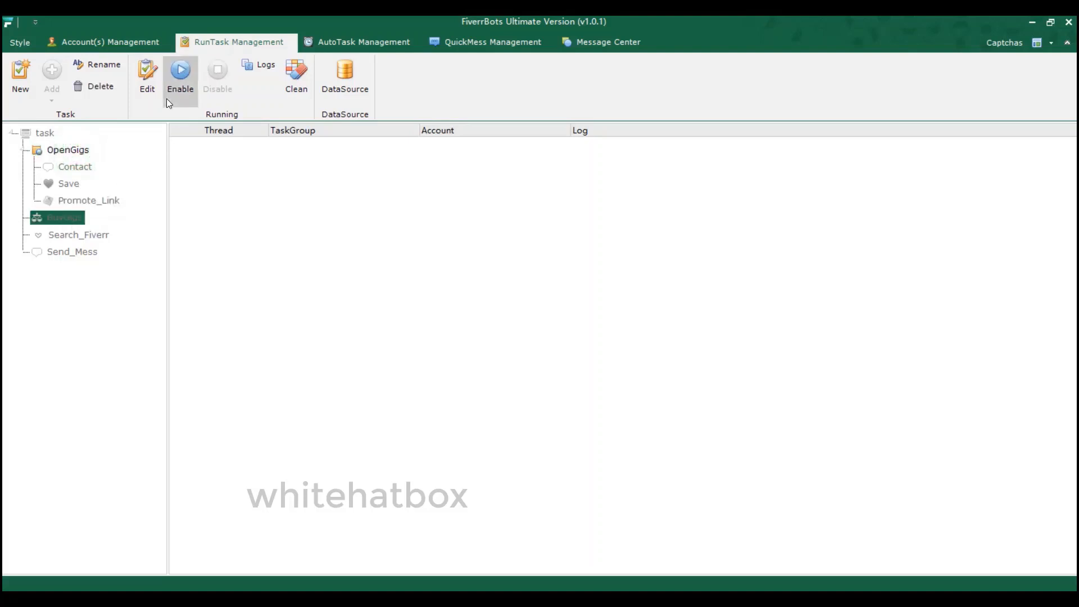
left_click(146, 75)
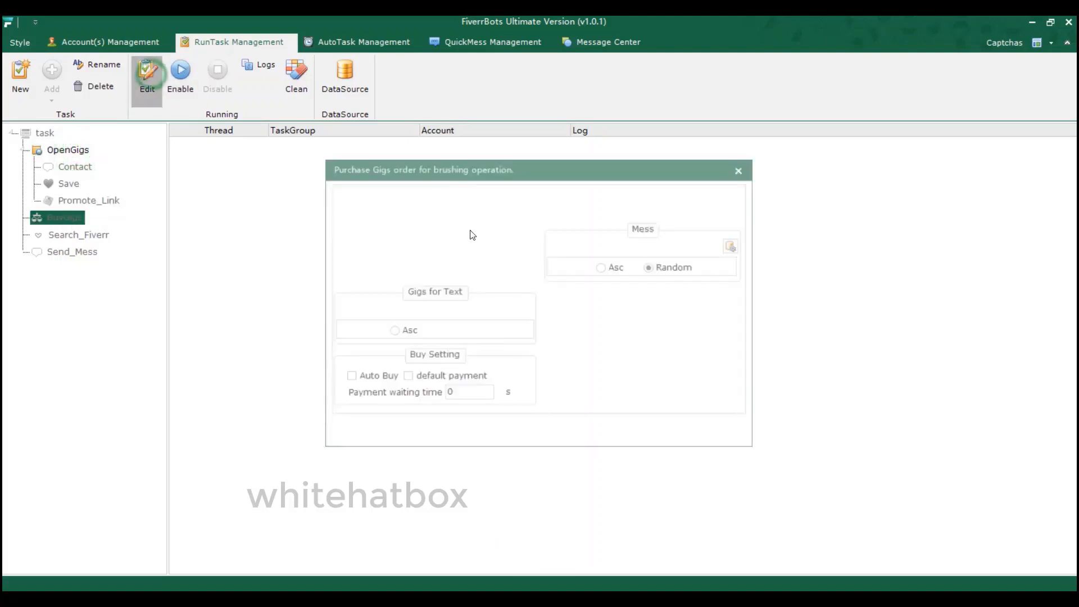
left_click(147, 78)
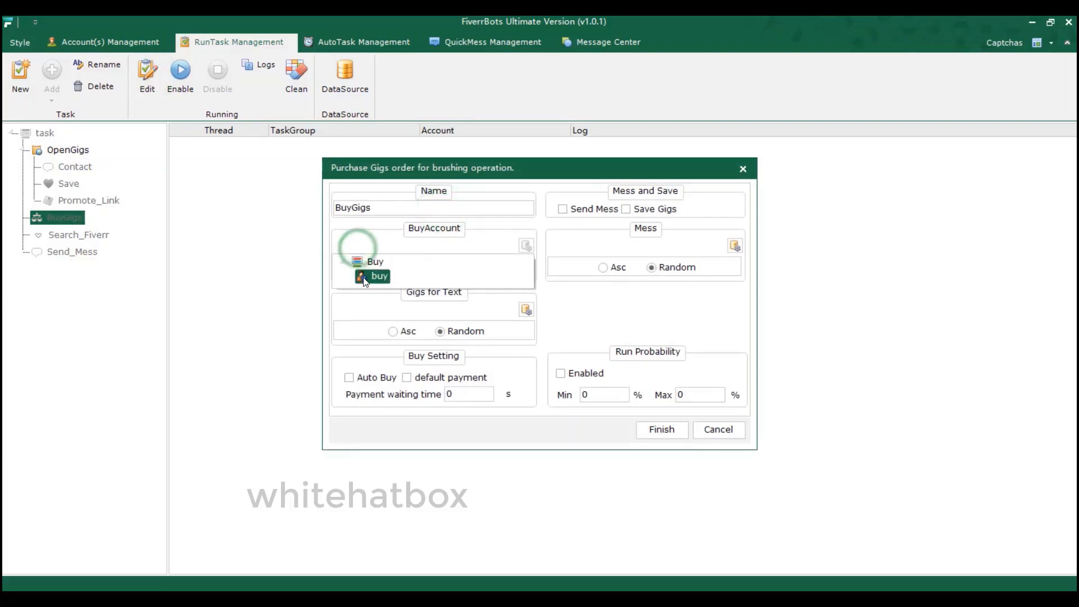
left_click(379, 277)
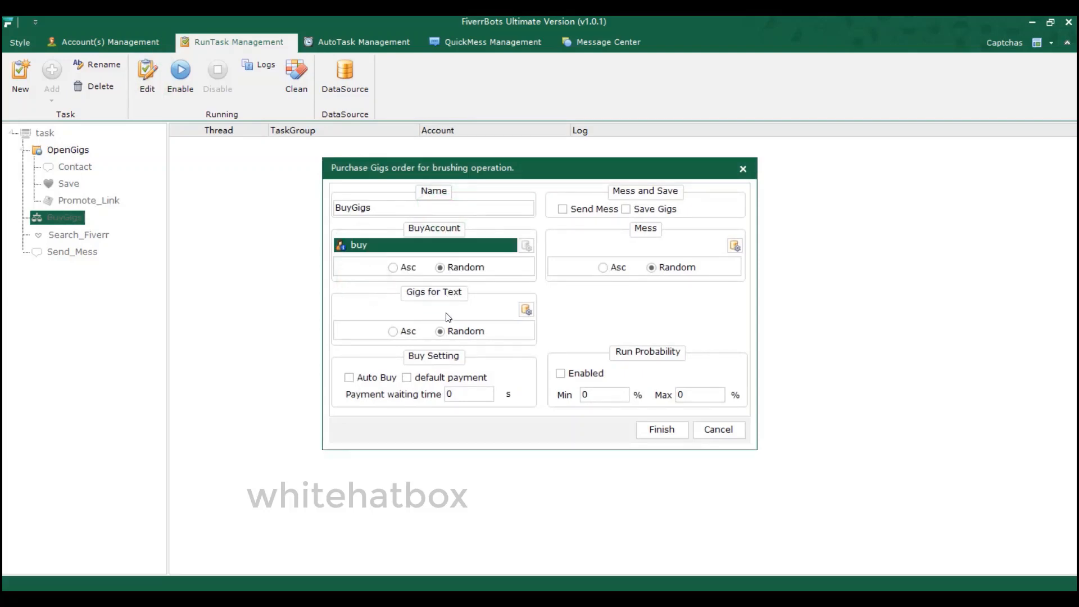
left_click(398, 339)
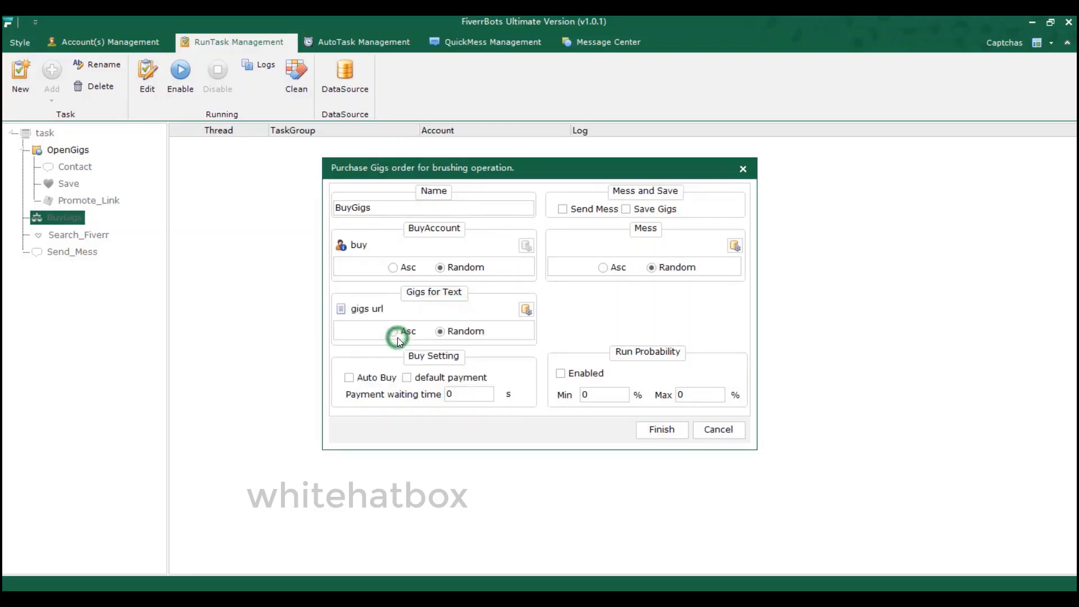
left_click(427, 308)
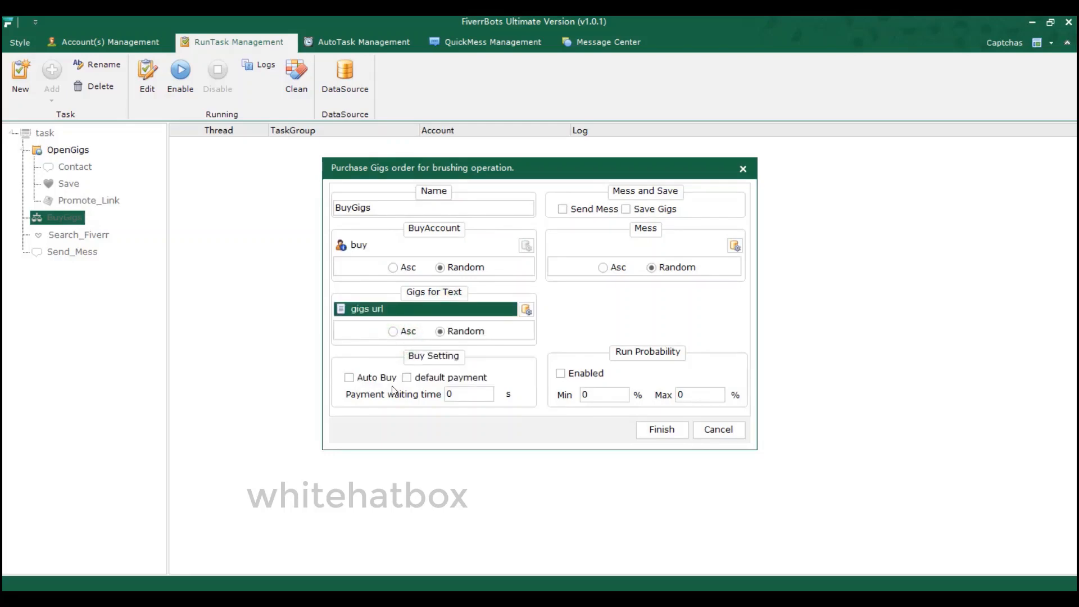
Turn on automatic buying with the default payment method
left_click(350, 378)
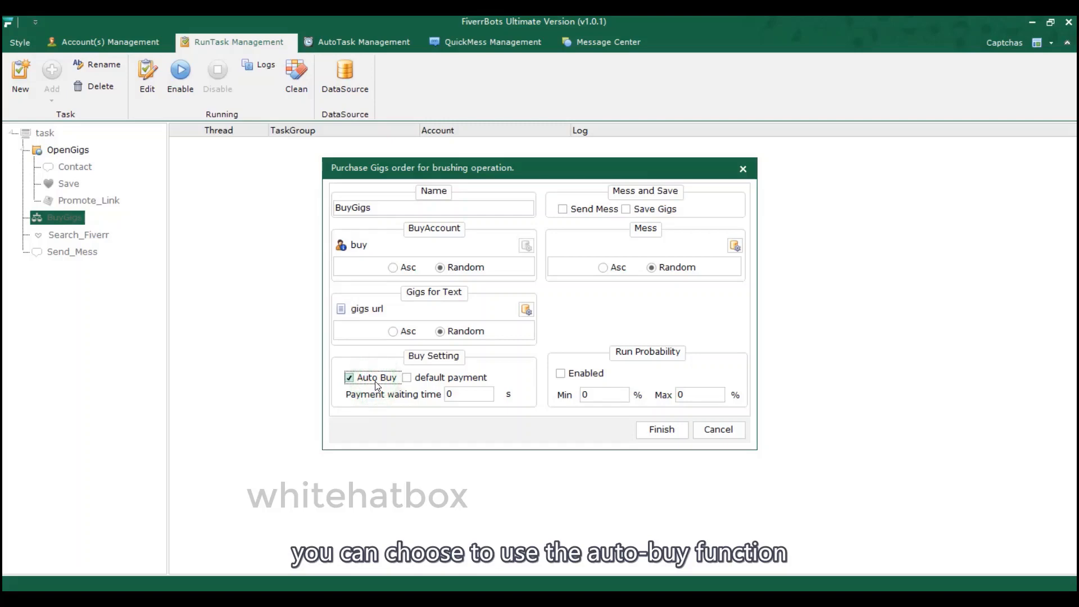
left_click(349, 378)
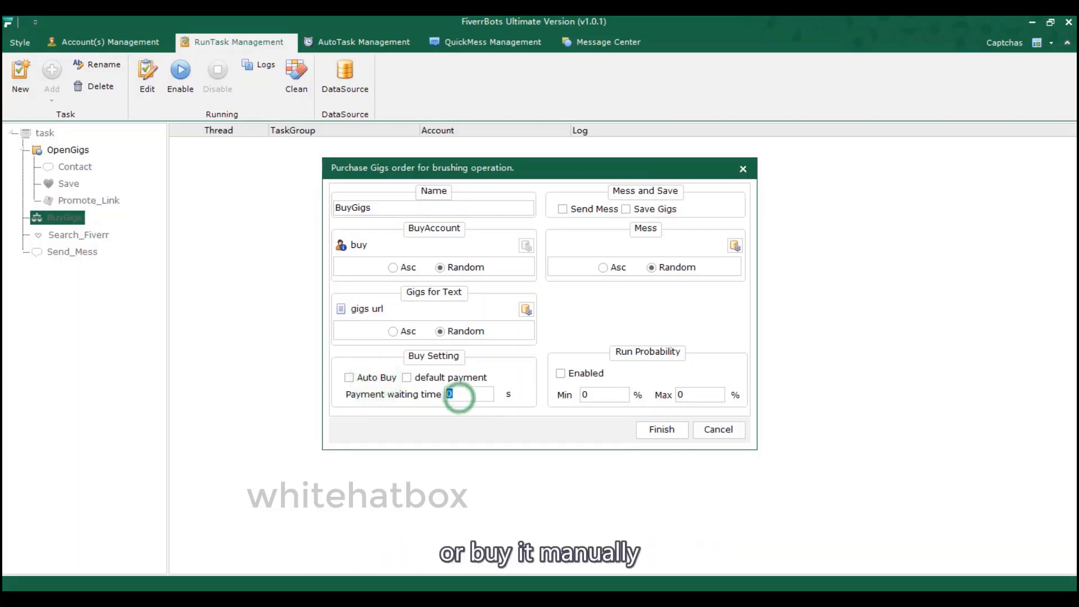
left_click(406, 378)
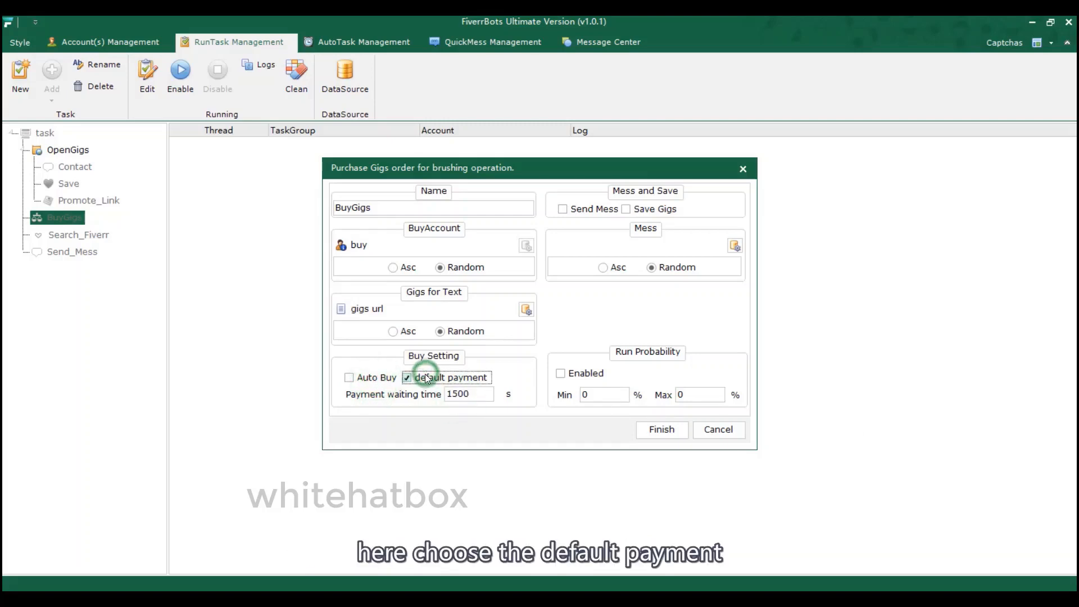
left_click(407, 378)
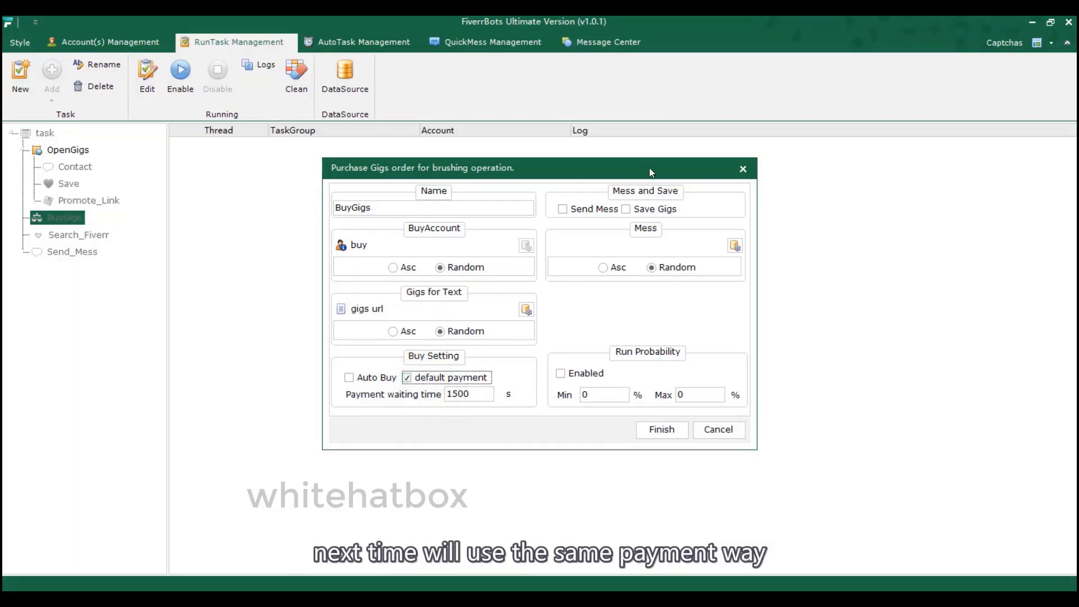
mouse_move(306, 295)
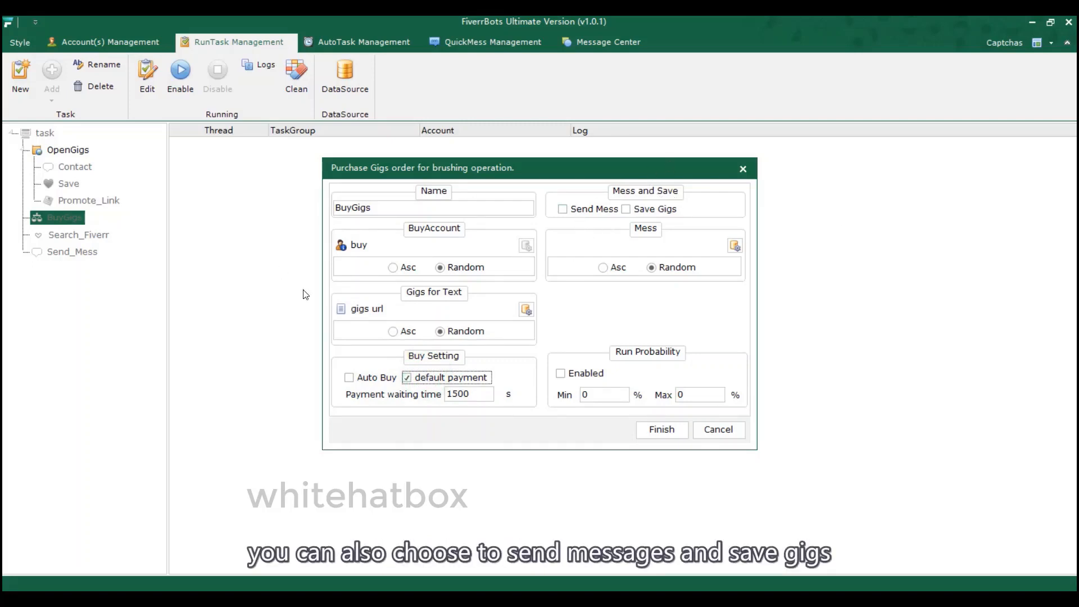
Enable Send Mess and Save Gigs, pick 'message' as the Mess source and finish
left_click(562, 209)
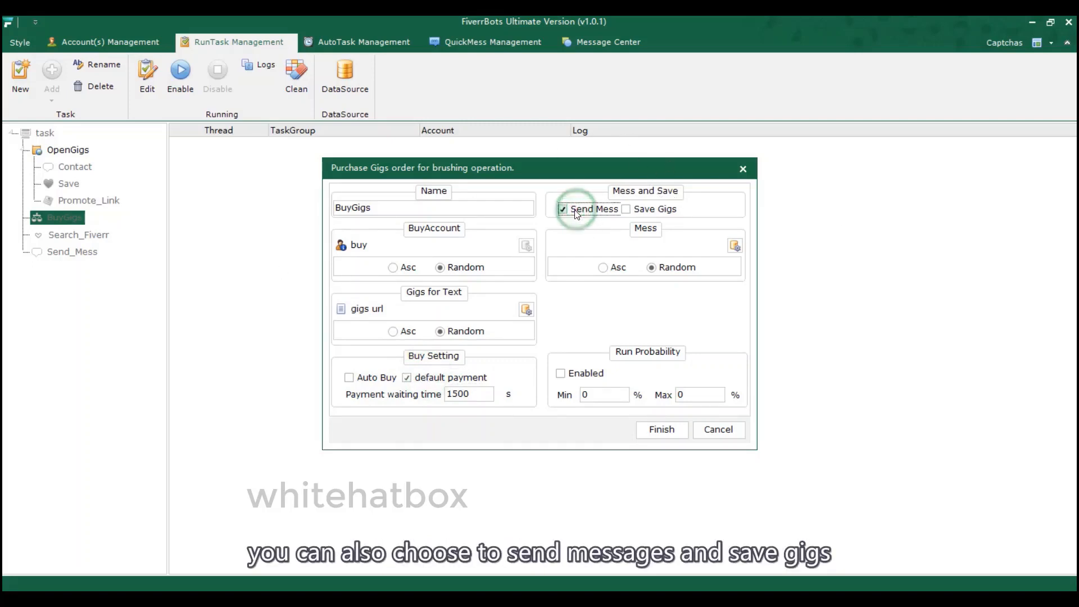
left_click(625, 209)
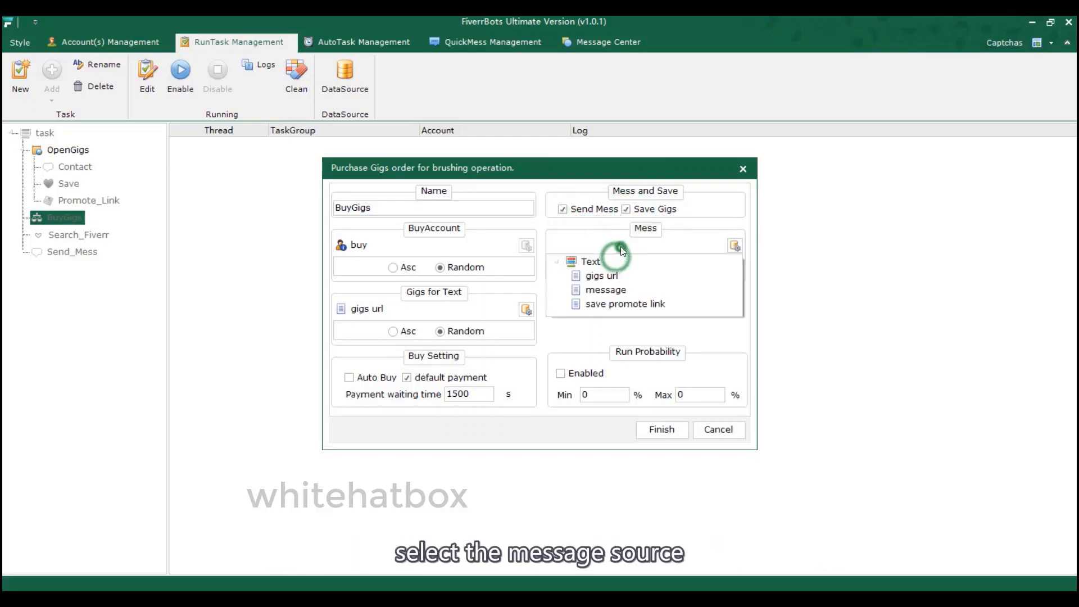
left_click(606, 290)
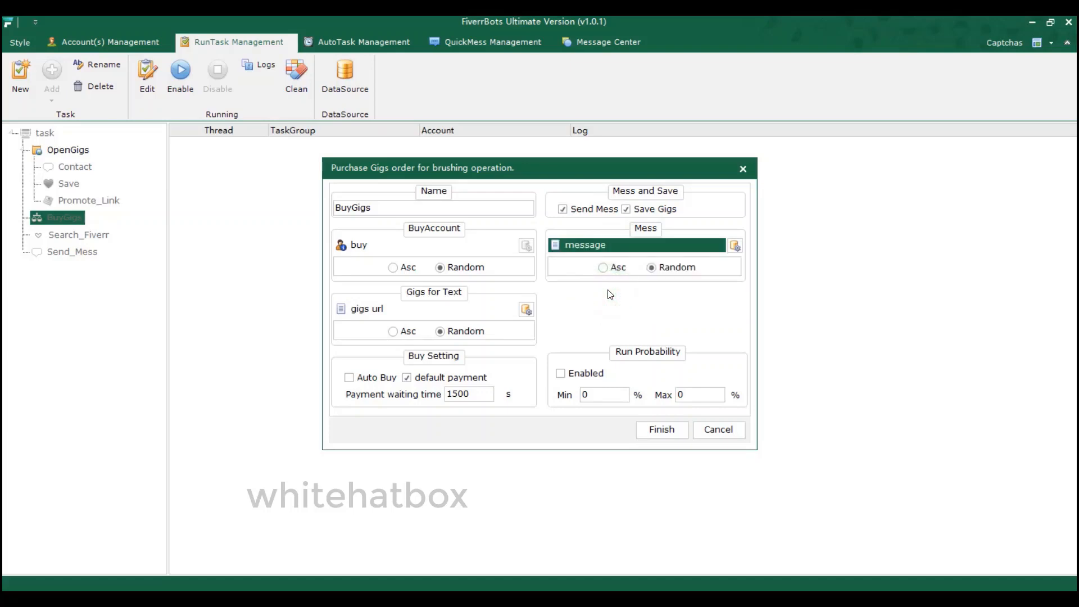
left_click(661, 428)
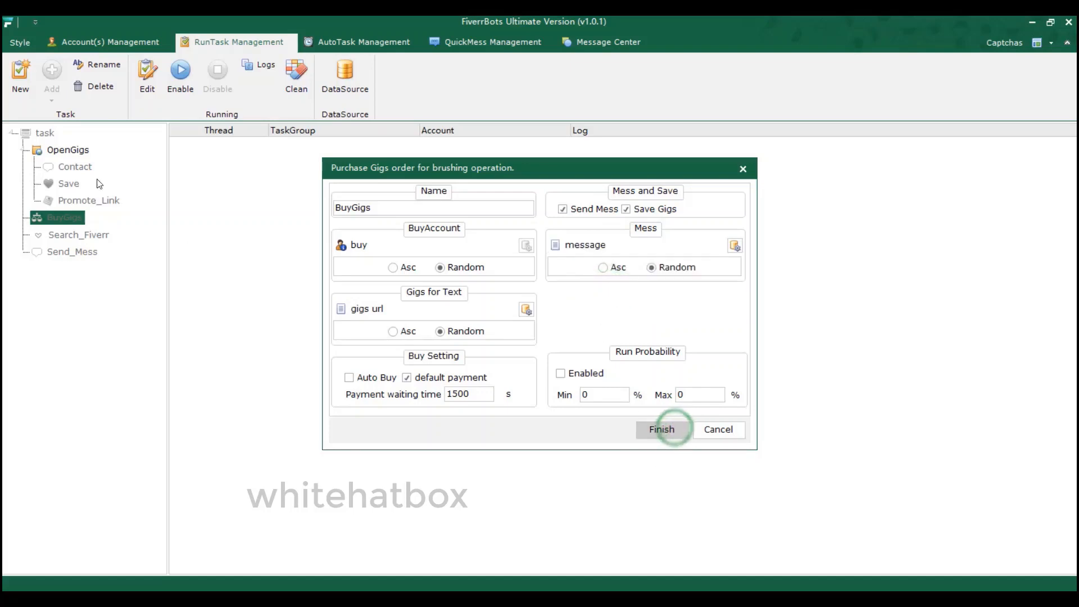
left_click(661, 428)
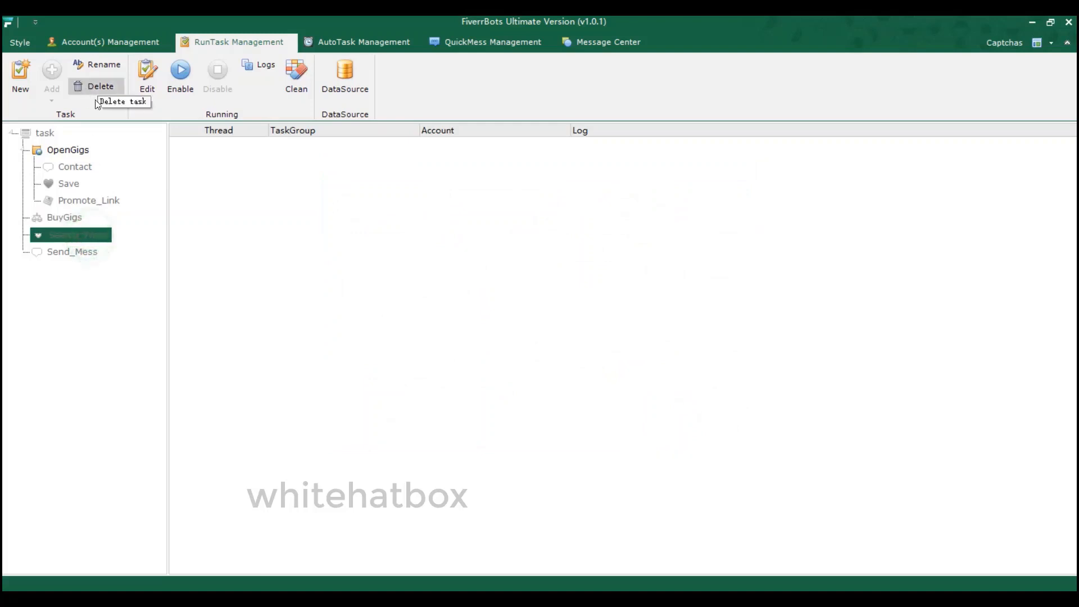
mouse_move(146, 76)
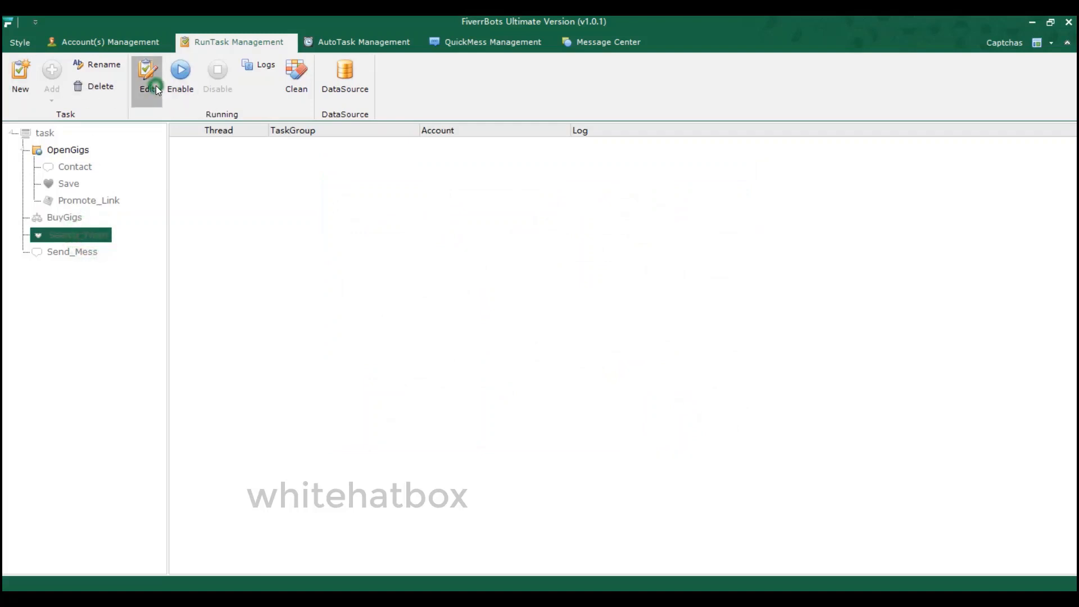
Edit Search_Fiverr to use a proxy and restrict categories to Voice Over
left_click(146, 75)
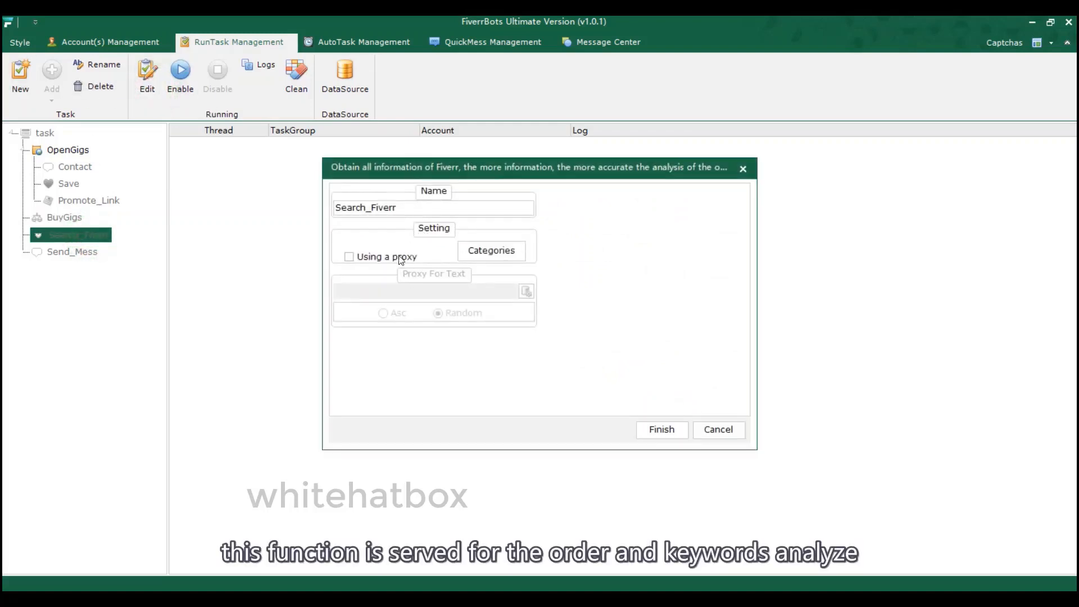
left_click(348, 256)
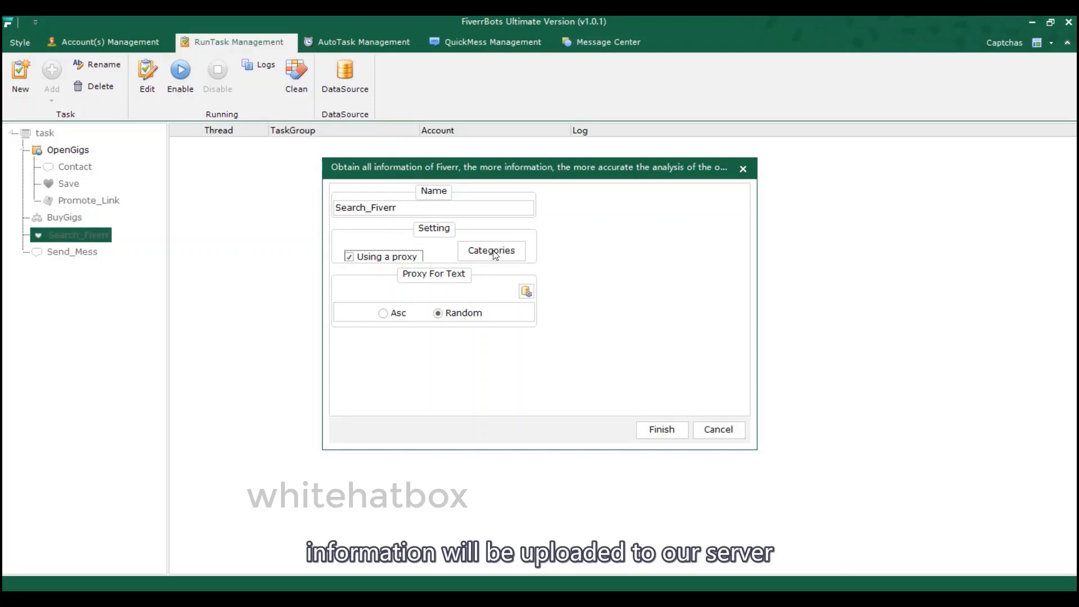
left_click(491, 250)
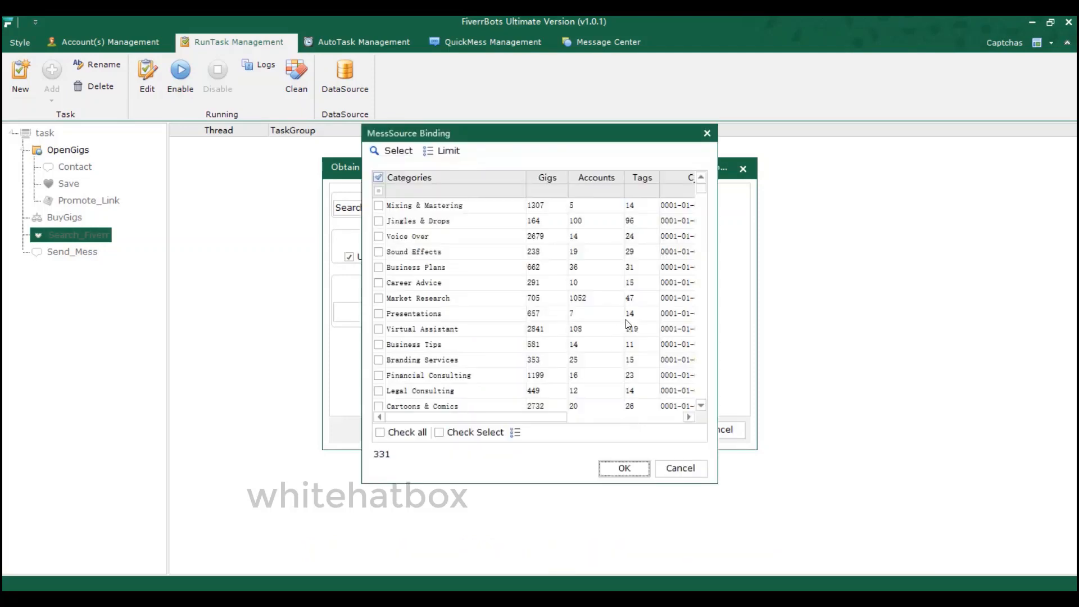
mouse_move(471, 171)
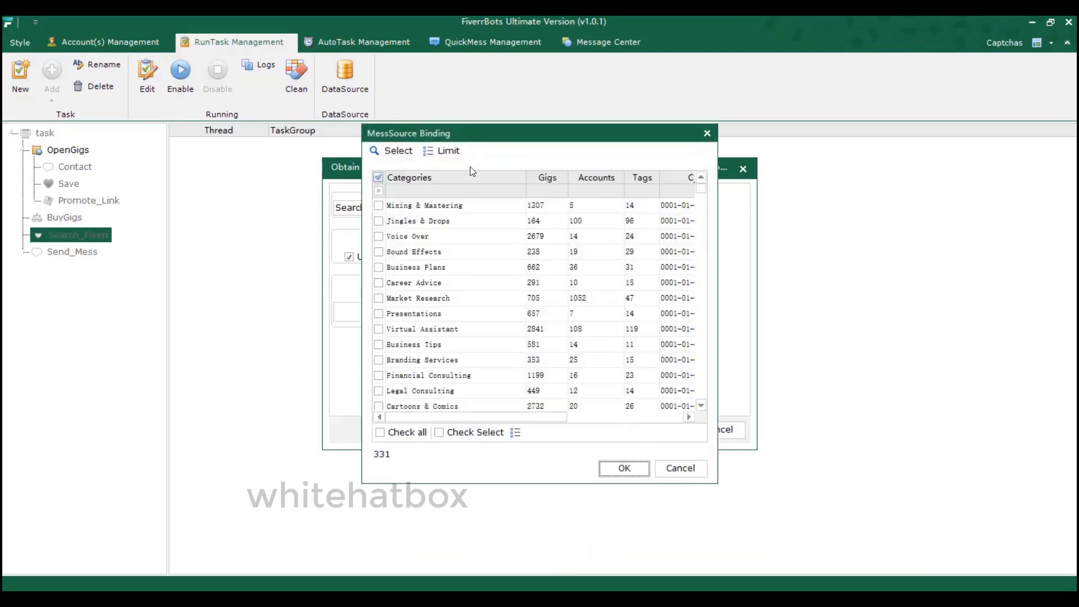
mouse_move(453, 236)
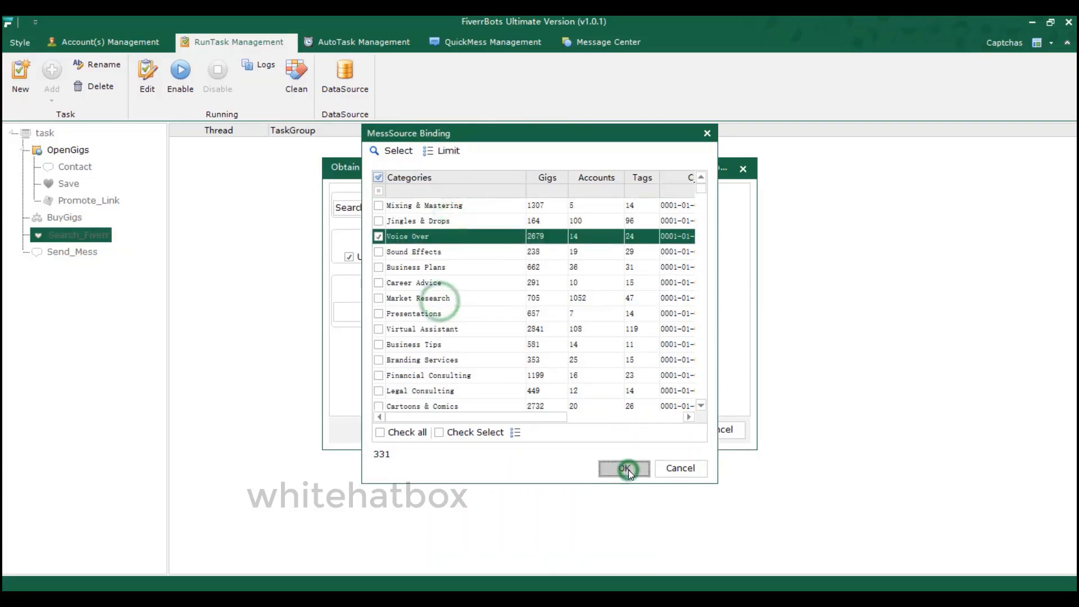
left_click(624, 469)
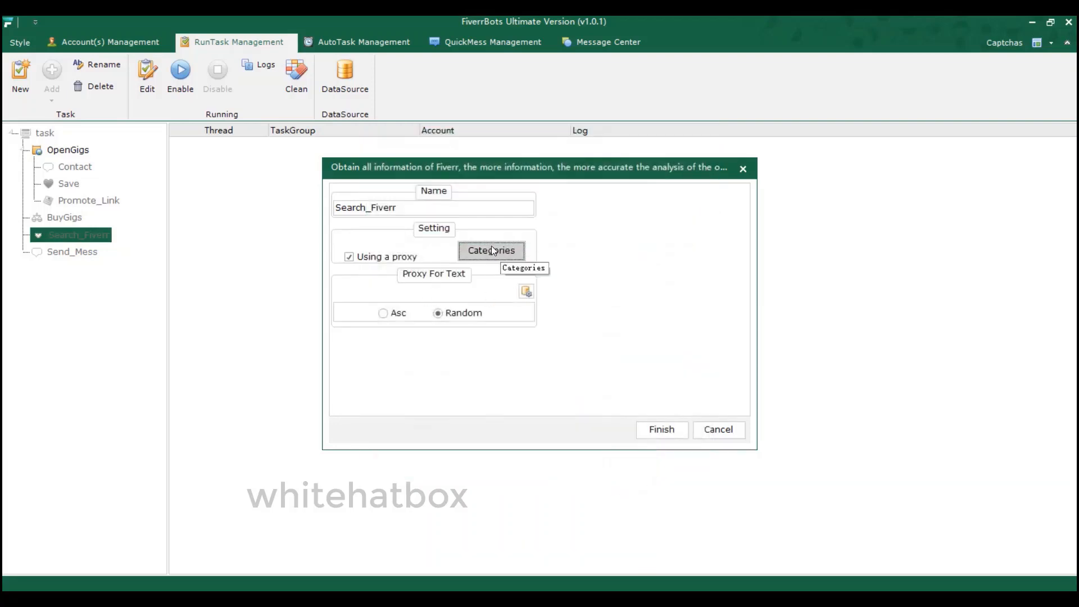
mouse_move(378, 268)
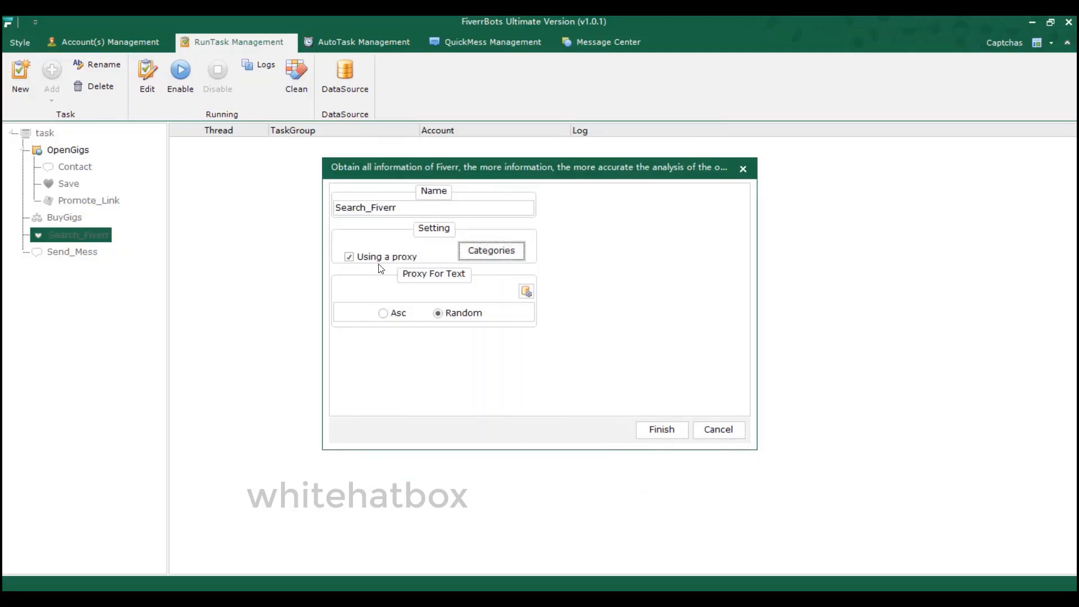
left_click(526, 290)
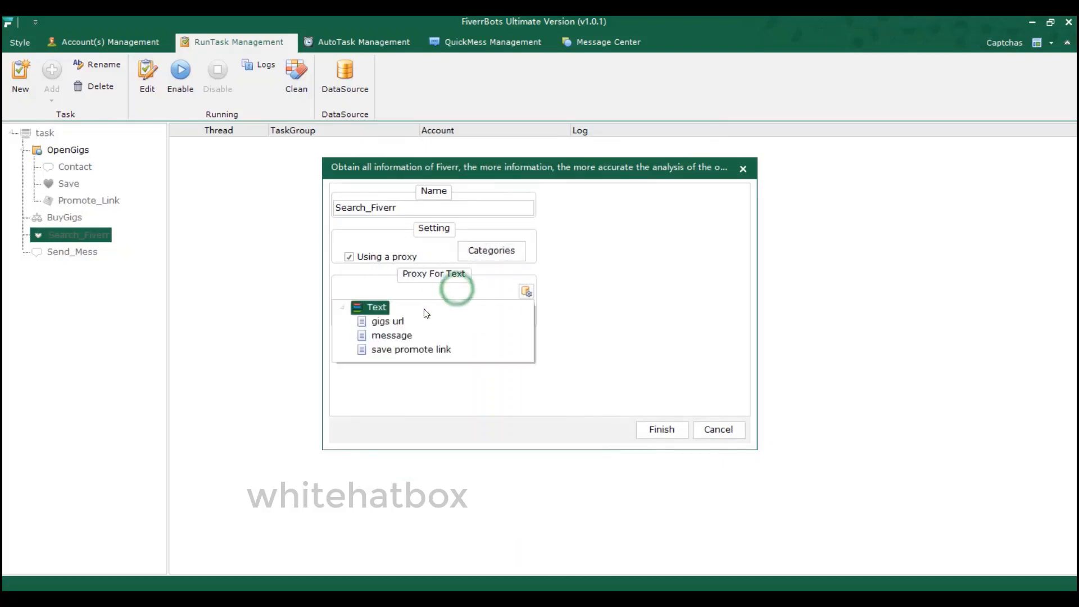
left_click(526, 290)
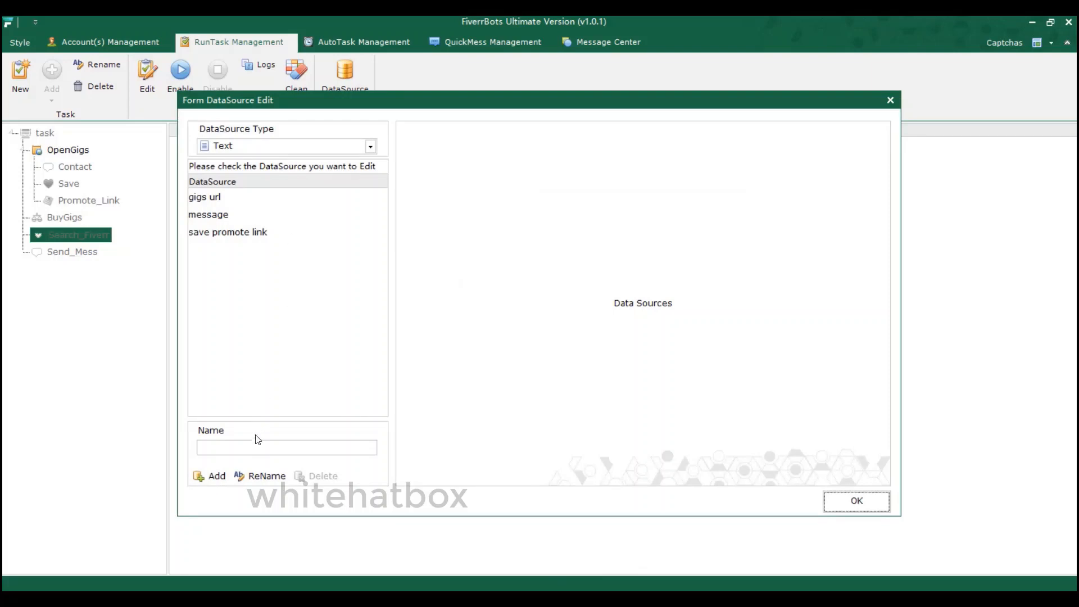
type("p")
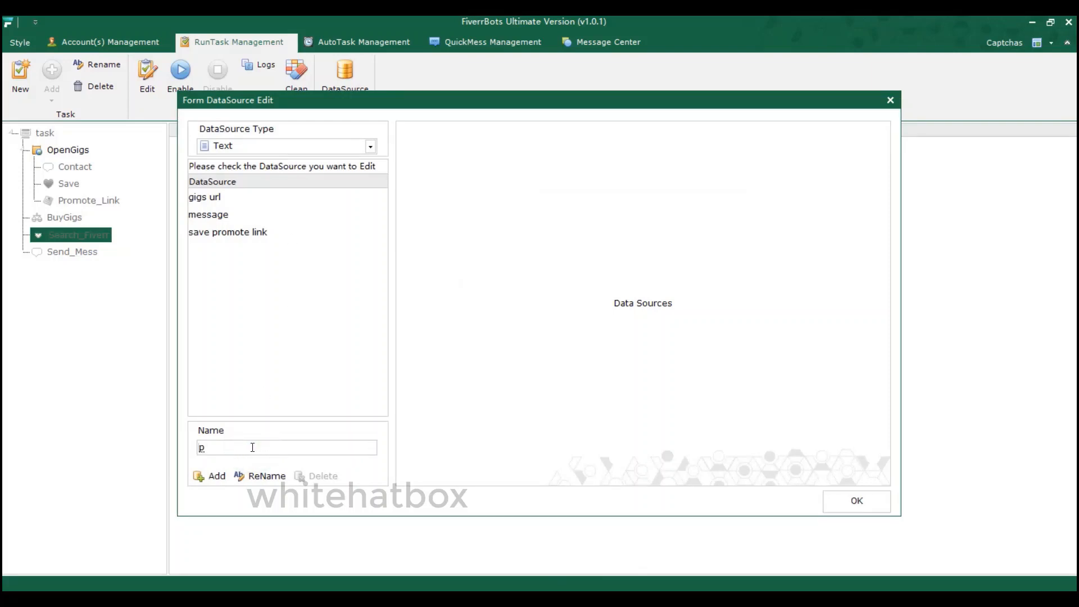
type("roxy")
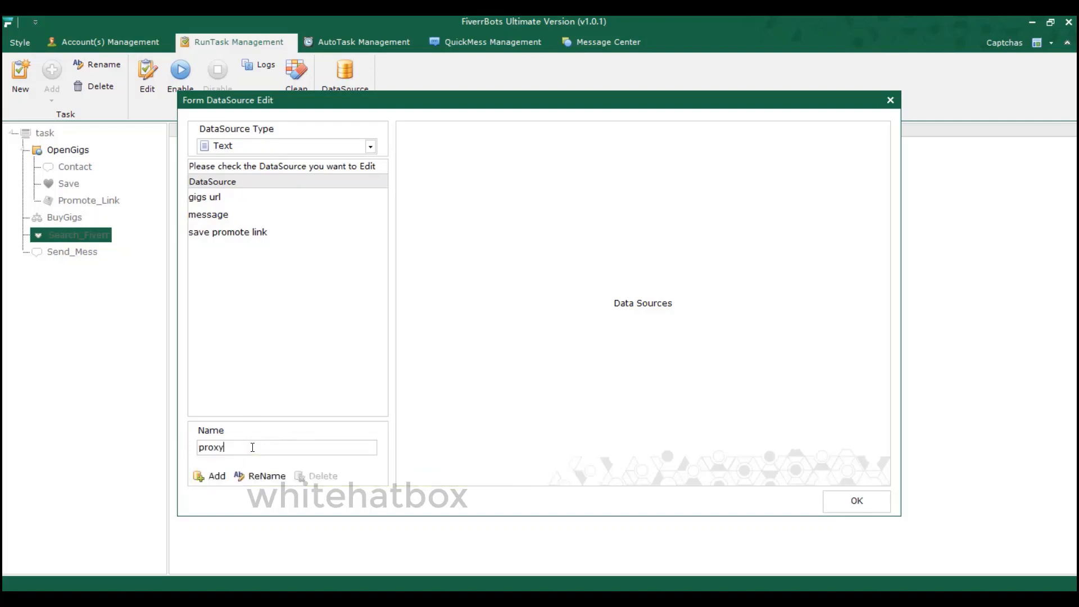
mouse_move(217, 476)
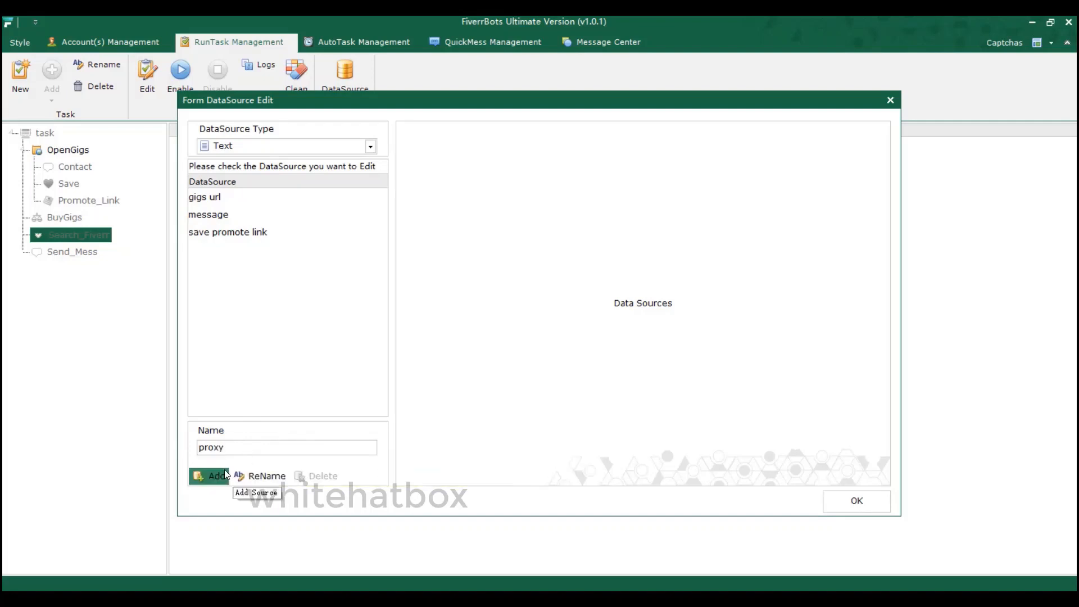
left_click(213, 475)
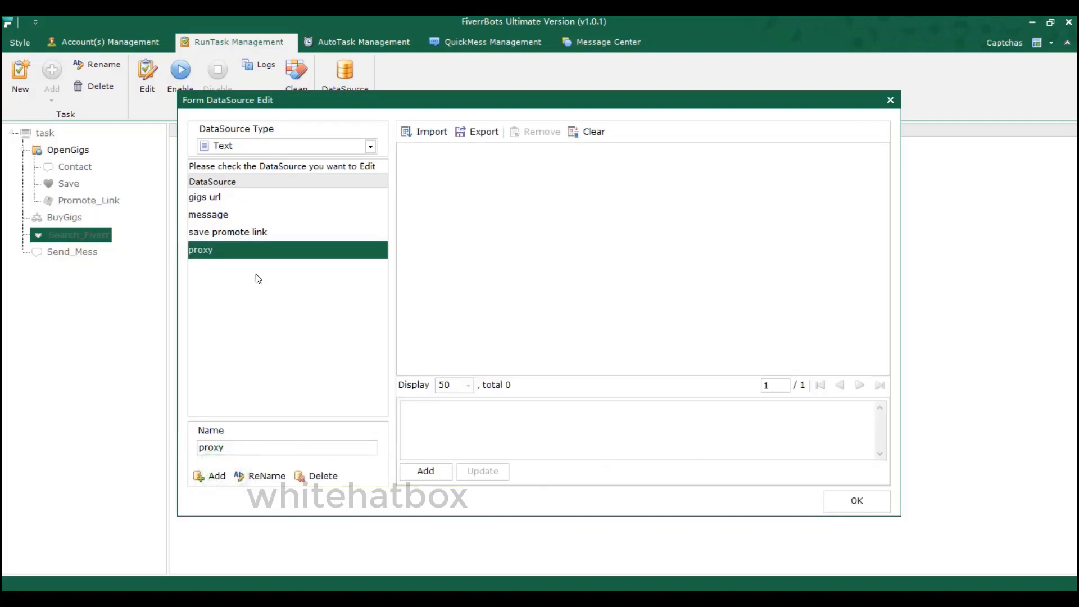
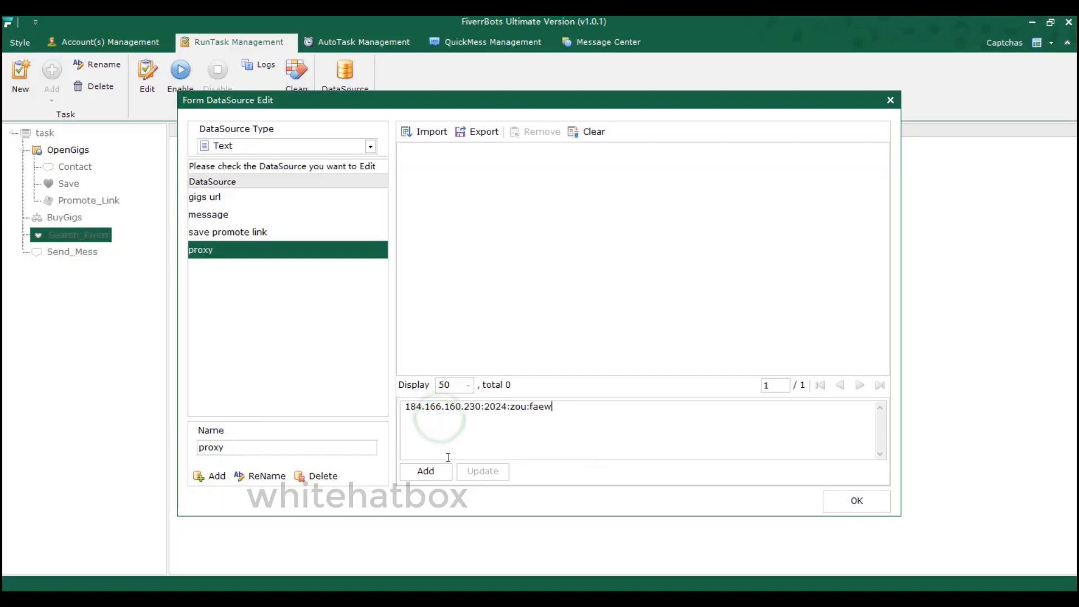
left_click(425, 471)
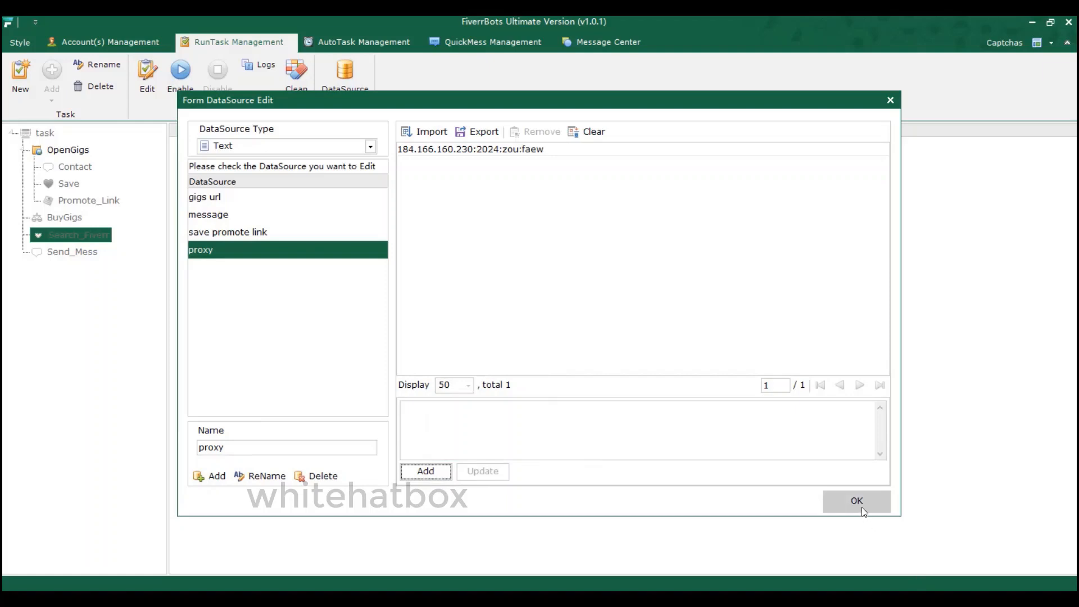
left_click(856, 501)
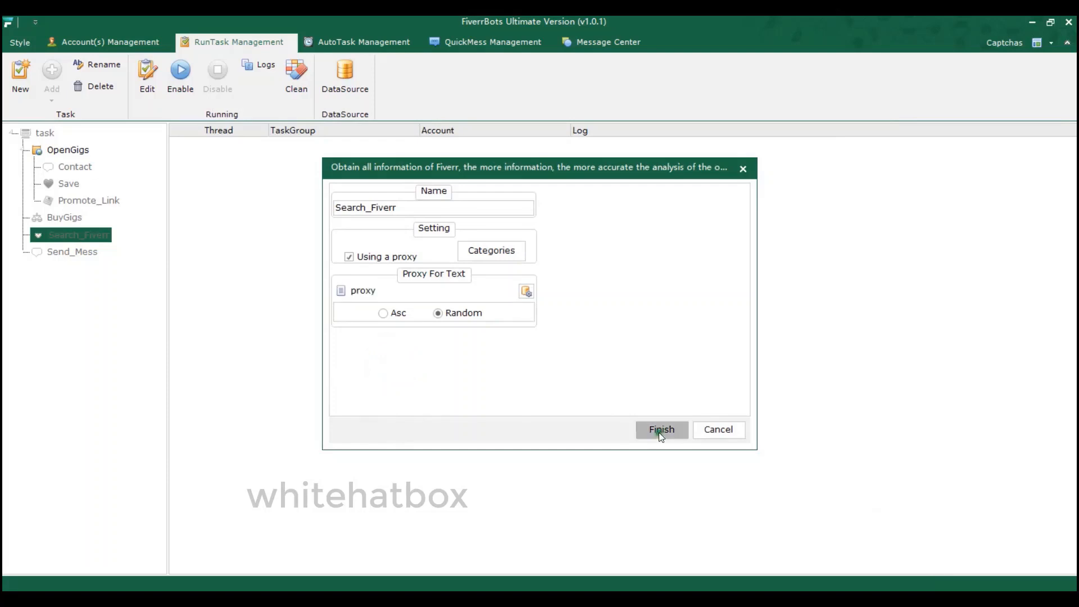
Finish Search_Fiverr's settings and edit the Send_Mess task
left_click(660, 429)
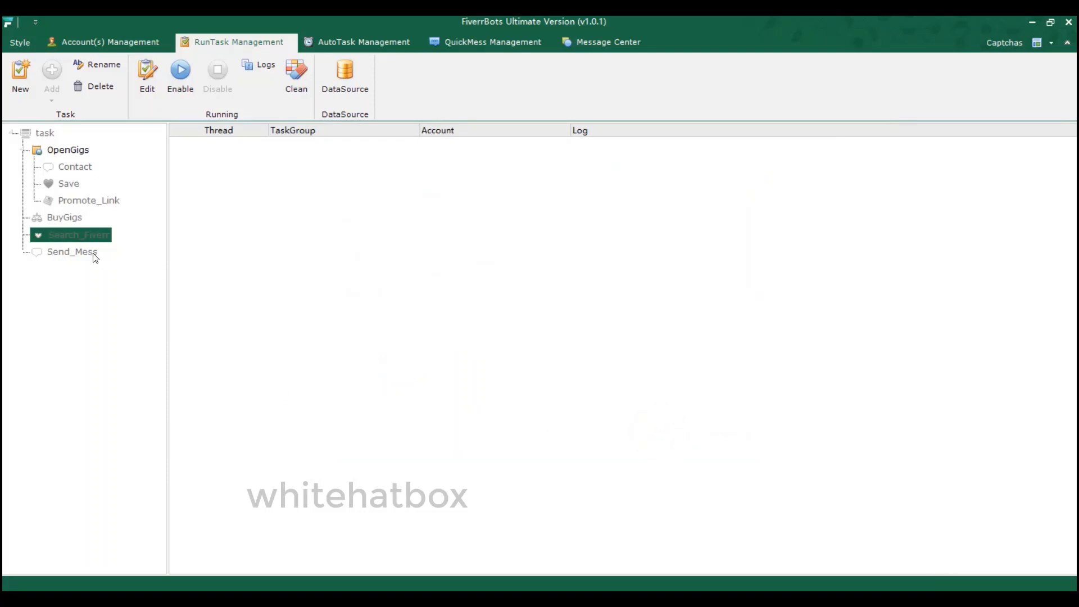
left_click(72, 251)
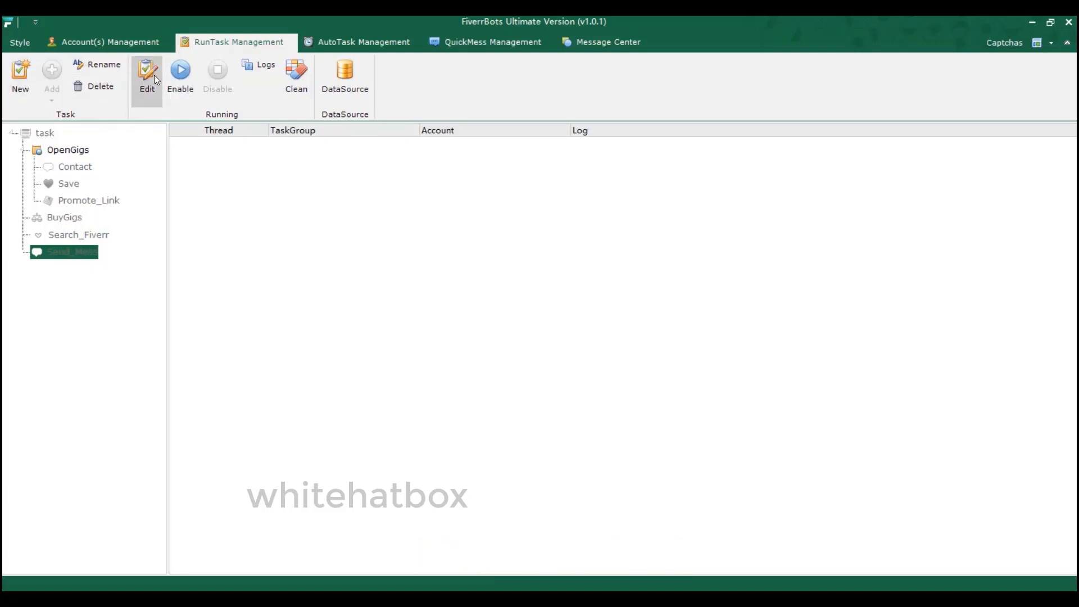
left_click(147, 75)
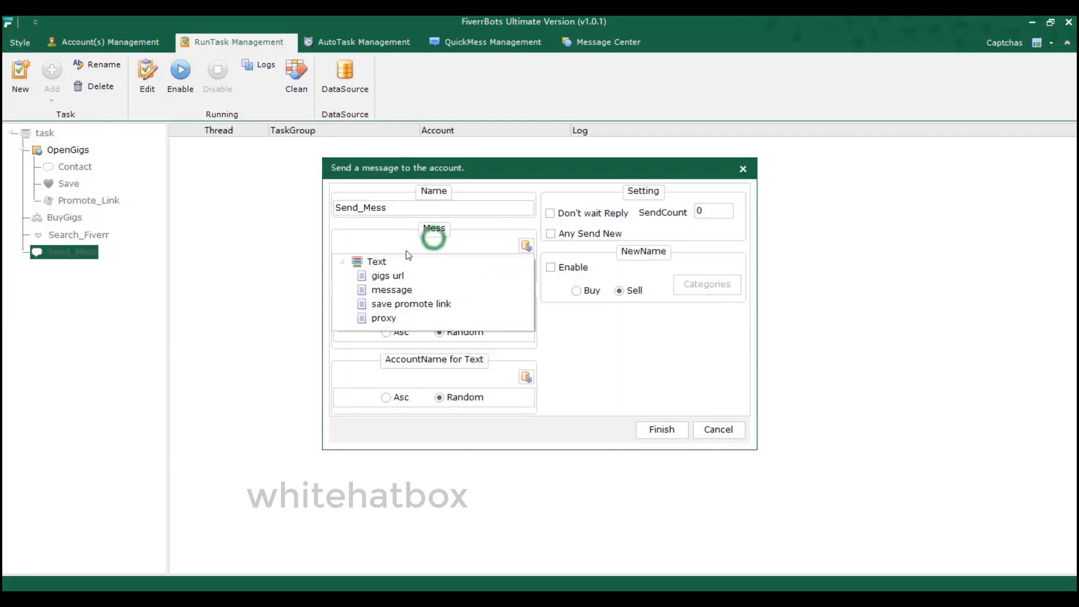
Set Send_Mess to use the gigs url message source and the buy account
left_click(387, 275)
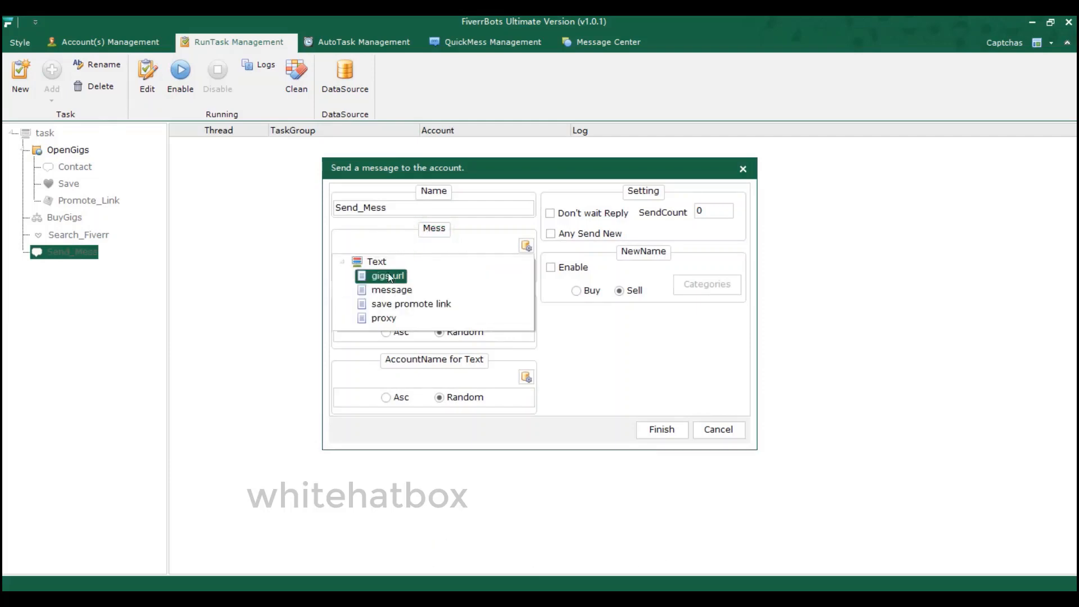
left_click(391, 290)
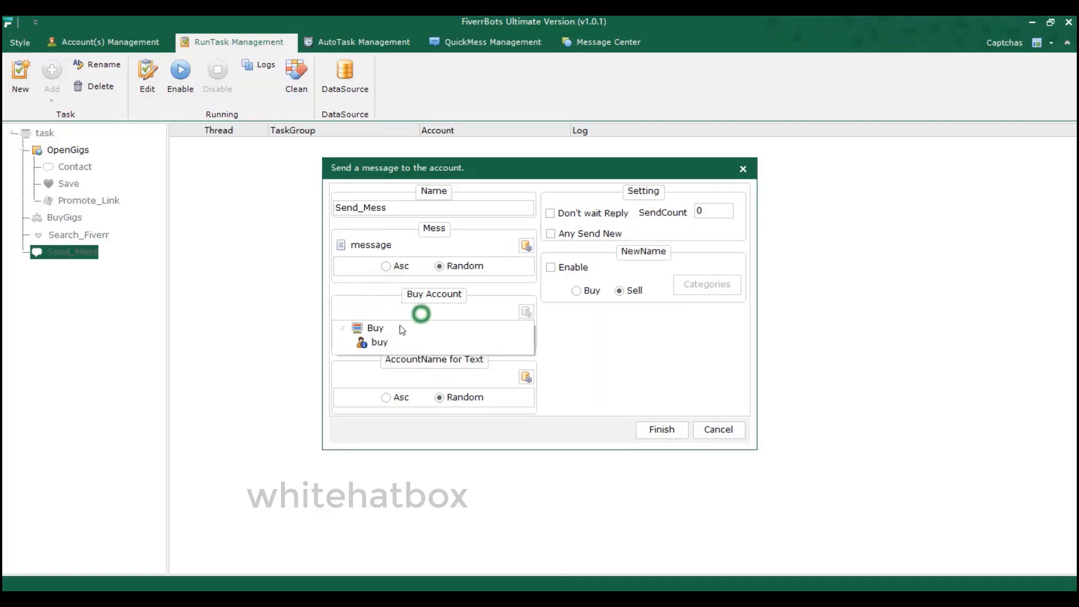
left_click(379, 342)
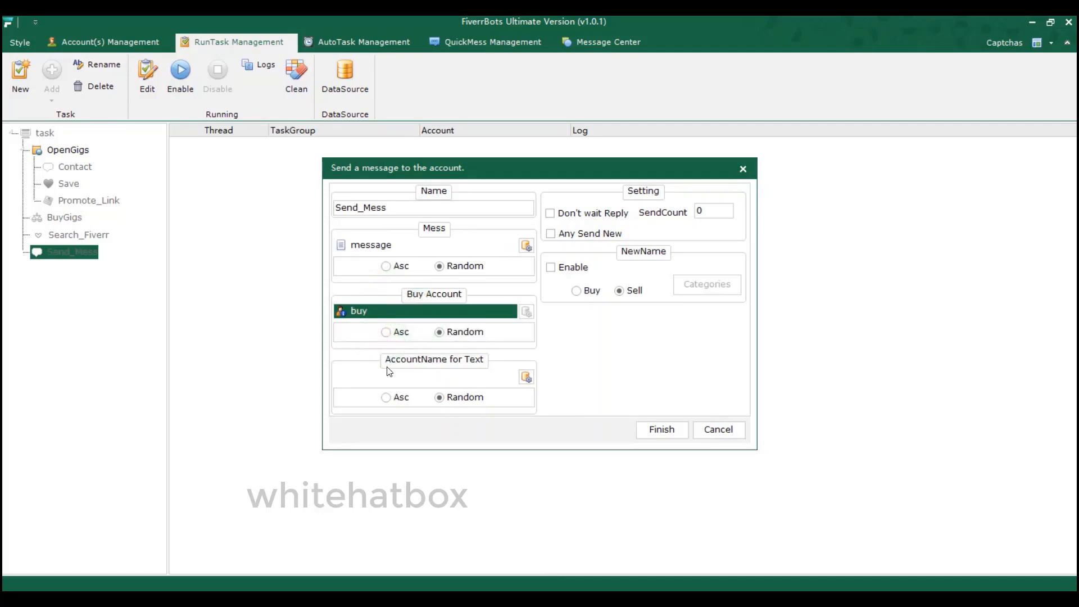
mouse_move(448, 372)
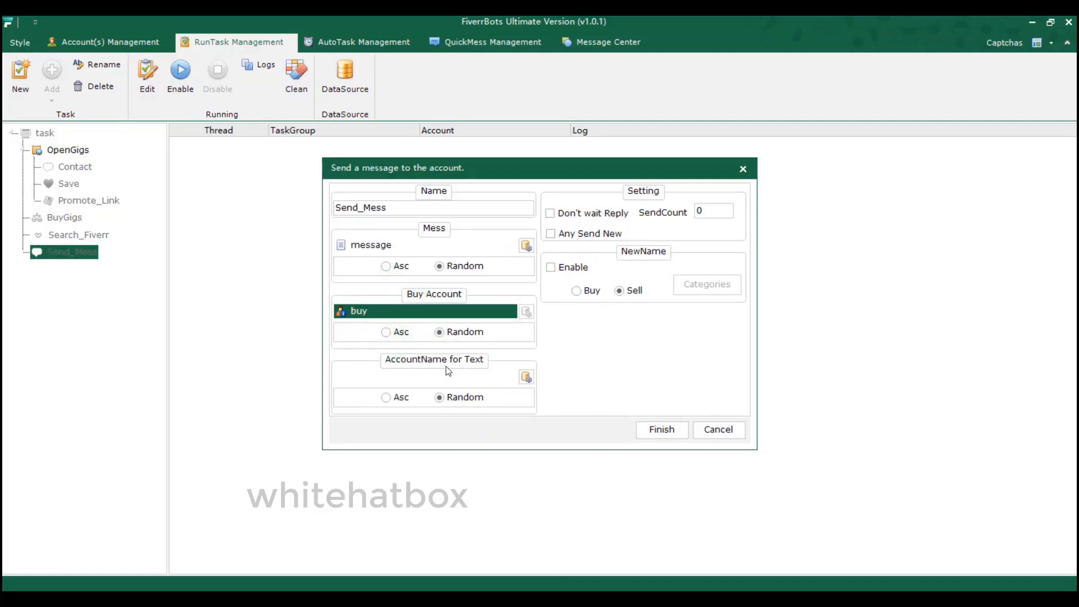
mouse_move(506, 378)
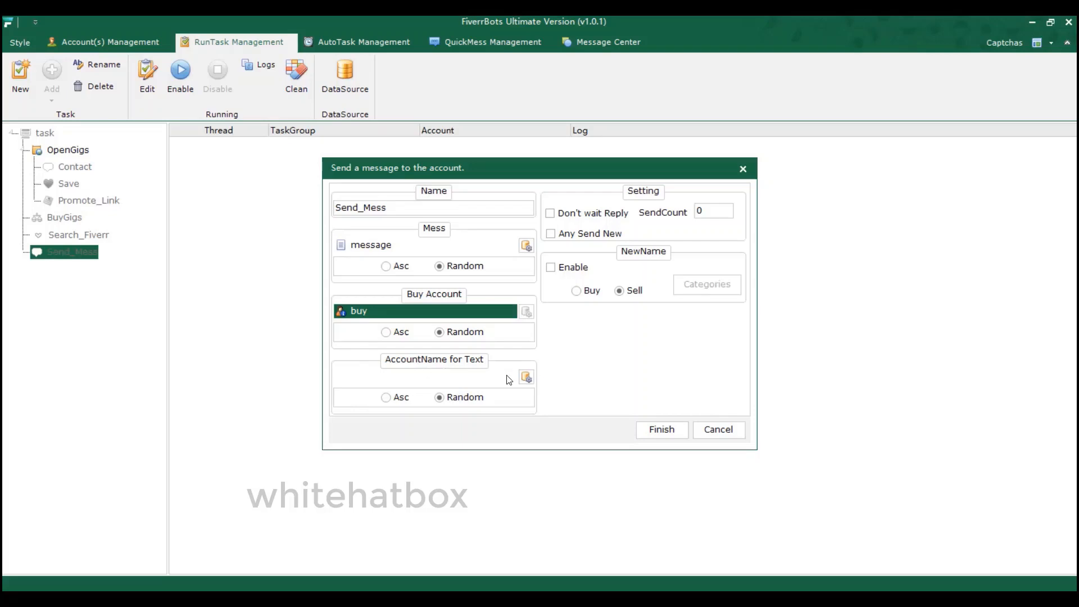
Create a new text data source named 'name' in the data source editor
left_click(526, 378)
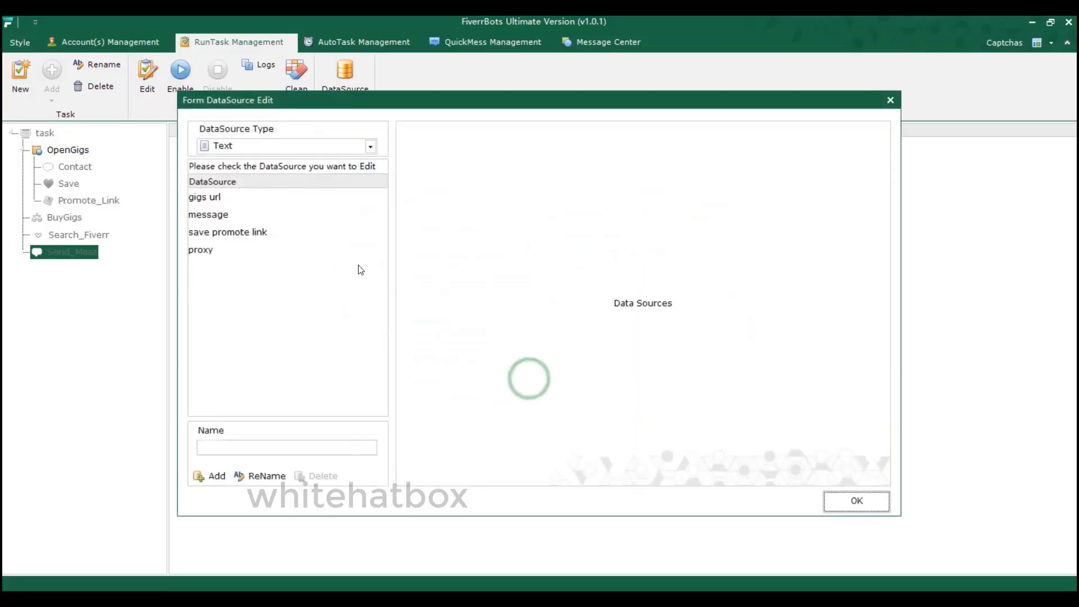
left_click(259, 448)
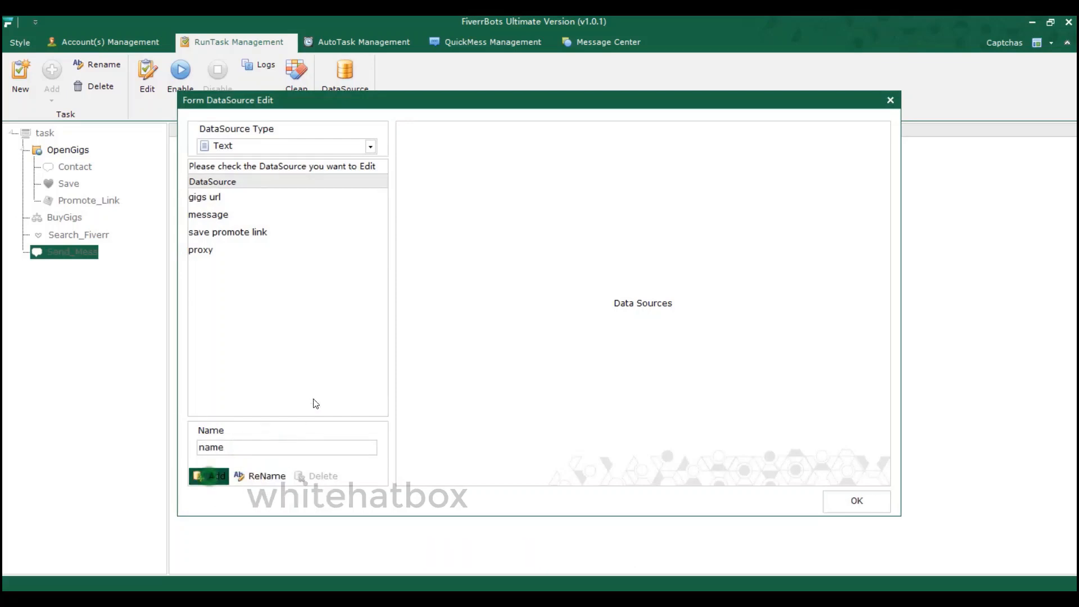
left_click(209, 475)
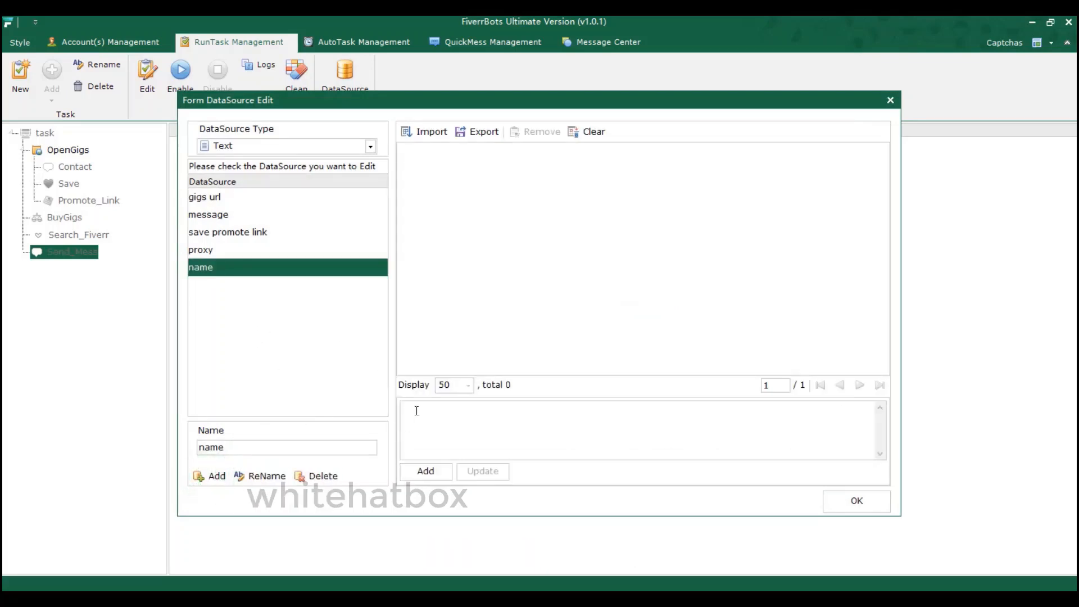
type("se")
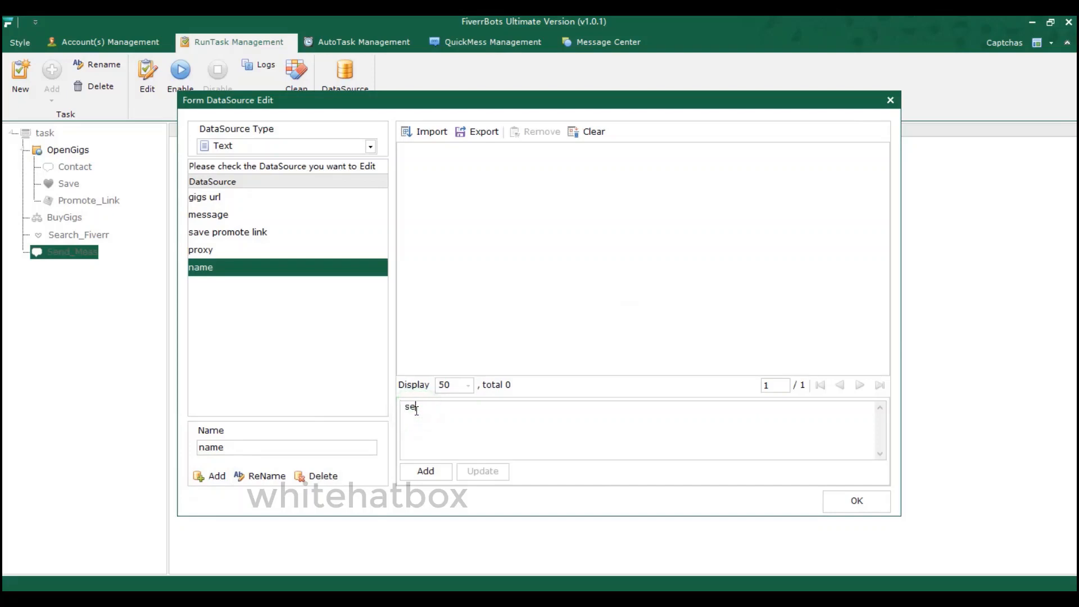
Add the entries 'username' and '122' to the name data source
type("username")
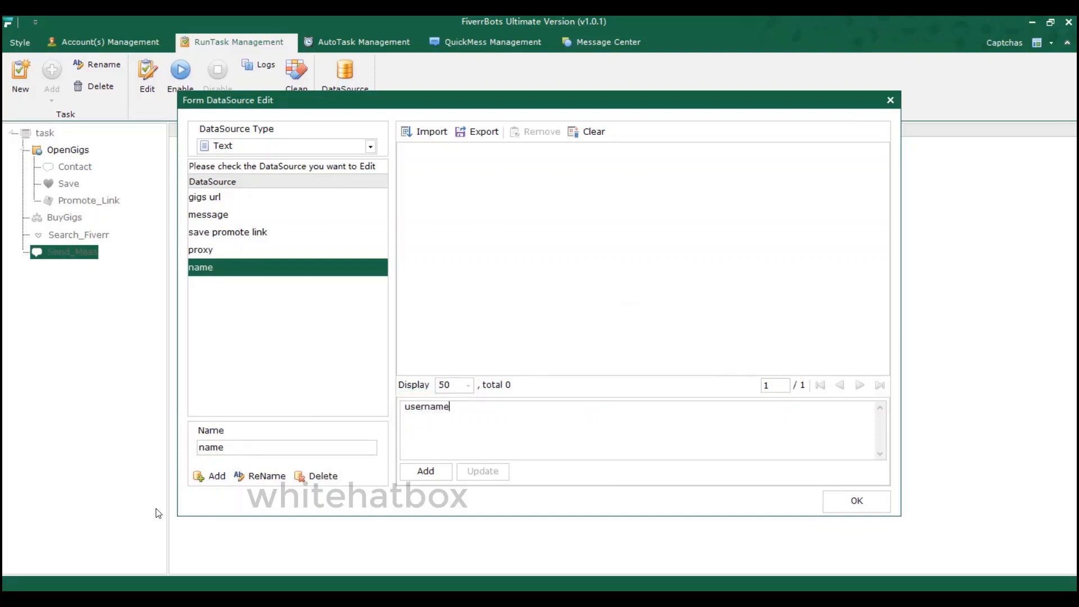
left_click(425, 471)
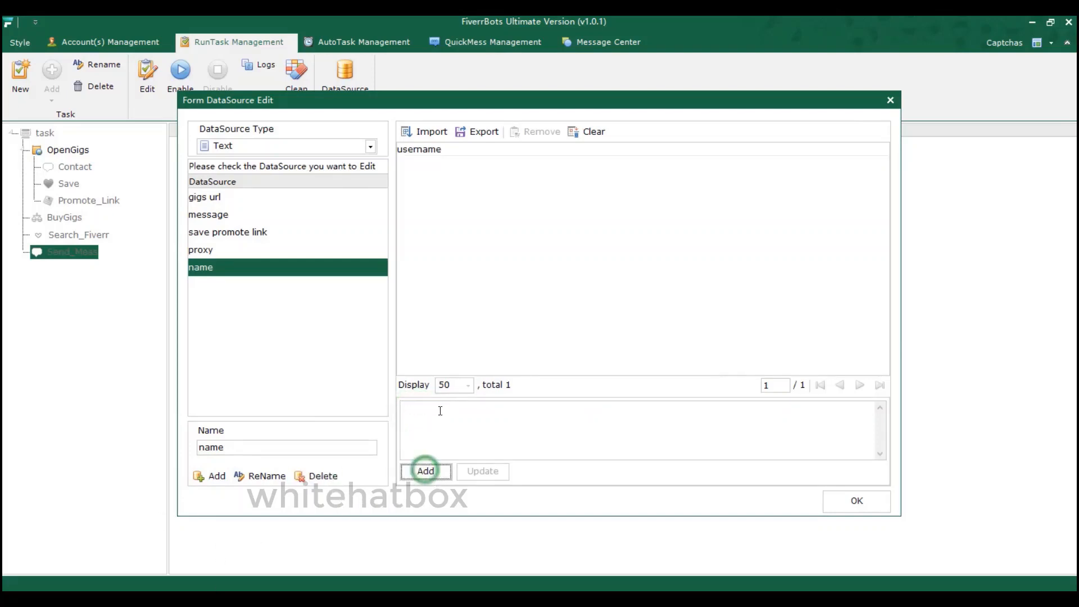
type("122")
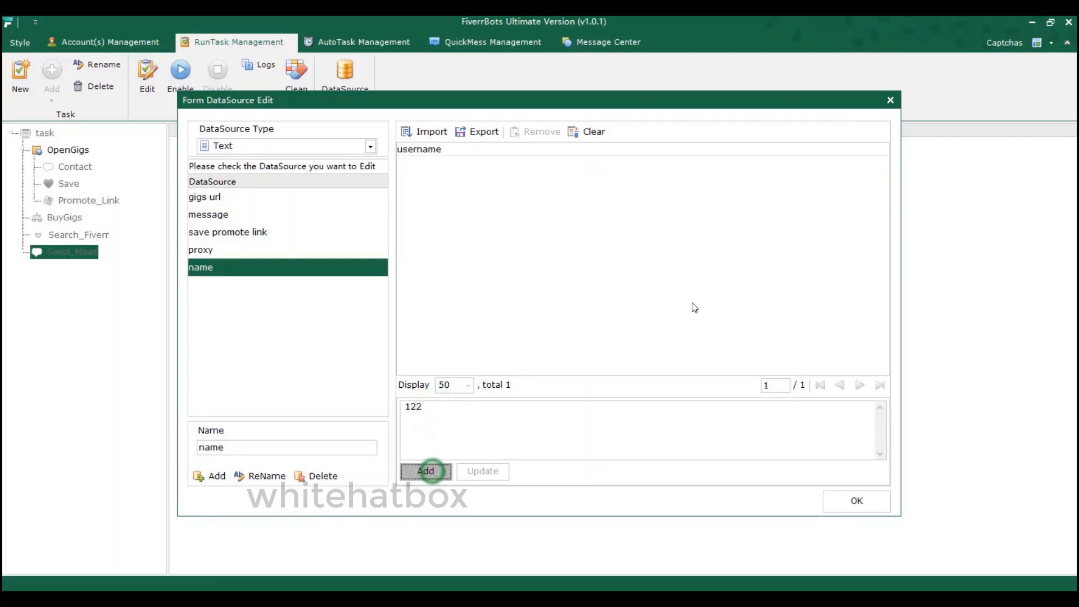
left_click(856, 500)
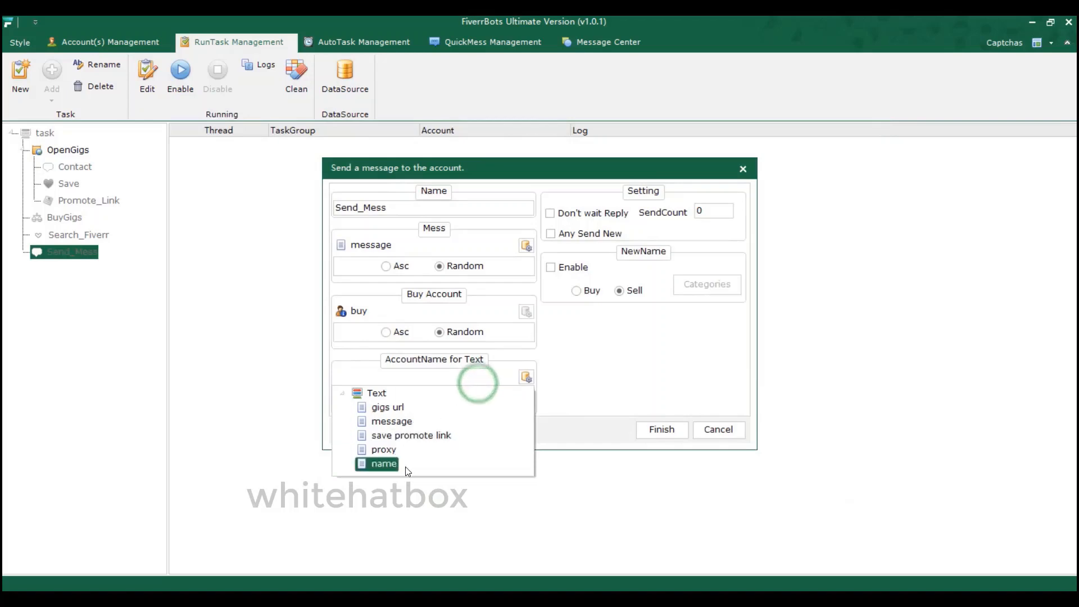
Use the name source for AccountName, send count 12, no reply wait, rename by chosen categories, and save Send_Mess
left_click(383, 463)
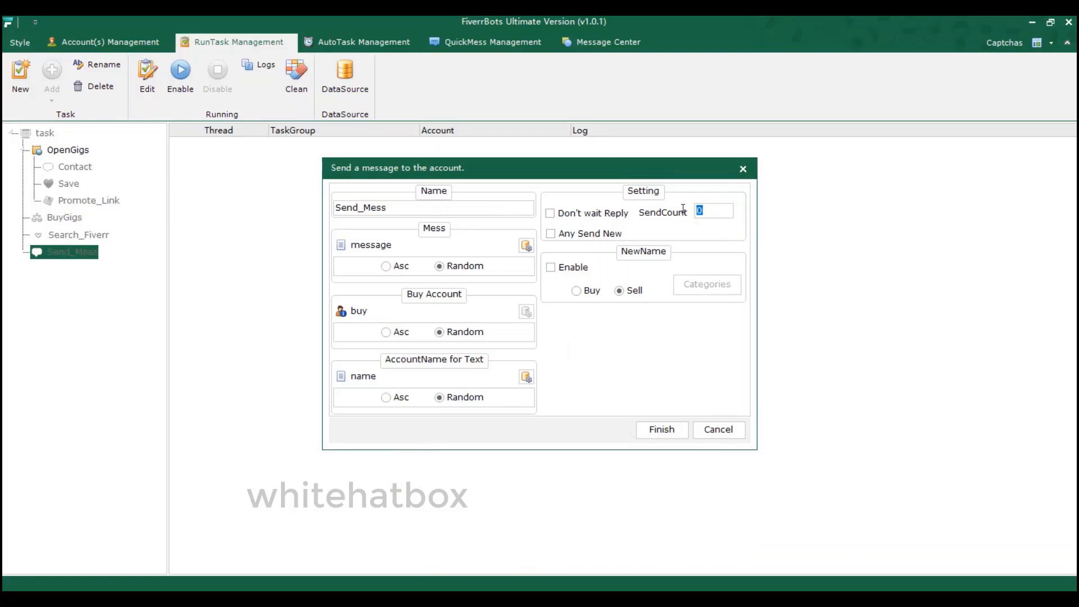
left_click(551, 234)
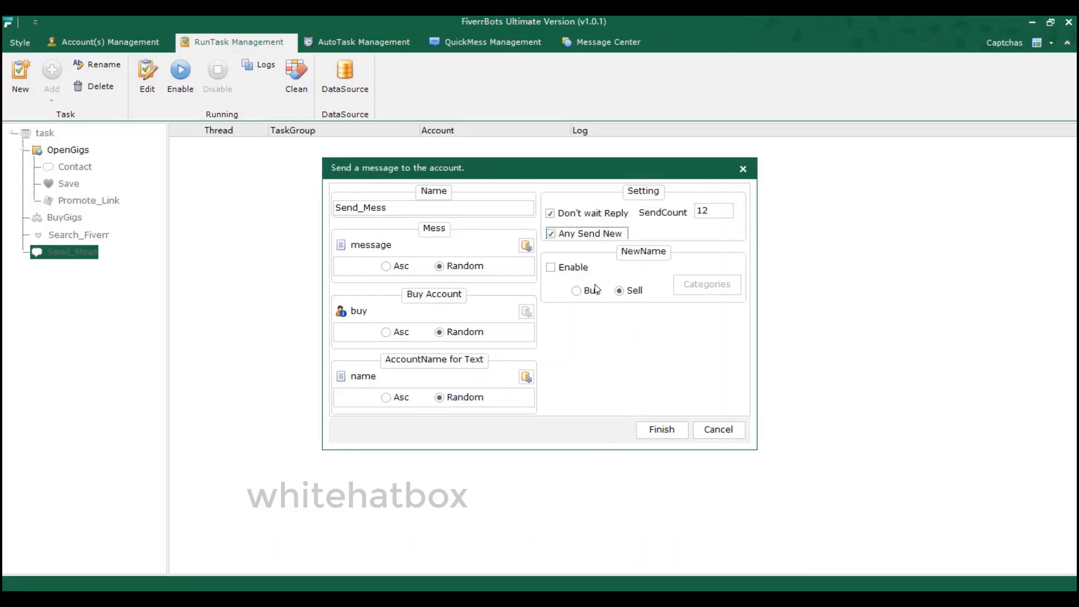
left_click(551, 268)
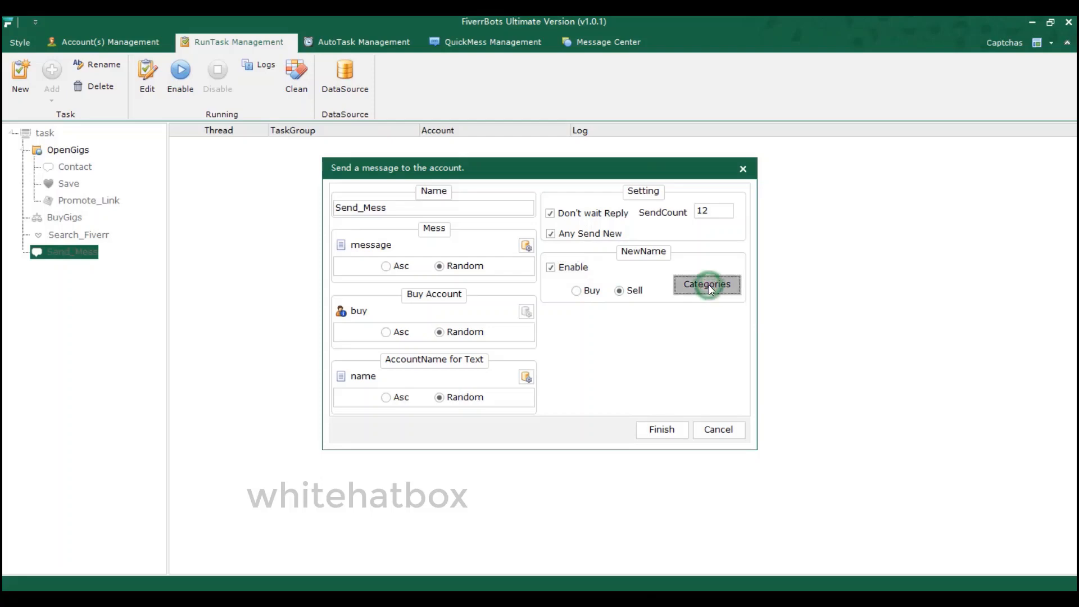
left_click(707, 284)
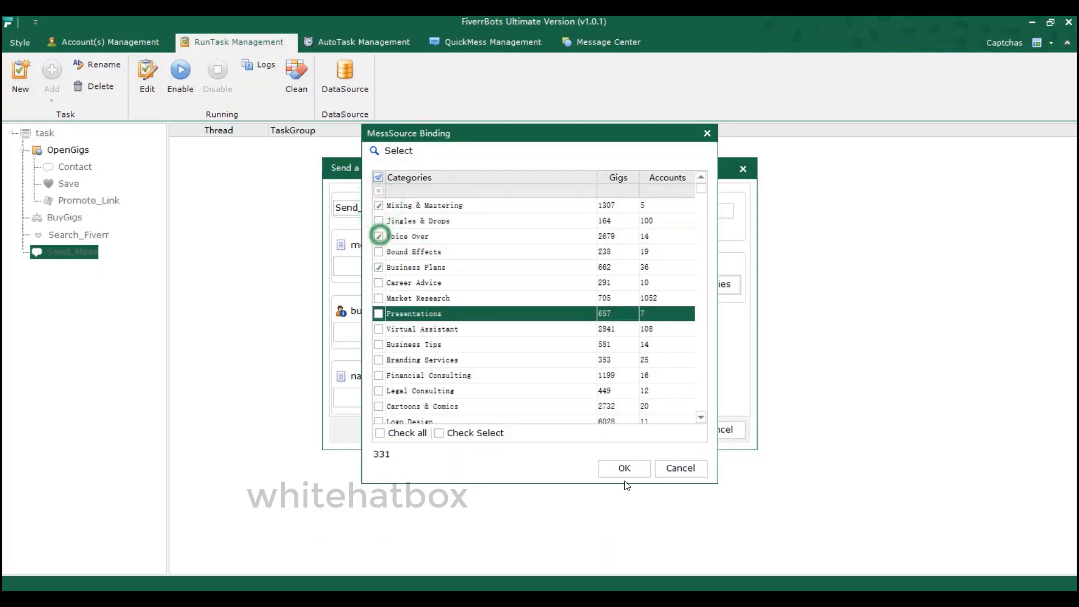
left_click(623, 468)
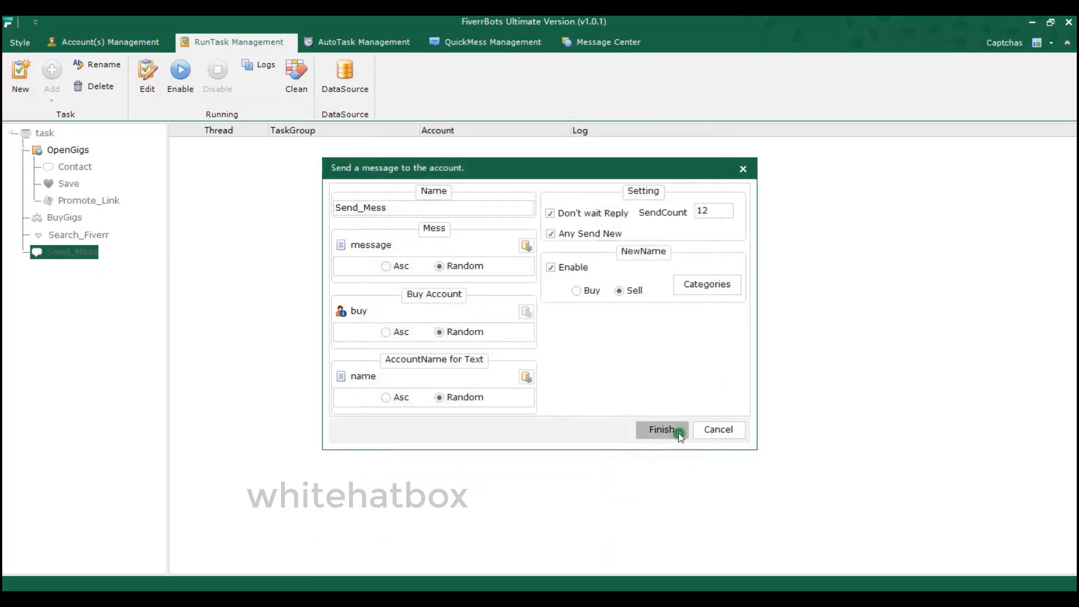
left_click(661, 429)
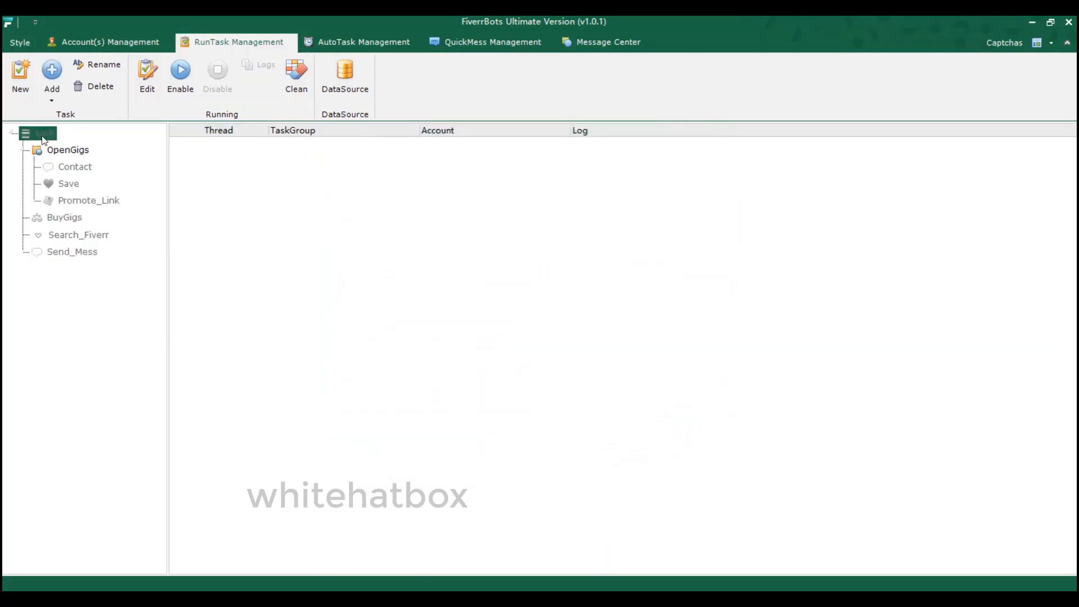
Make OpenGigs the main task at 1h–2h intervals and start the task group running
left_click(180, 72)
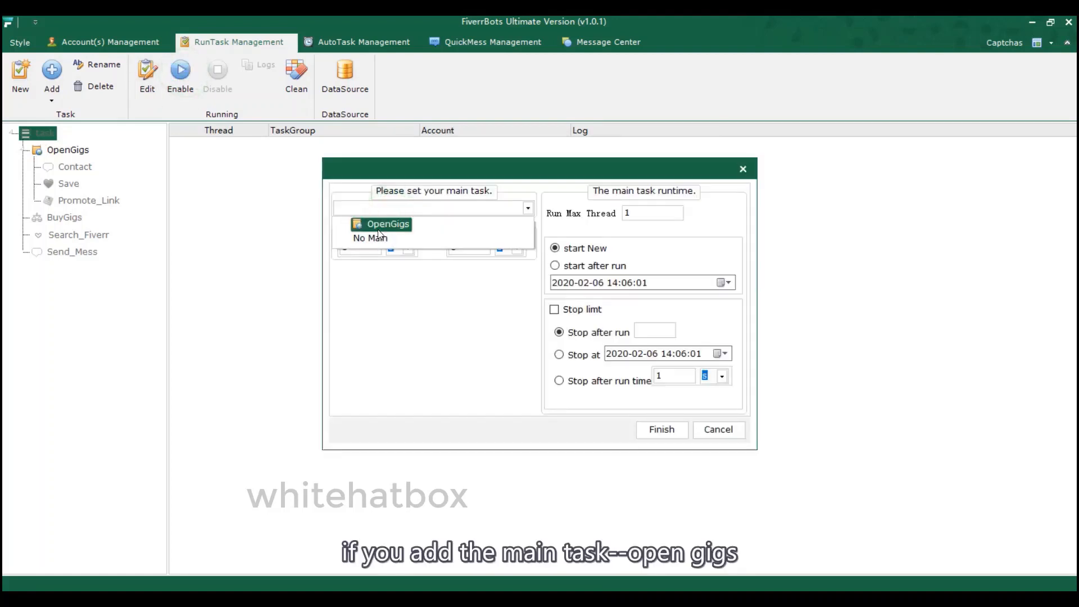
left_click(388, 224)
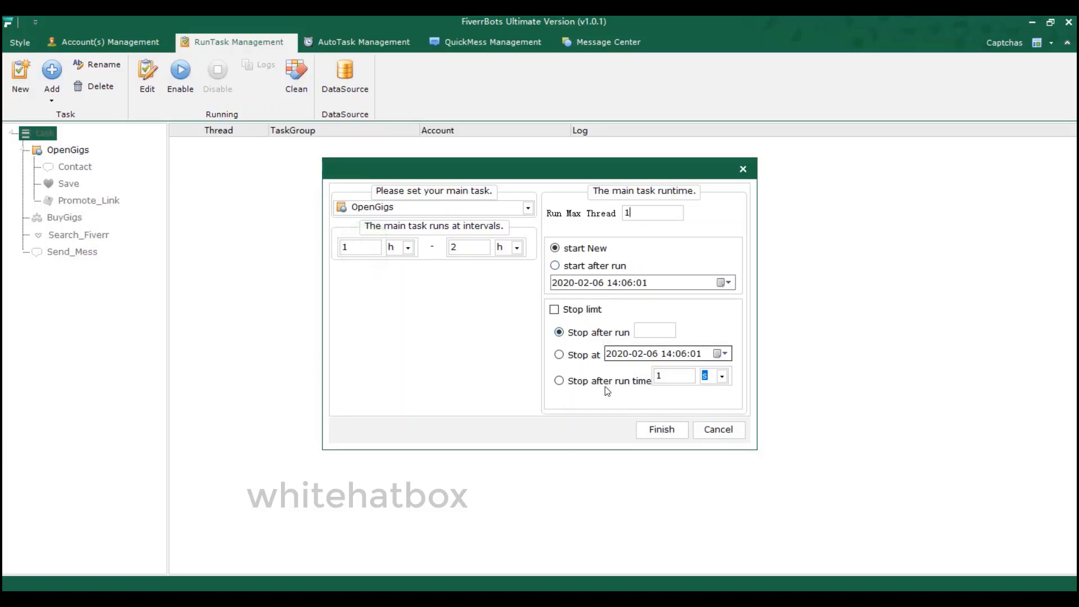
left_click(661, 428)
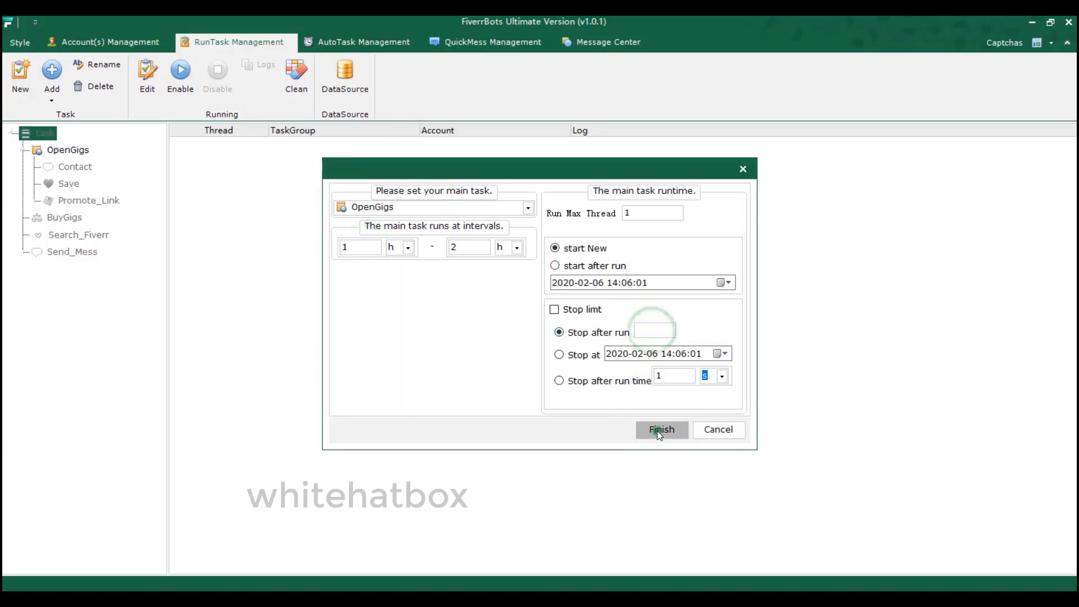
left_click(661, 430)
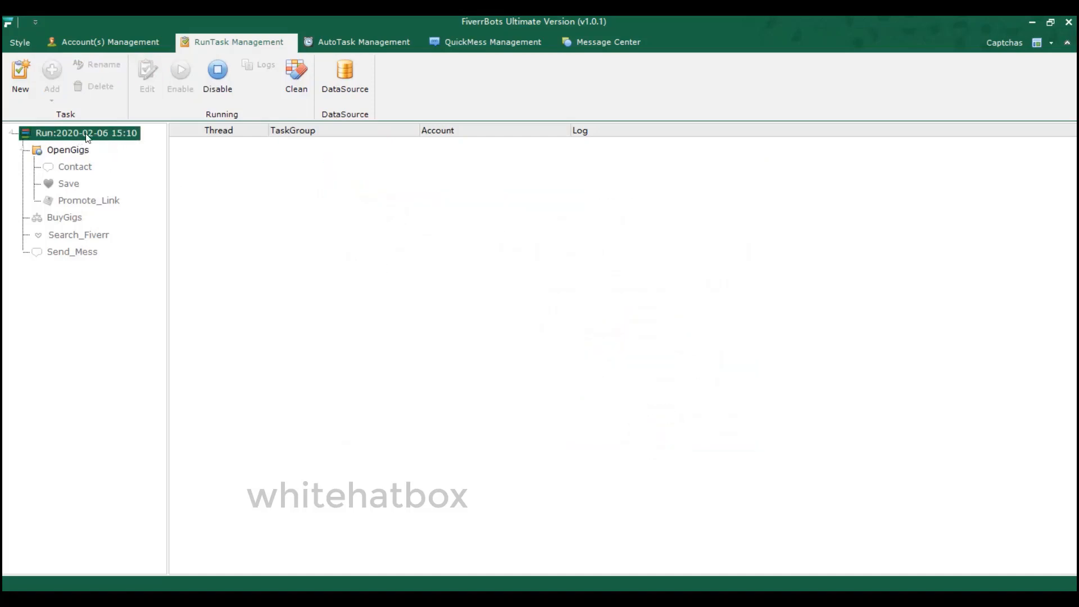
left_click(69, 149)
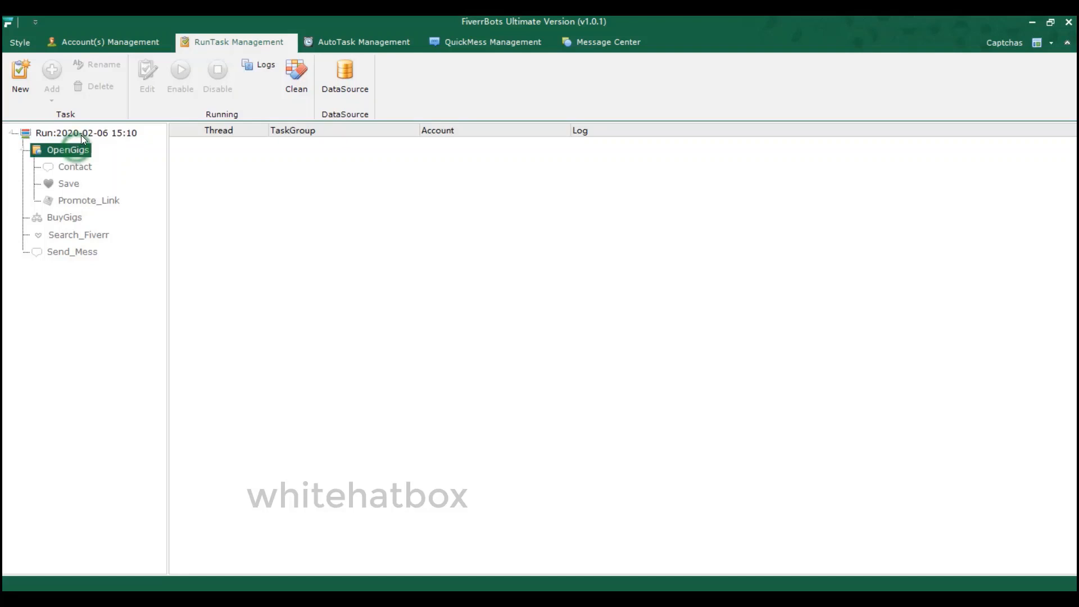
left_click(85, 133)
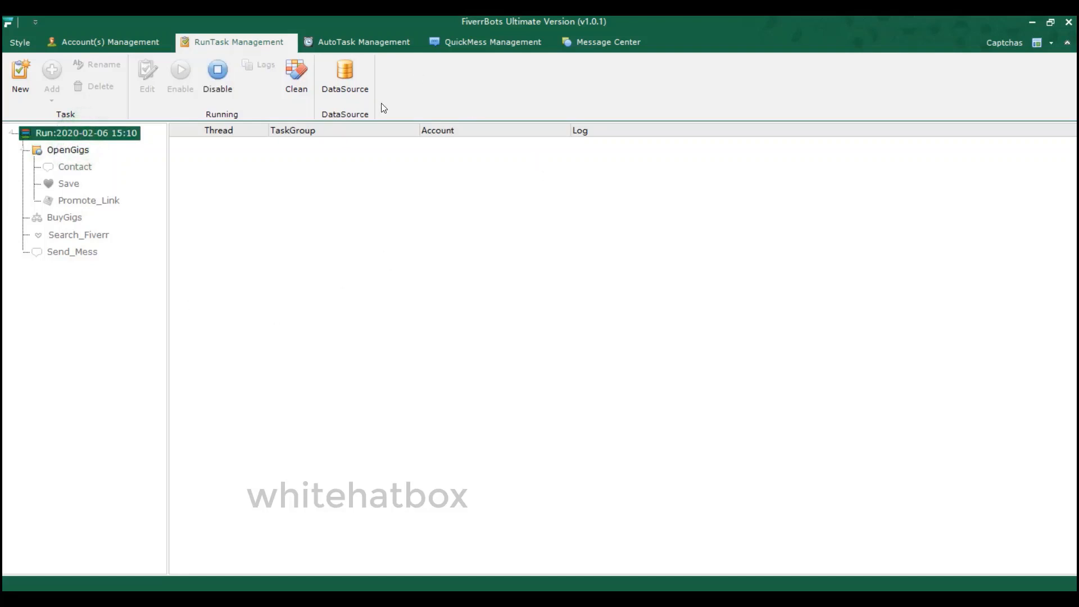
Review the data sources, then return to Account(s) Management showing the buy accounts
left_click(344, 75)
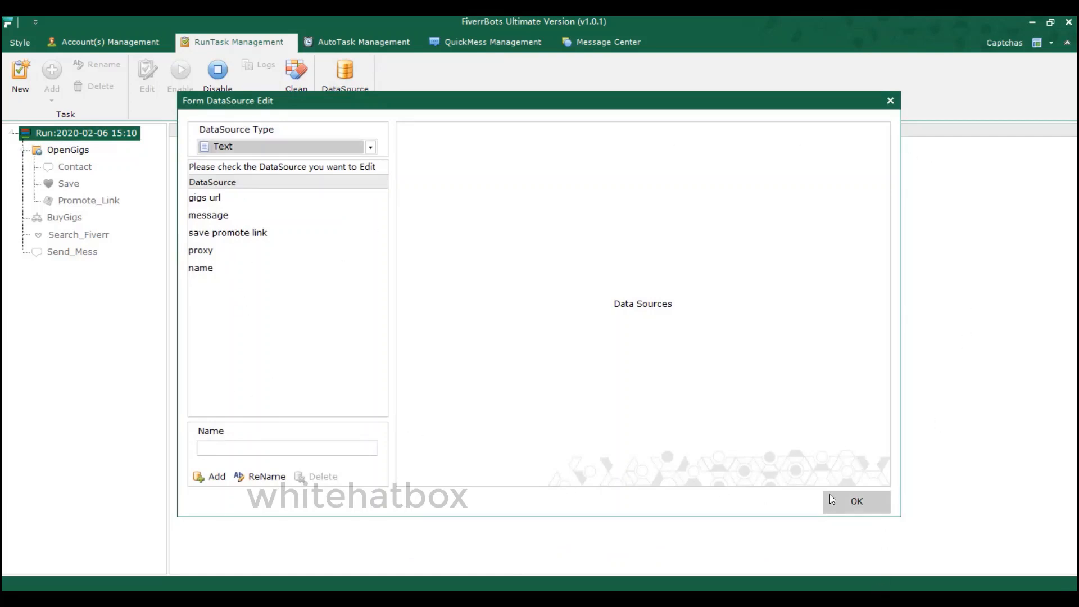
left_click(857, 501)
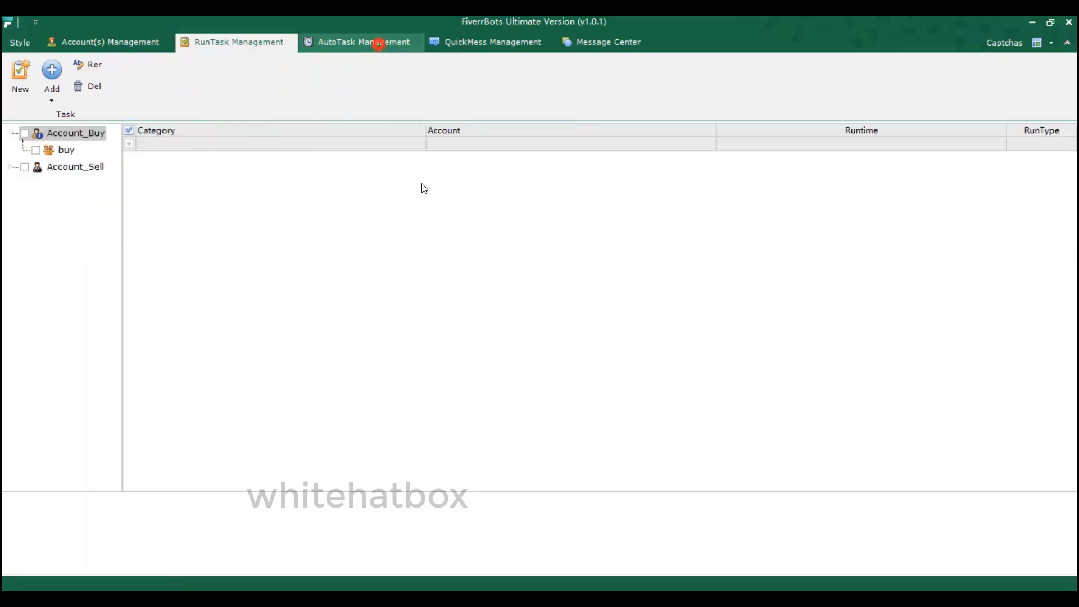
left_click(110, 41)
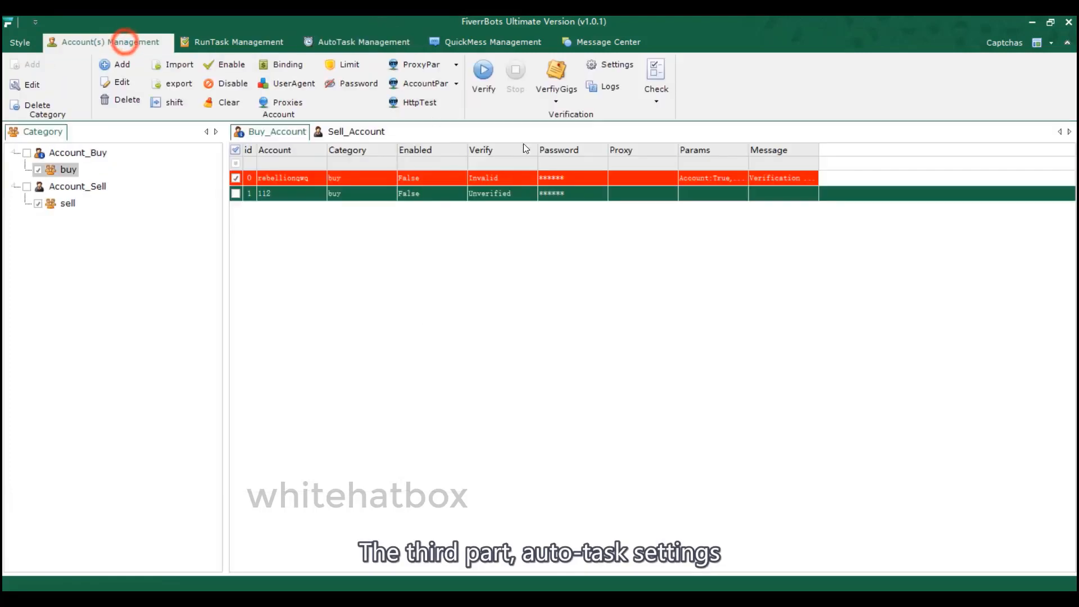
Enable Reply in the BuyAccount Schedule Setting and go to message source binding
left_click(555, 101)
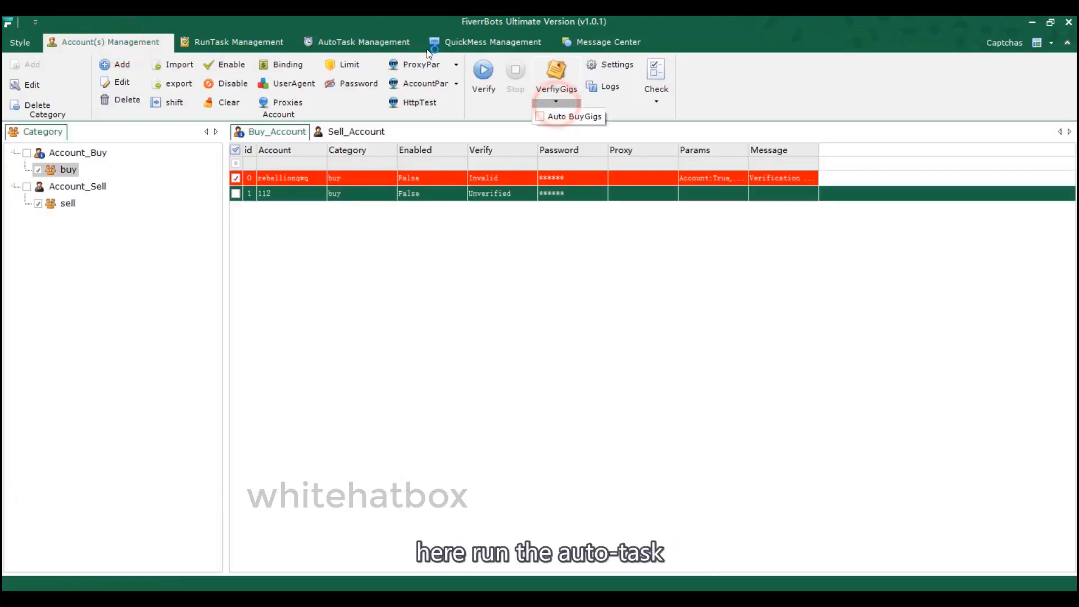
left_click(364, 41)
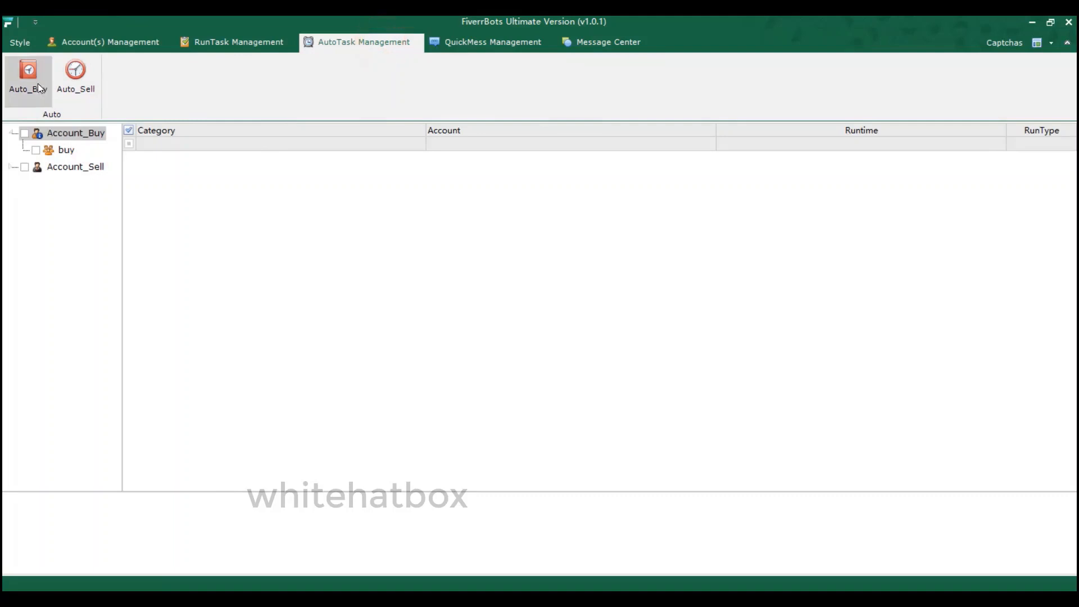
left_click(27, 76)
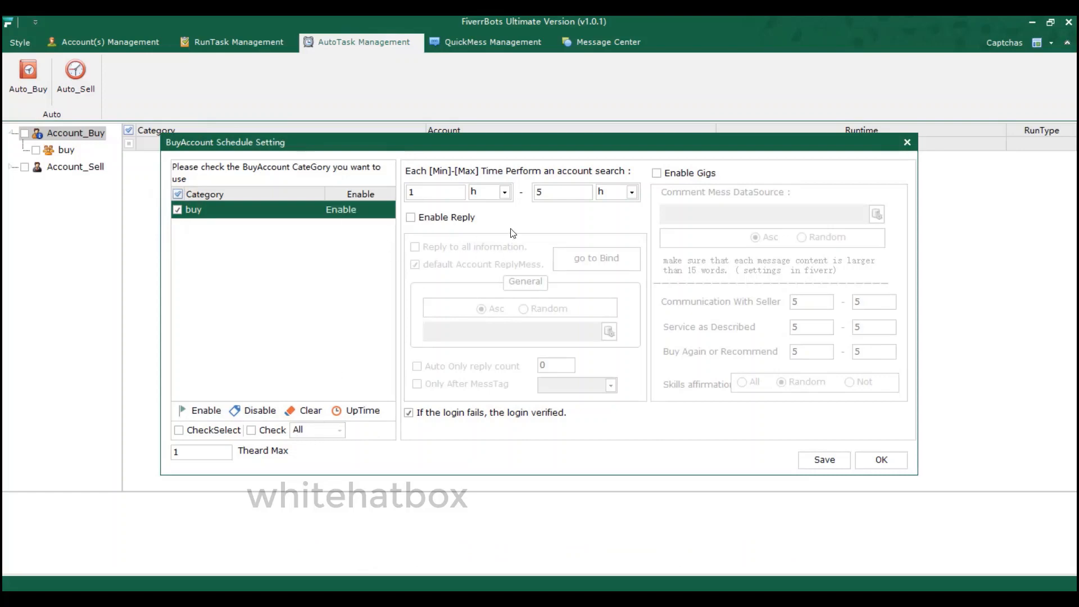
left_click(412, 217)
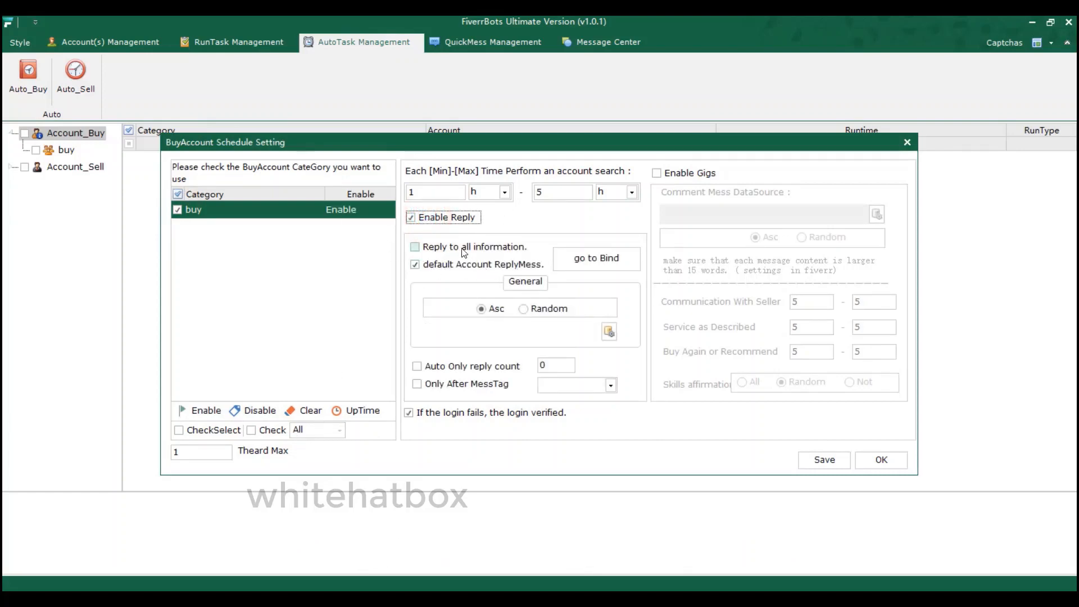
left_click(596, 258)
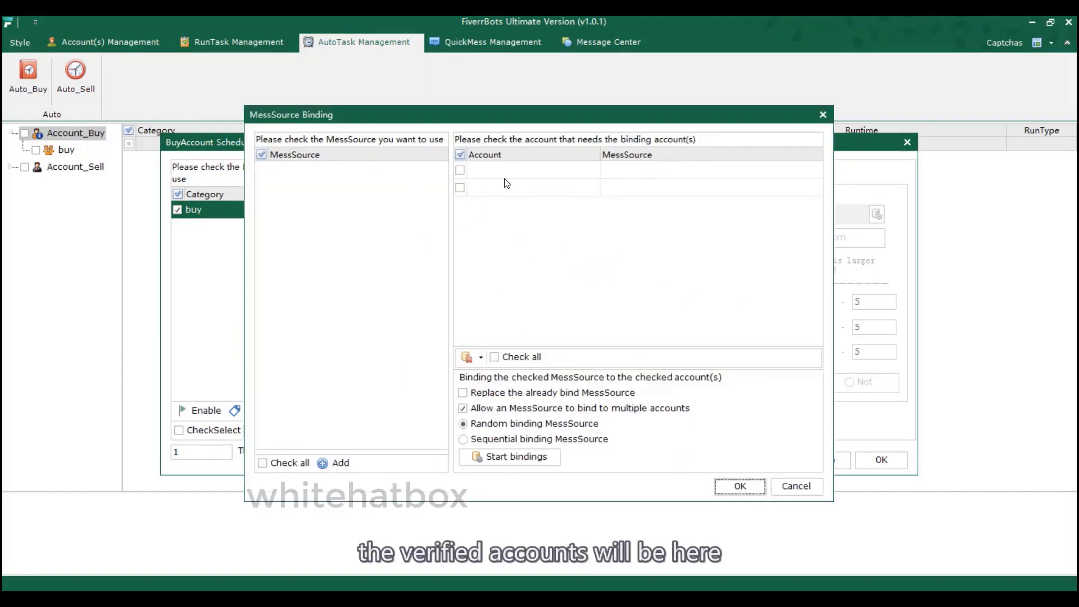
Add a MessText data source named 'message1' and create its first message tag 1
left_click(339, 462)
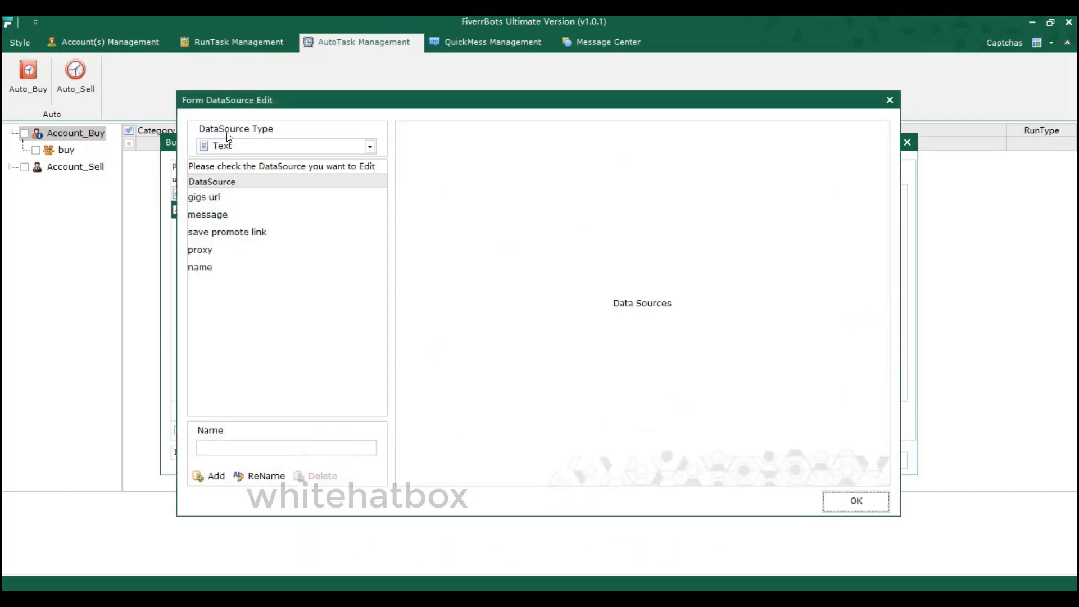
left_click(208, 214)
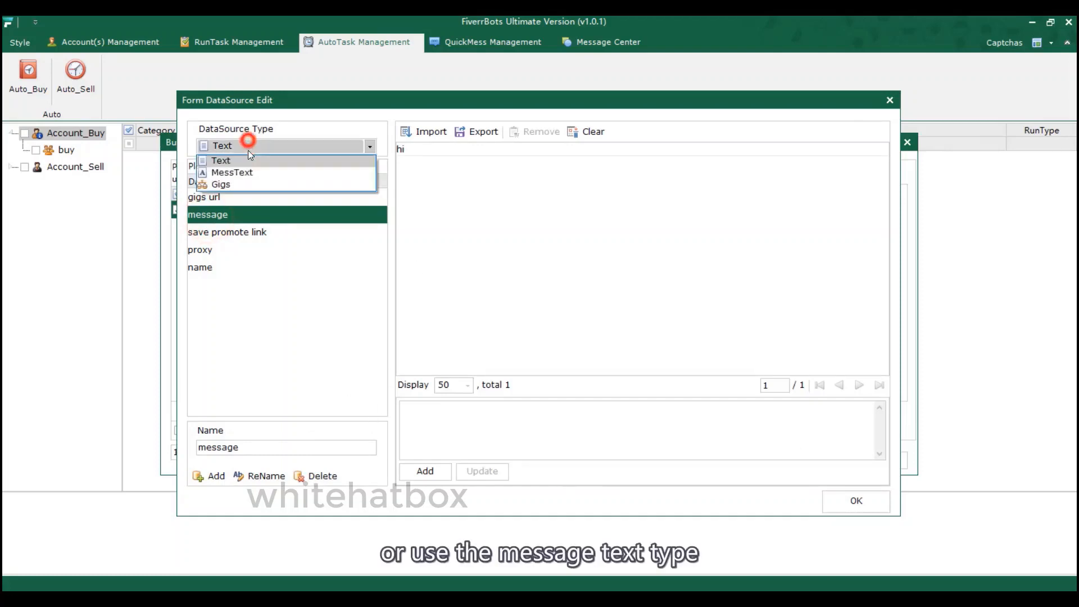
left_click(231, 172)
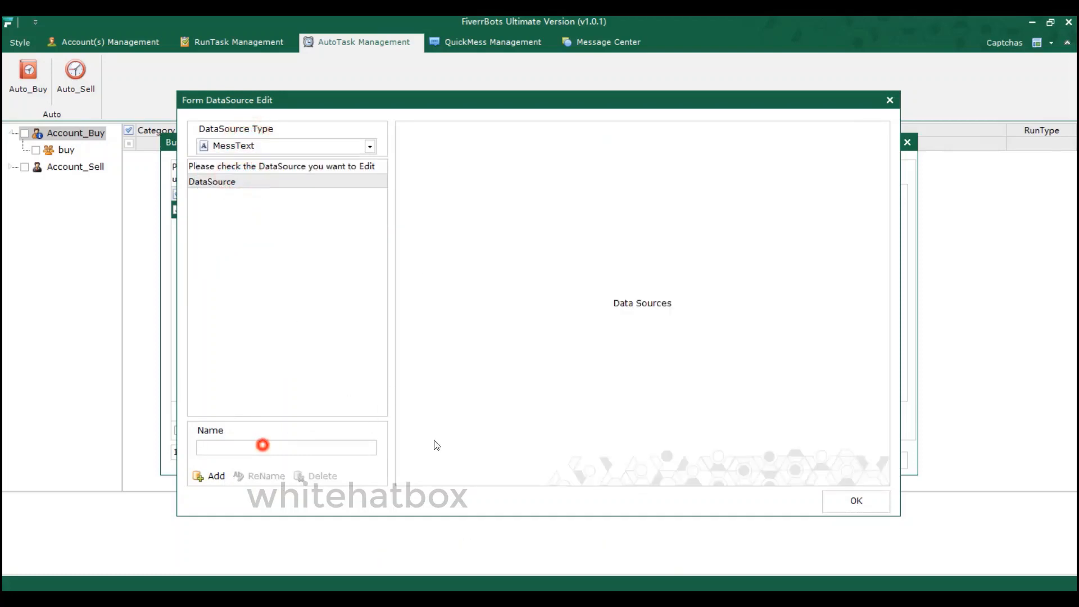
type("message1")
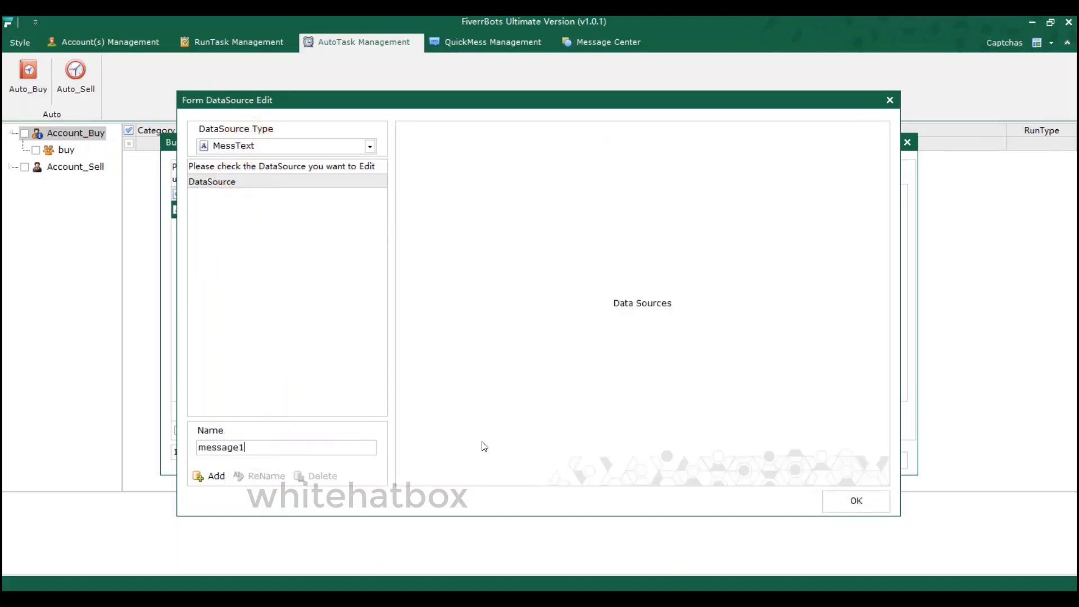
left_click(211, 476)
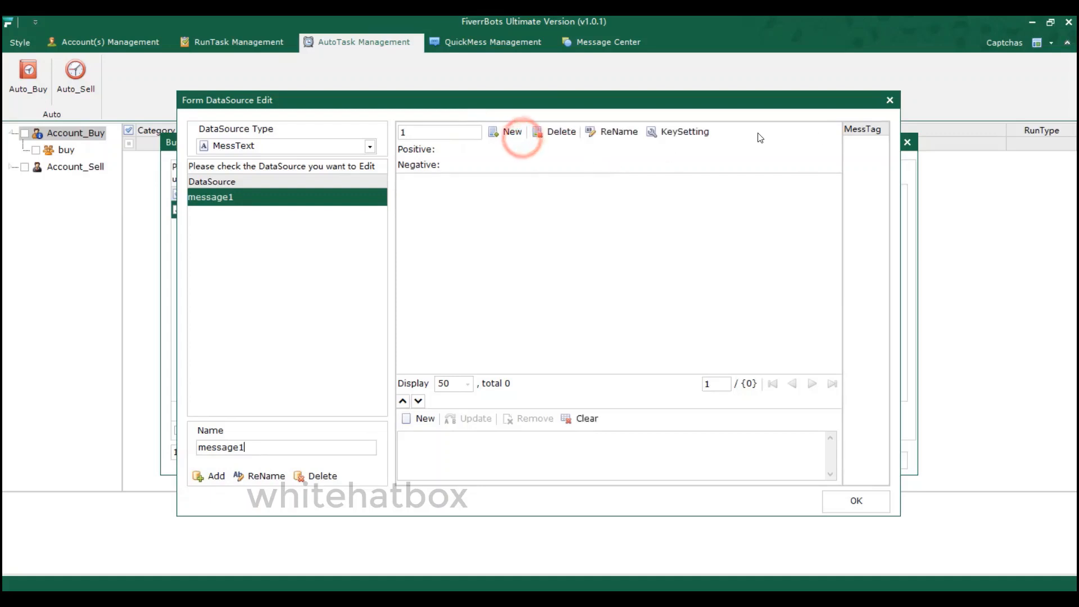
left_click(511, 132)
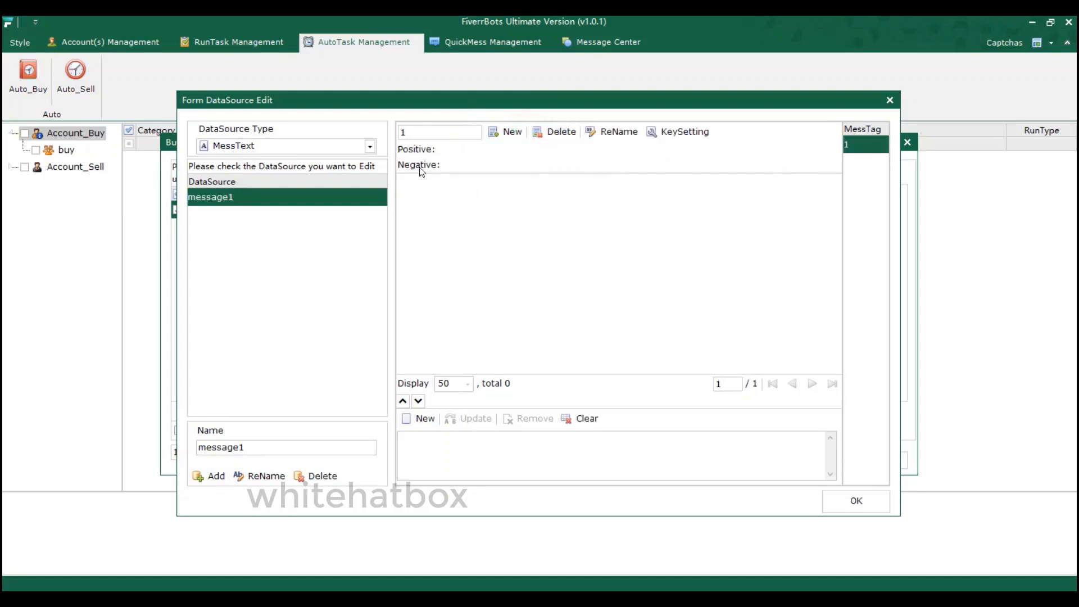
In KeySetting for tag 1, add positive keyword 'hi' and negative keyword 'bye'
left_click(685, 131)
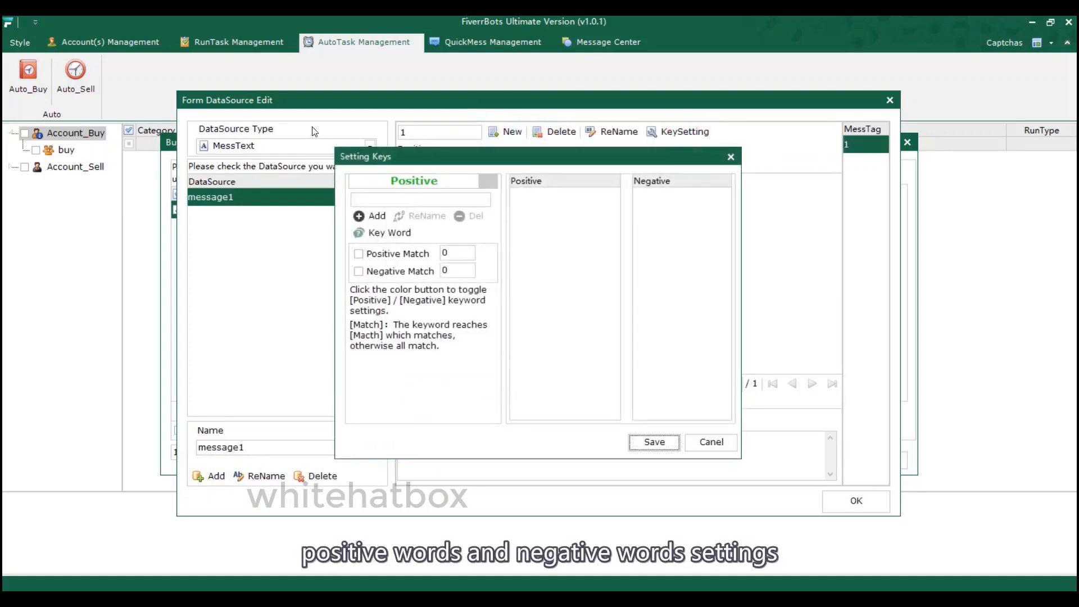
type("hi")
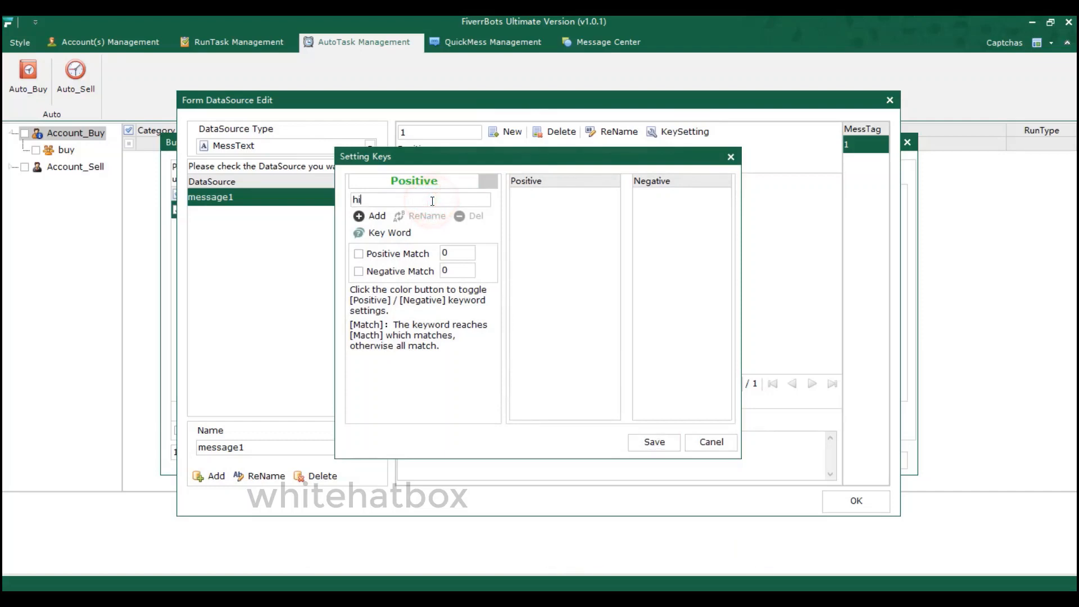
left_click(376, 215)
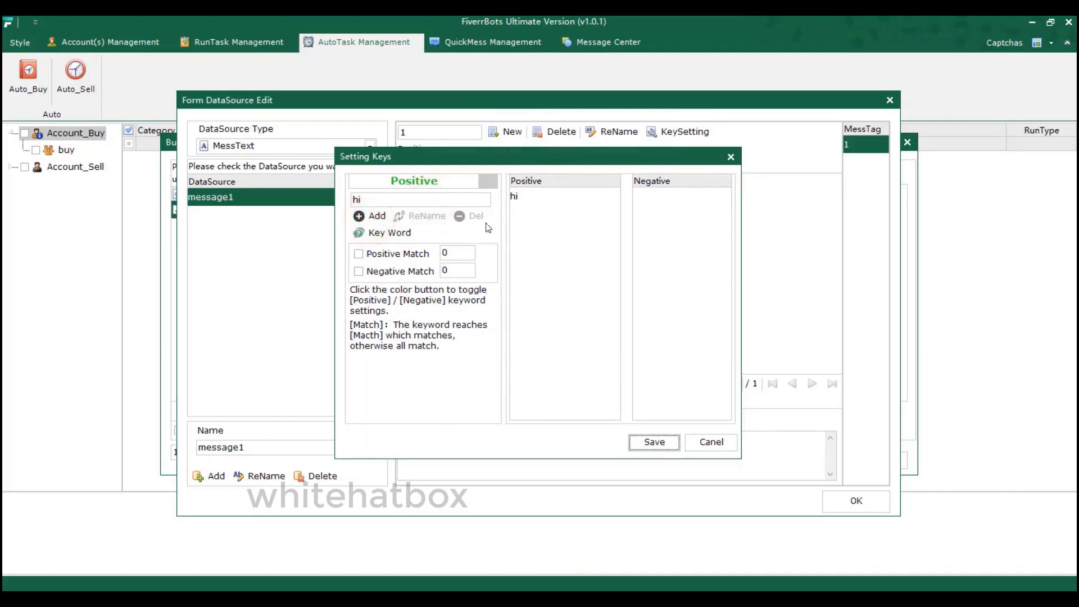
left_click(444, 181)
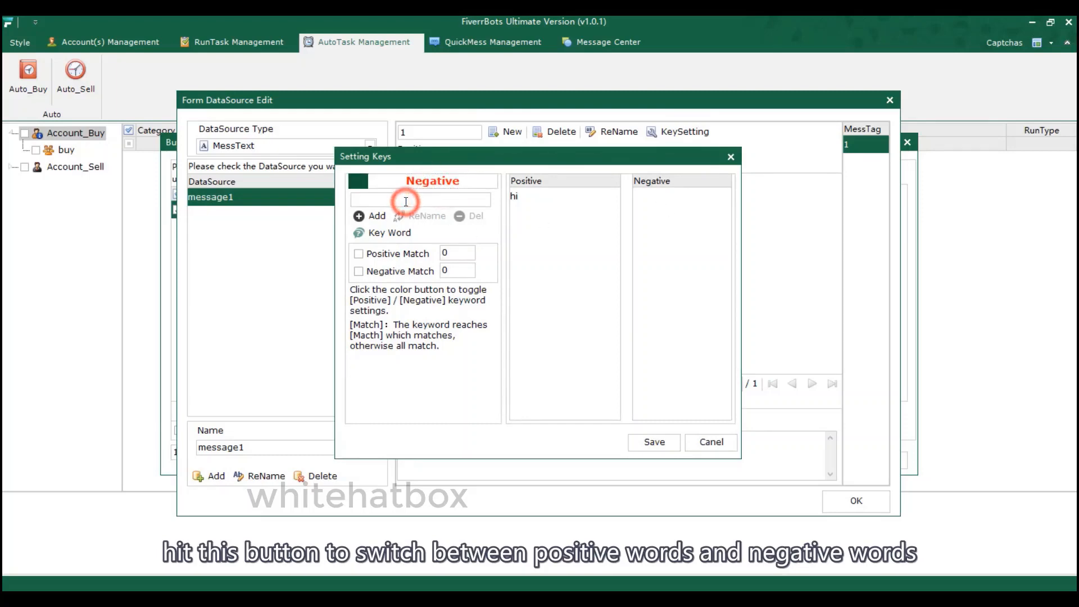
type("bye")
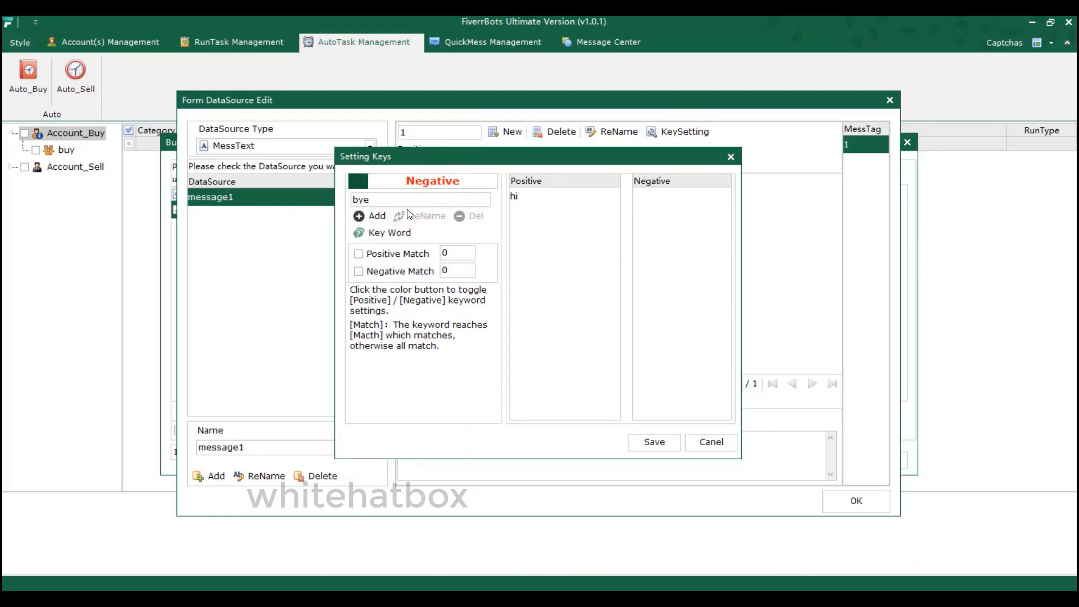
left_click(370, 216)
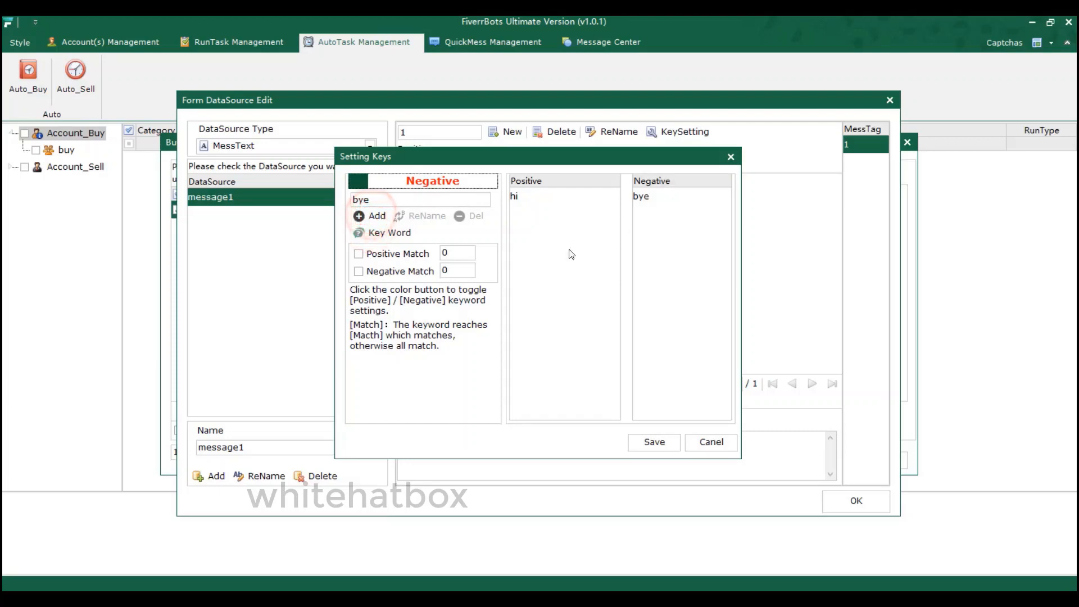
Enable positive and negative match counts of 2 and save the keyword settings
left_click(359, 253)
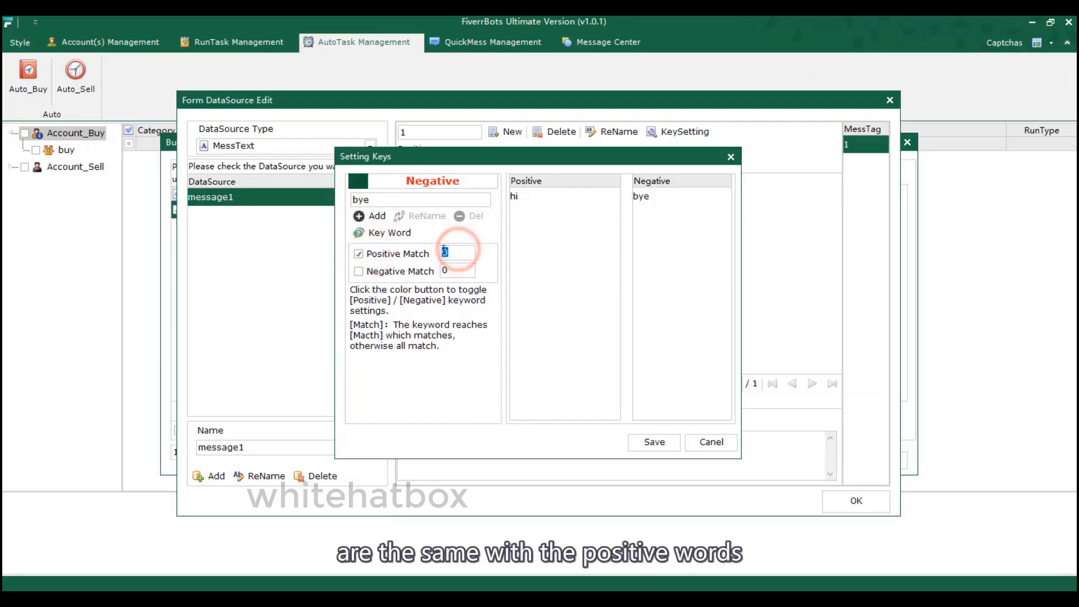
type("2")
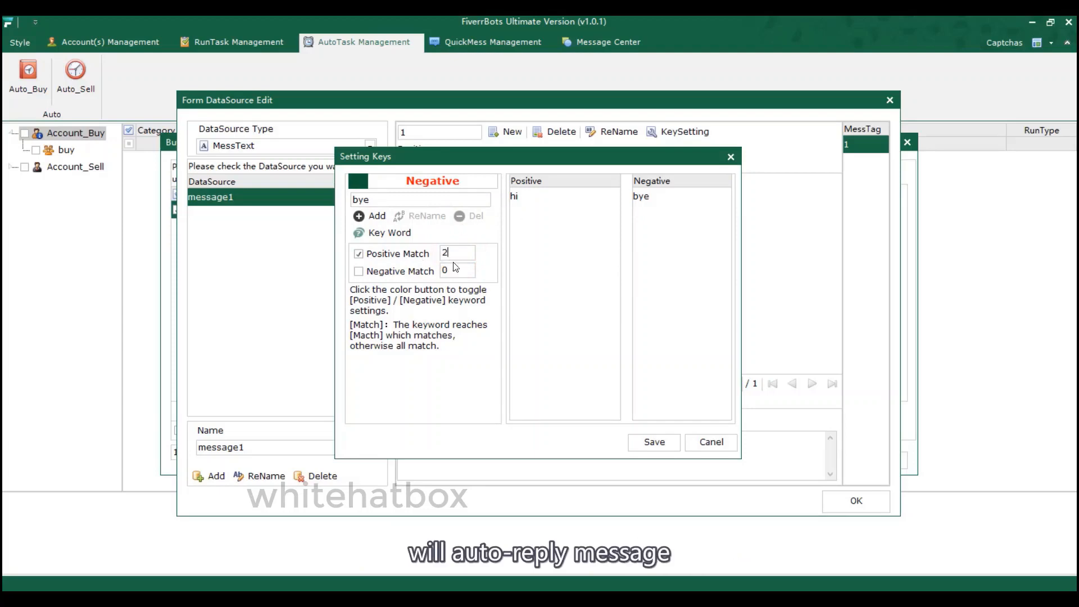
left_click(359, 271)
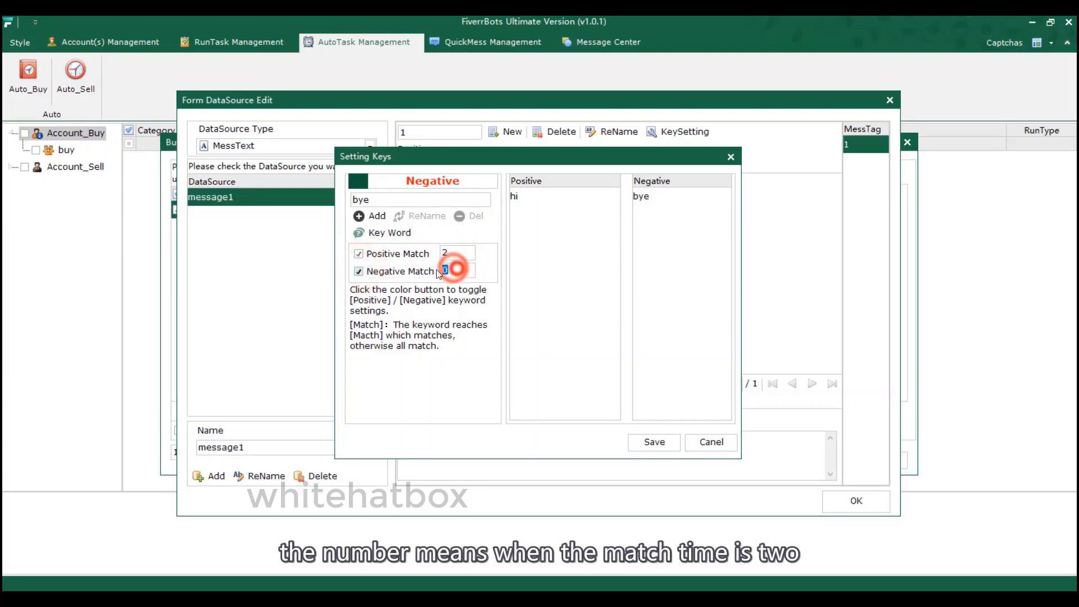
left_click(358, 253)
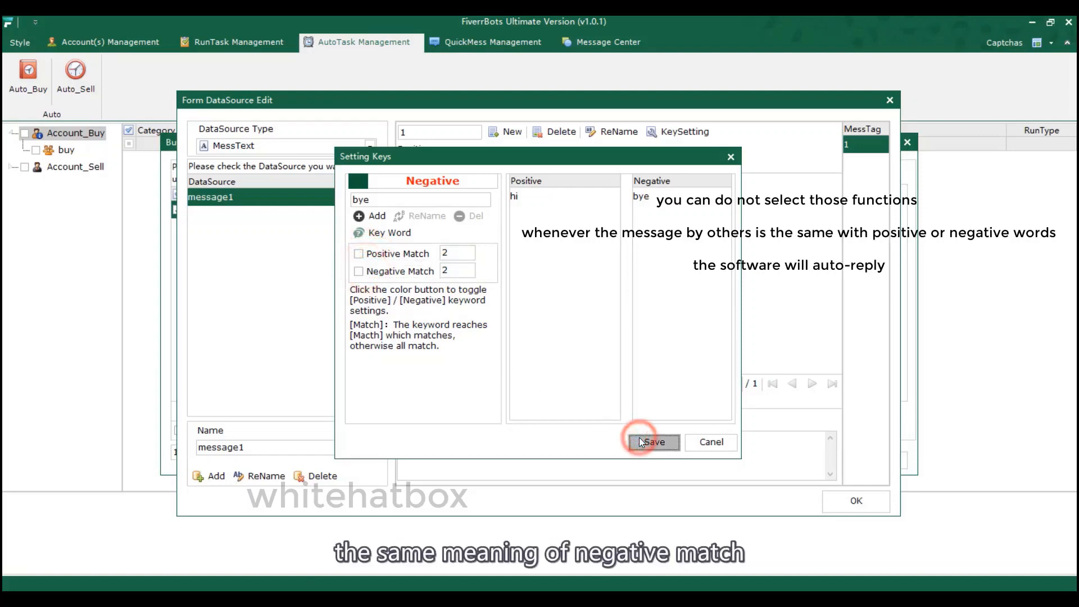
left_click(652, 441)
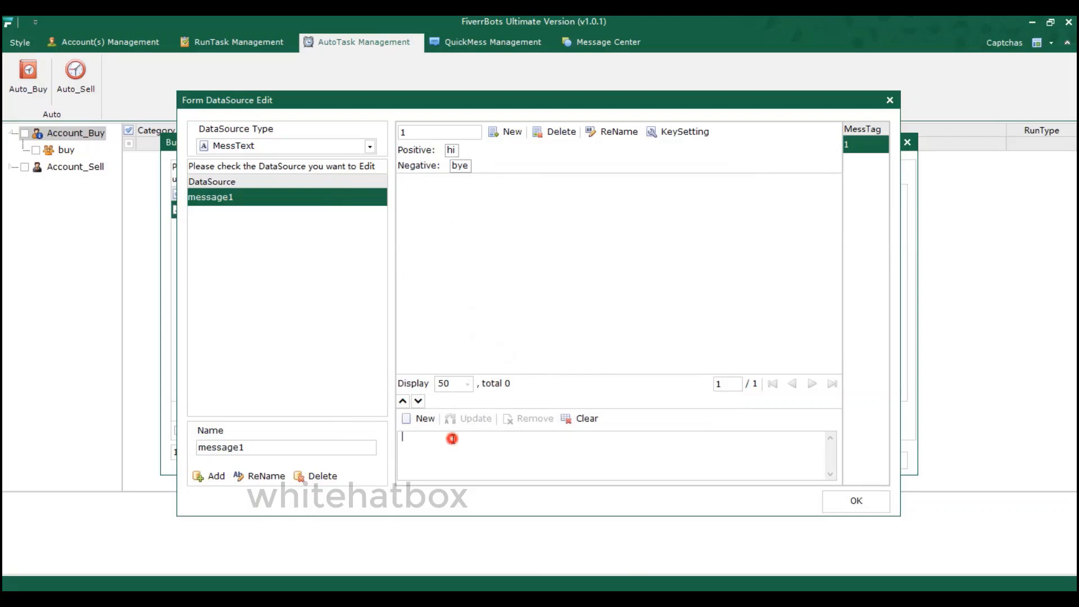
Add the reply message 'hello there' to message tag 1 and select it
type("hello")
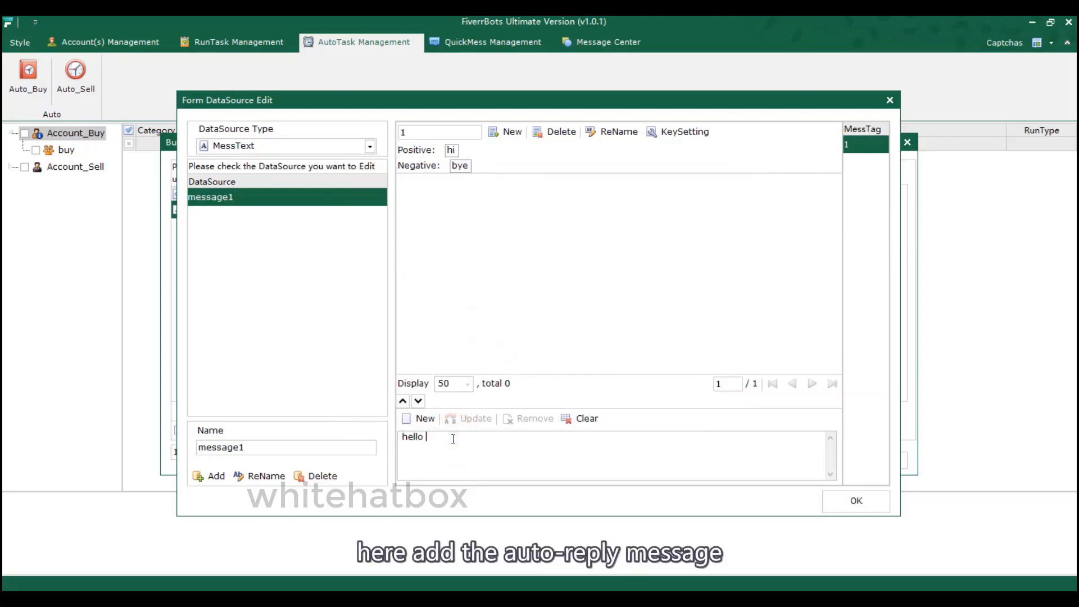
type("there")
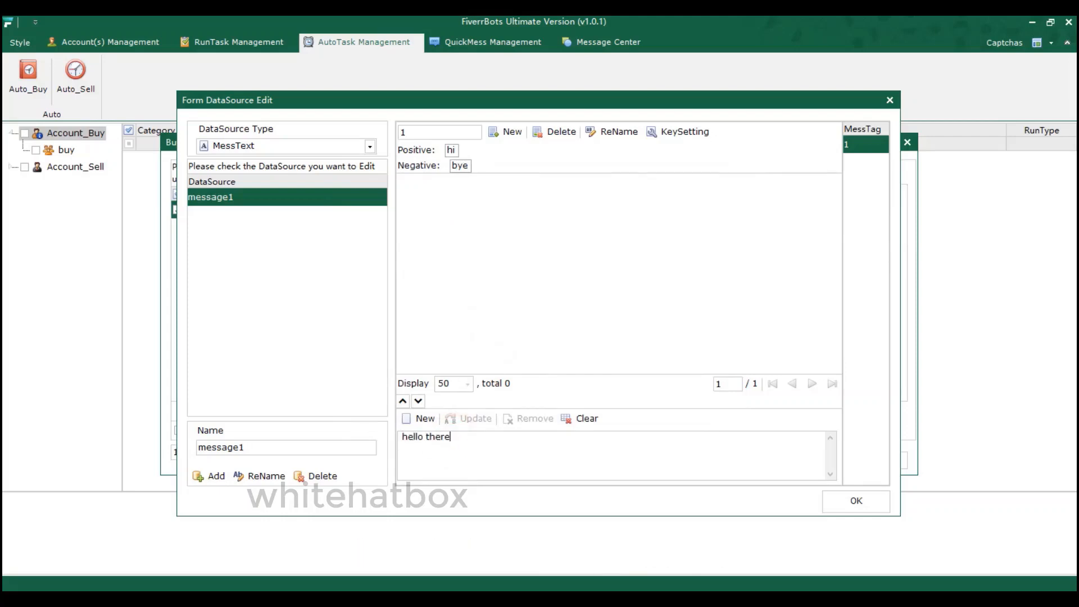
left_click(423, 418)
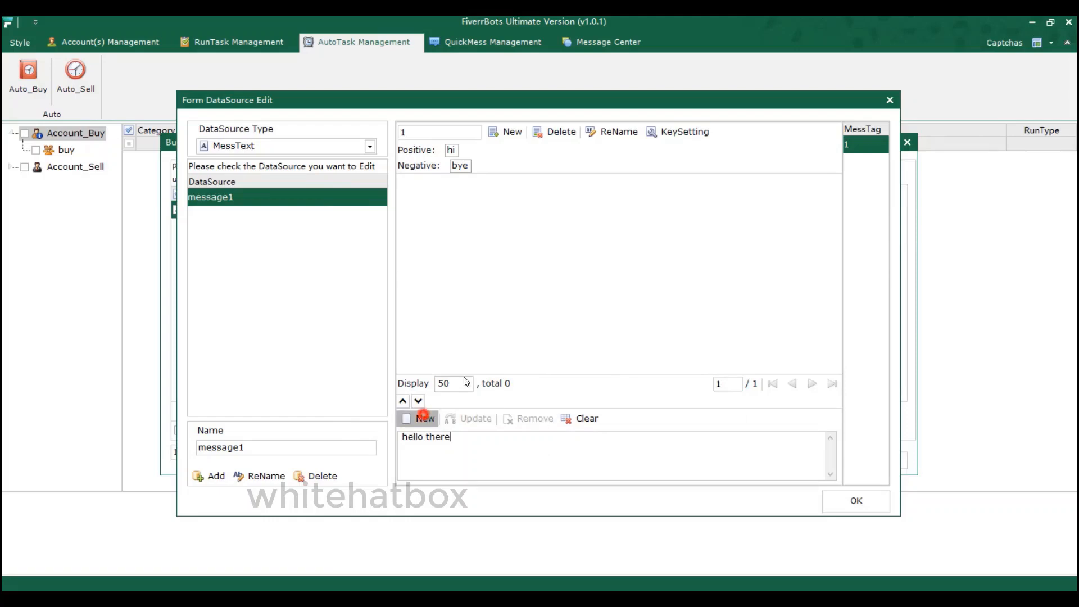
left_click(425, 419)
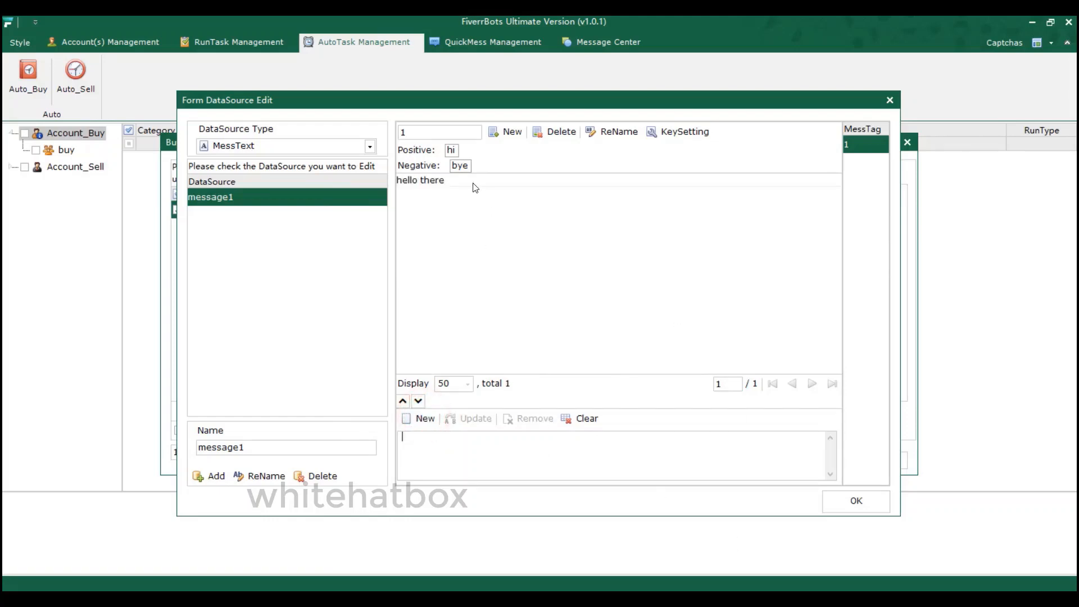
left_click(420, 180)
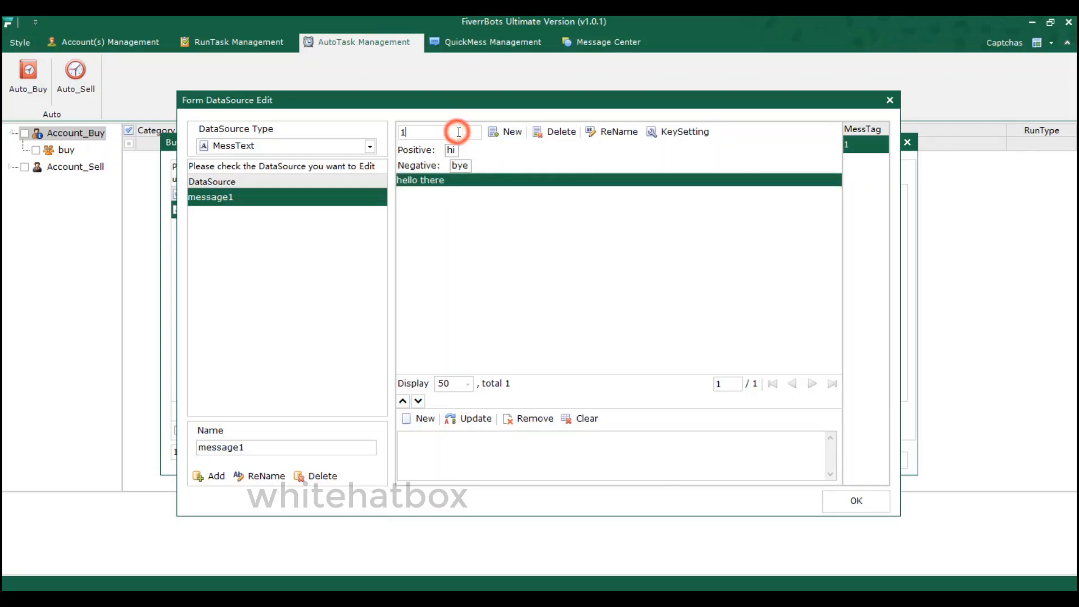
Create message tag 2 and add a typed reply to it
left_click(510, 132)
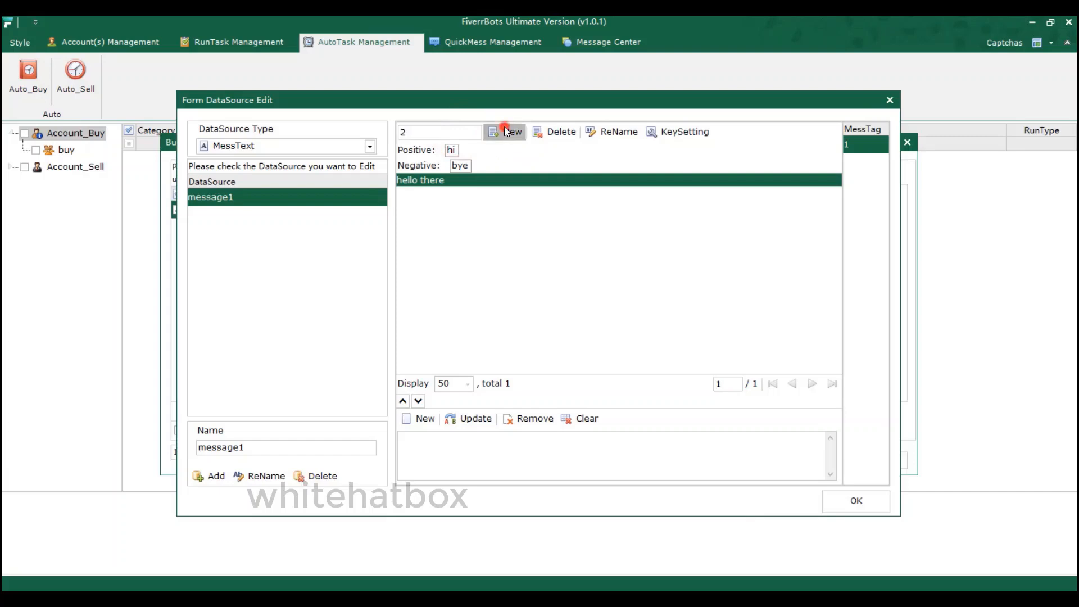
left_click(511, 132)
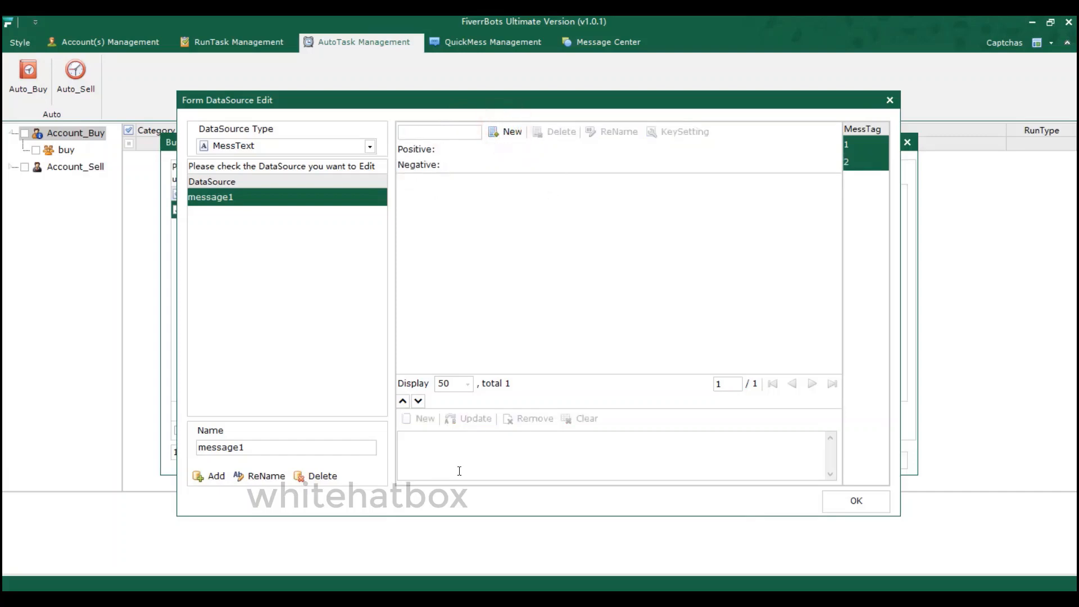
type("hello")
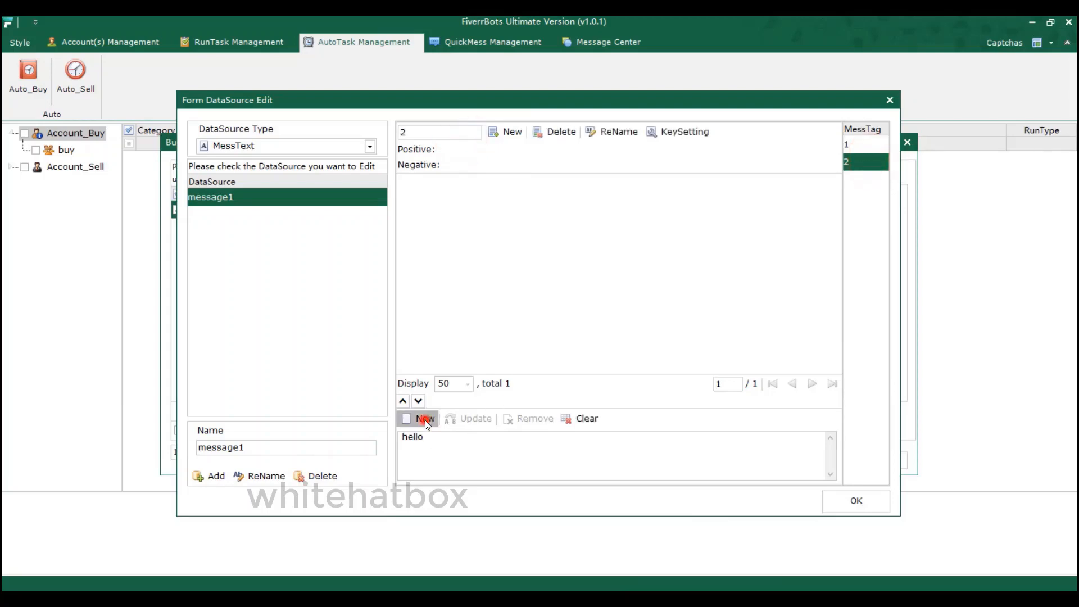
left_click(423, 418)
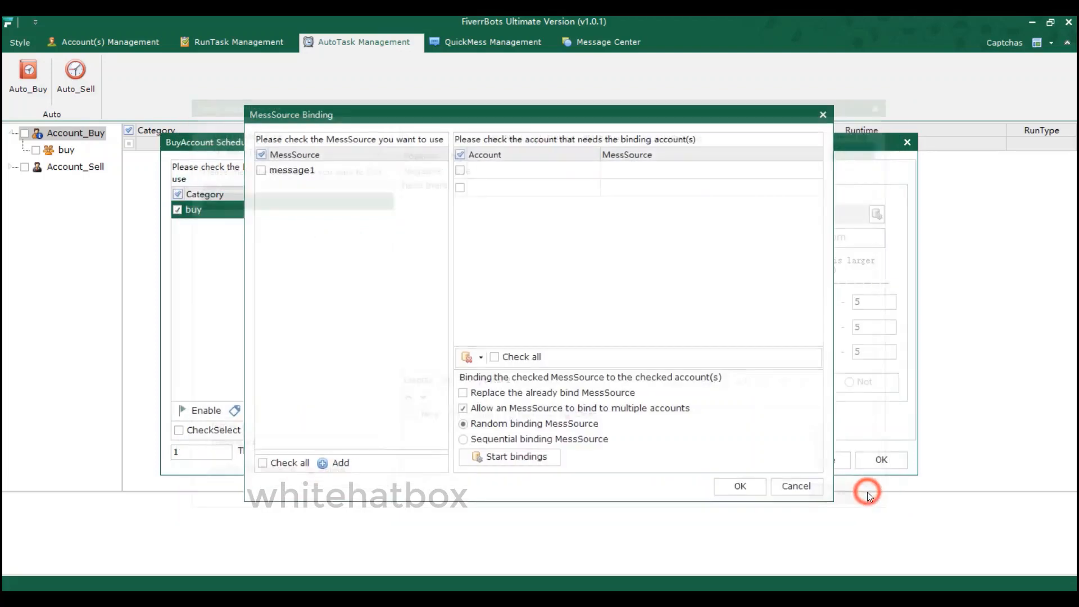
Tick message1 for the buy account and confirm the MessSource Binding
left_click(261, 170)
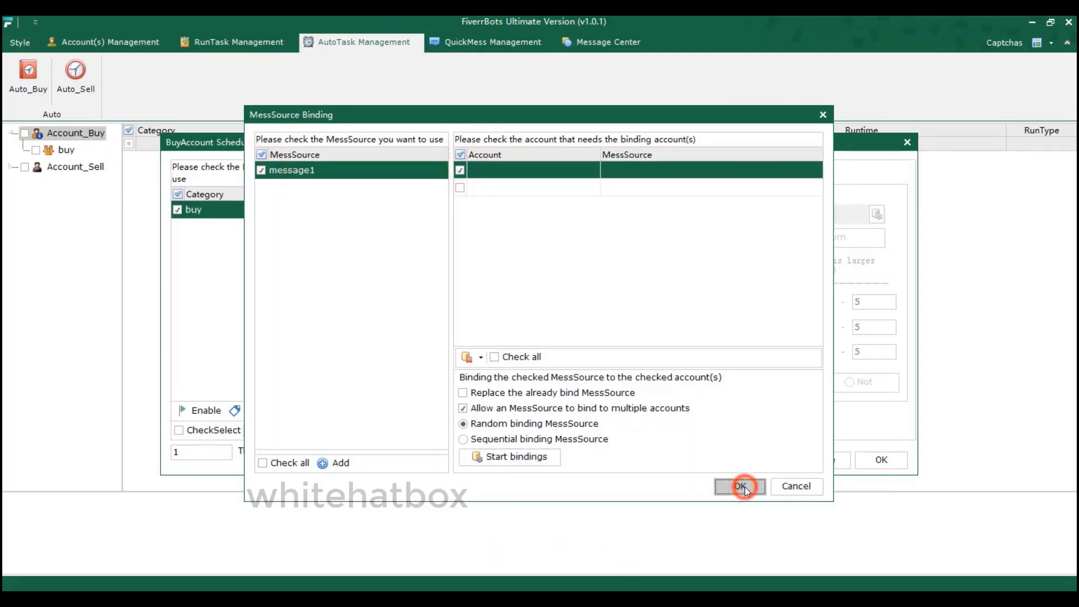
left_click(739, 485)
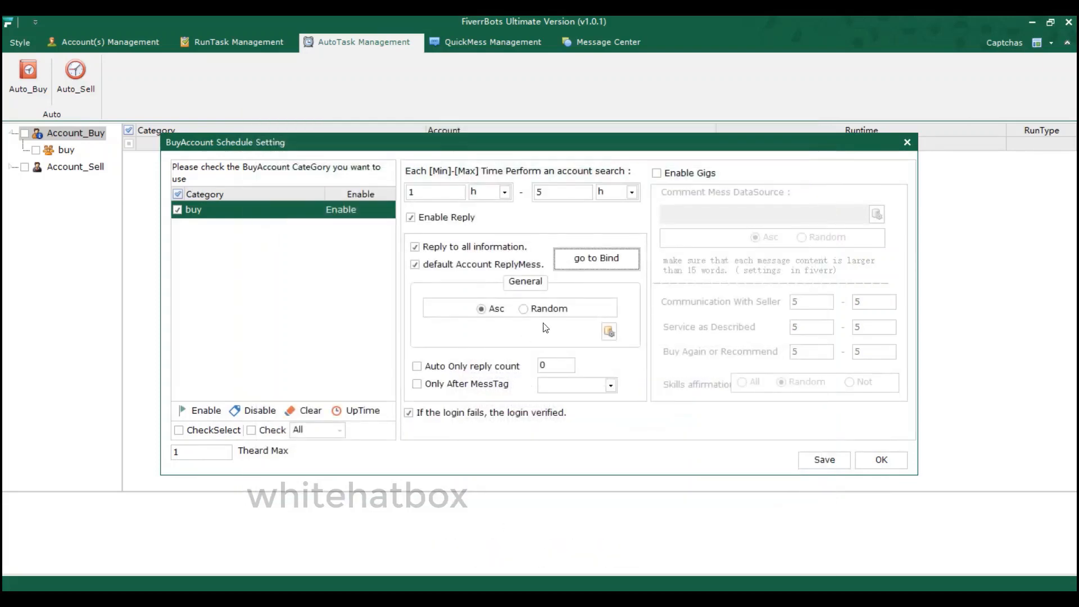
Reply from MessText instead of default account messages, auto reply count 2, Only After MessTag with a chosen tag
left_click(509, 331)
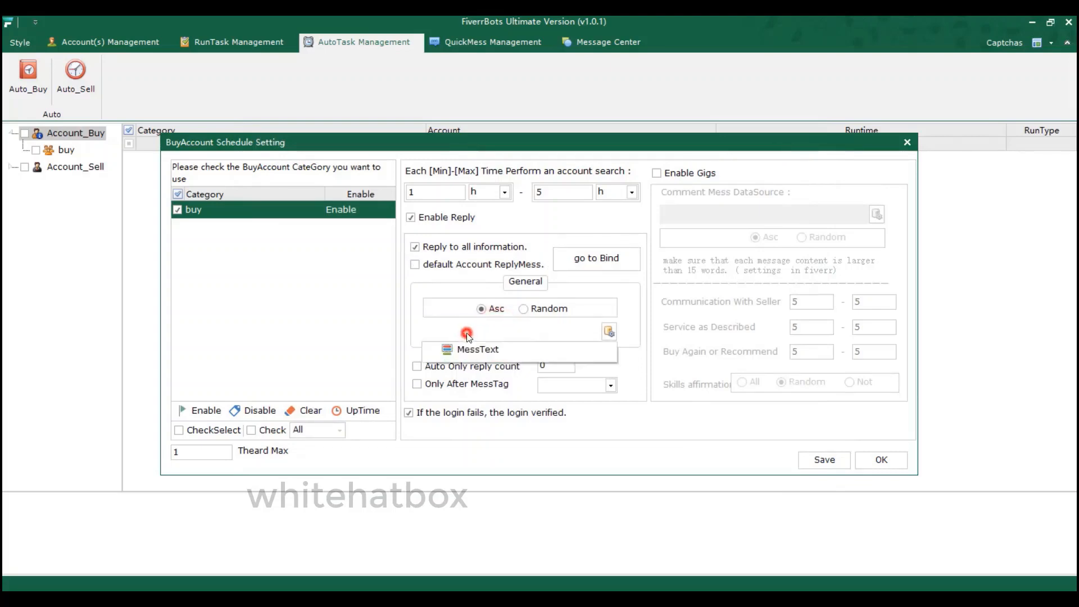
left_click(478, 349)
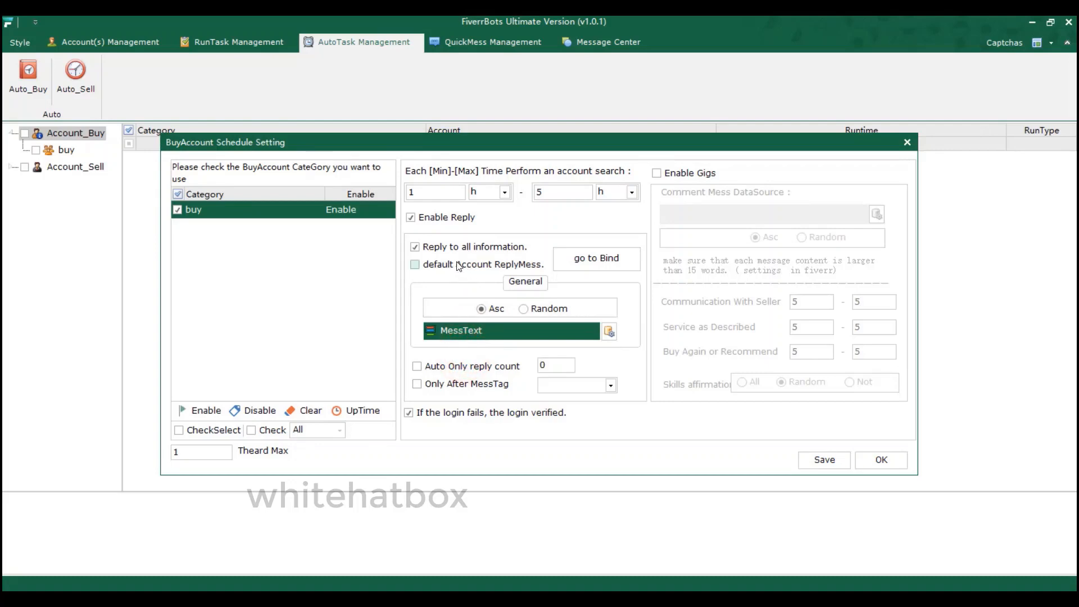
left_click(415, 265)
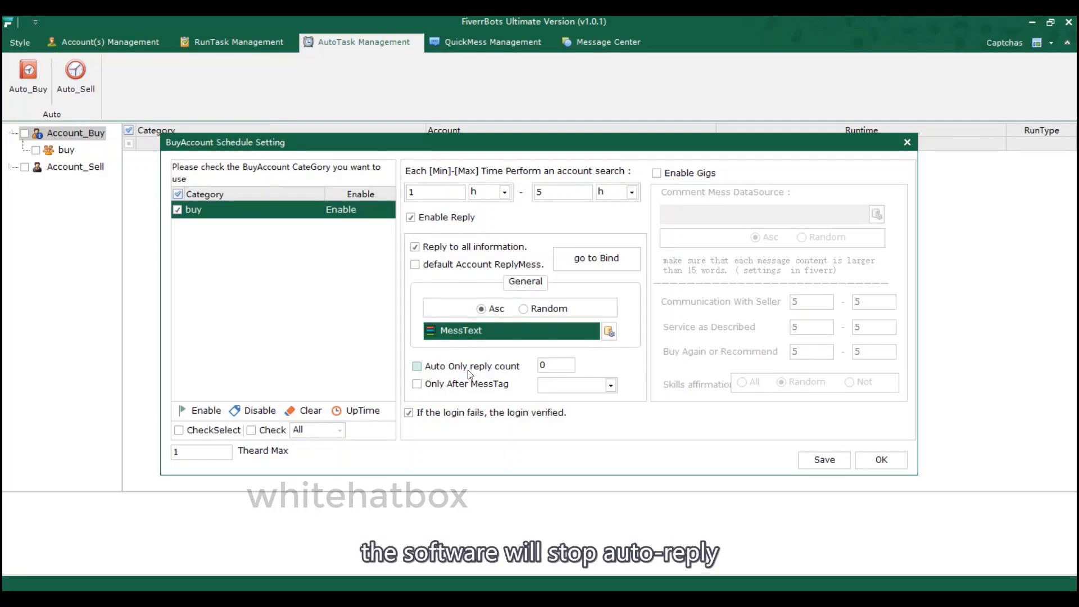
left_click(416, 366)
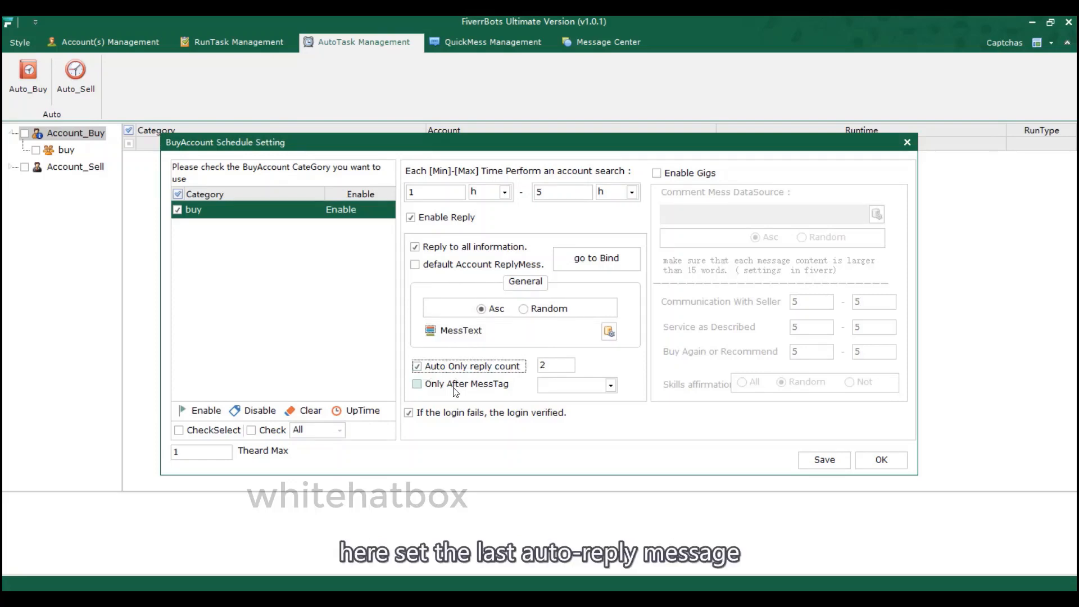
left_click(417, 384)
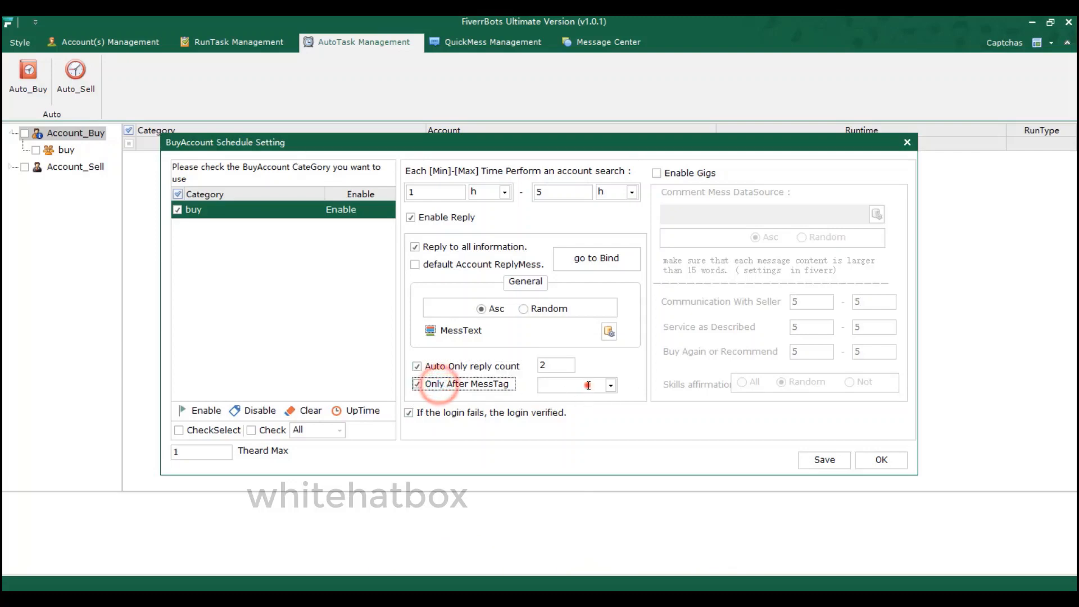
left_click(571, 385)
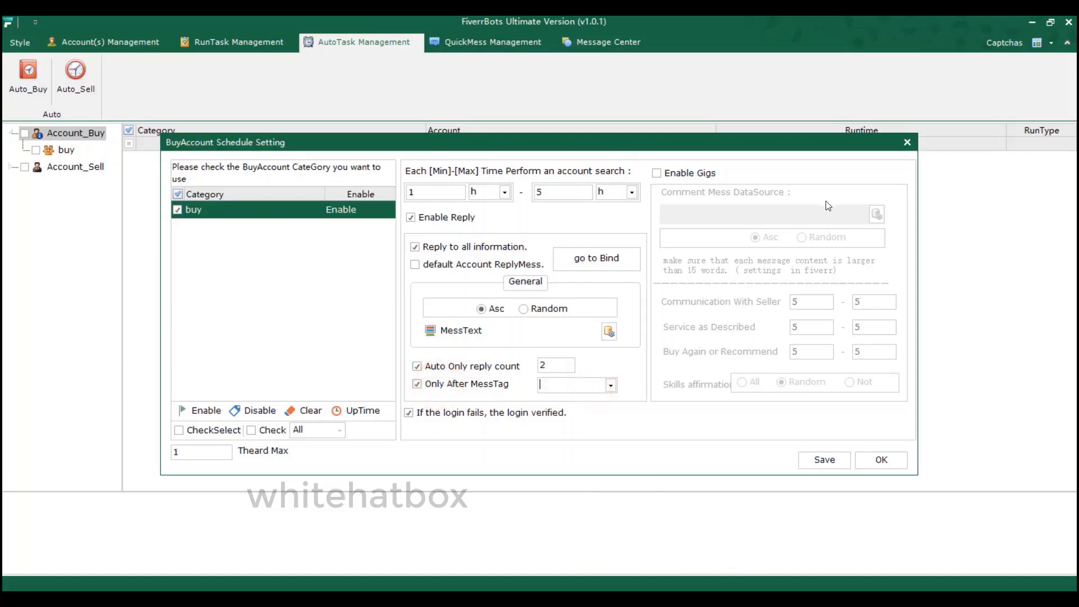
Enable gig comments using the 'message' data source, then leave the buy schedule settings
left_click(656, 173)
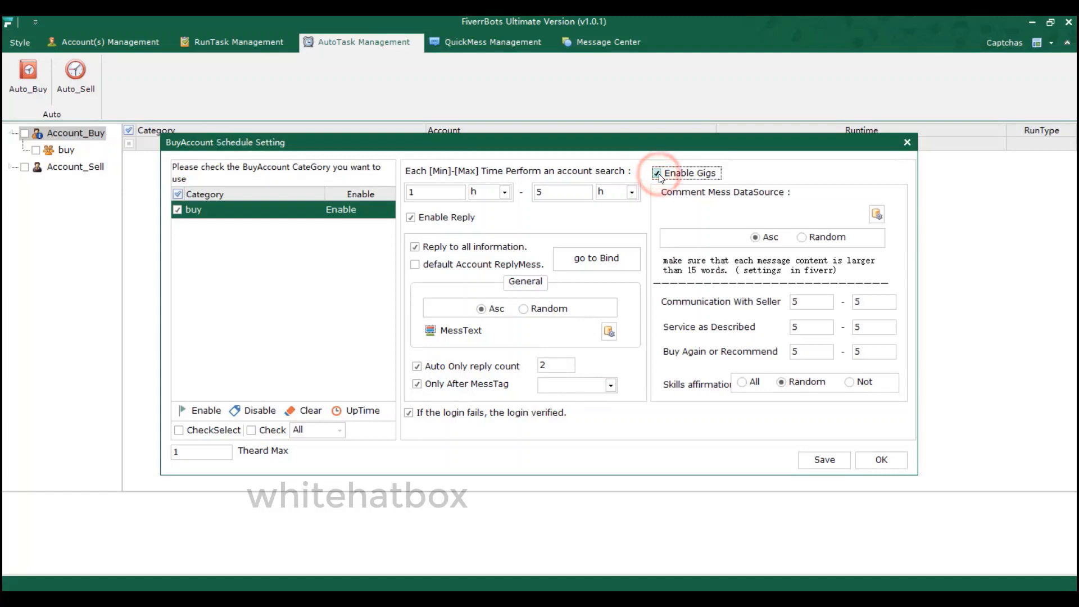
left_click(777, 213)
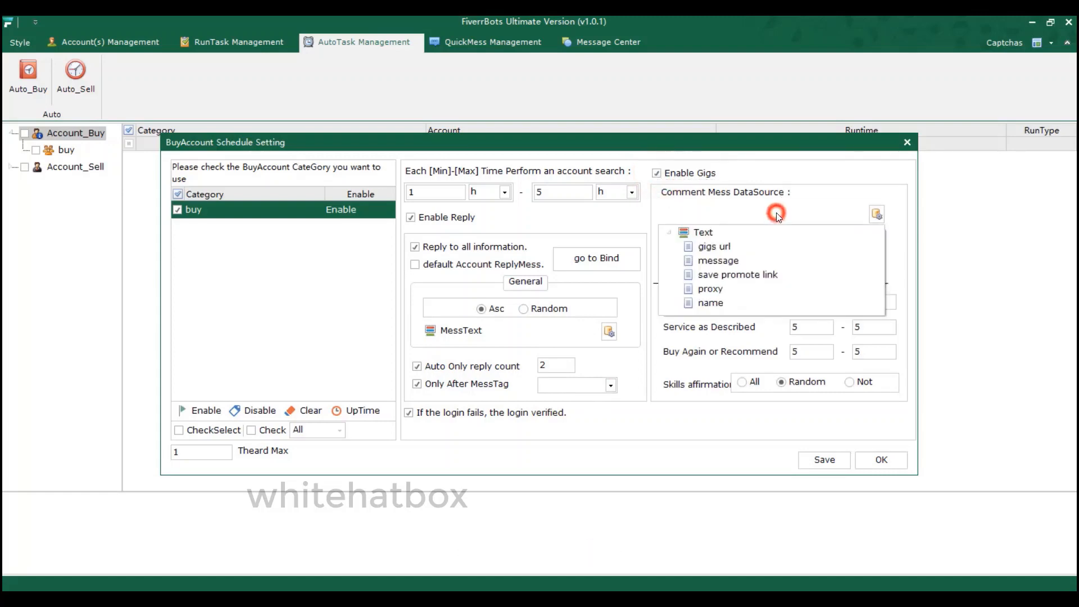
left_click(718, 259)
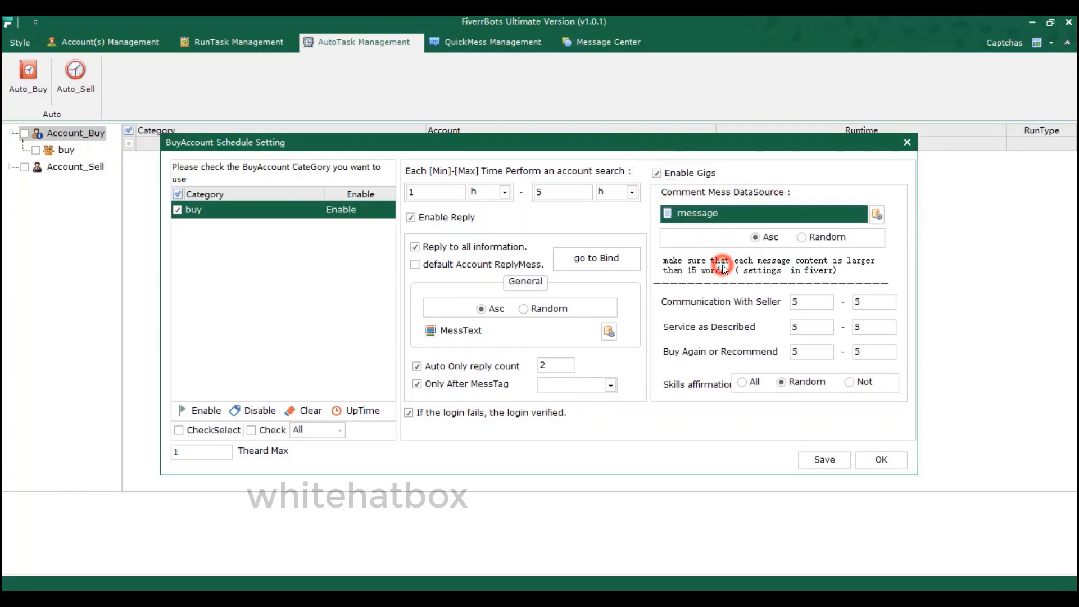
mouse_move(691, 294)
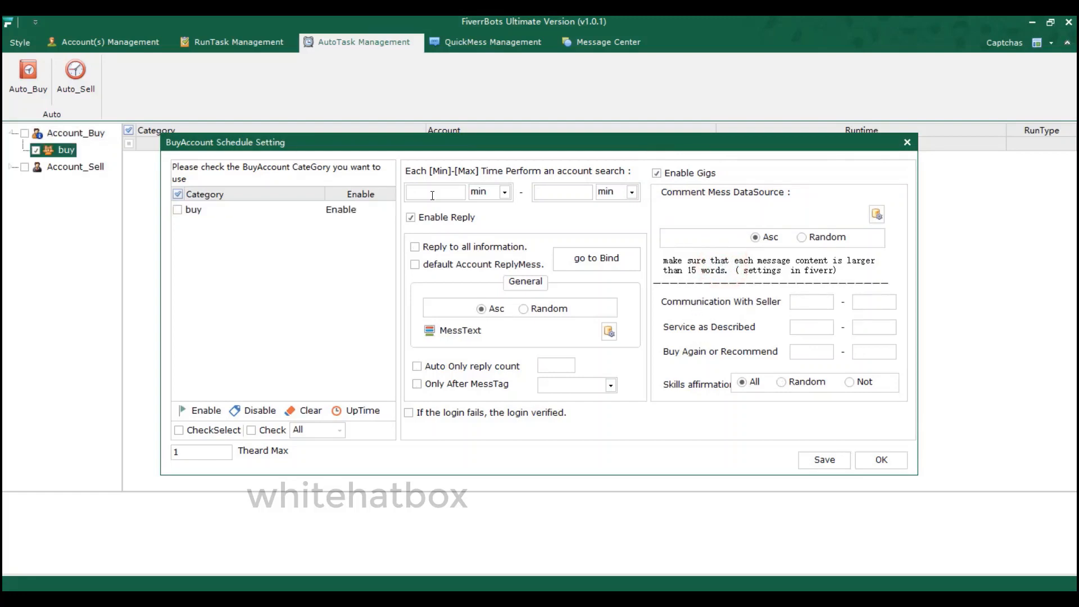
type("12")
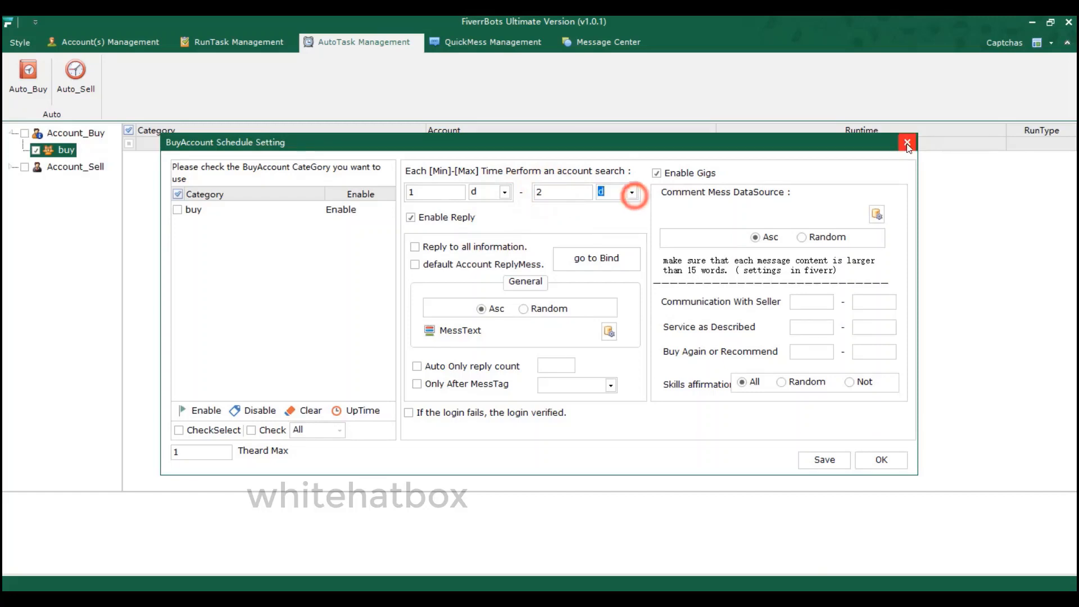
left_click(907, 143)
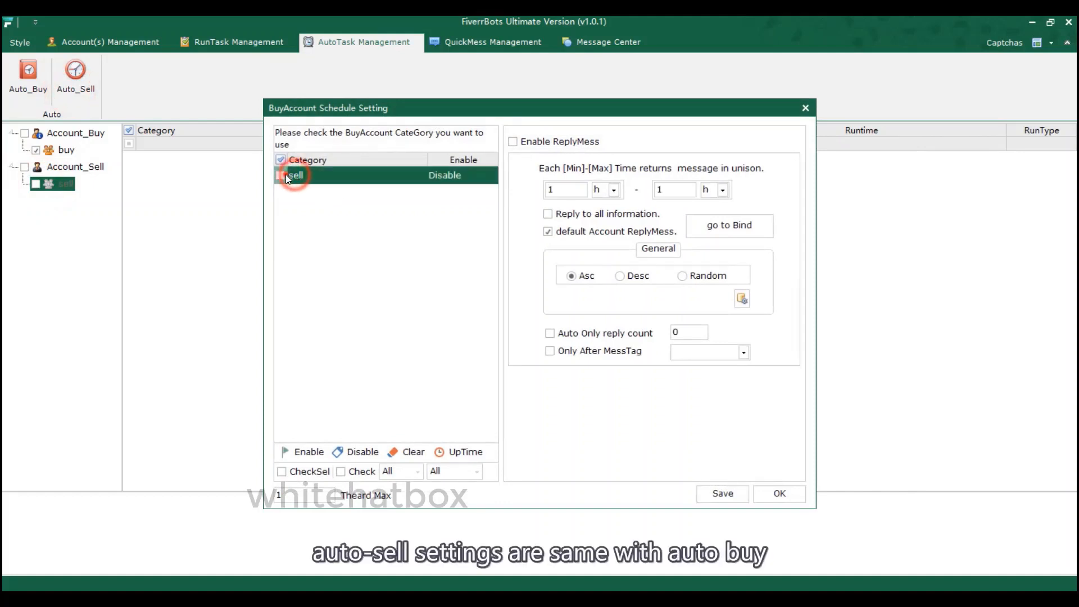
Tick the sell category, enable ReplyMess and confirm the sell schedule with OK
left_click(280, 175)
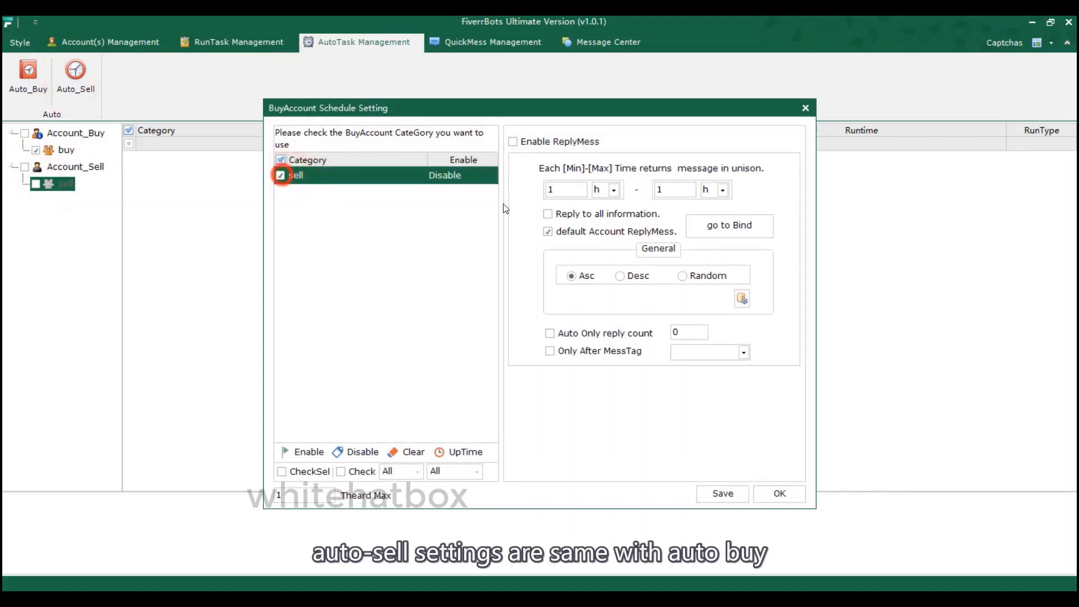
left_click(513, 142)
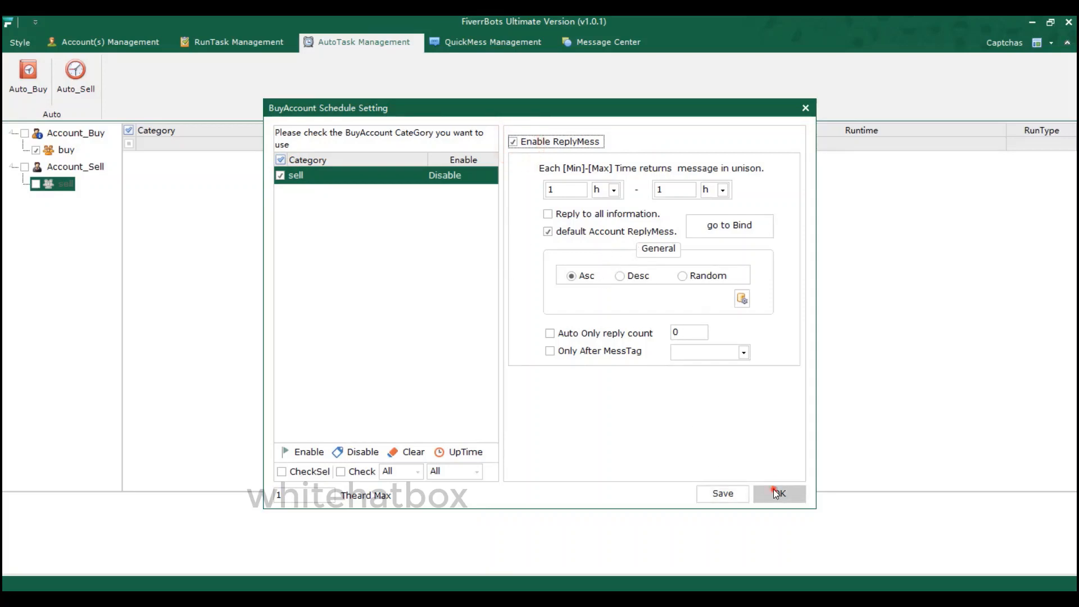
left_click(778, 493)
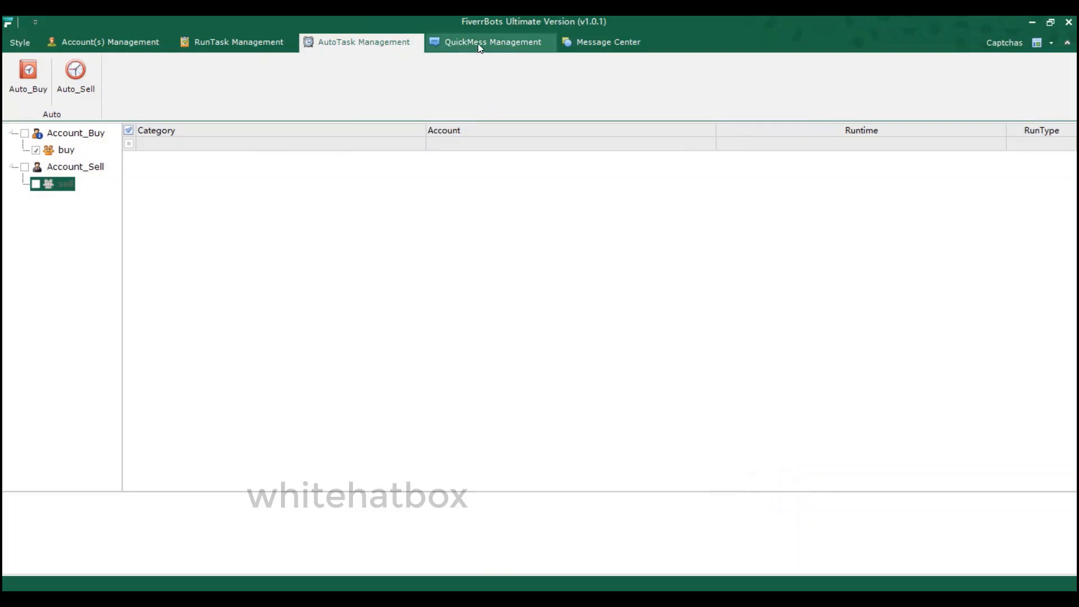
left_click(489, 41)
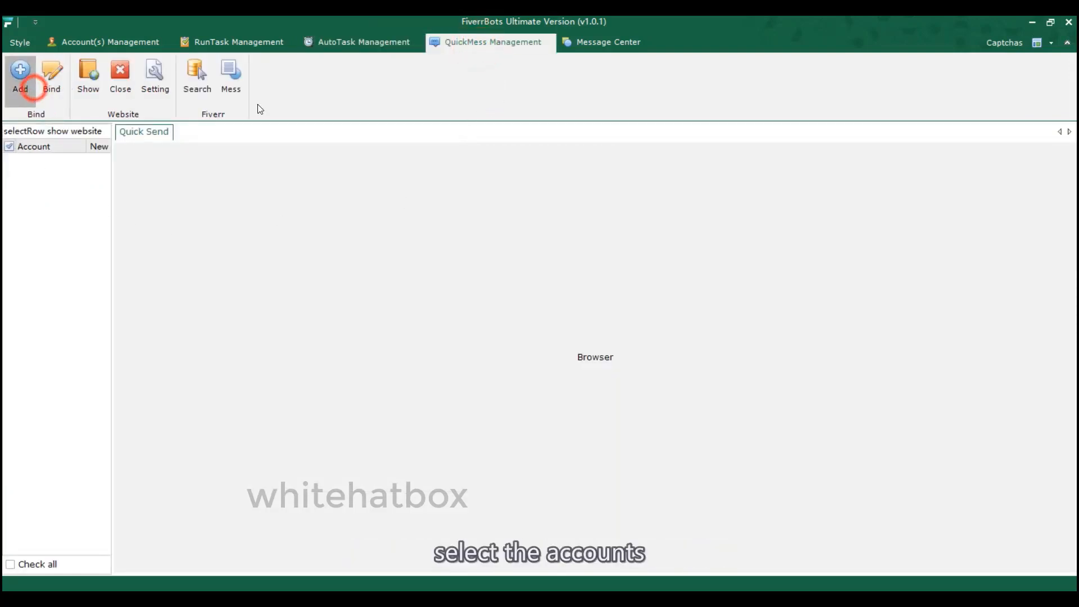
left_click(20, 76)
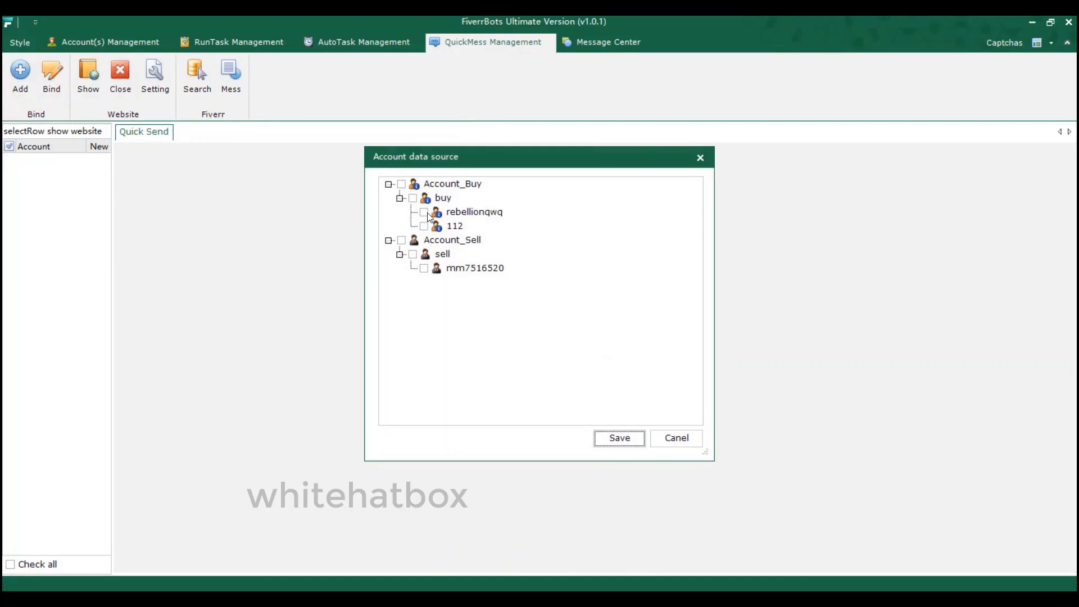
left_click(424, 267)
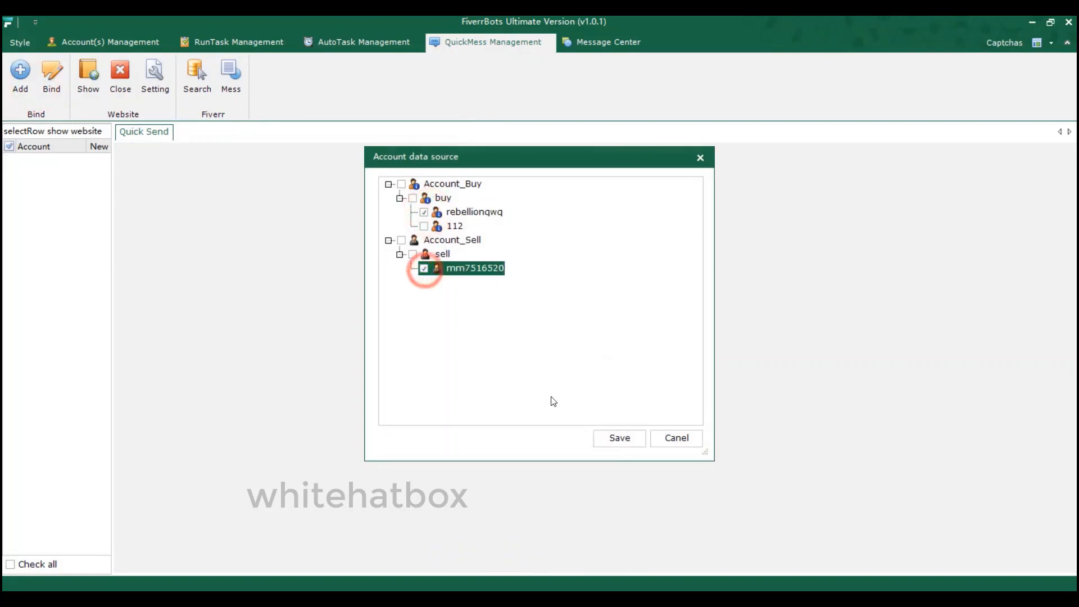
left_click(619, 438)
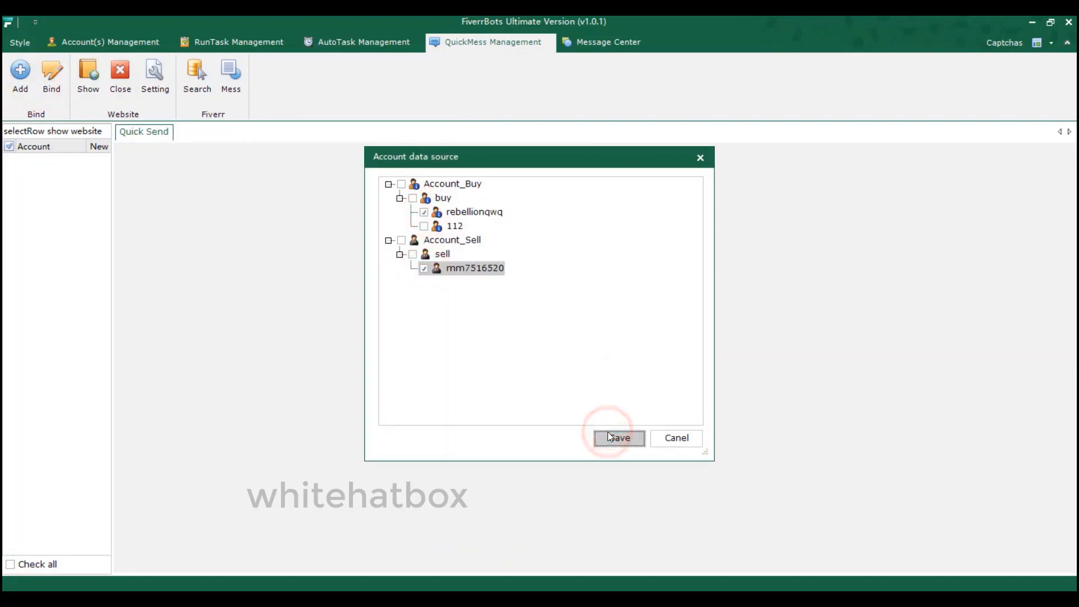
left_click(618, 437)
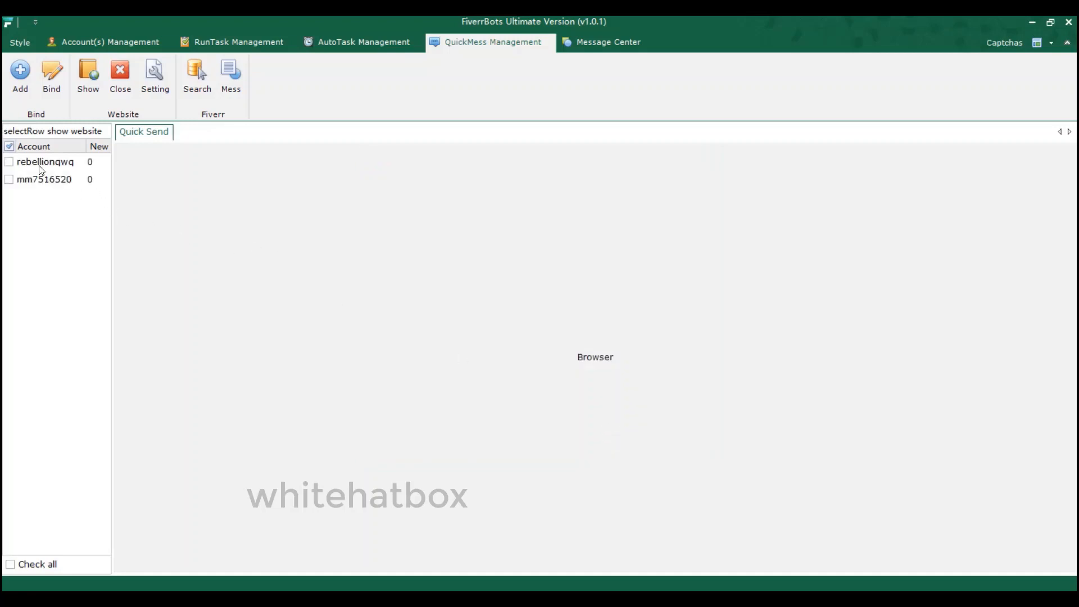
Show the selected account's Fiverr inbox in the browser
left_click(44, 179)
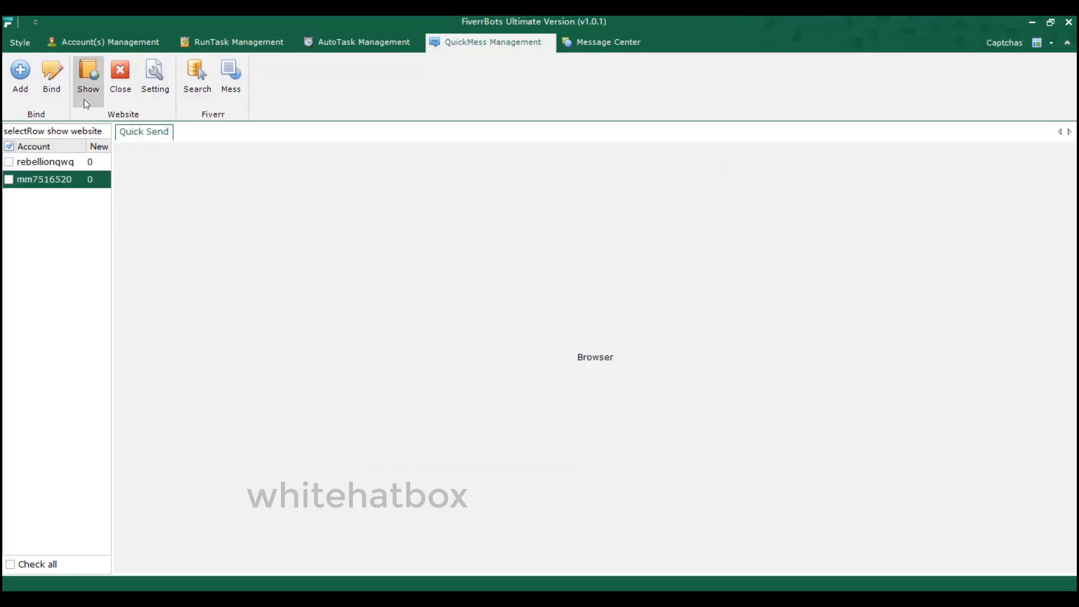
left_click(87, 75)
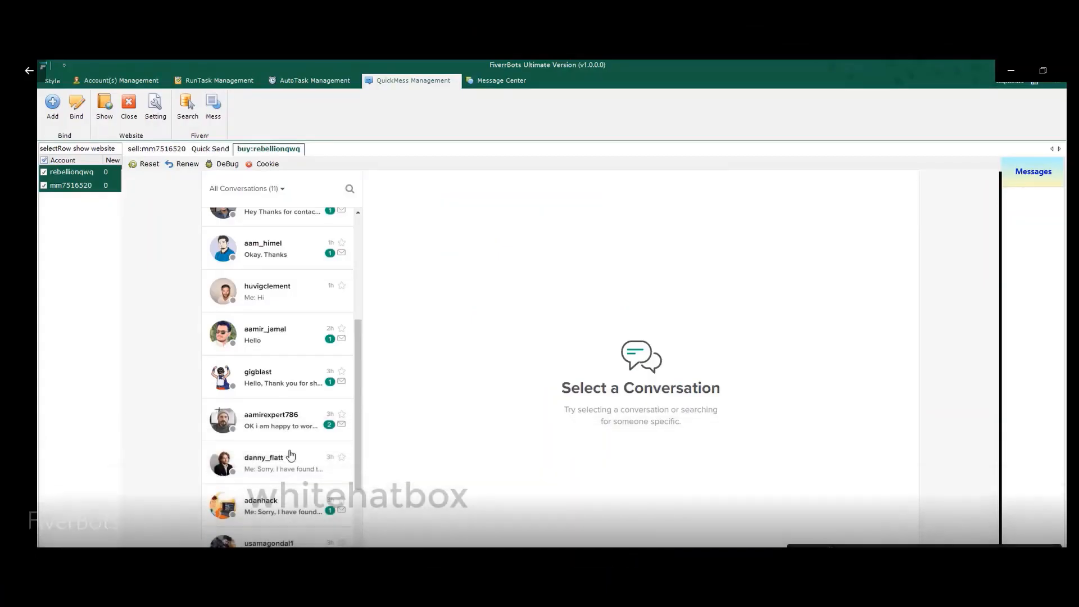
View the messages under the hello MessTag in the data source editor, then review MessSource Binding
left_click(77, 107)
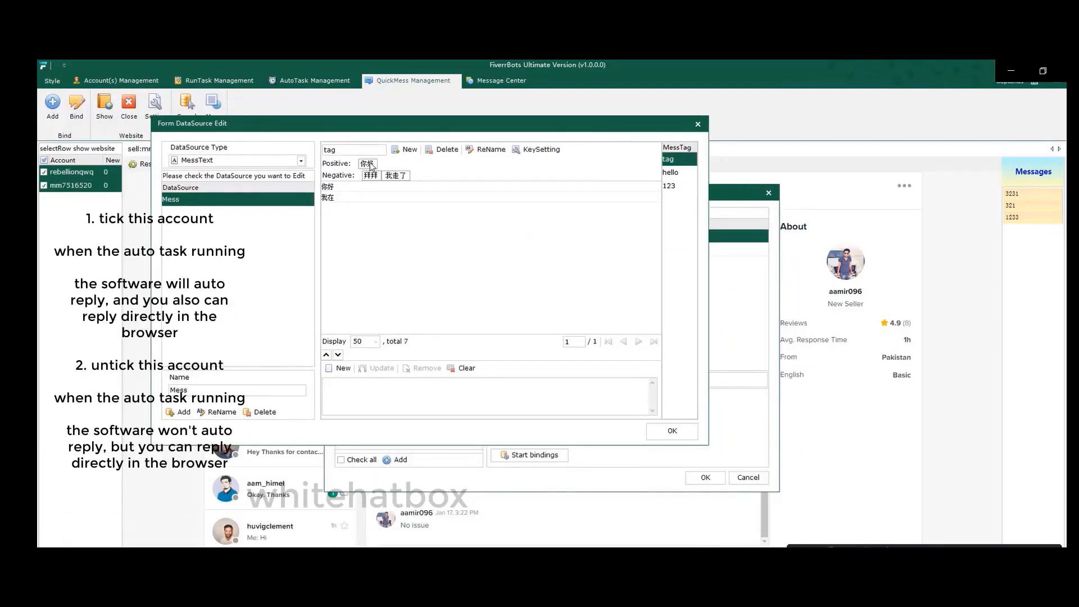
left_click(669, 172)
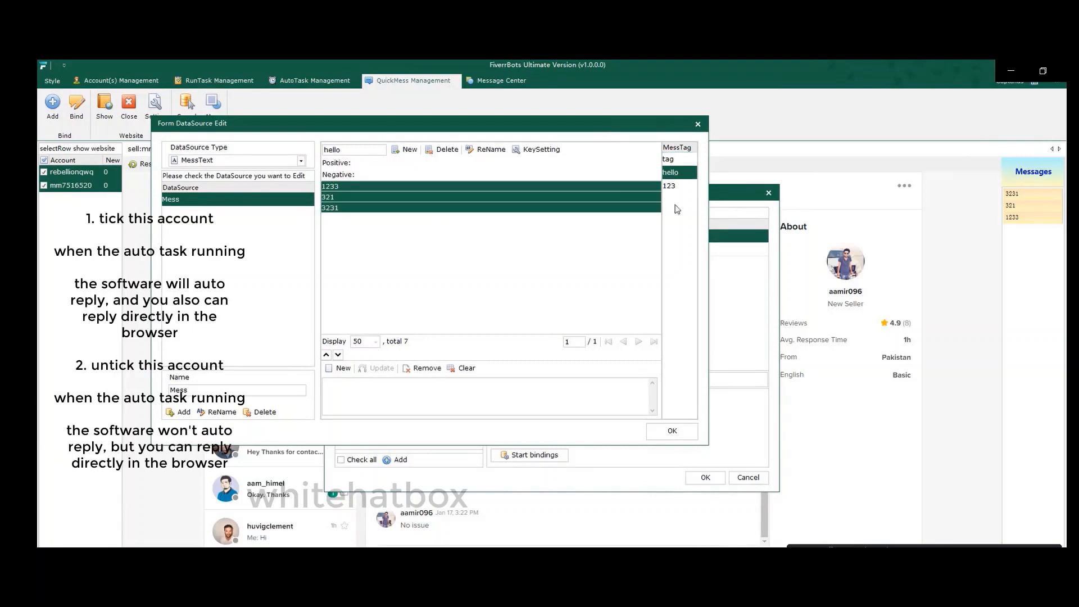
left_click(671, 430)
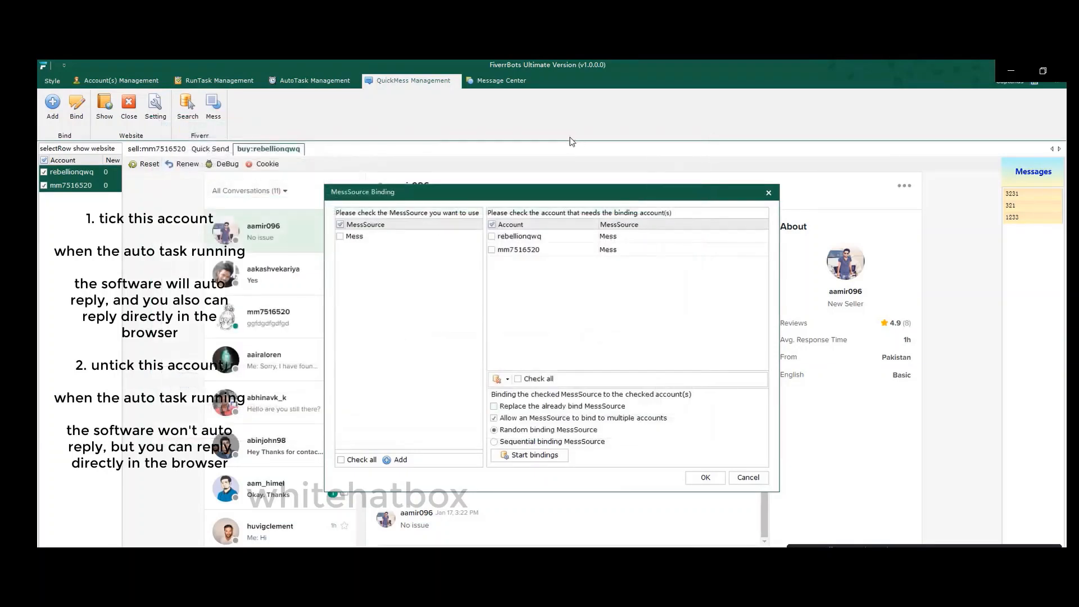
left_click(704, 478)
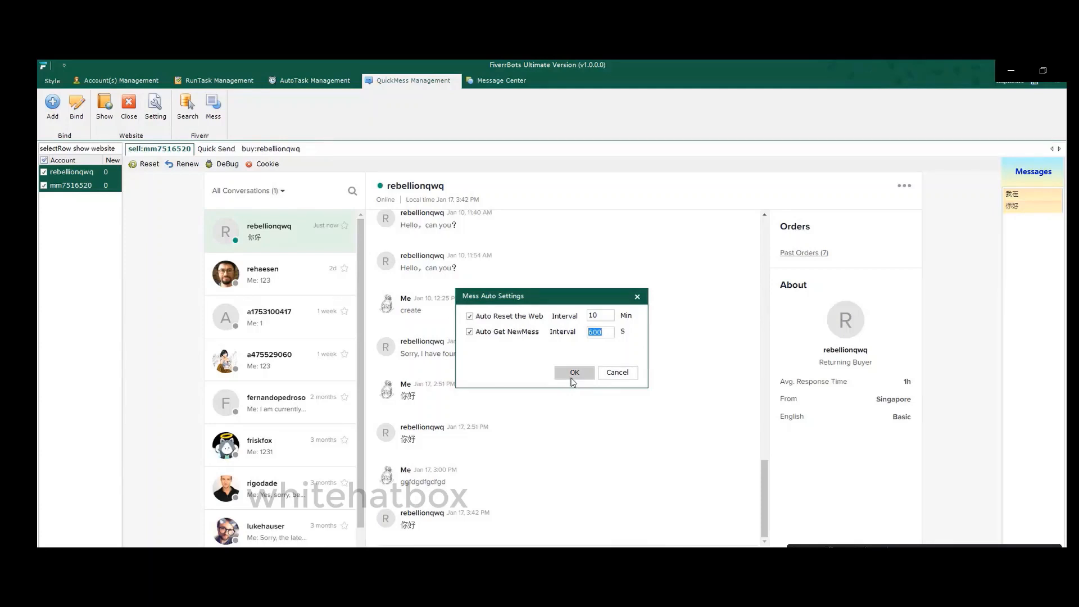
Confirm the 10-minute web reset and 600-second new-message fetch auto settings
left_click(575, 372)
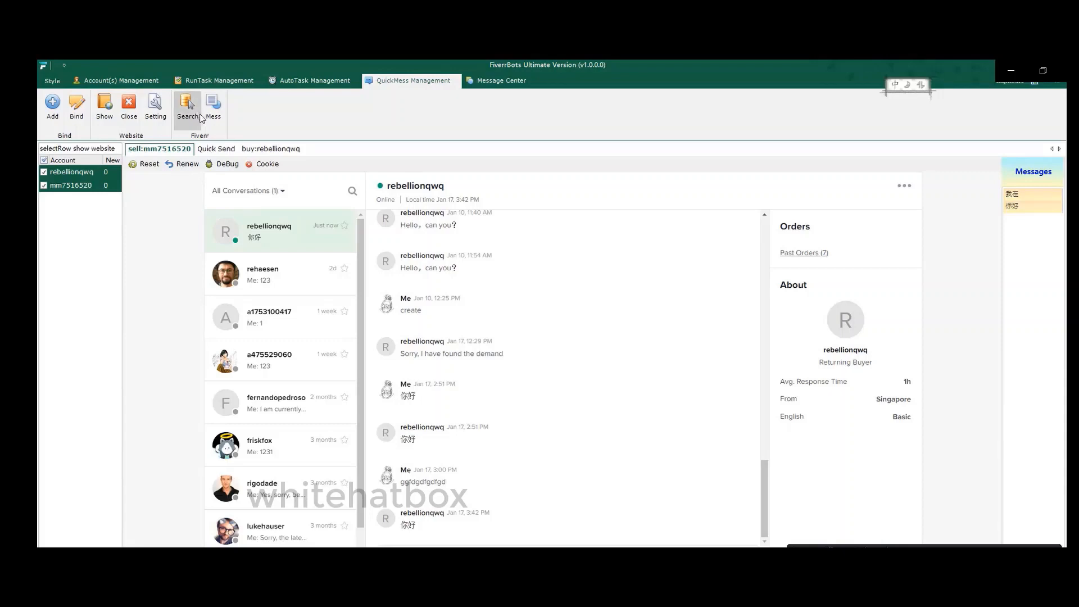
Jump to the categories analysis listing the top five gigs, then return to Order analysis
left_click(186, 107)
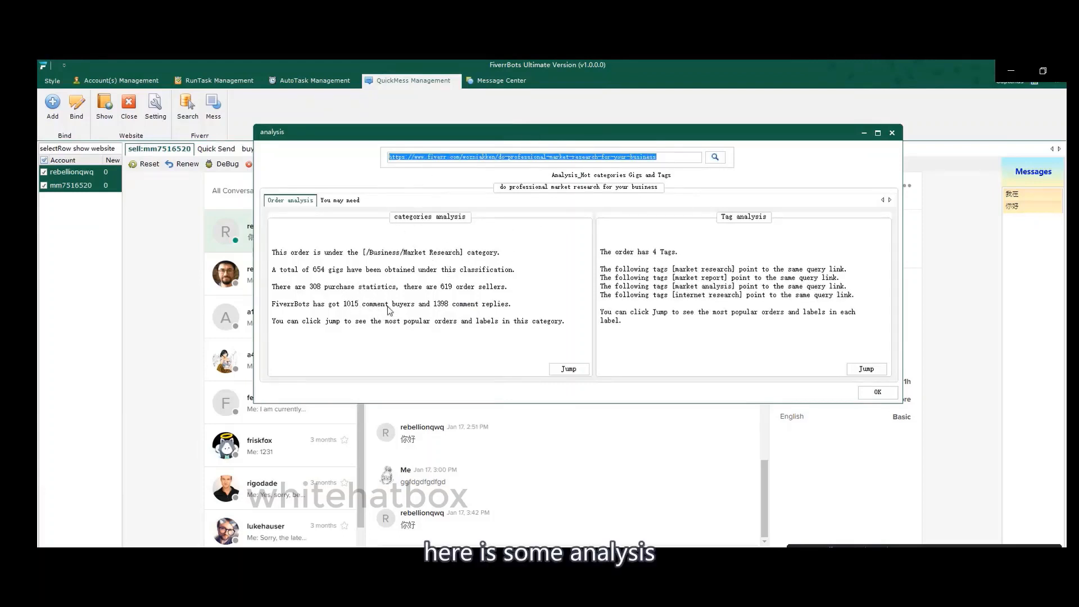
left_click(567, 368)
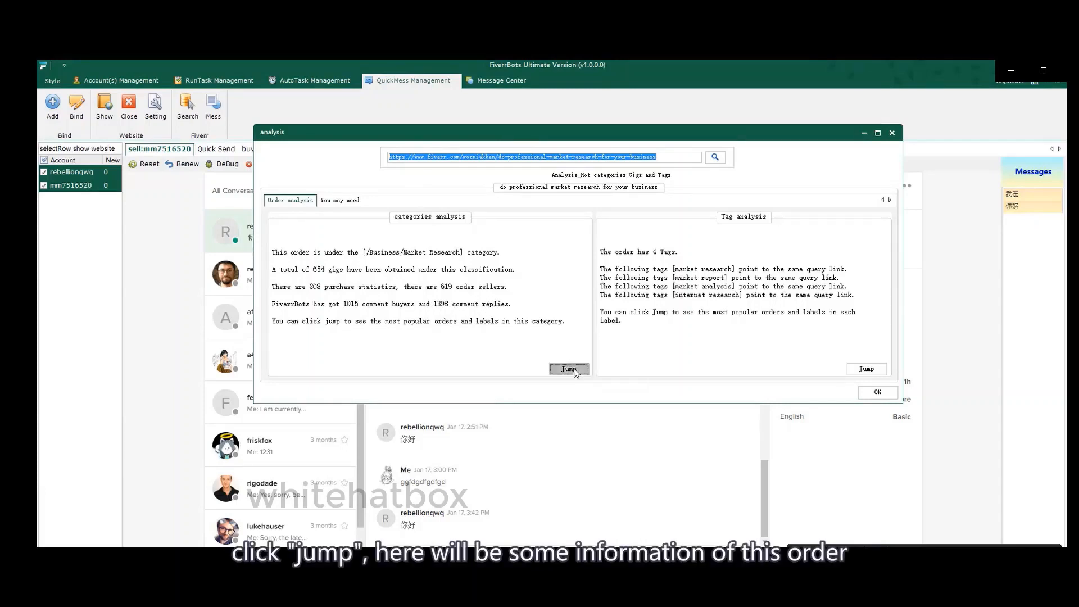
left_click(568, 368)
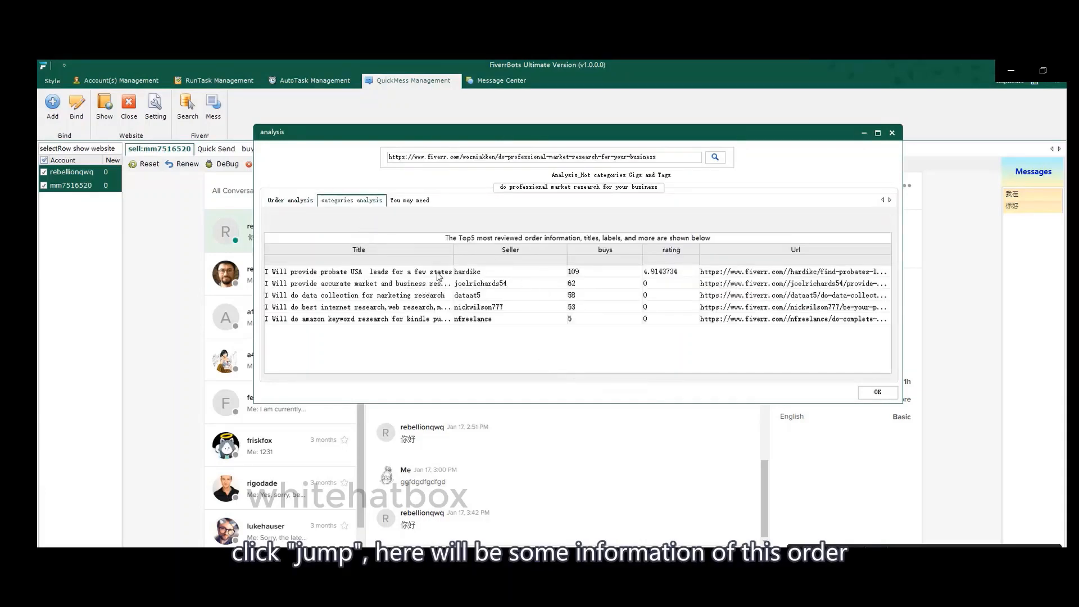
left_click(290, 200)
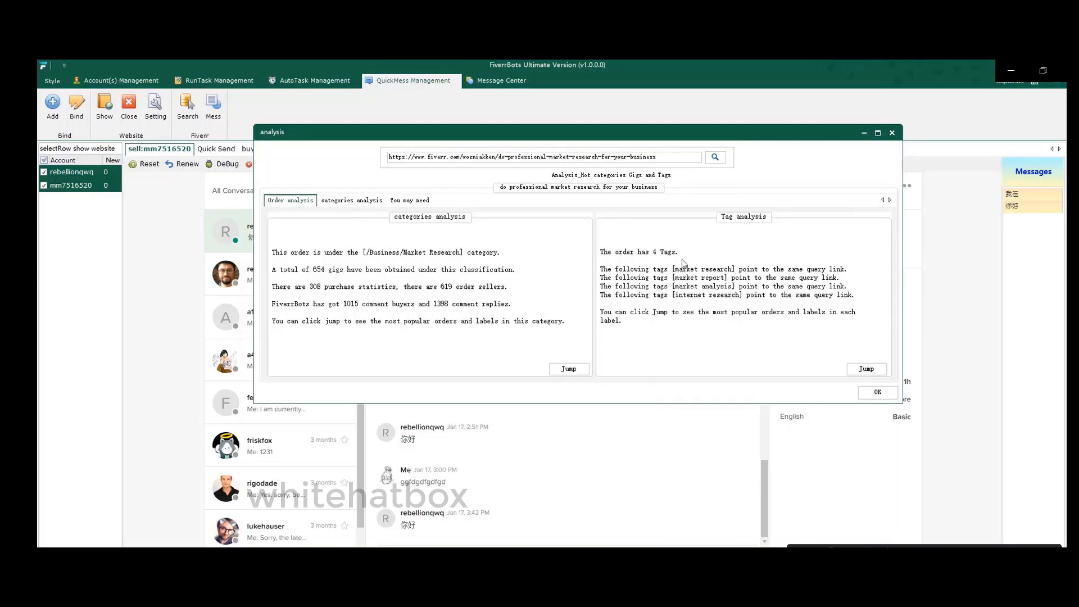
mouse_move(739, 269)
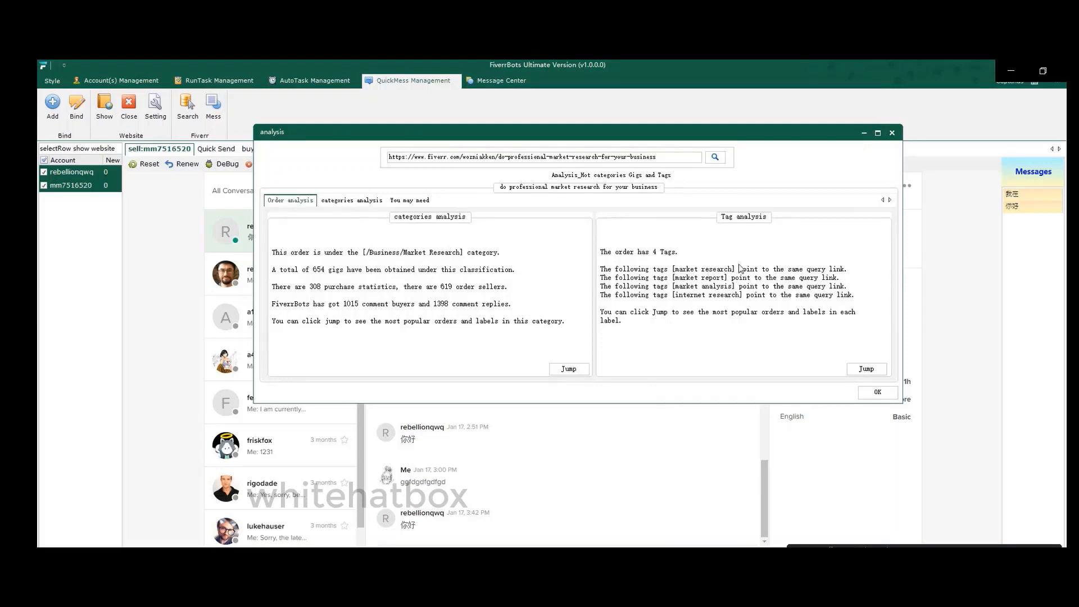
Review top gigs for the market analysis and market report tags, then go to You may need
left_click(409, 200)
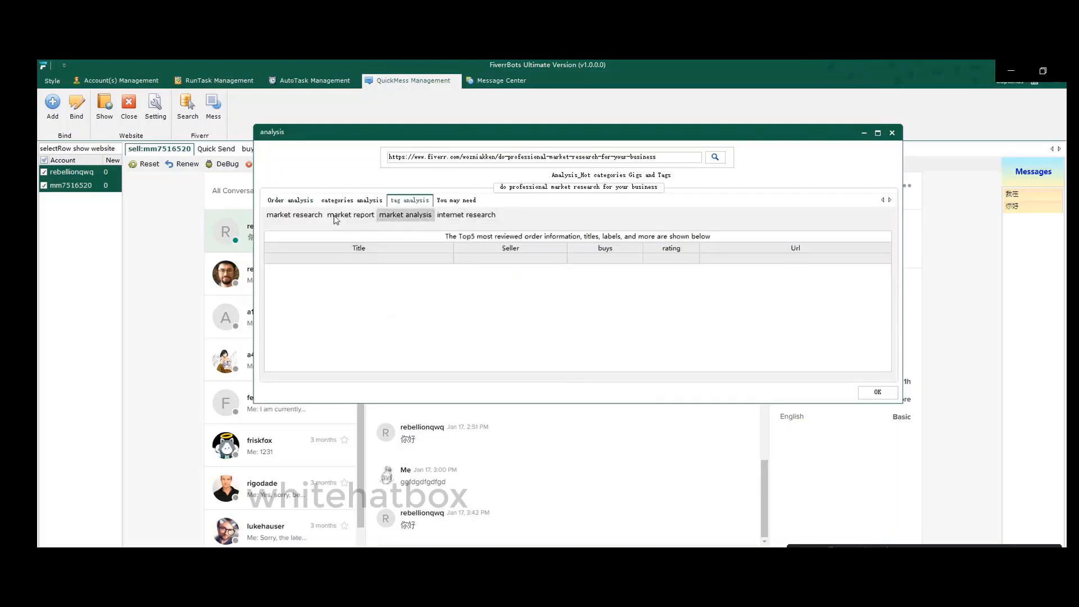
left_click(406, 215)
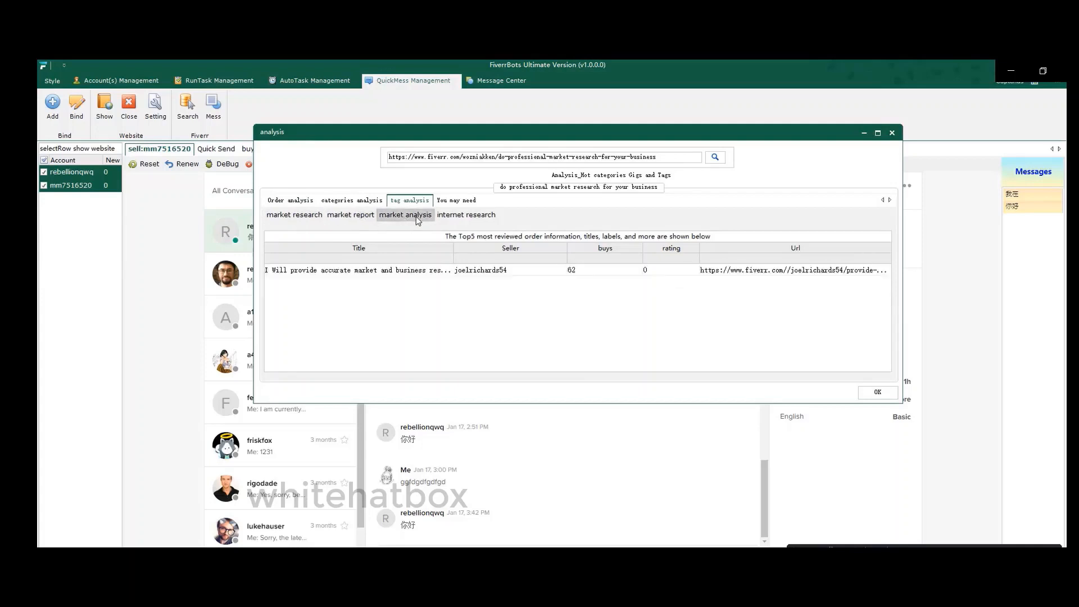
left_click(351, 214)
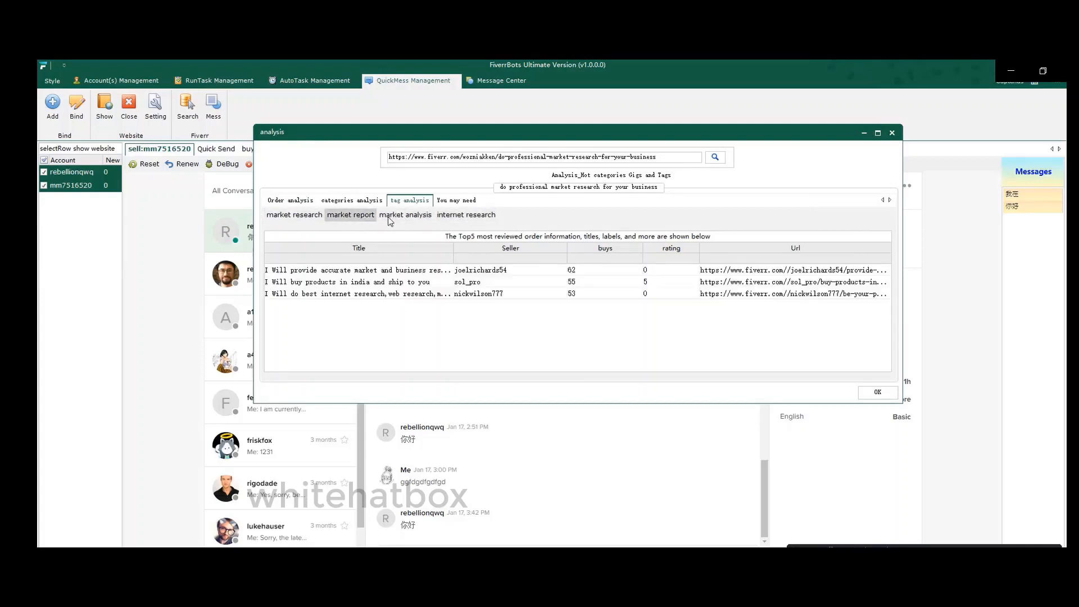
left_click(289, 200)
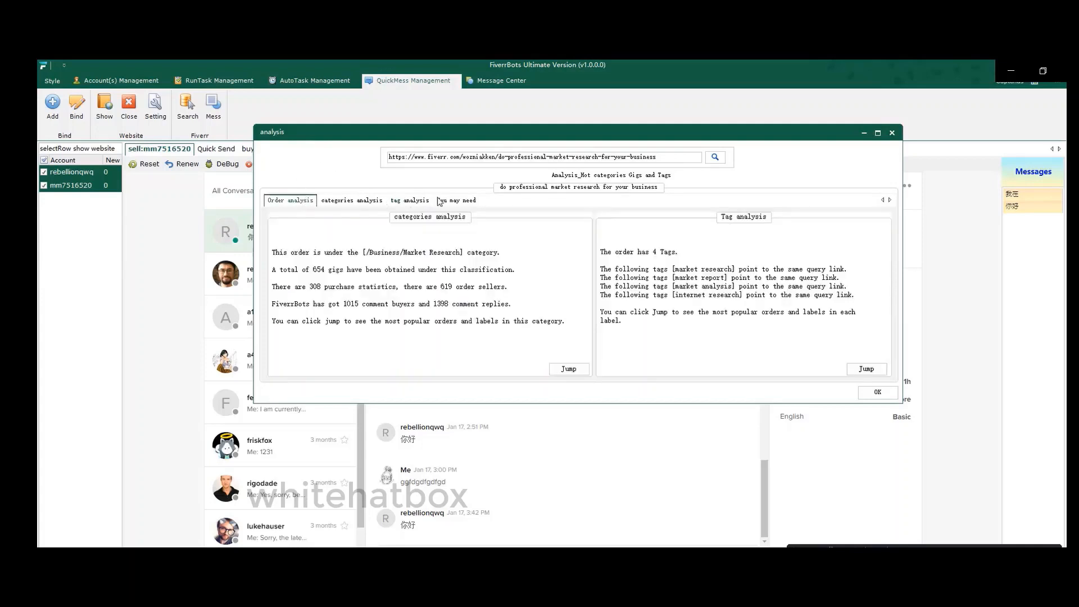
left_click(455, 200)
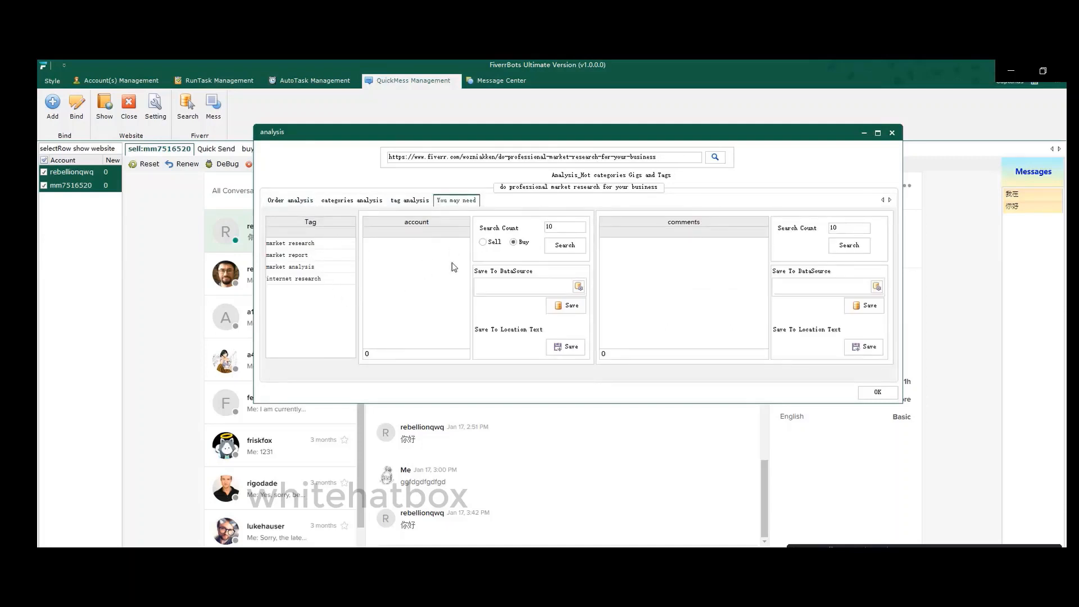
Search for potential seller usernames and fetch buyer comments for this gig's category
left_click(483, 242)
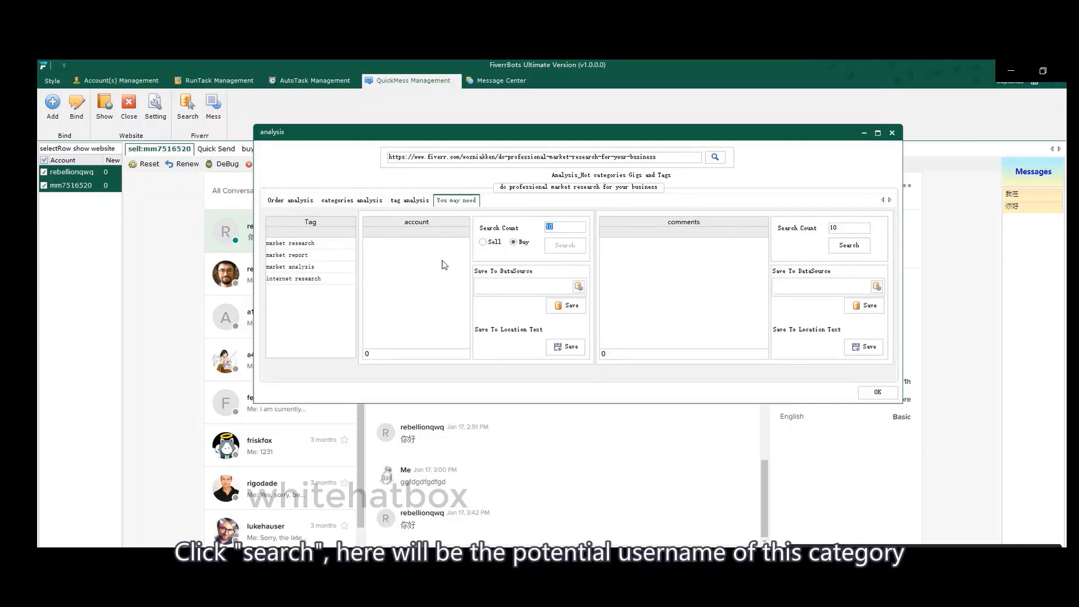
left_click(563, 245)
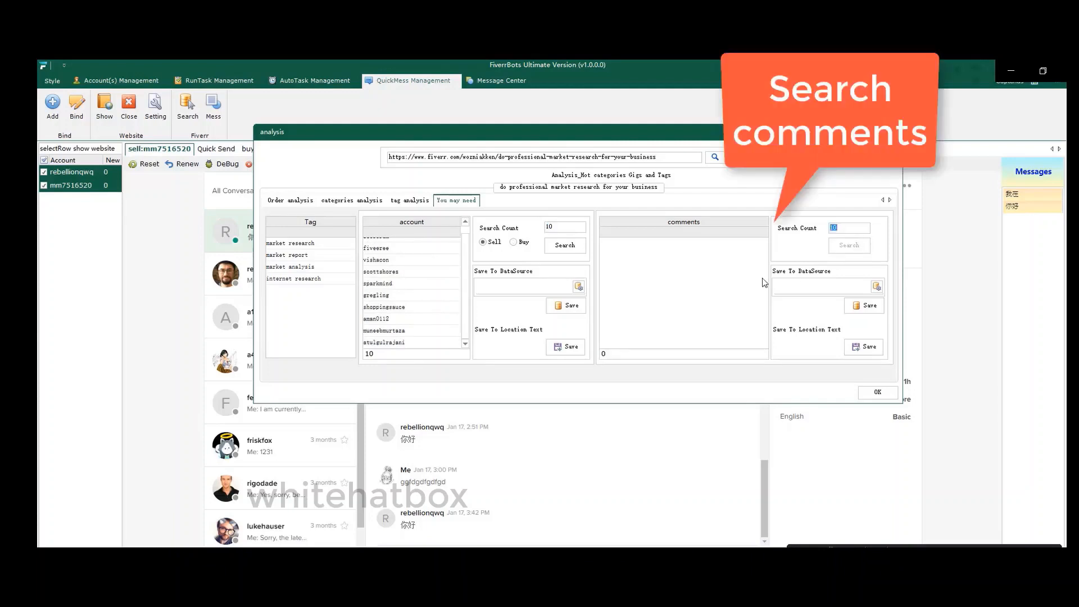
left_click(848, 245)
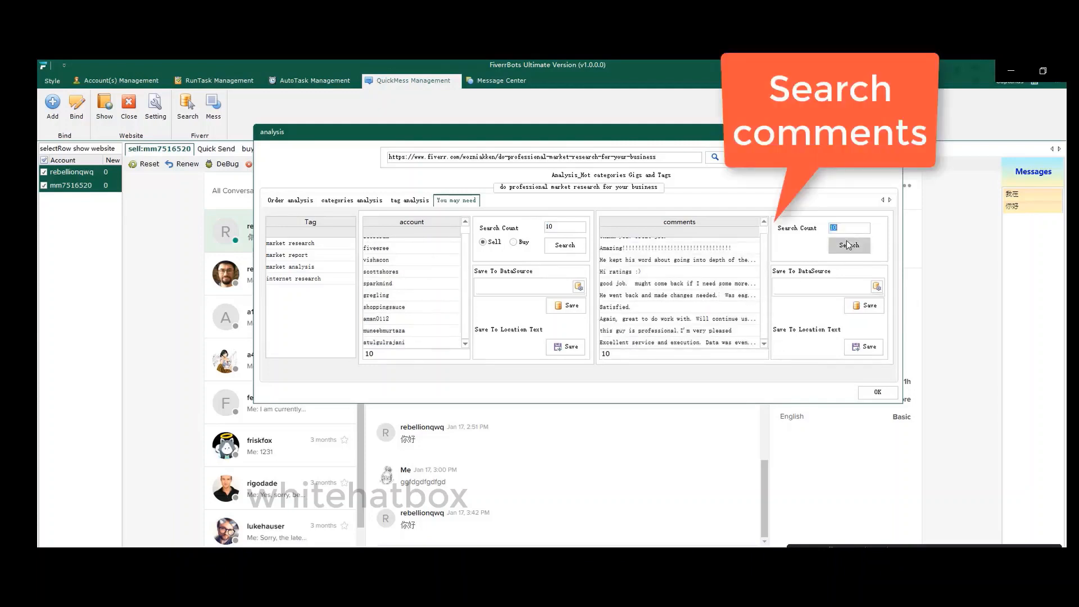
Save the usernames to the Name data source, dismiss Save As, and enter search count 100000
left_click(578, 285)
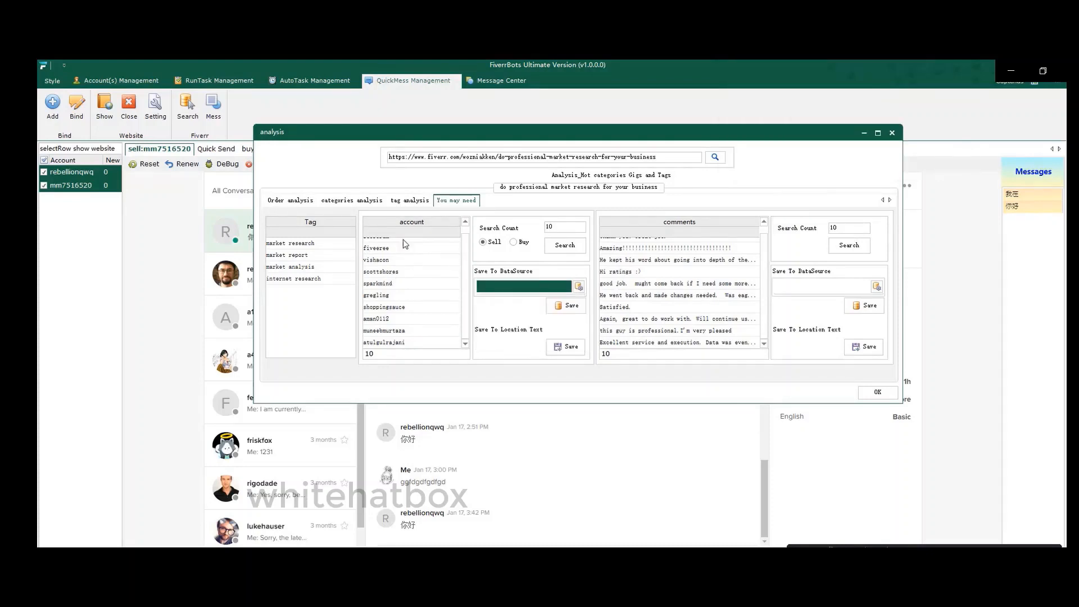
left_click(578, 284)
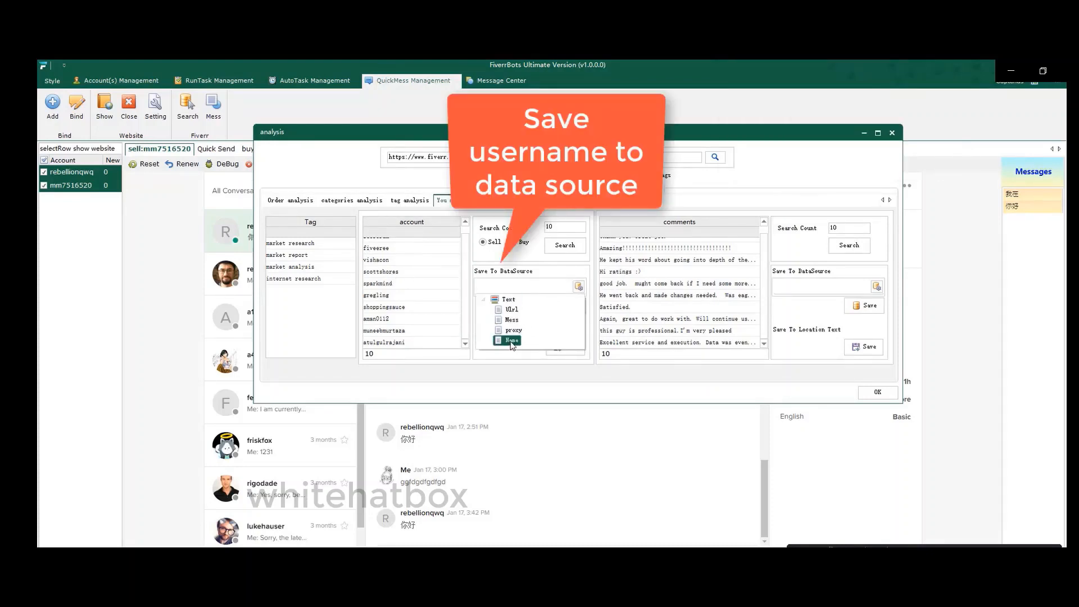
left_click(508, 339)
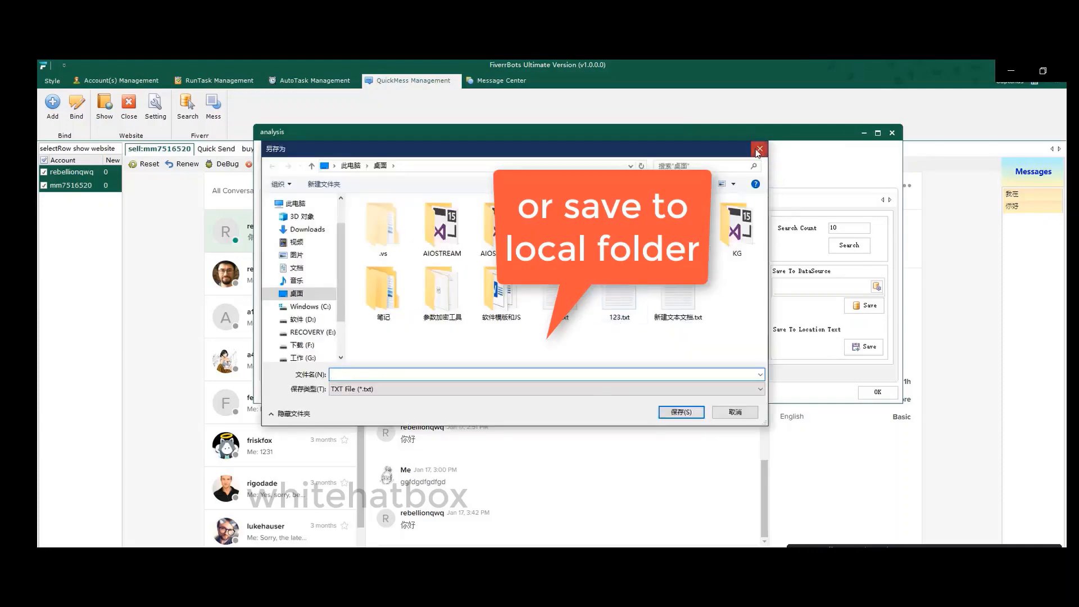
left_click(758, 148)
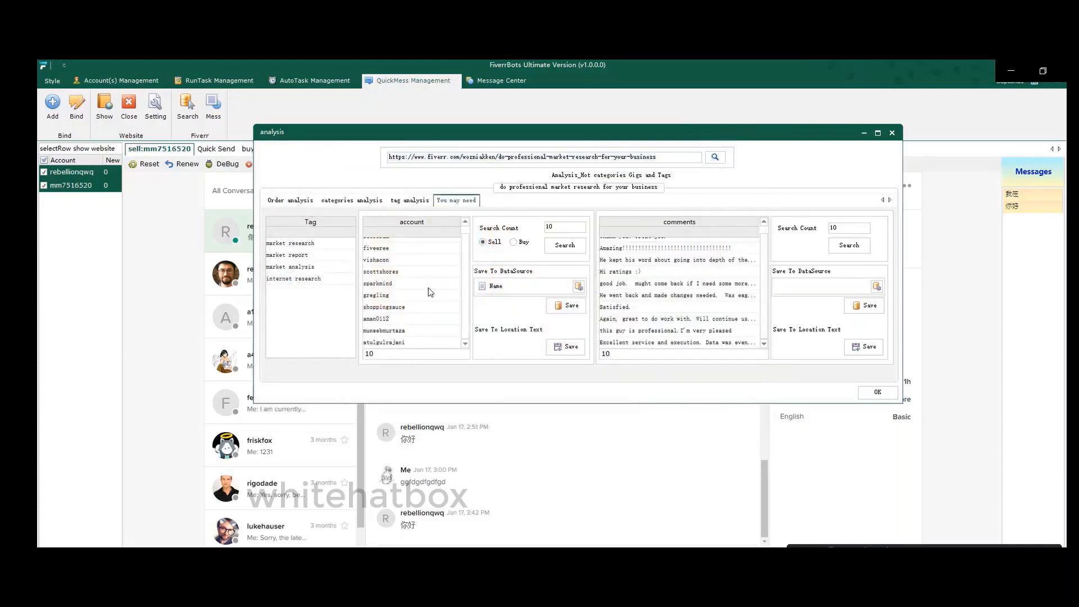
left_click(563, 227)
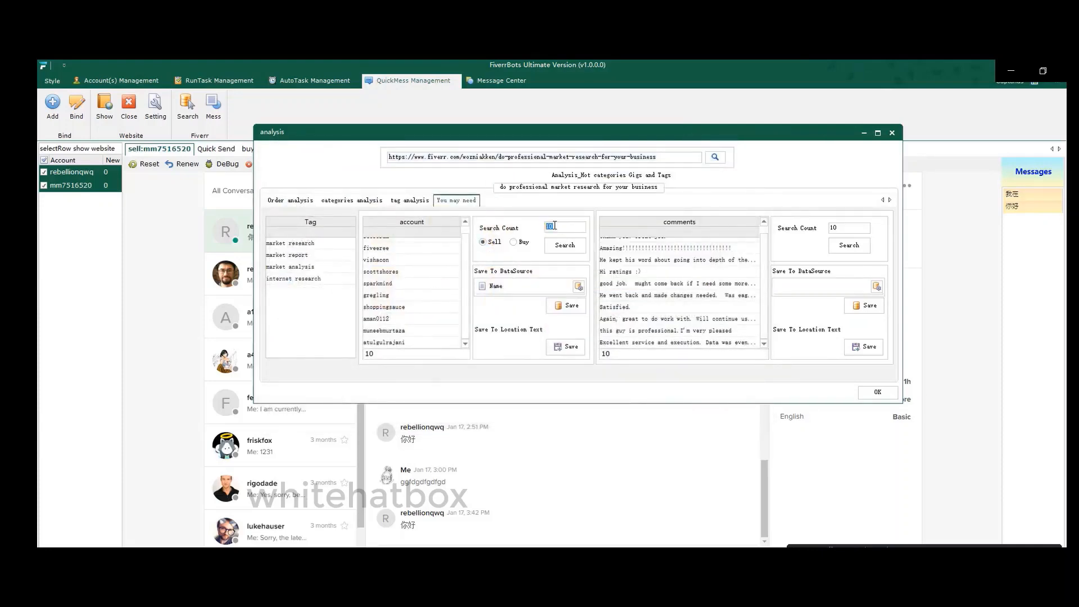
type("100000")
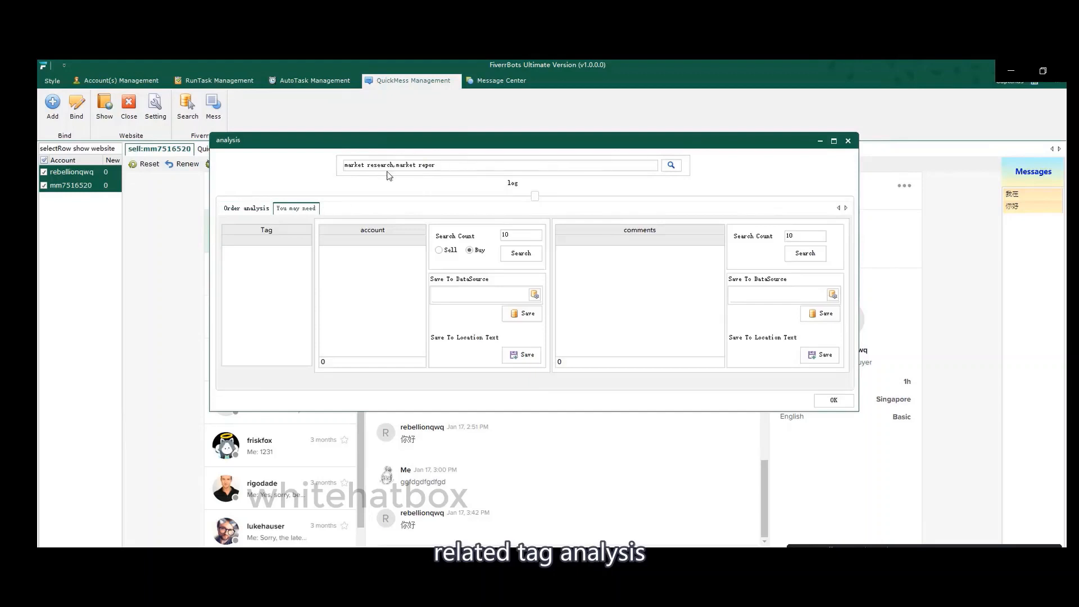
Search seller usernames for the market research tags and save them to a local text file
left_click(296, 208)
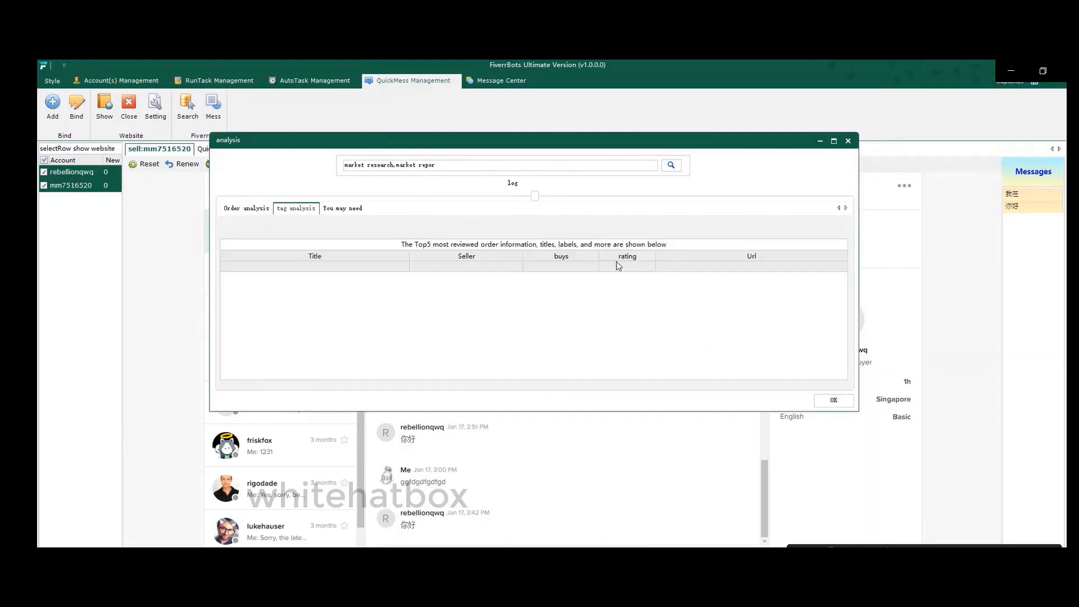
left_click(342, 208)
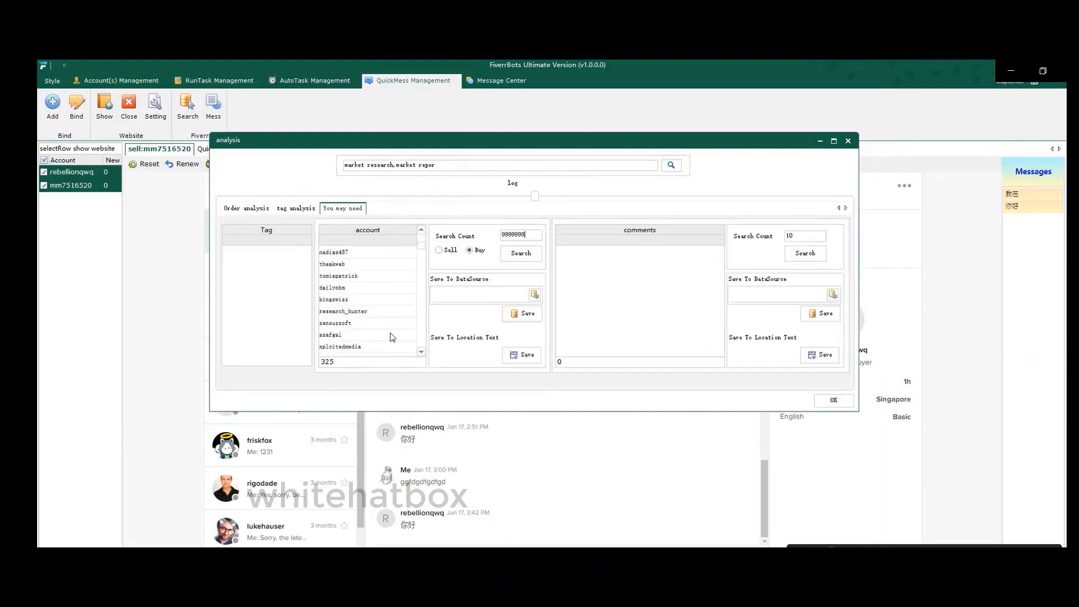
left_click(438, 250)
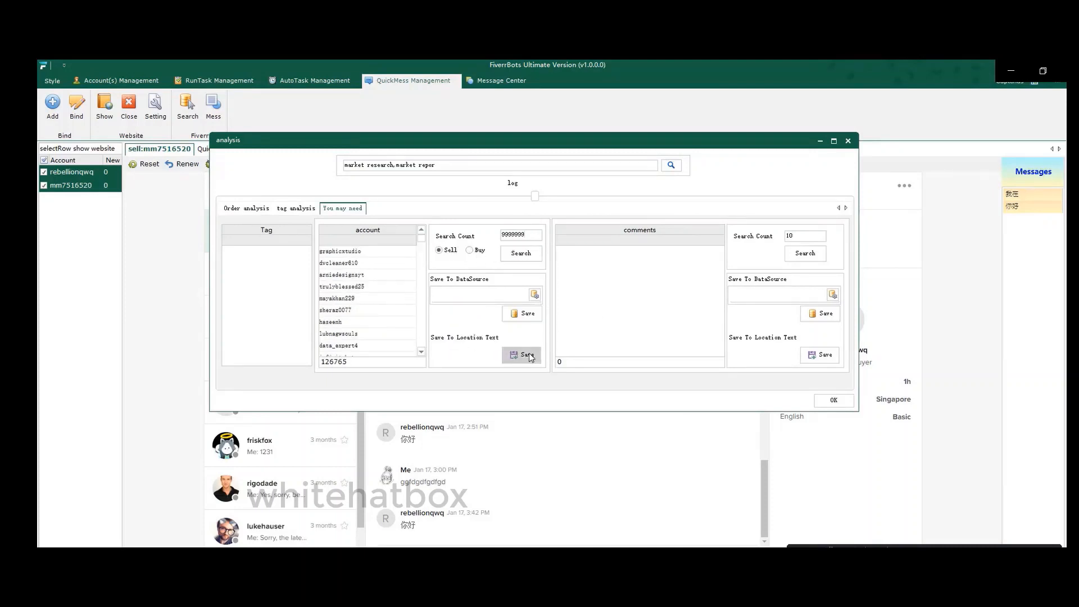
left_click(522, 354)
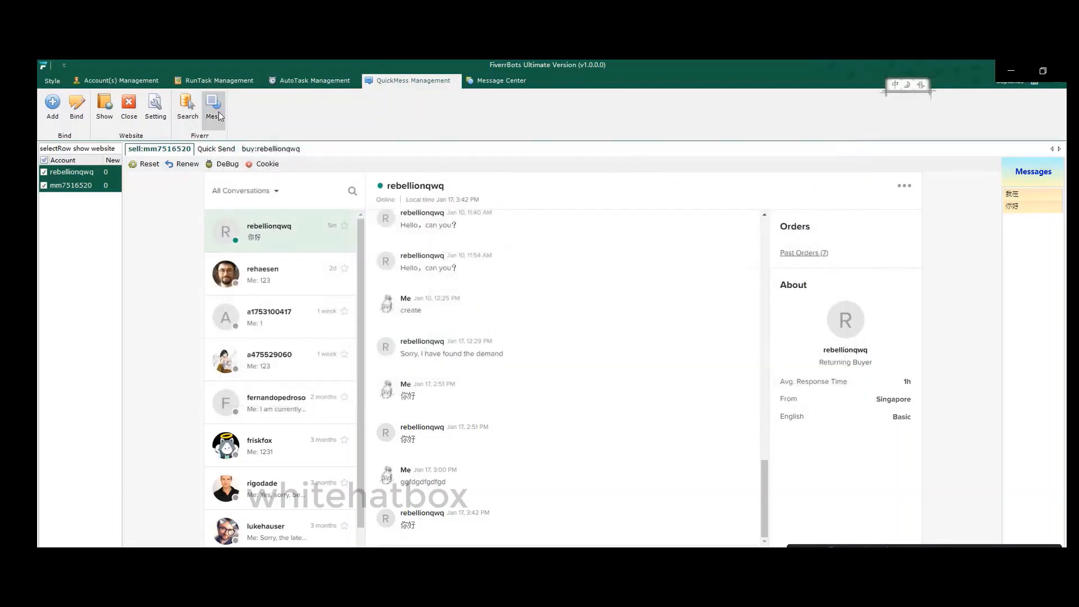
left_click(212, 107)
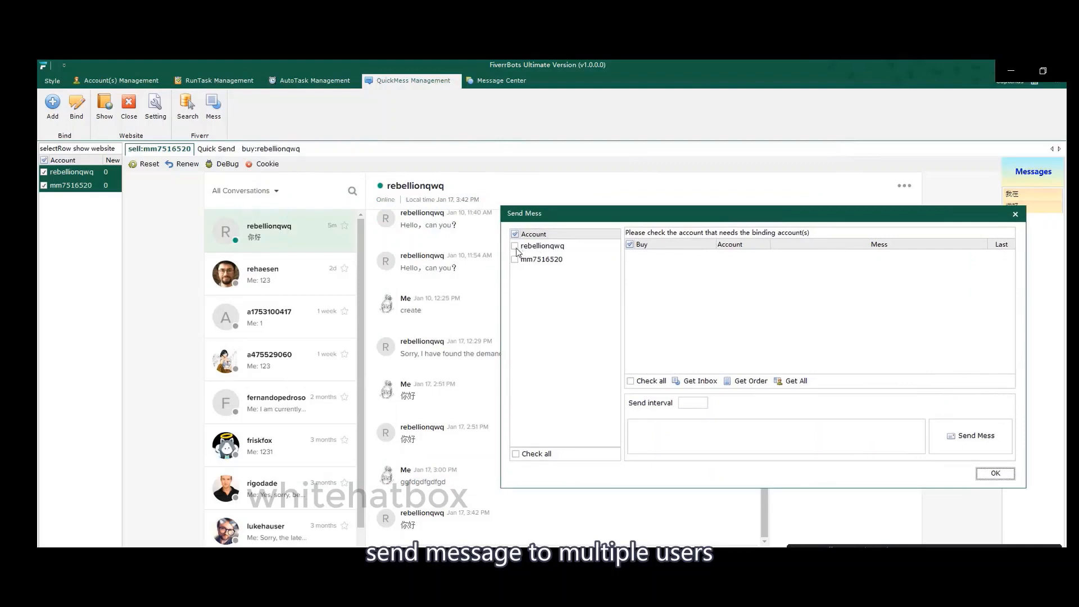
left_click(515, 246)
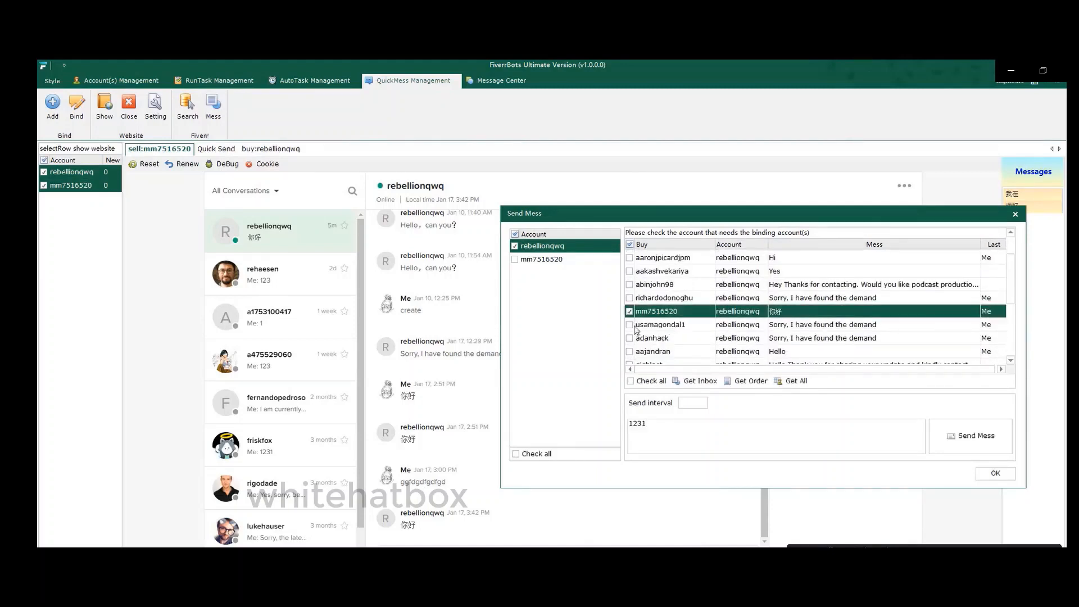
left_click(629, 324)
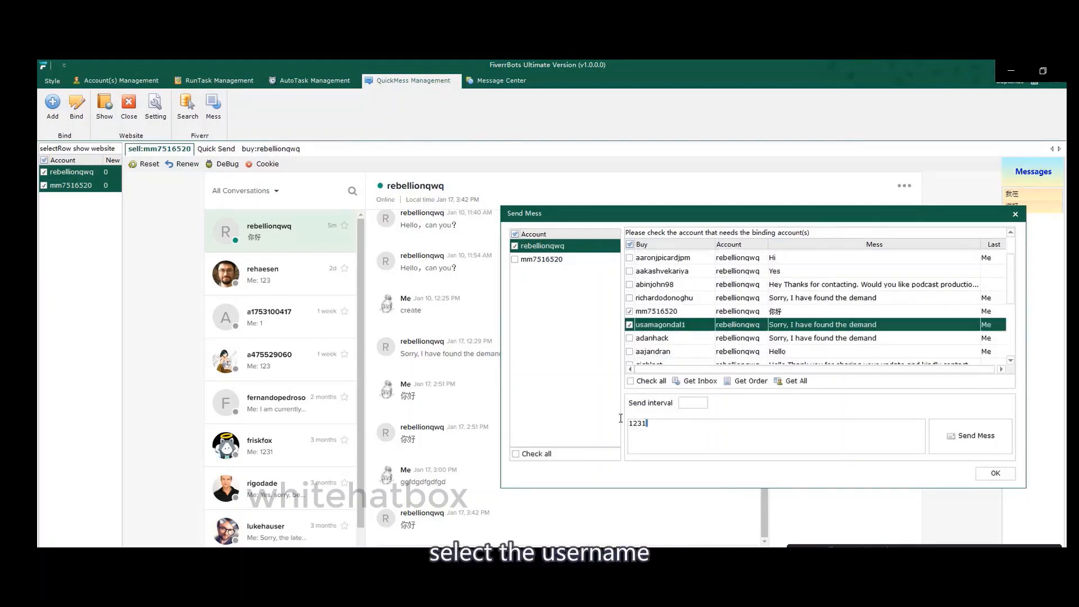